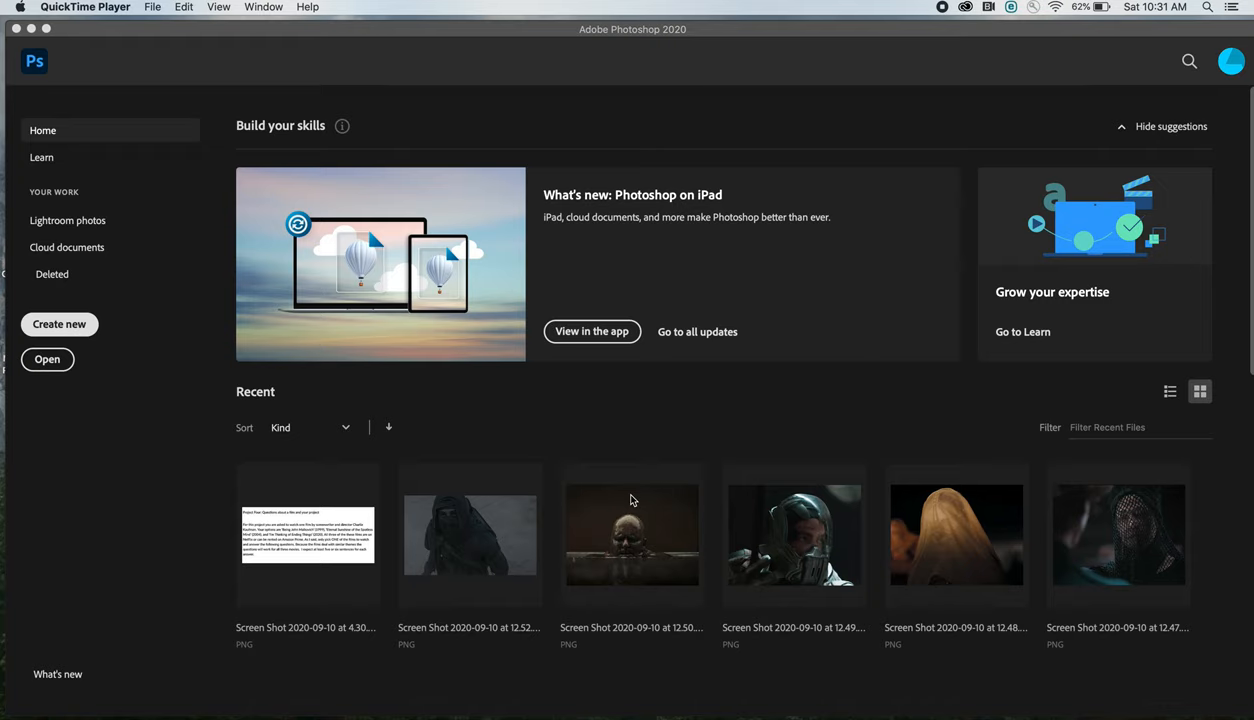
pyautogui.moveTo(550, 414)
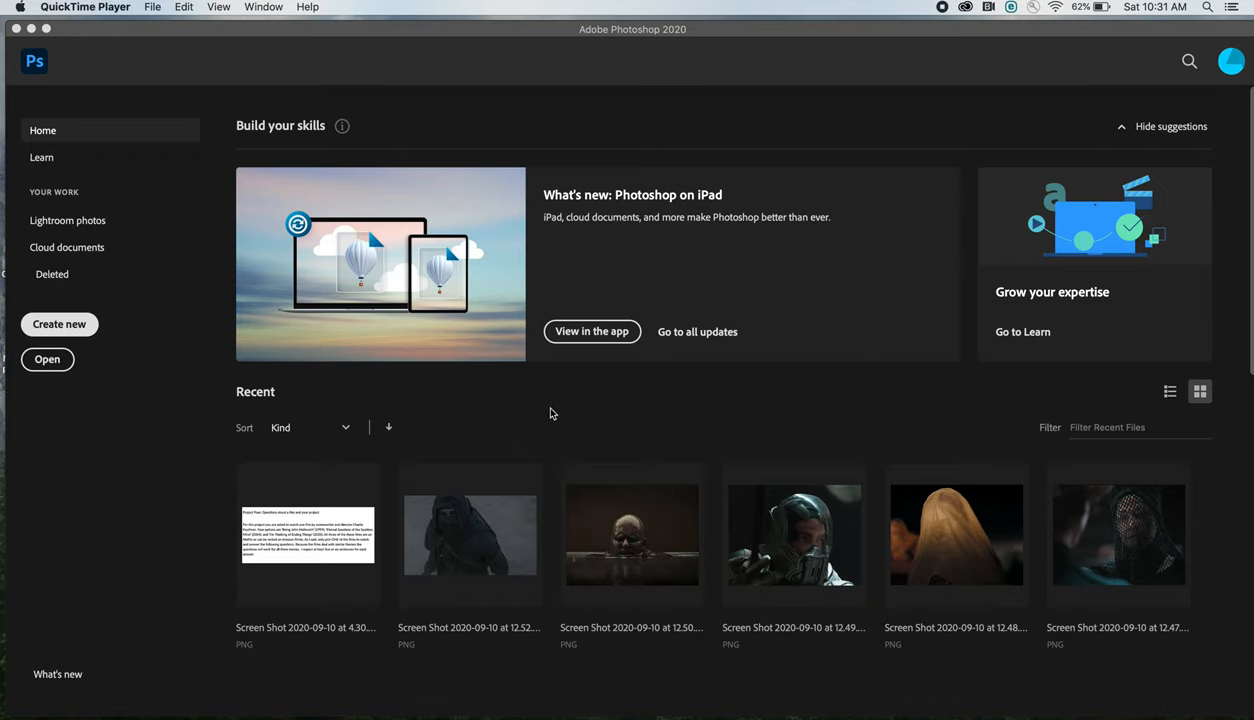
pyautogui.moveTo(544, 412)
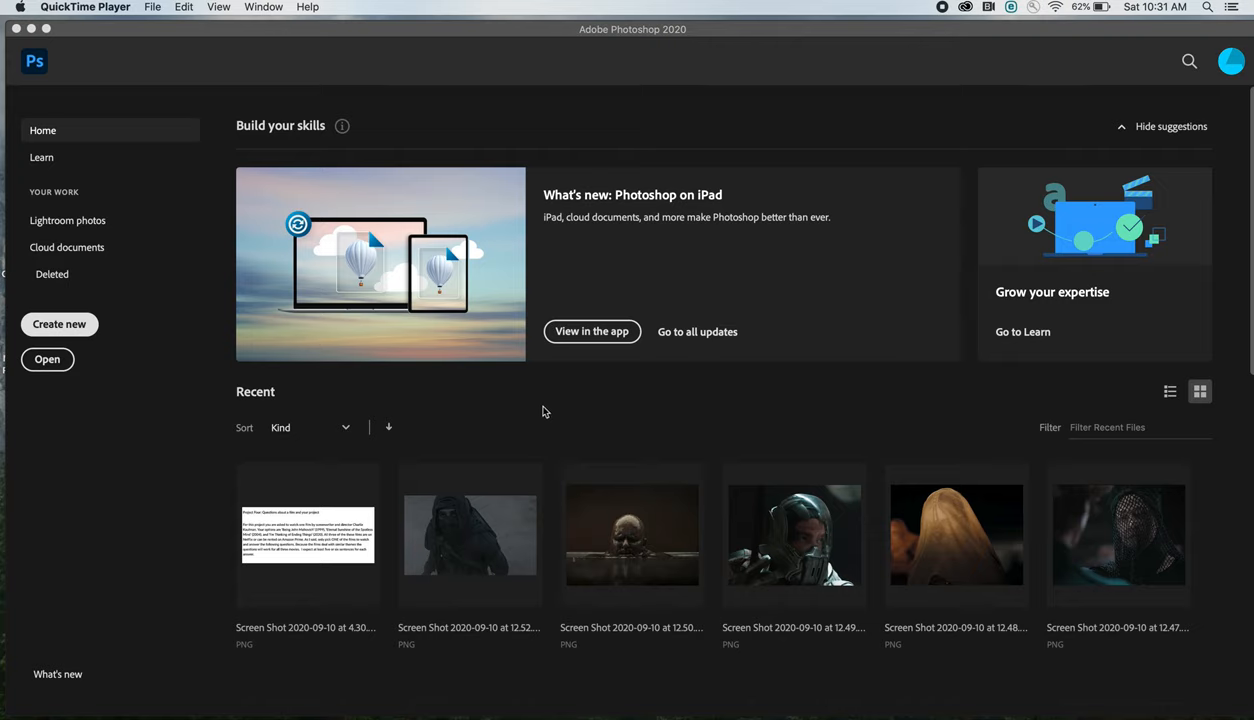
pyautogui.moveTo(532, 412)
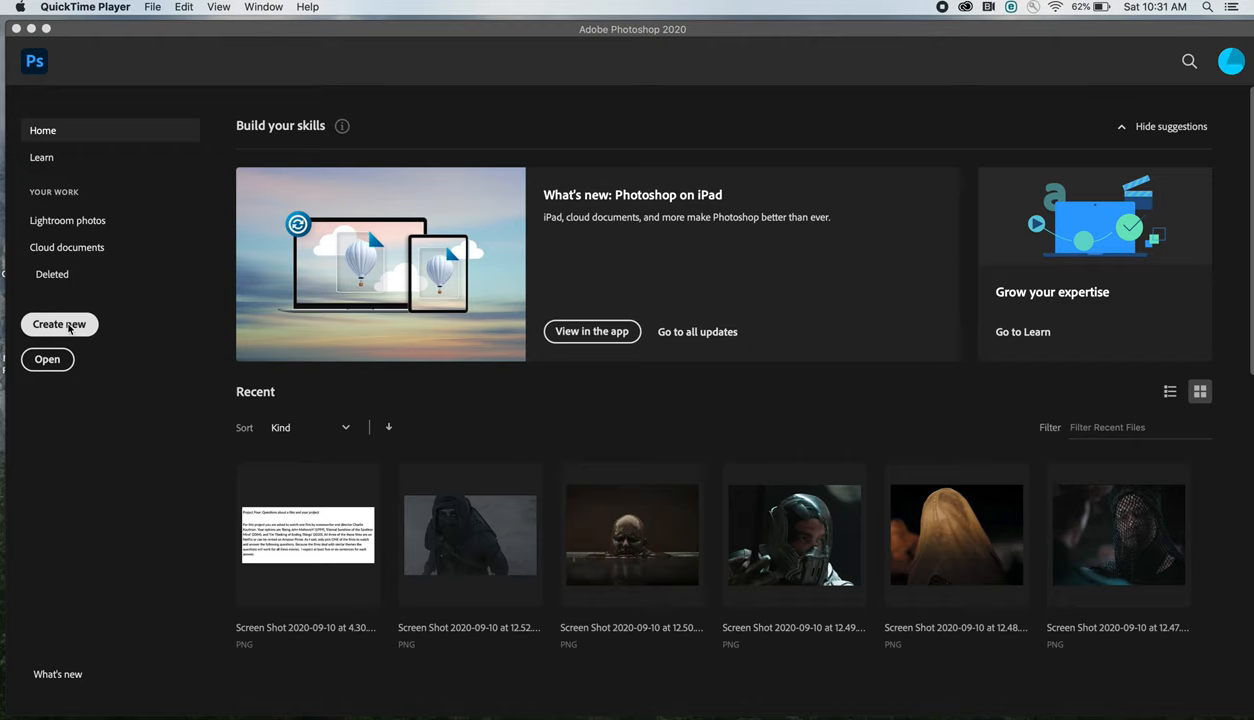
# Step: Start a new document and position the New Document settings
pyautogui.click(60, 324)
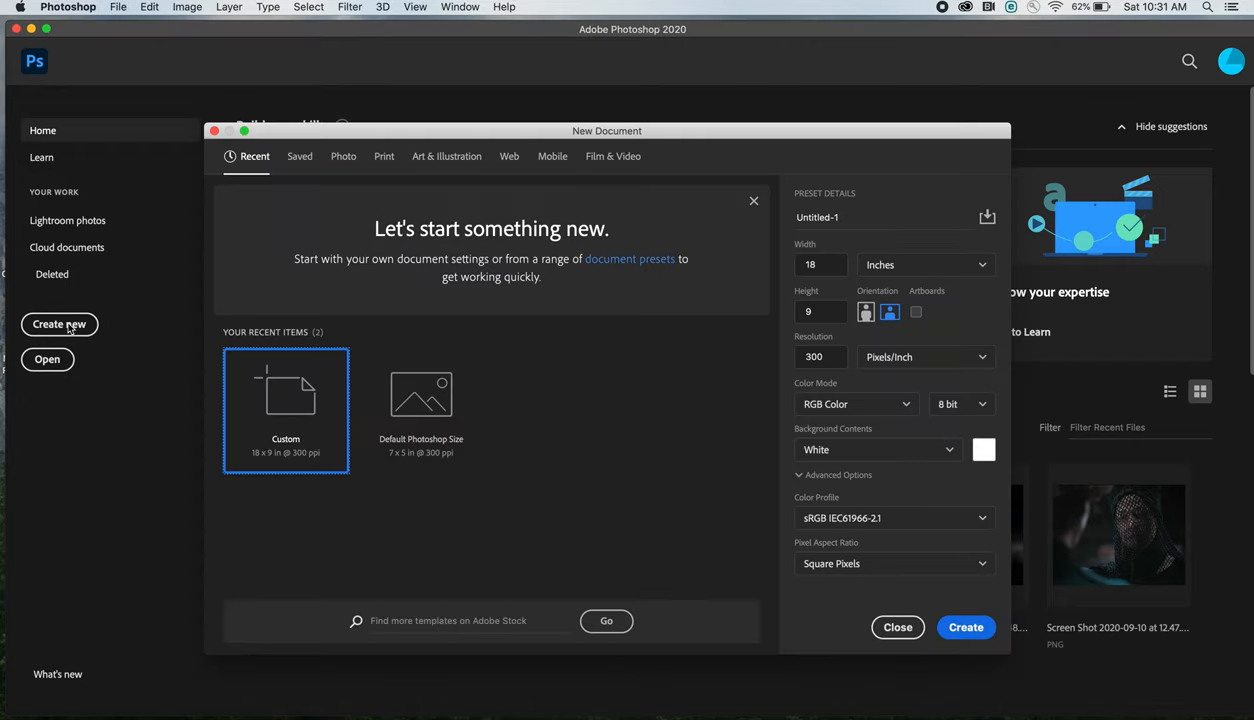
pyautogui.moveTo(406, 130); pyautogui.dragTo(406, 122)
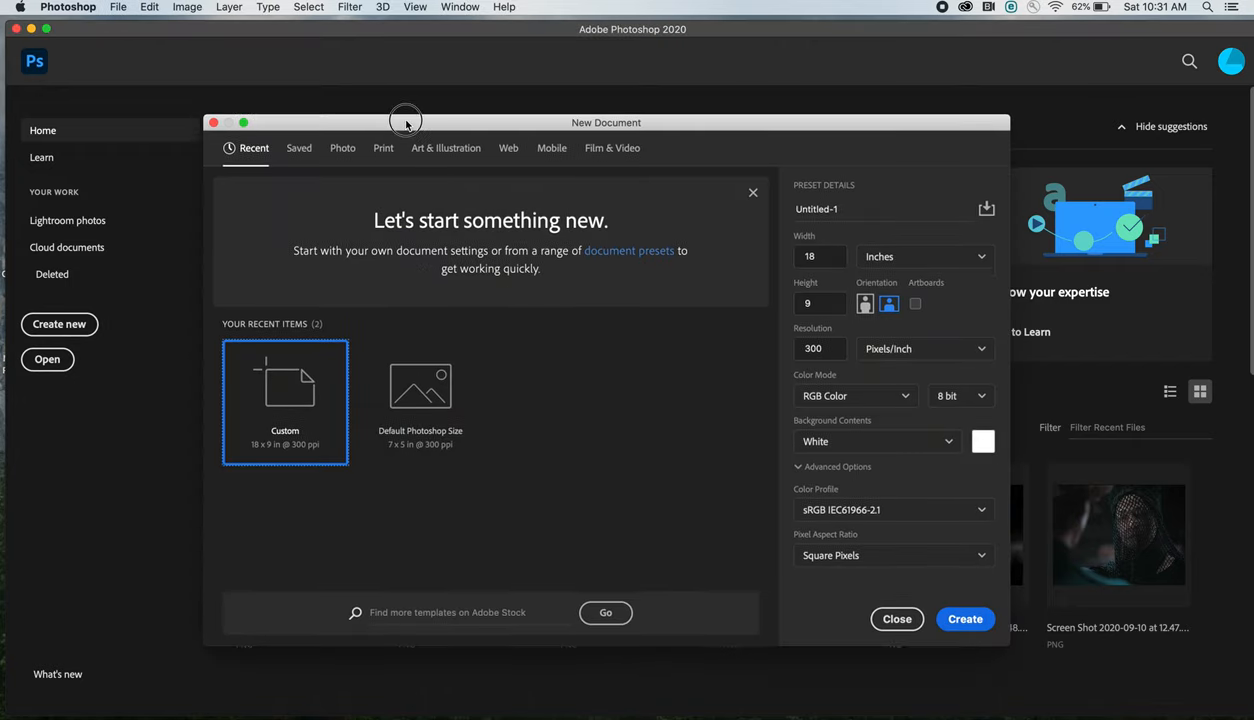
pyautogui.moveTo(406, 122); pyautogui.dragTo(412, 132)
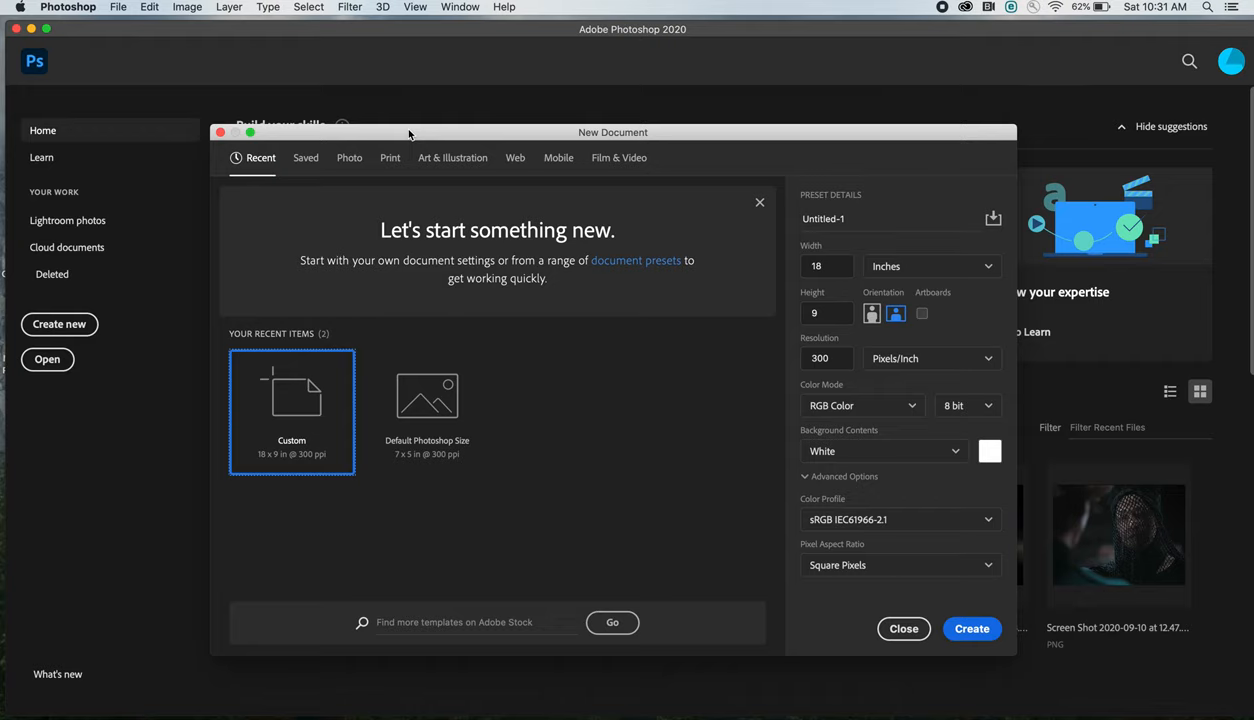
pyautogui.moveTo(688, 366)
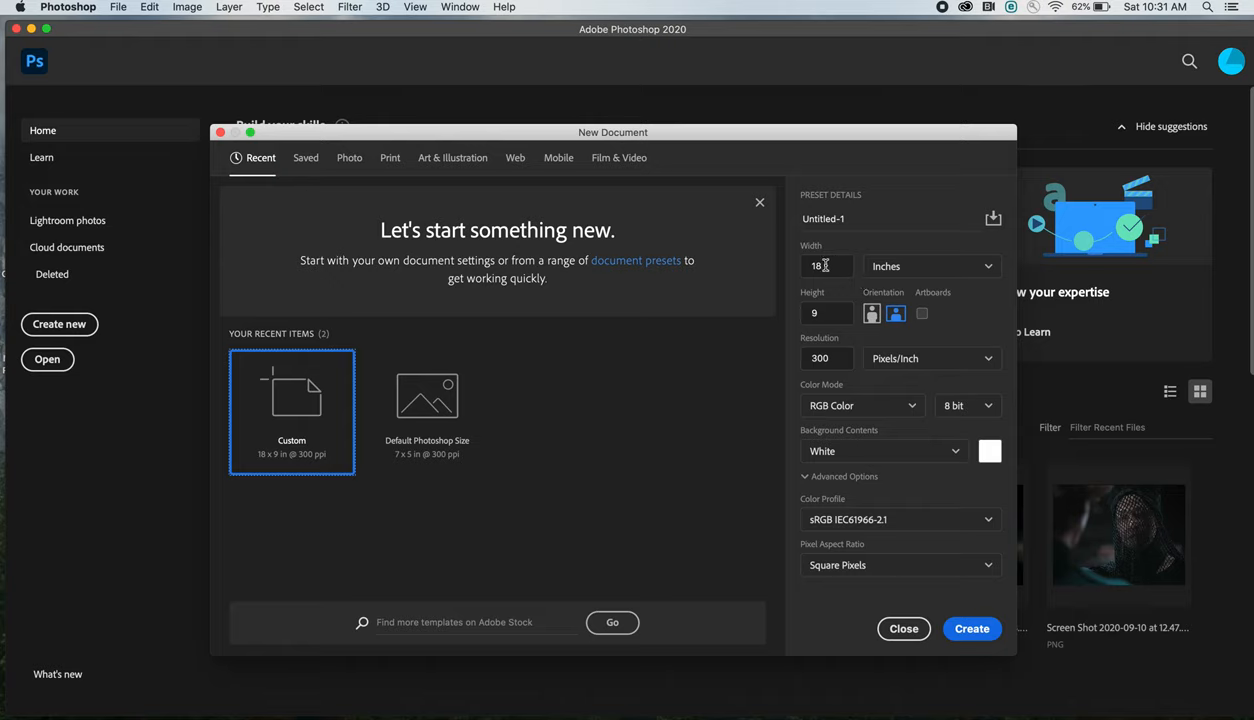
# Step: Enter a width of 18 inches and move on to the 9-inch height at 300 ppi
pyautogui.click(826, 266)
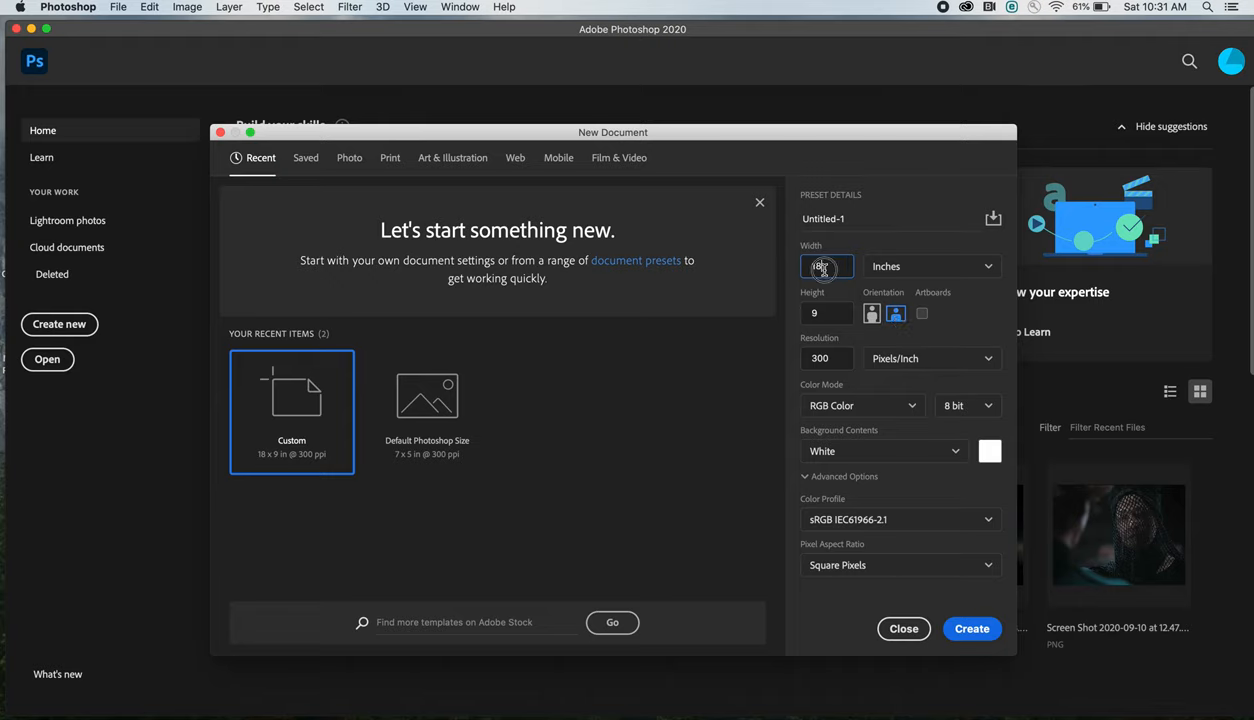
pyautogui.write('14')
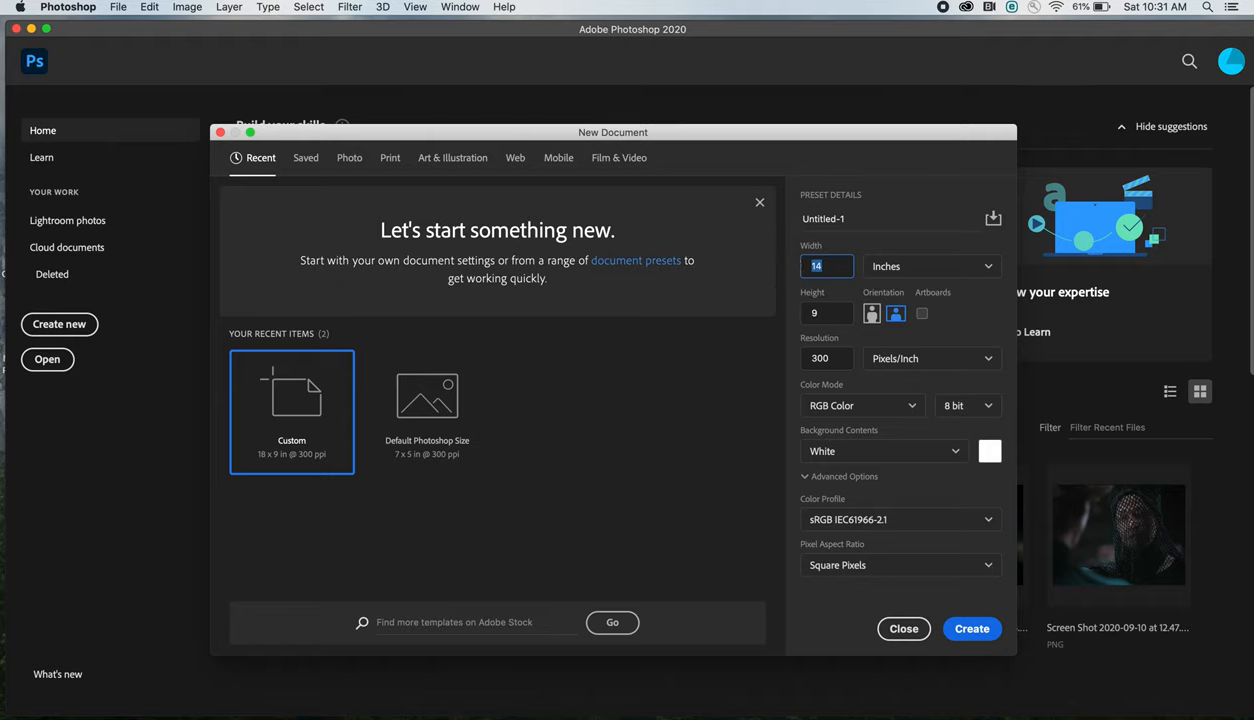
pyautogui.write('18')
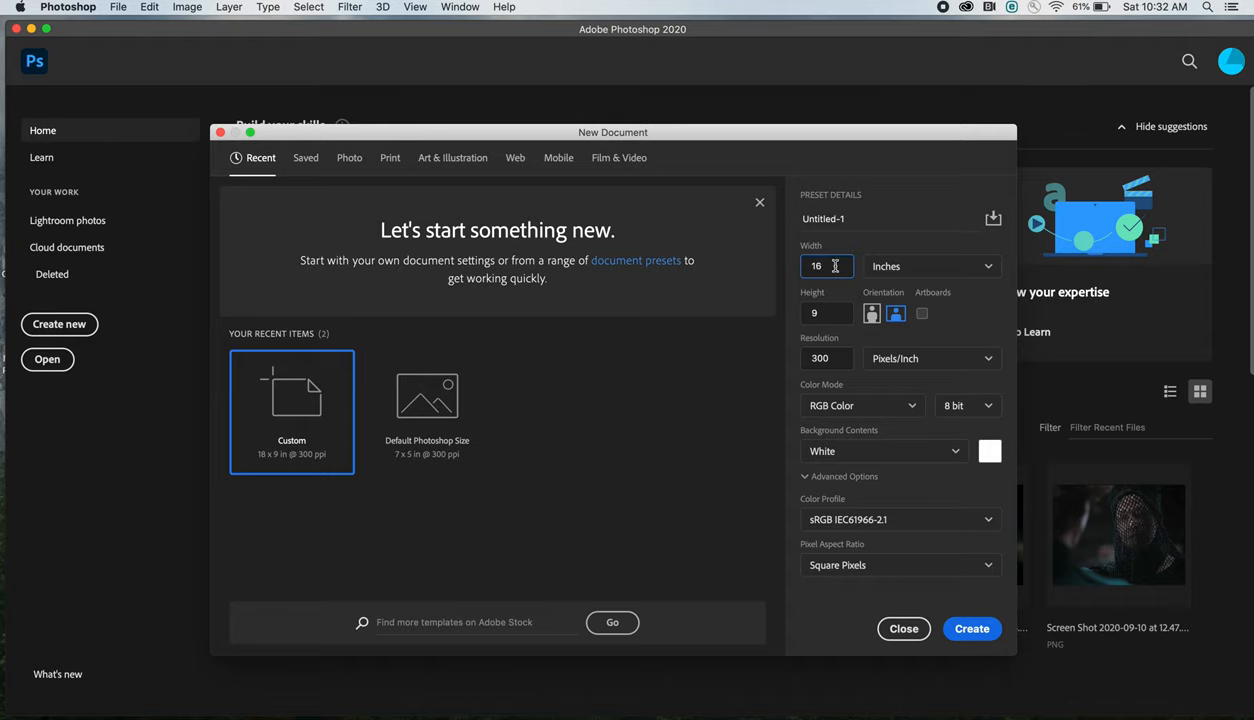
pyautogui.doubleClick(818, 266)
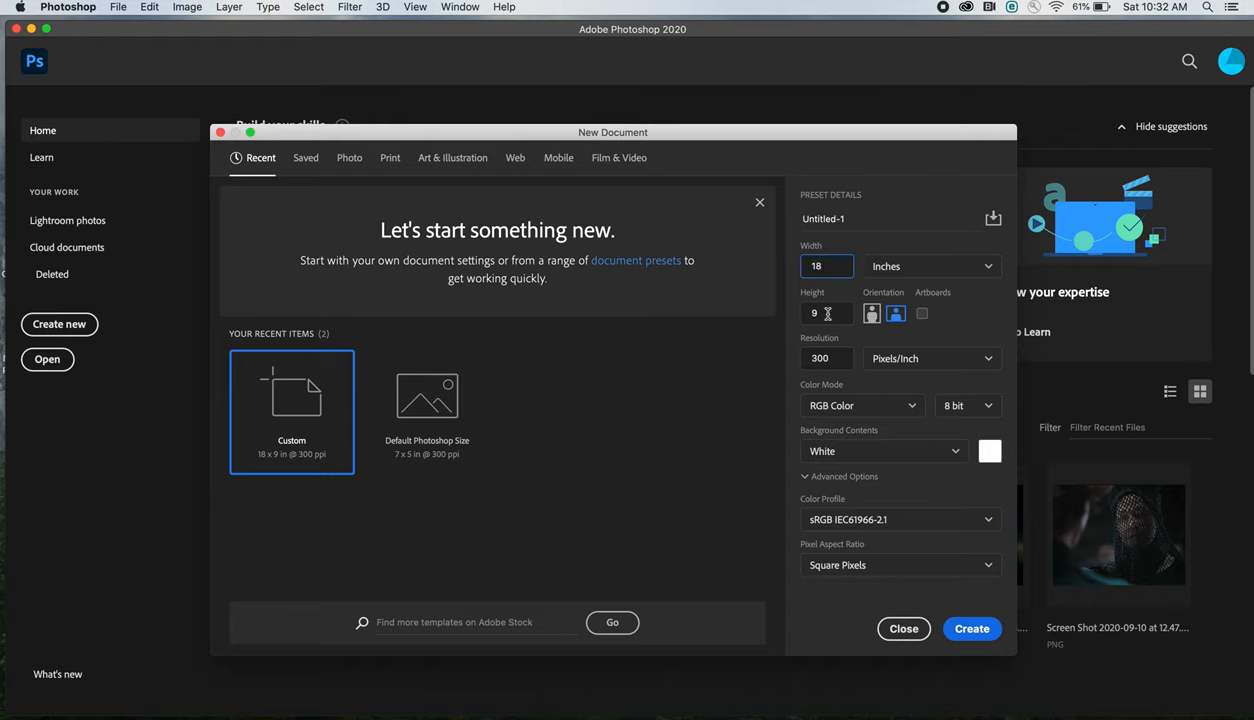
pyautogui.click(828, 312)
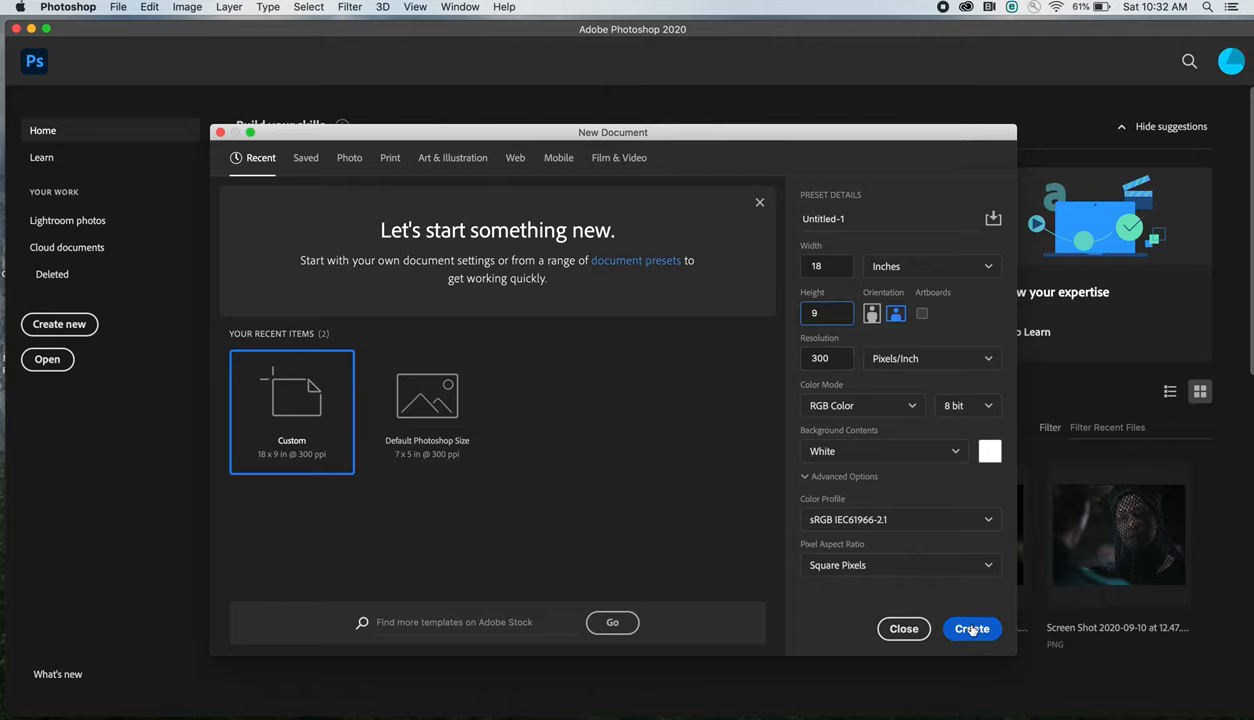
# Step: Create the blank 18 by 9 inch Untitled-1 document
pyautogui.click(972, 628)
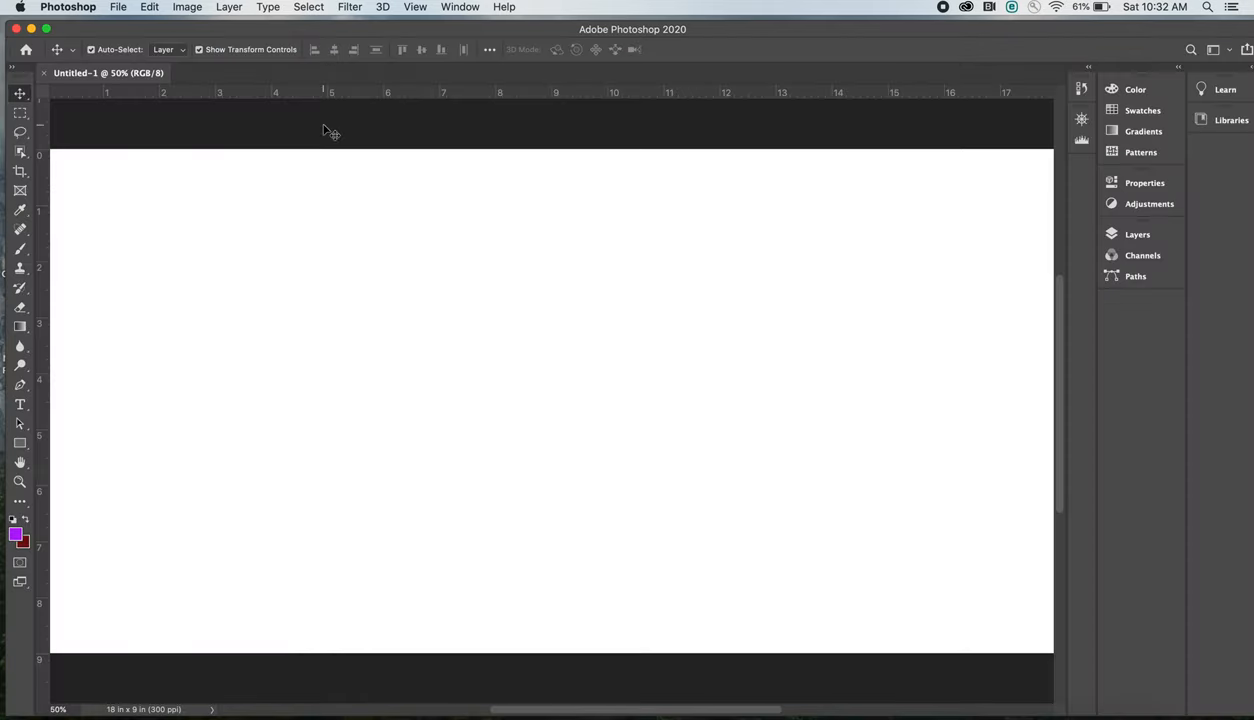
pyautogui.moveTo(328, 128)
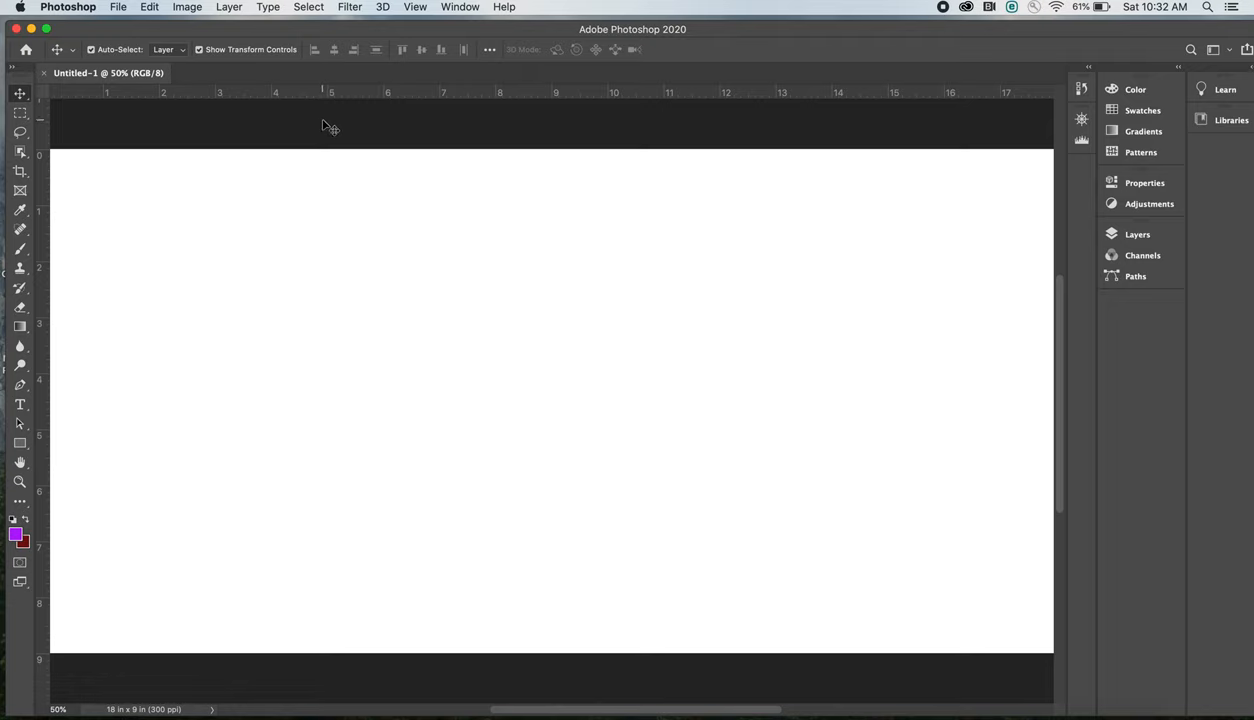
pyautogui.click(118, 8)
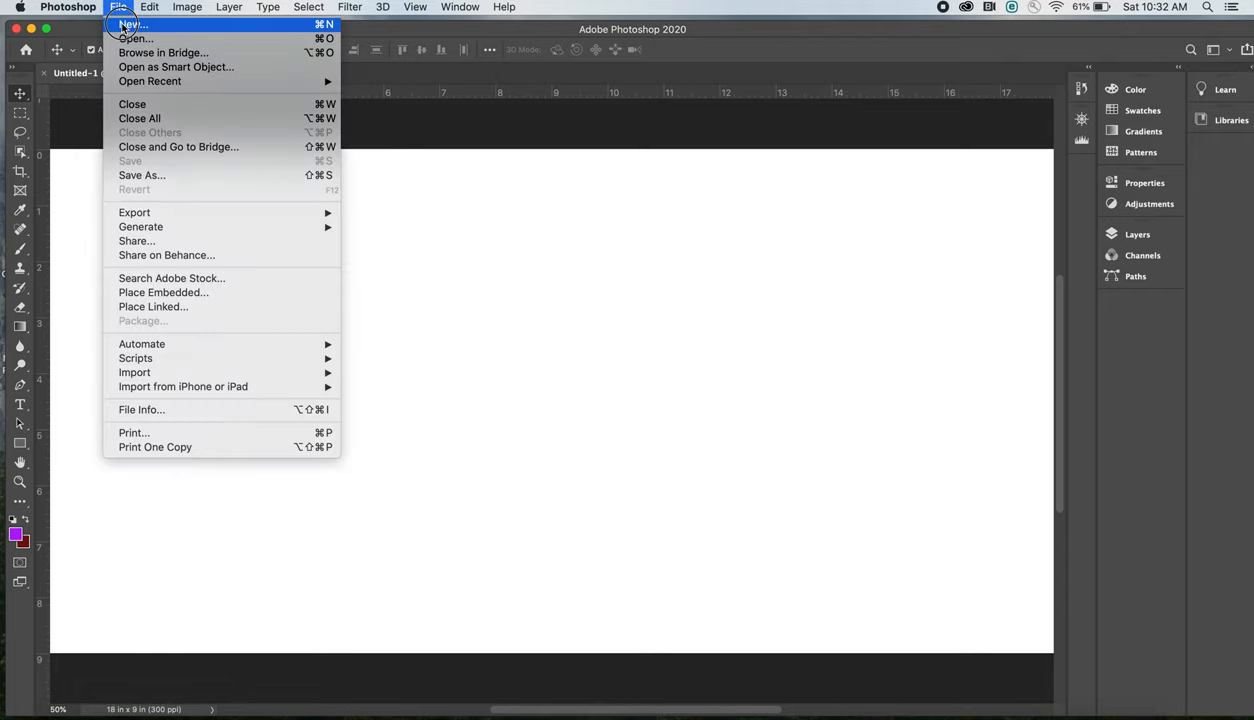
pyautogui.moveTo(136, 38)
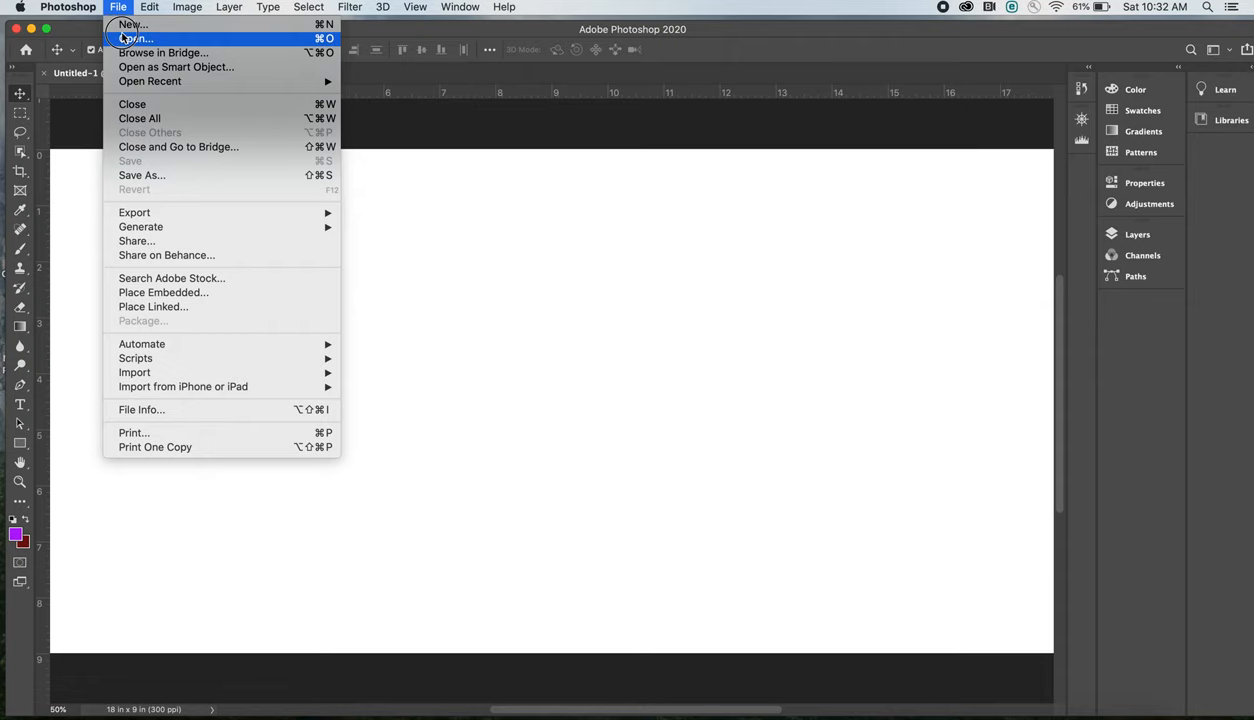
# Step: Open blood meridian book.jpg and pk dick.jpg as reference jacket documents
pyautogui.click(134, 38)
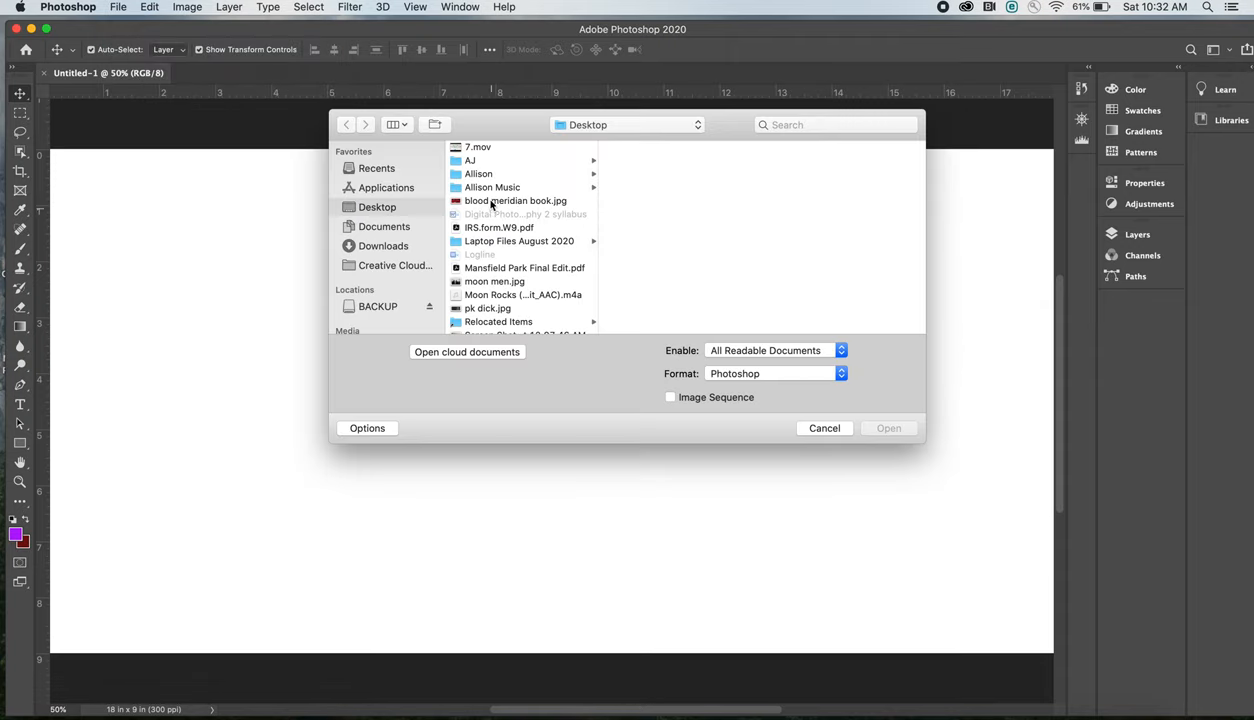
pyautogui.doubleClick(516, 200)
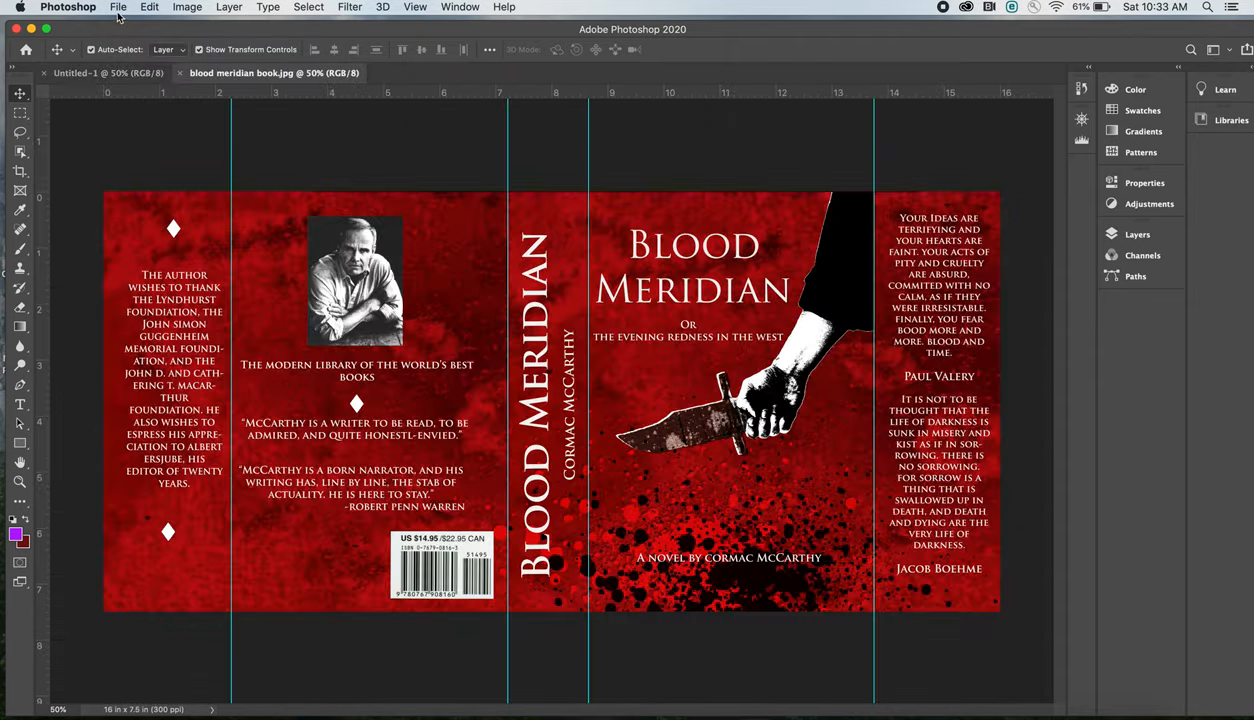
pyautogui.click(118, 8)
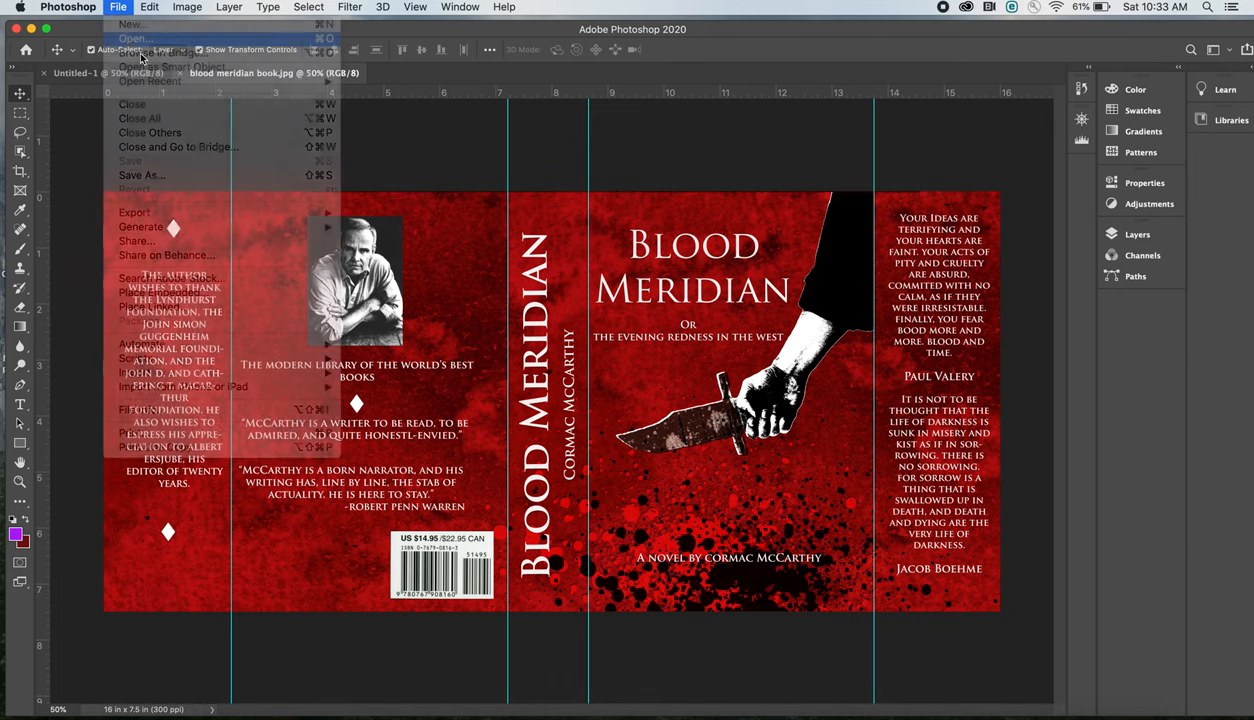
pyautogui.click(134, 40)
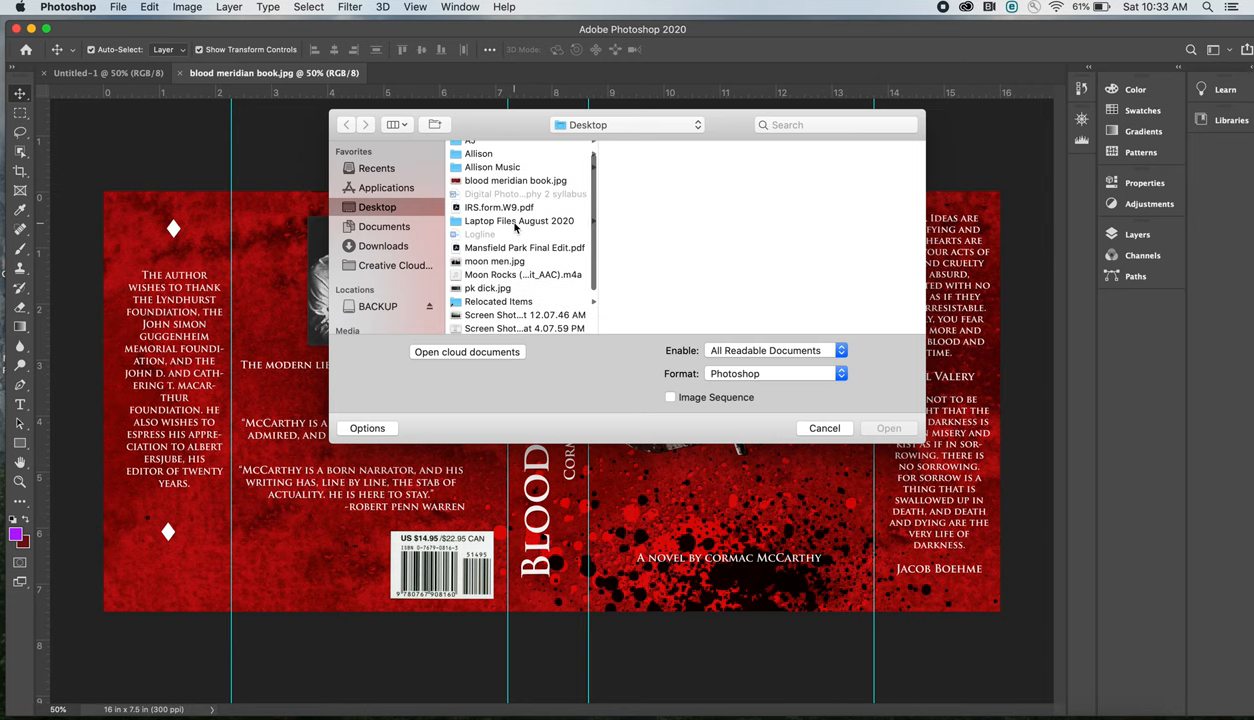
pyautogui.click(488, 274)
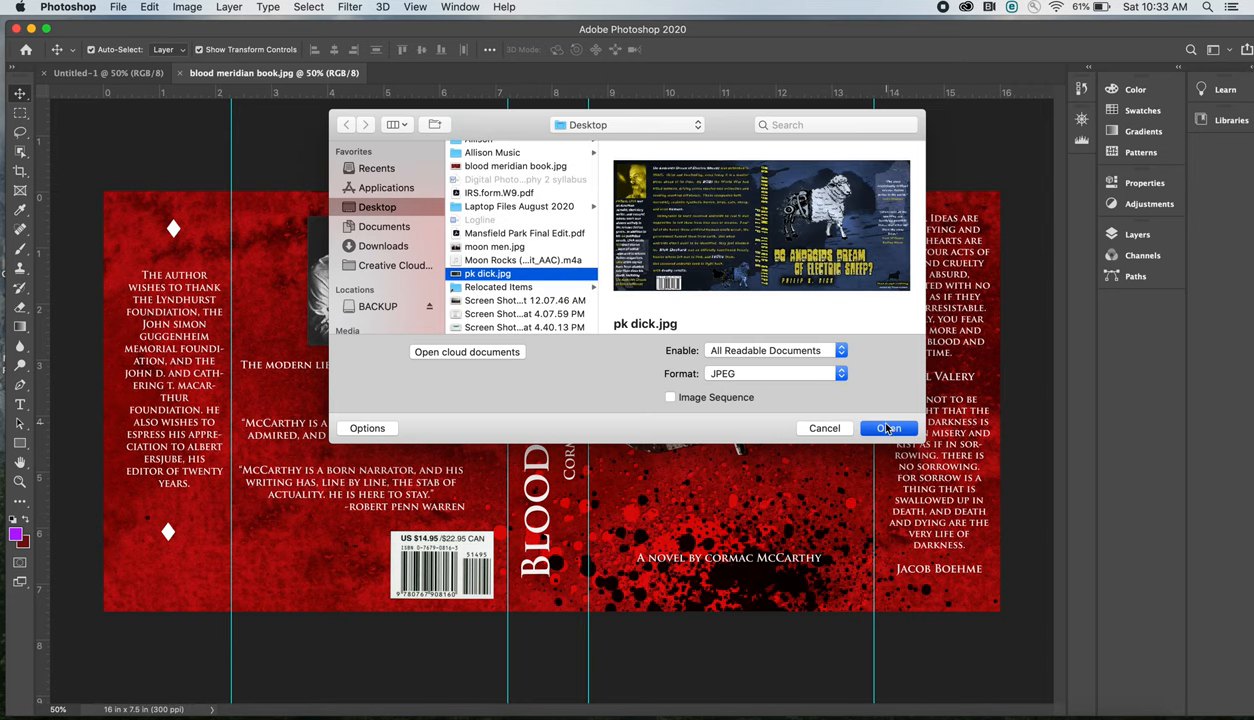
pyautogui.click(888, 428)
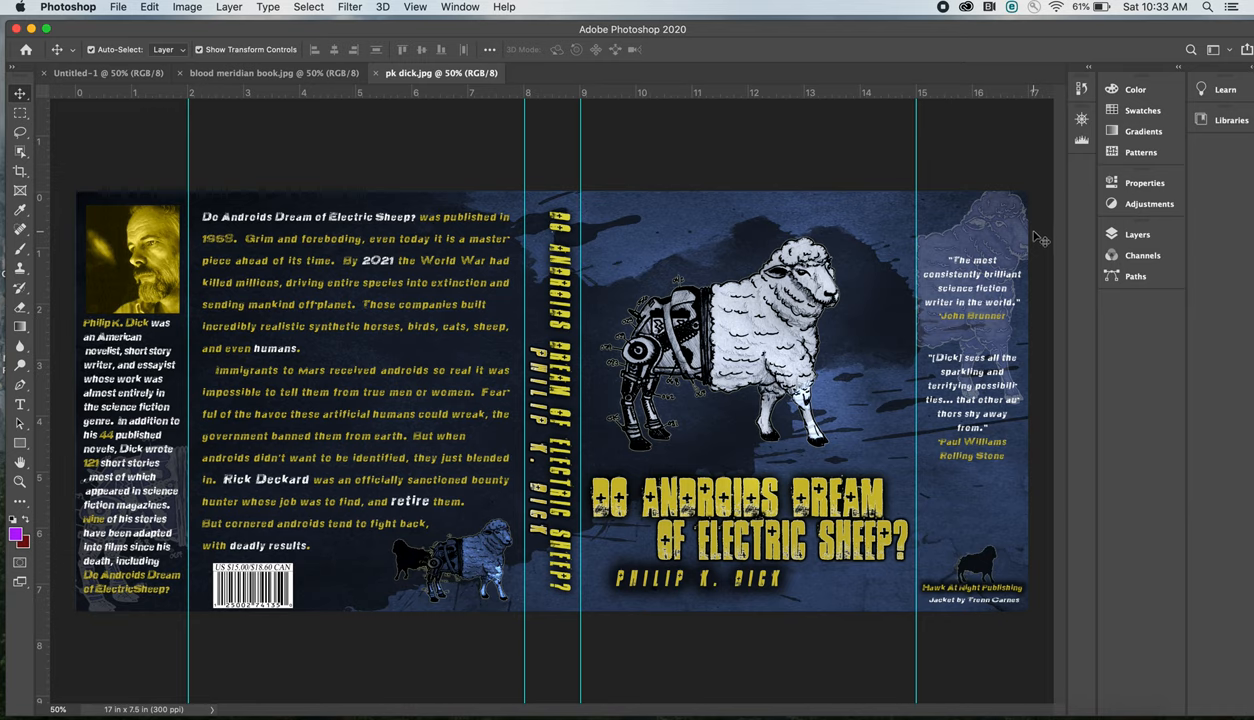
pyautogui.moveTo(964, 232)
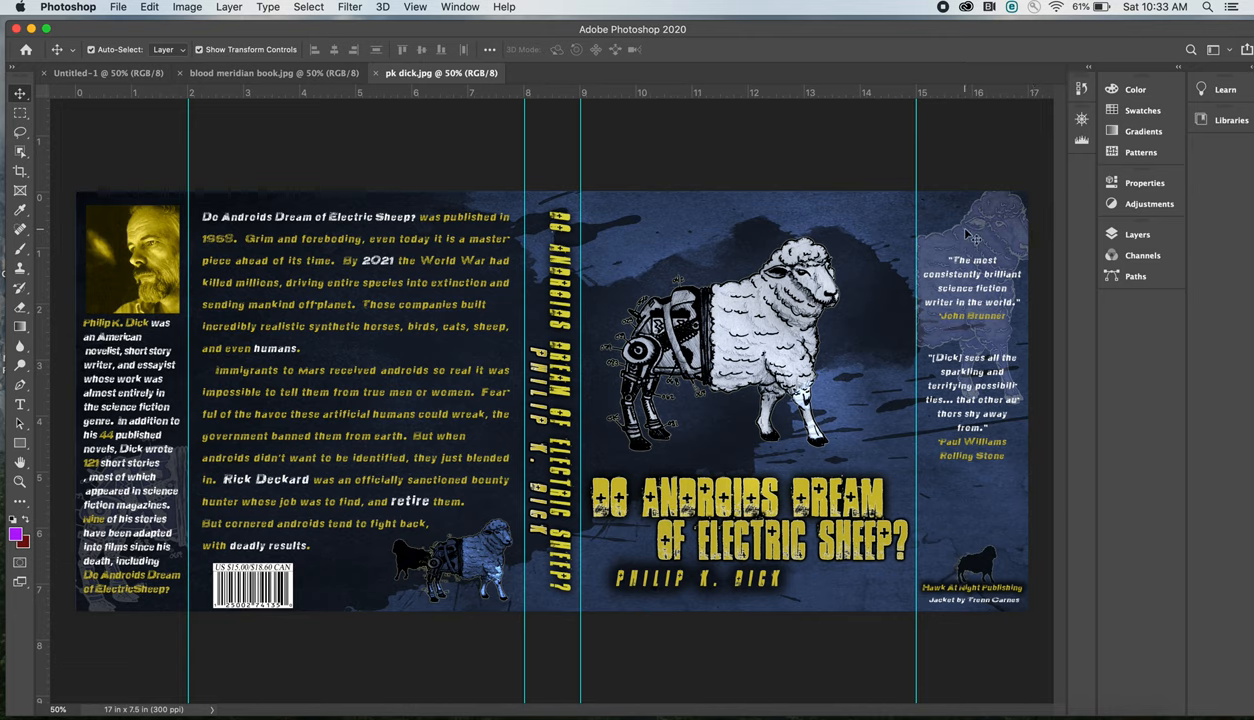
pyautogui.moveTo(1010, 240)
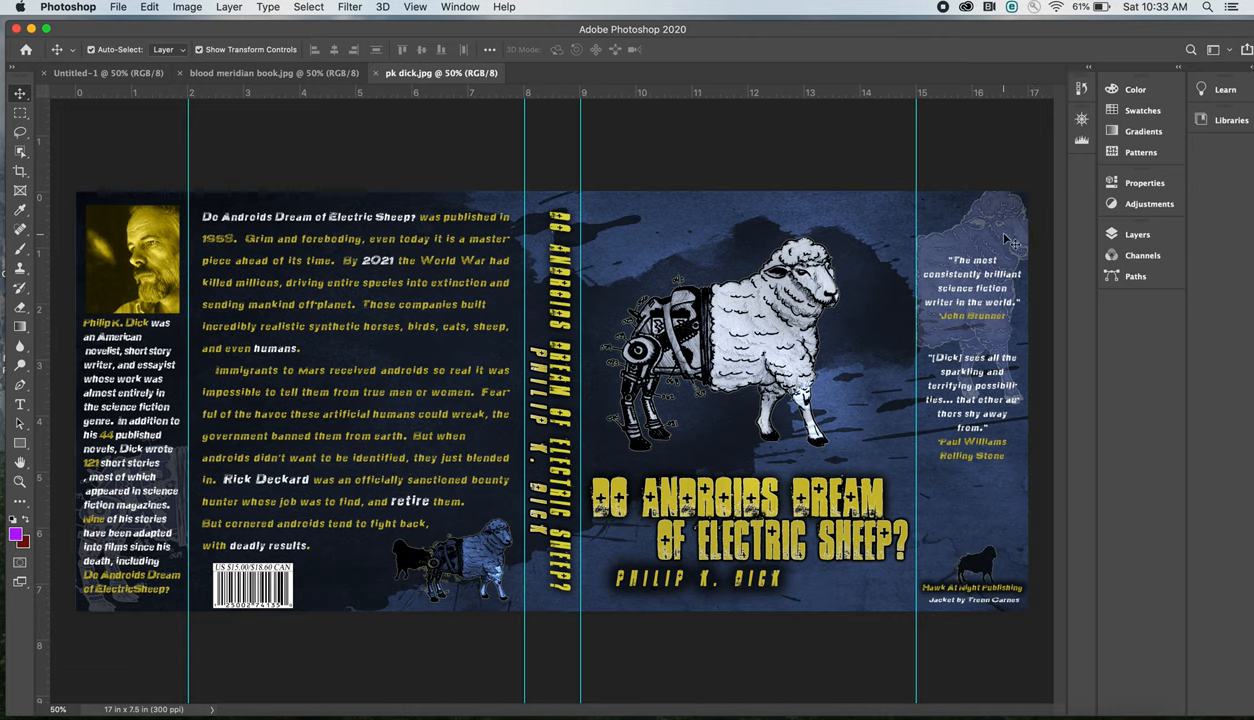
pyautogui.moveTo(504, 212)
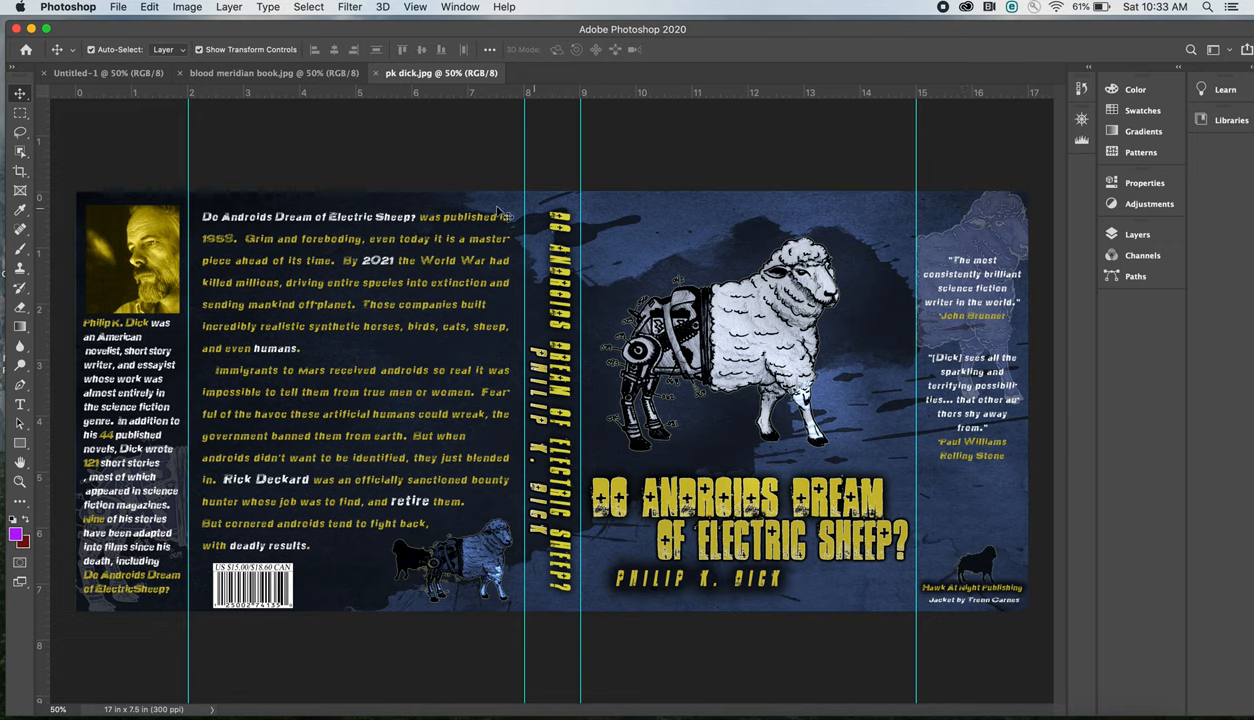
pyautogui.moveTo(590, 226)
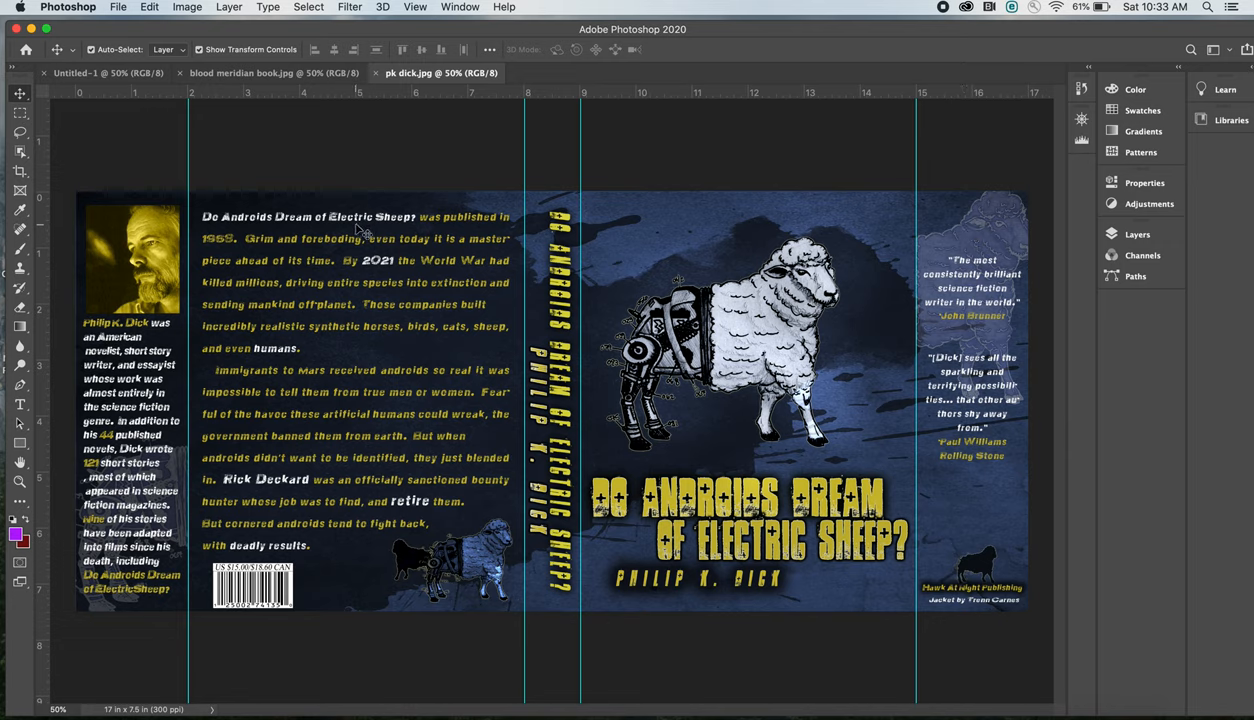
pyautogui.moveTo(544, 206)
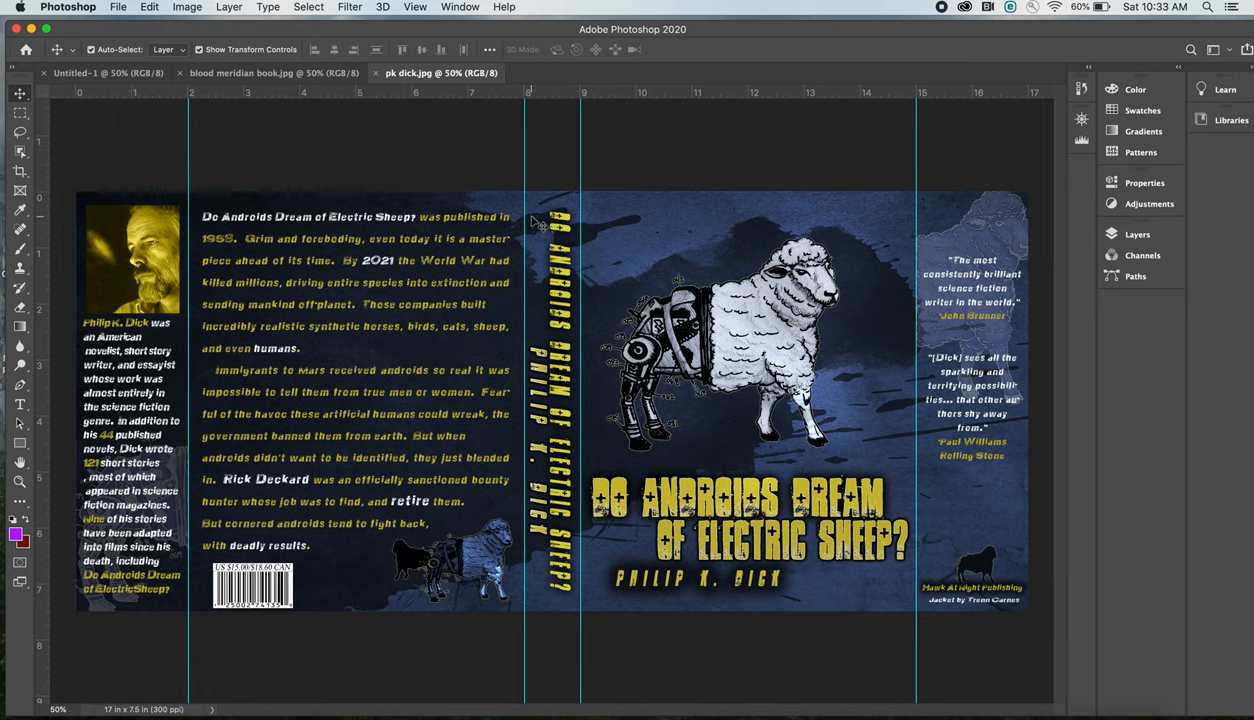
pyautogui.moveTo(538, 212)
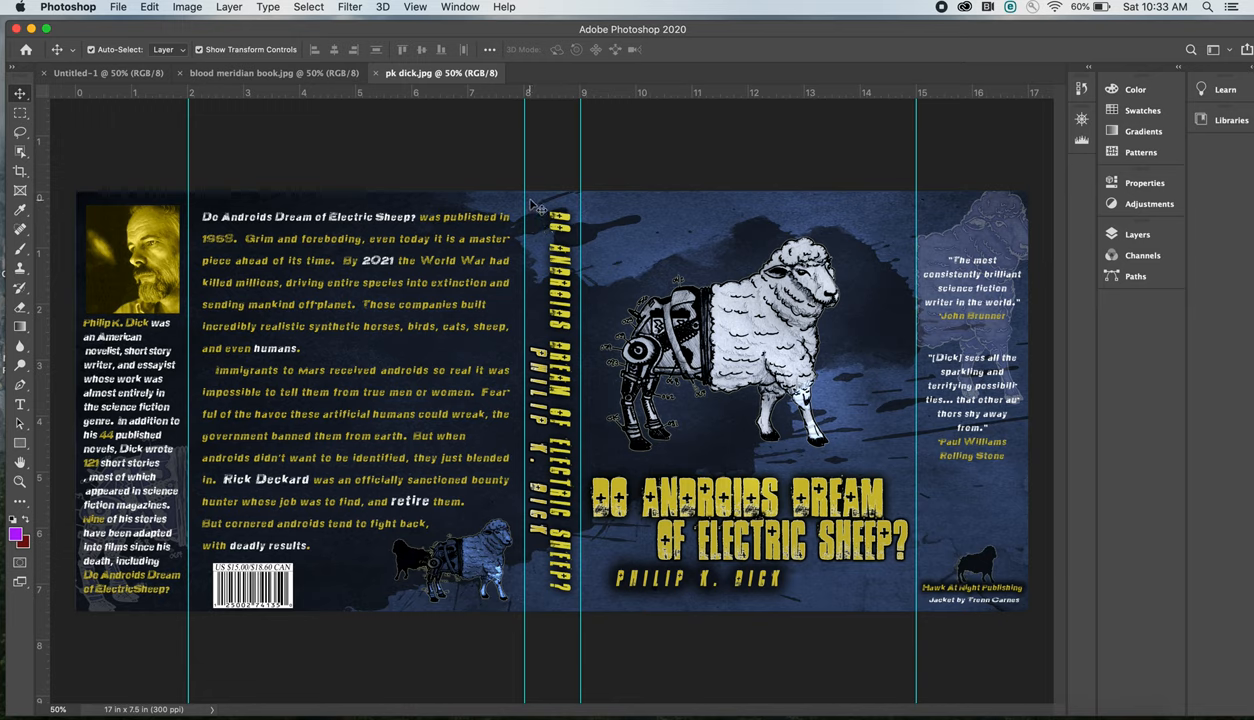
pyautogui.moveTo(984, 230)
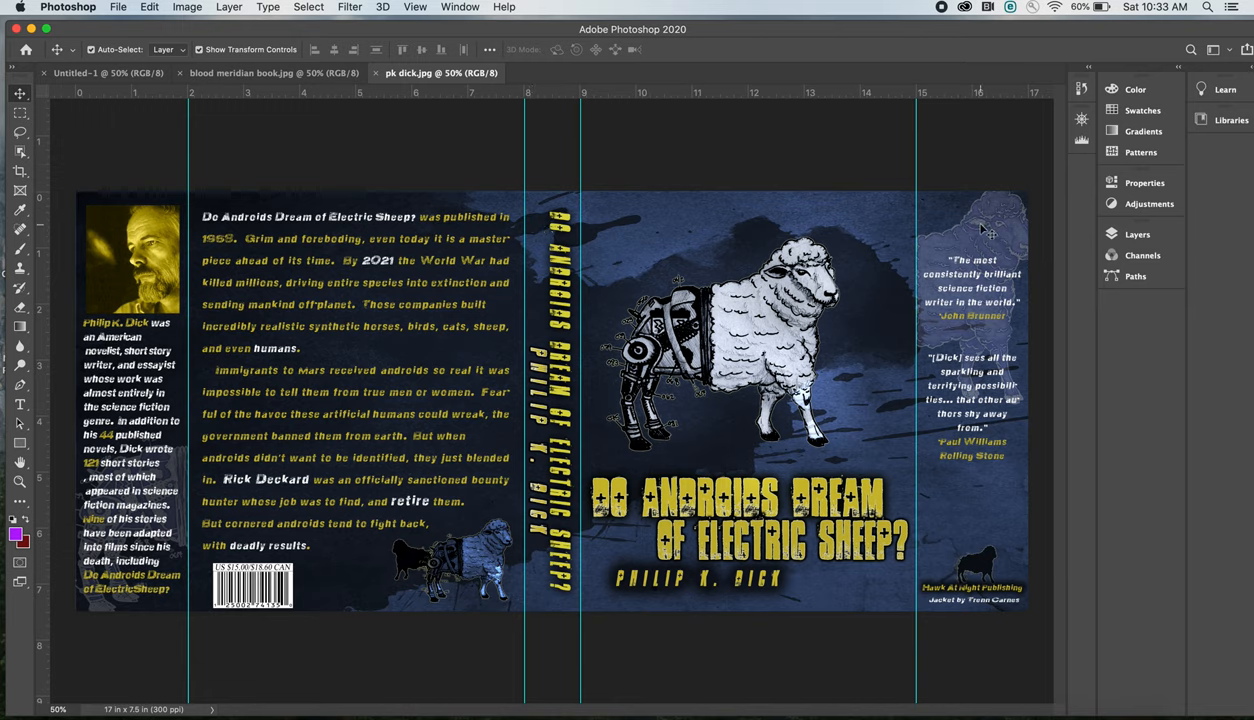
pyautogui.moveTo(1044, 242)
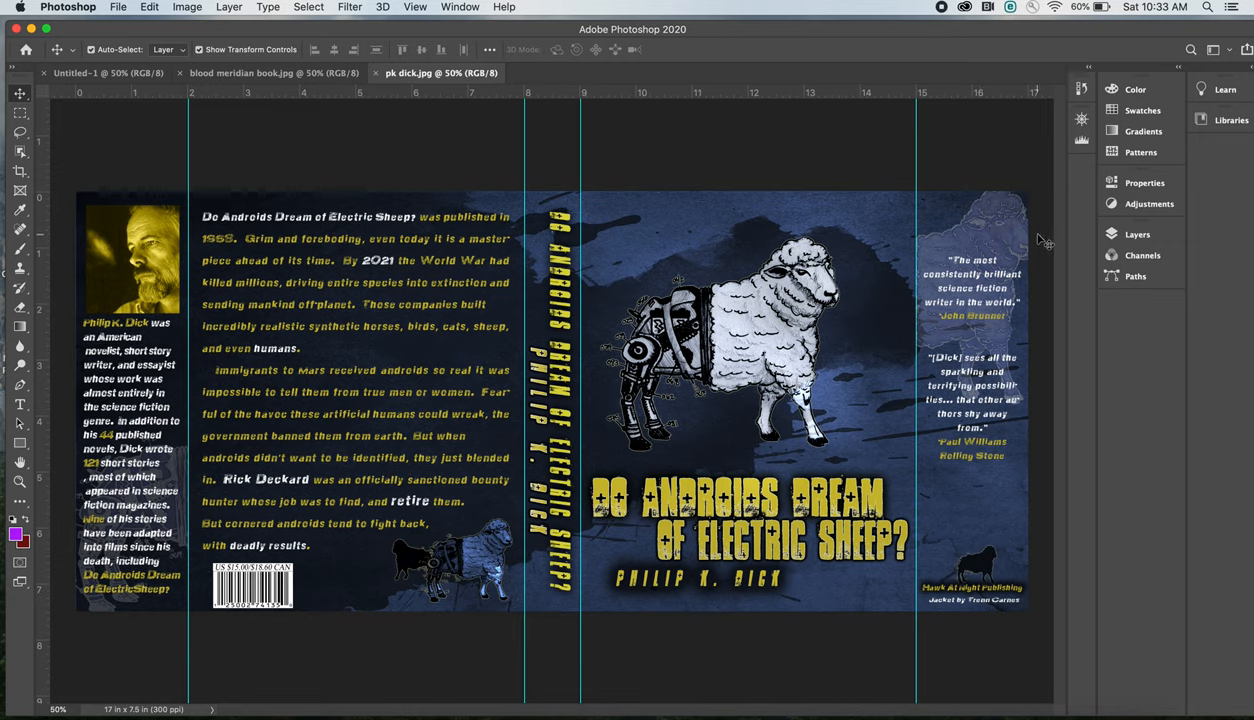
pyautogui.moveTo(976, 232)
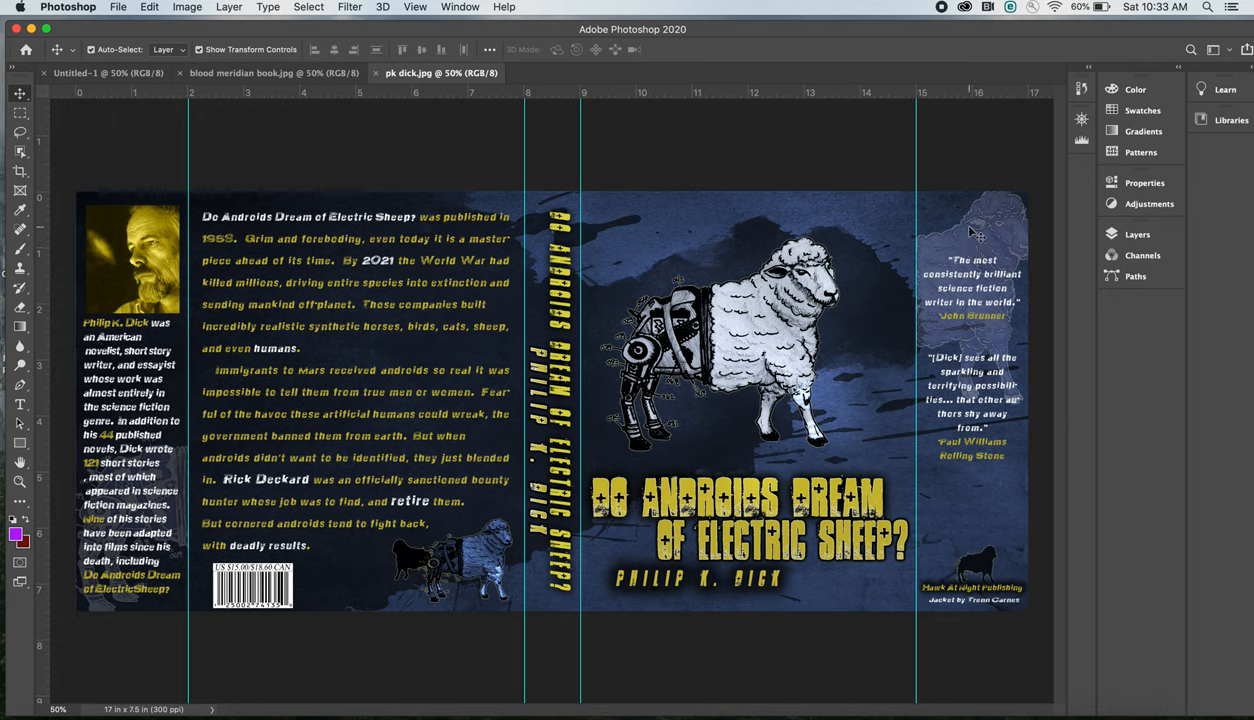
pyautogui.moveTo(1036, 244)
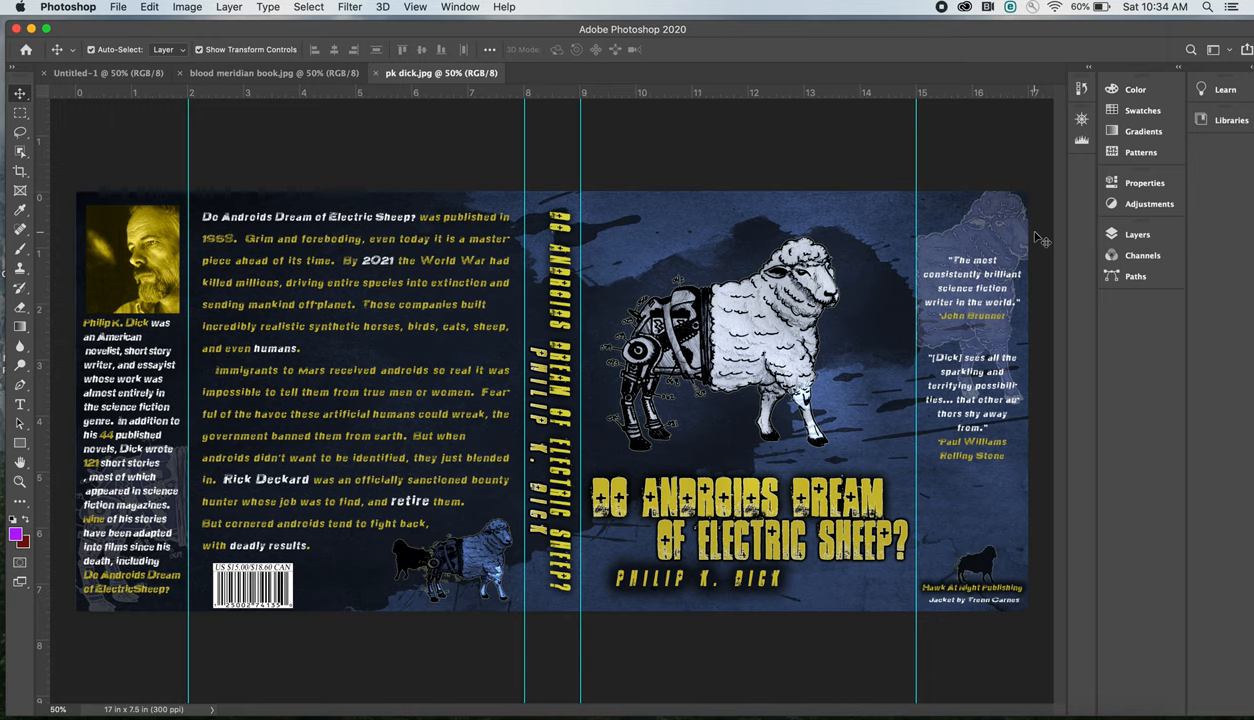
pyautogui.moveTo(996, 240)
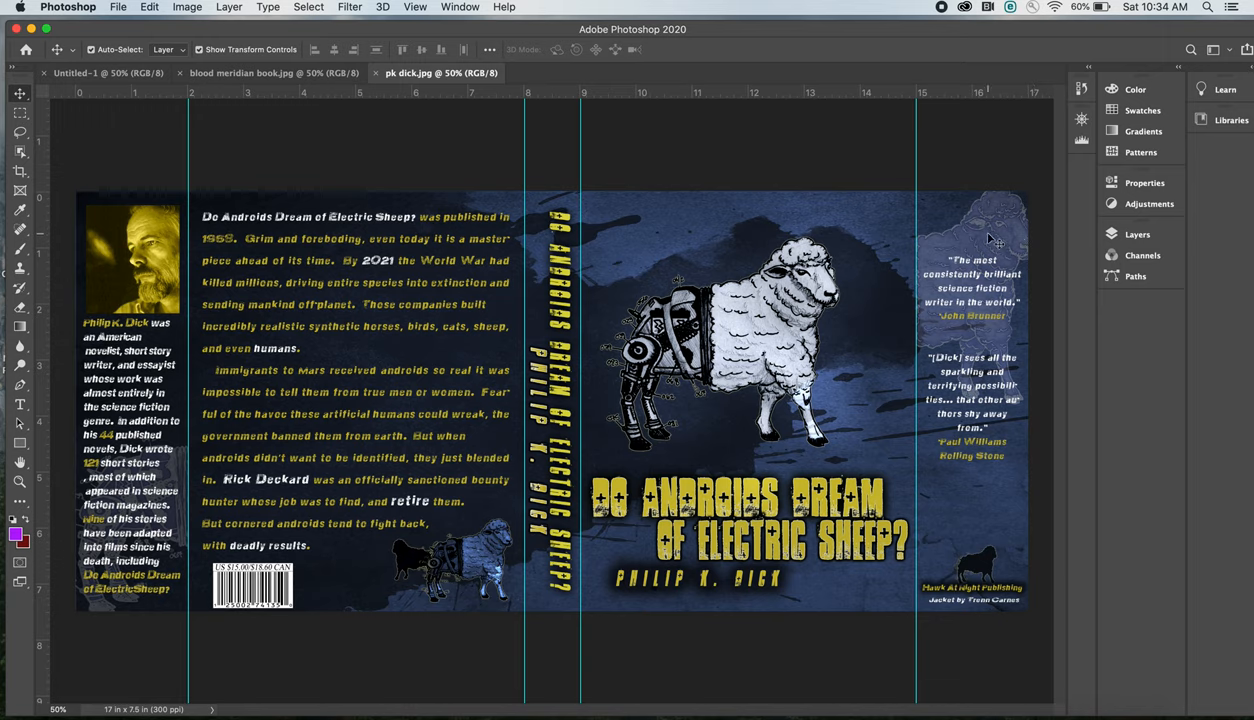
pyautogui.moveTo(1018, 230)
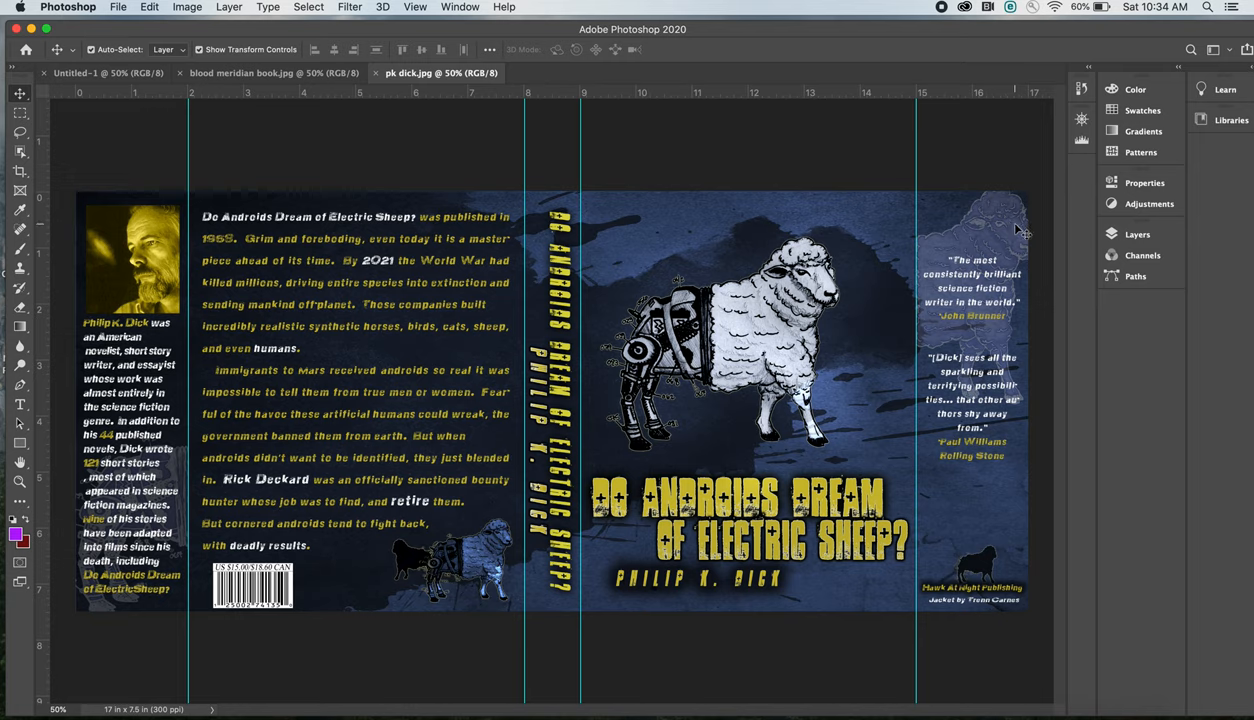
pyautogui.moveTo(1016, 228)
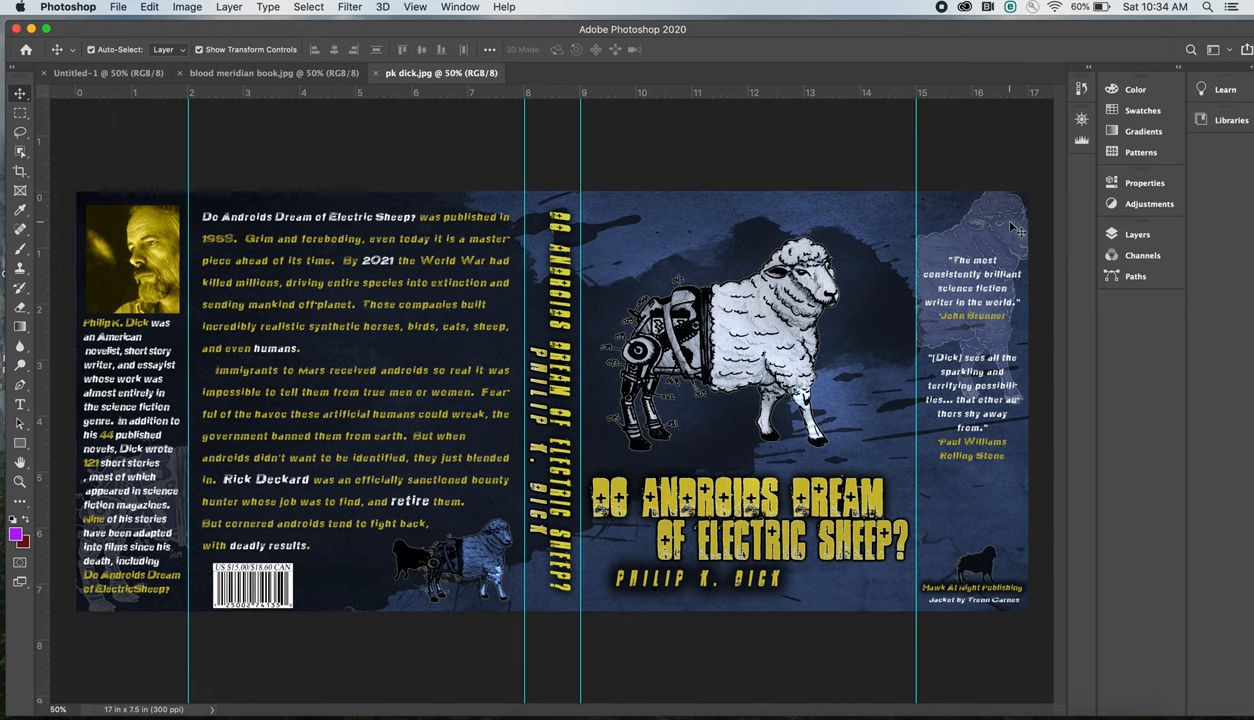
pyautogui.moveTo(1016, 228)
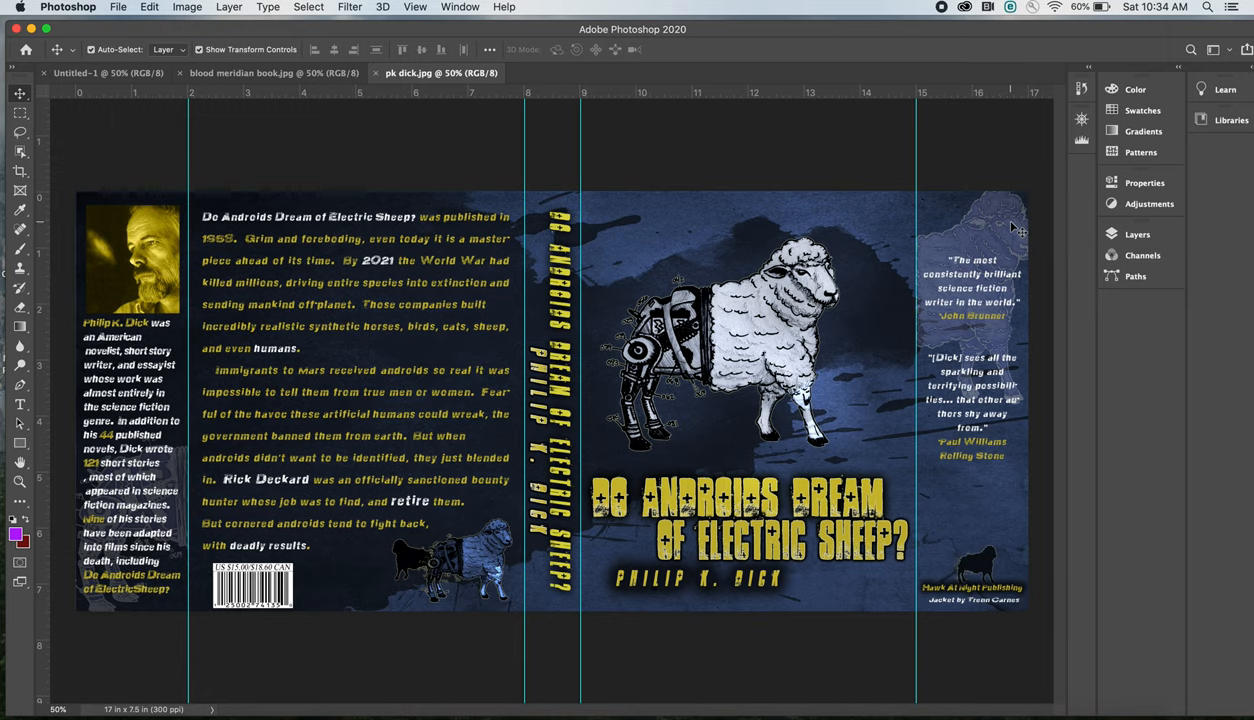
pyautogui.moveTo(170, 152)
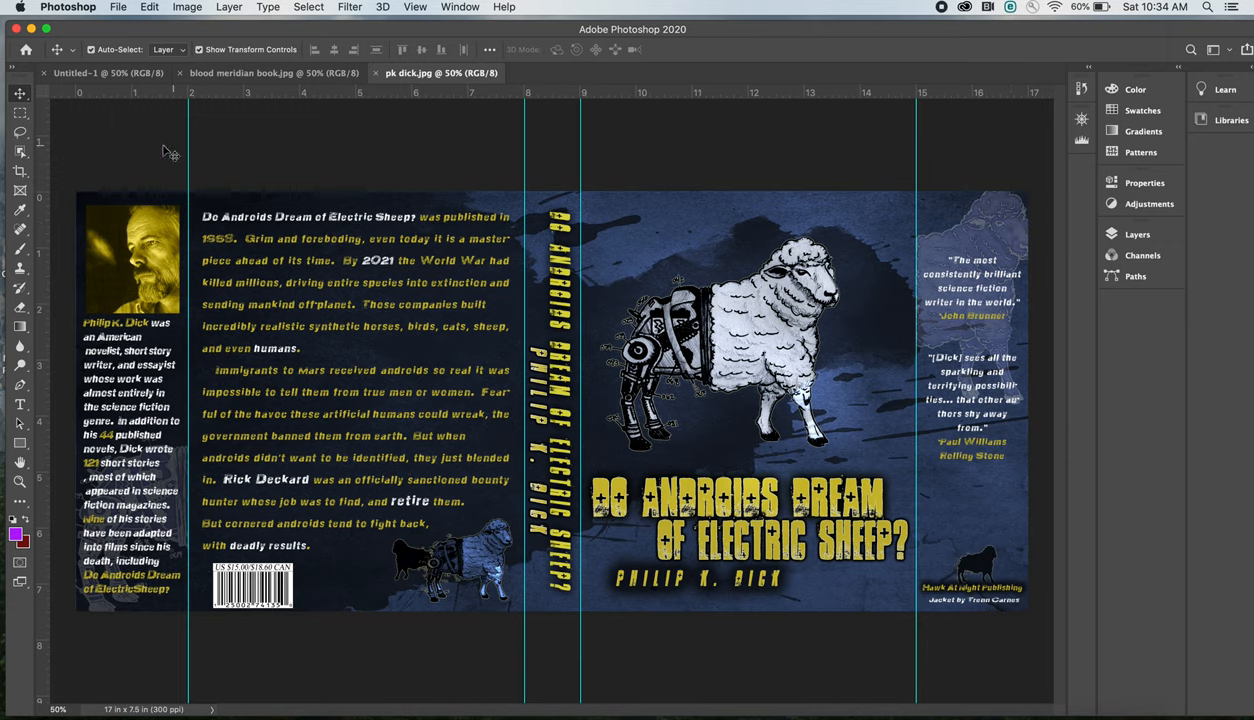
pyautogui.moveTo(144, 152)
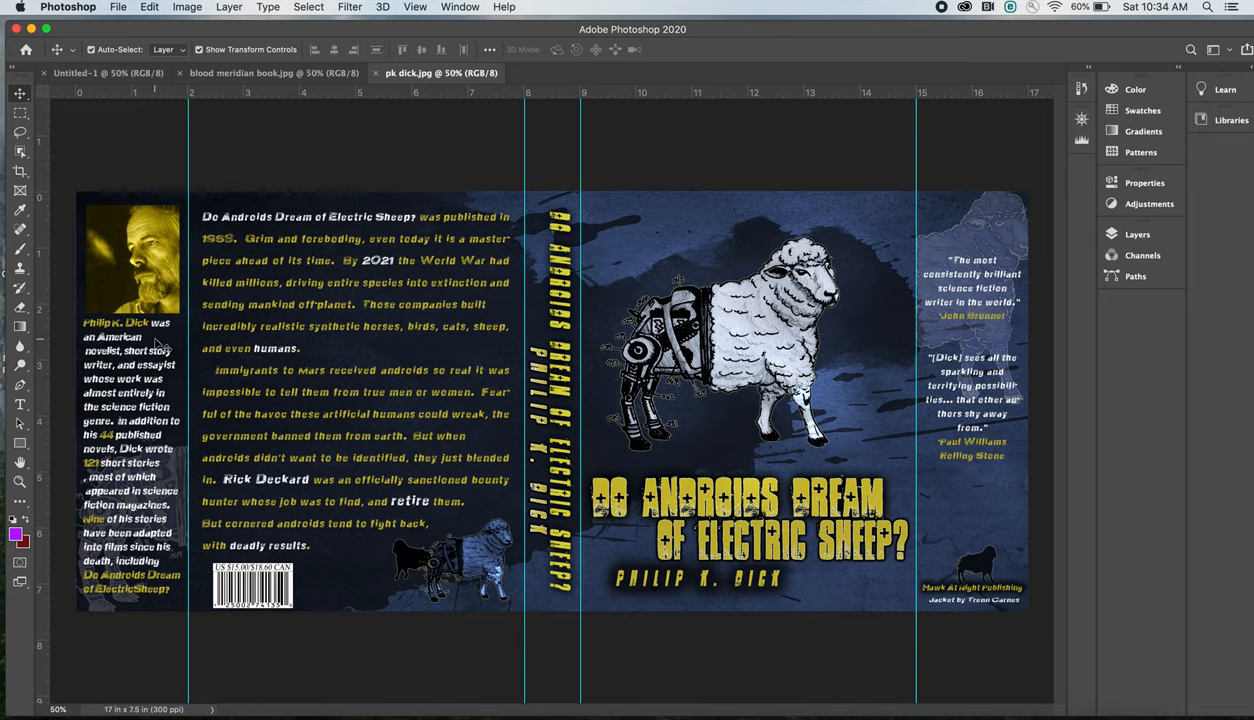
pyautogui.moveTo(72, 302)
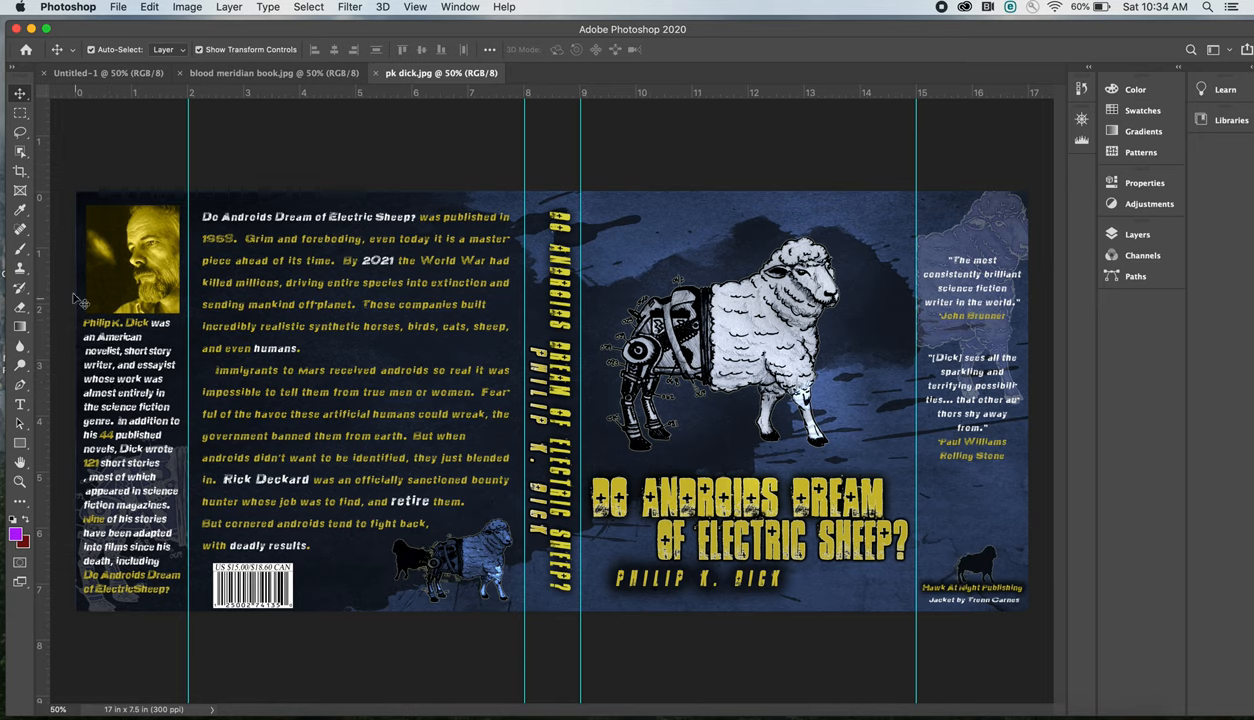
pyautogui.moveTo(72, 300)
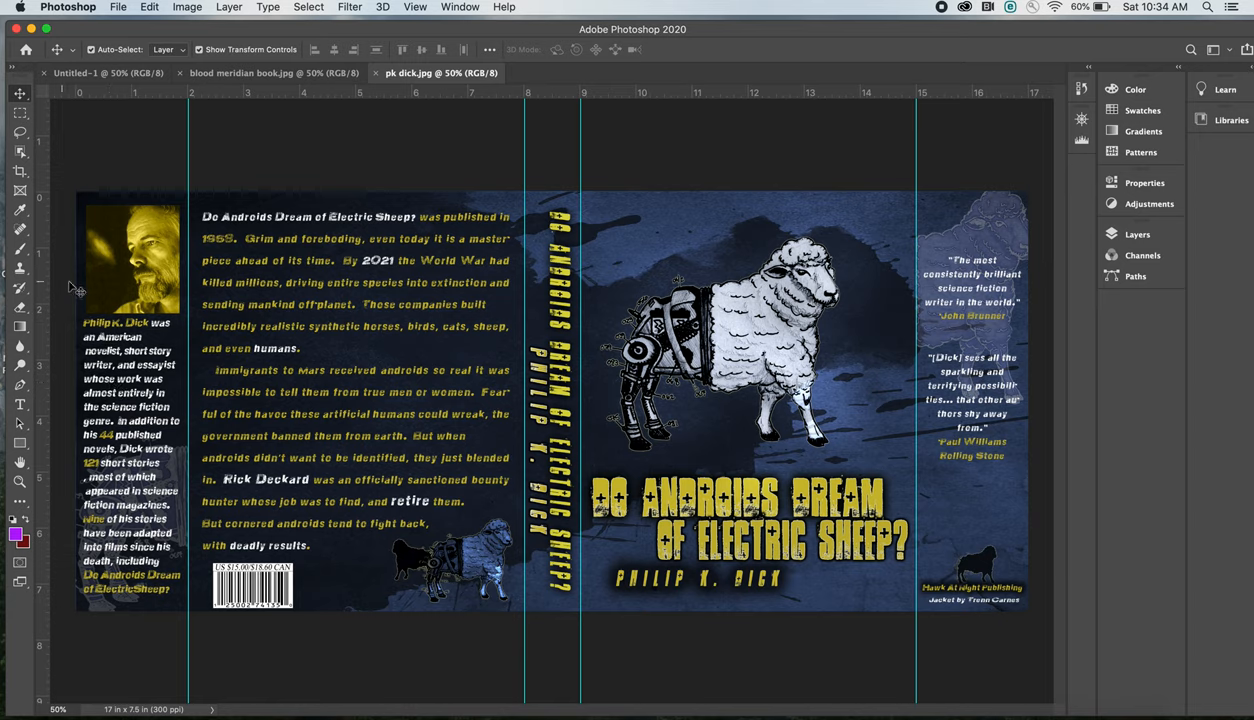
pyautogui.moveTo(402, 204)
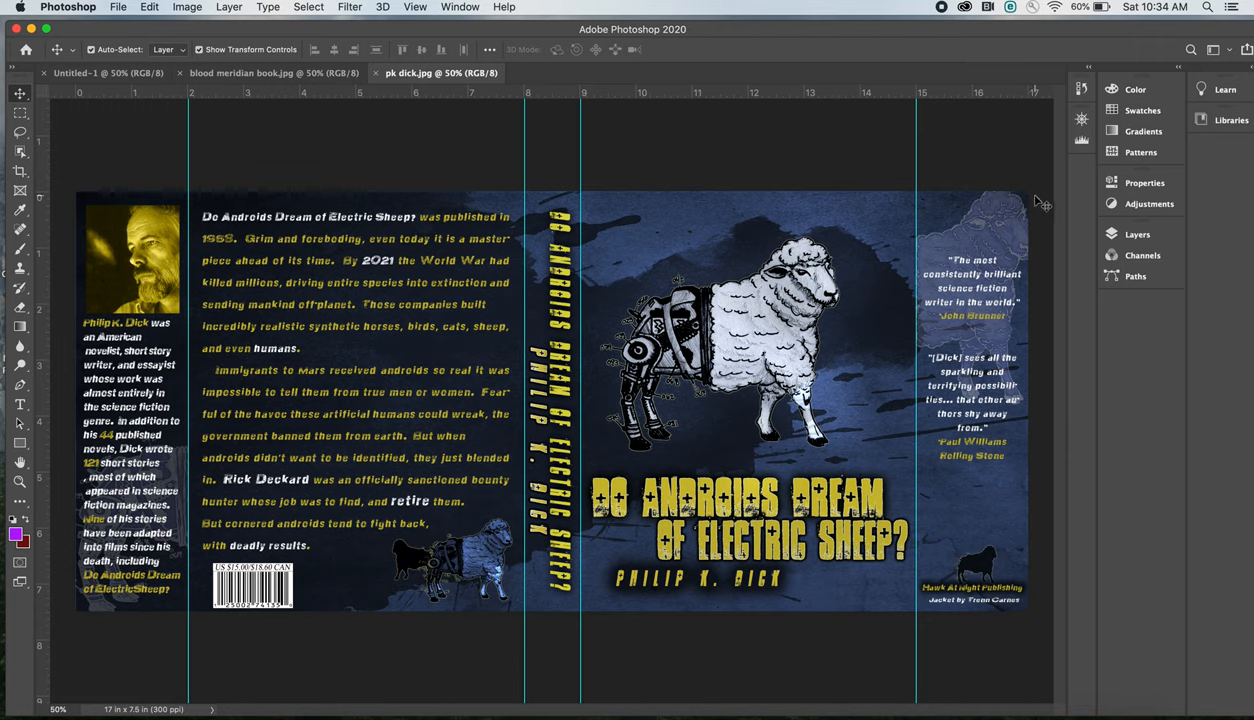
pyautogui.moveTo(884, 164)
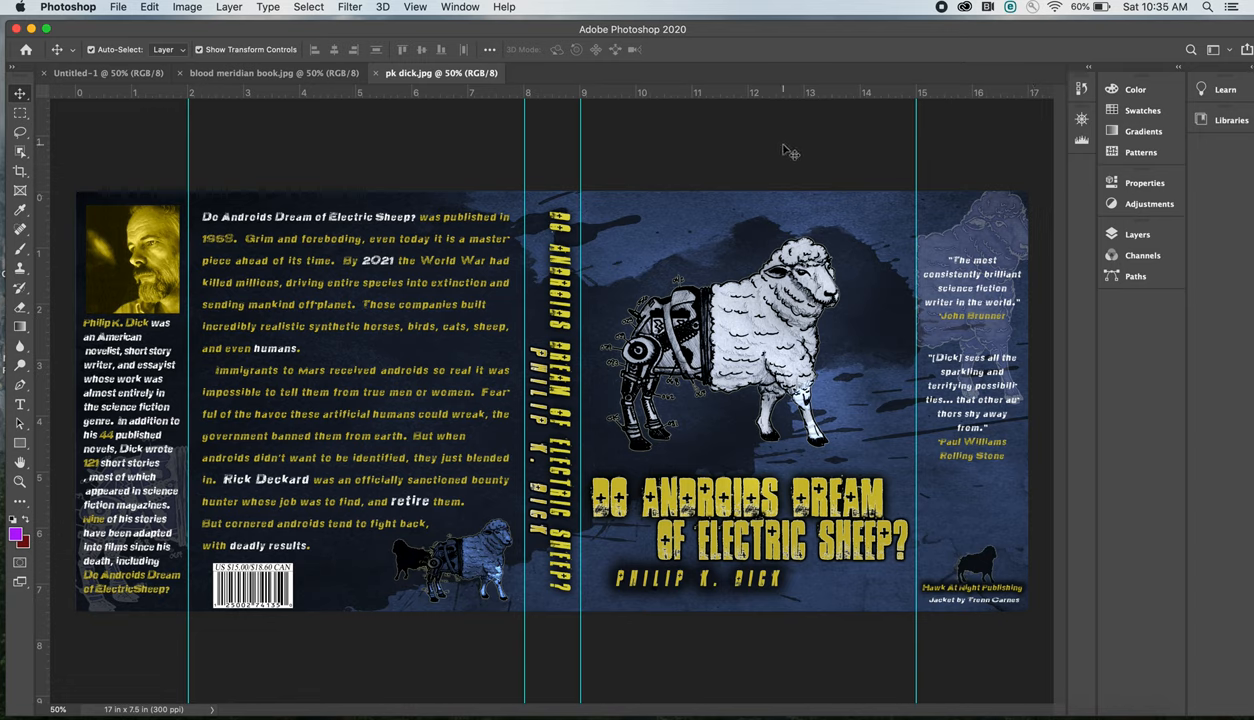
pyautogui.moveTo(480, 206)
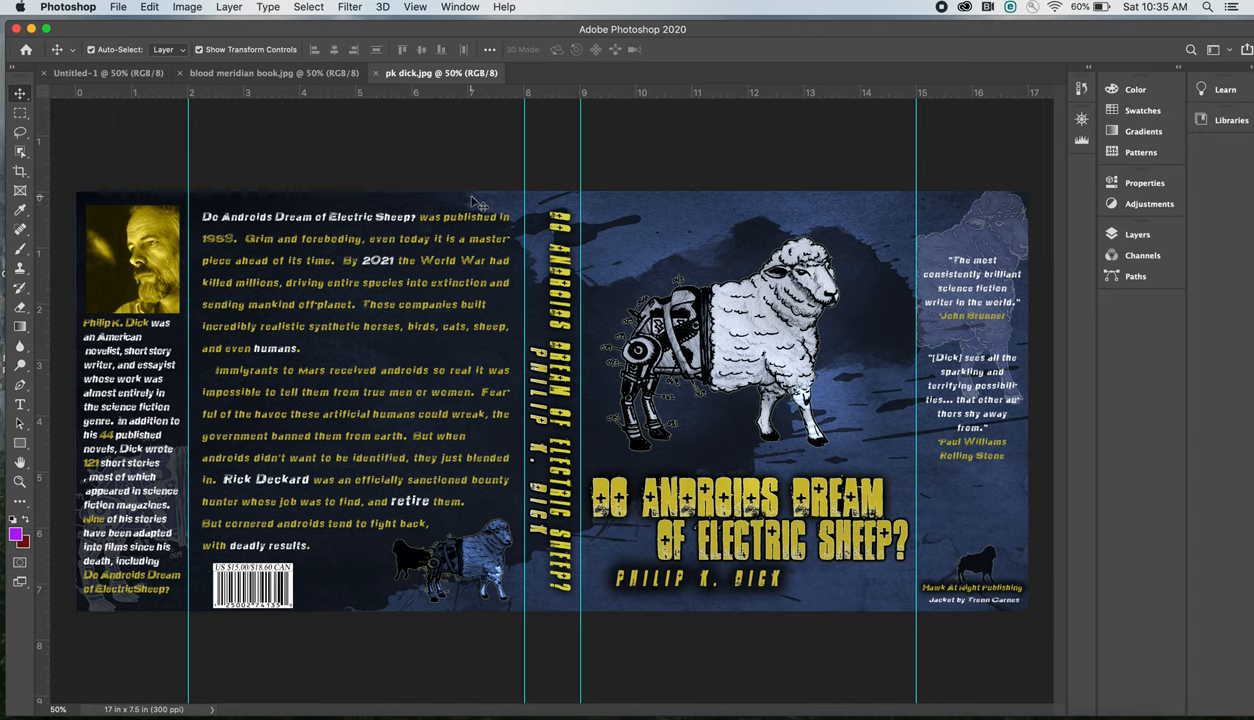
pyautogui.moveTo(476, 204)
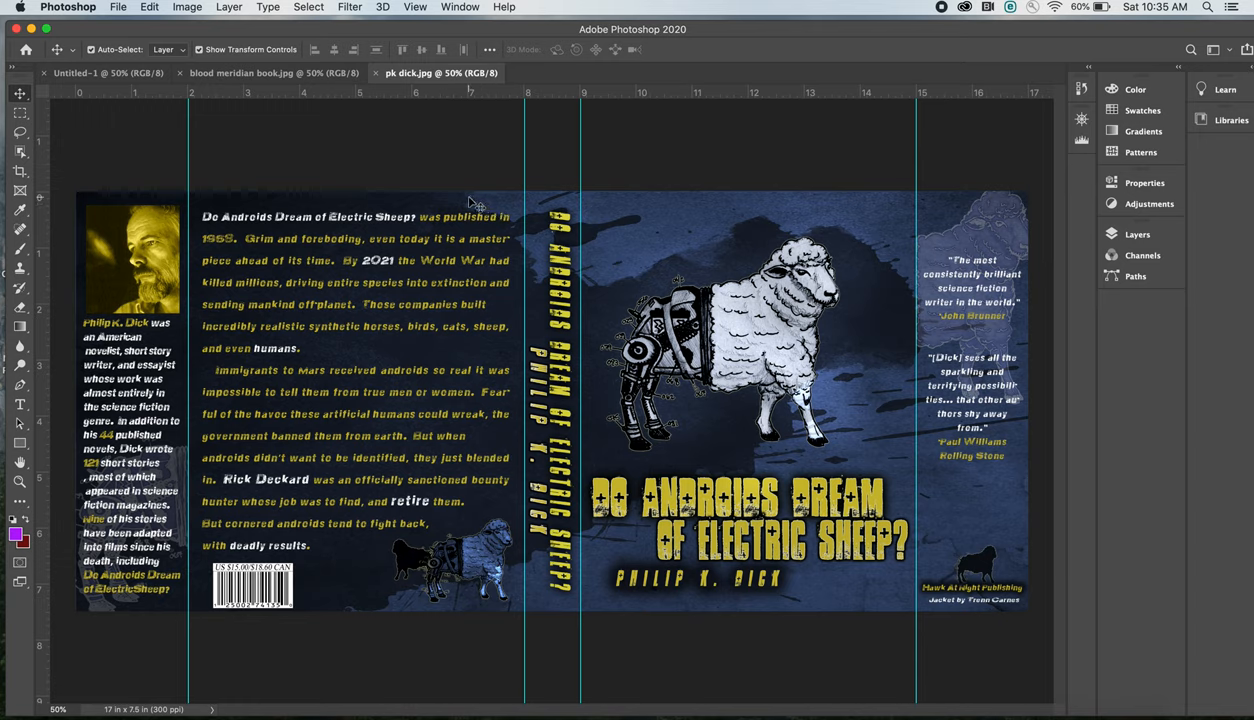
pyautogui.moveTo(1008, 576)
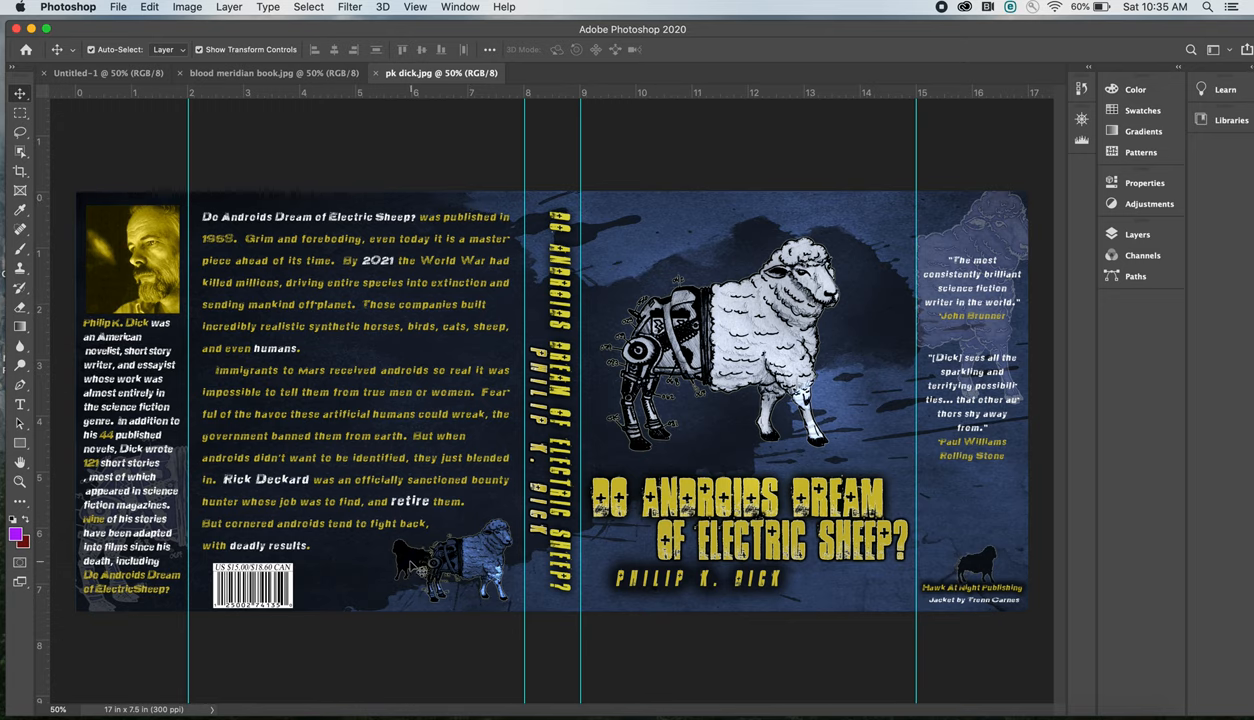
pyautogui.moveTo(256, 588)
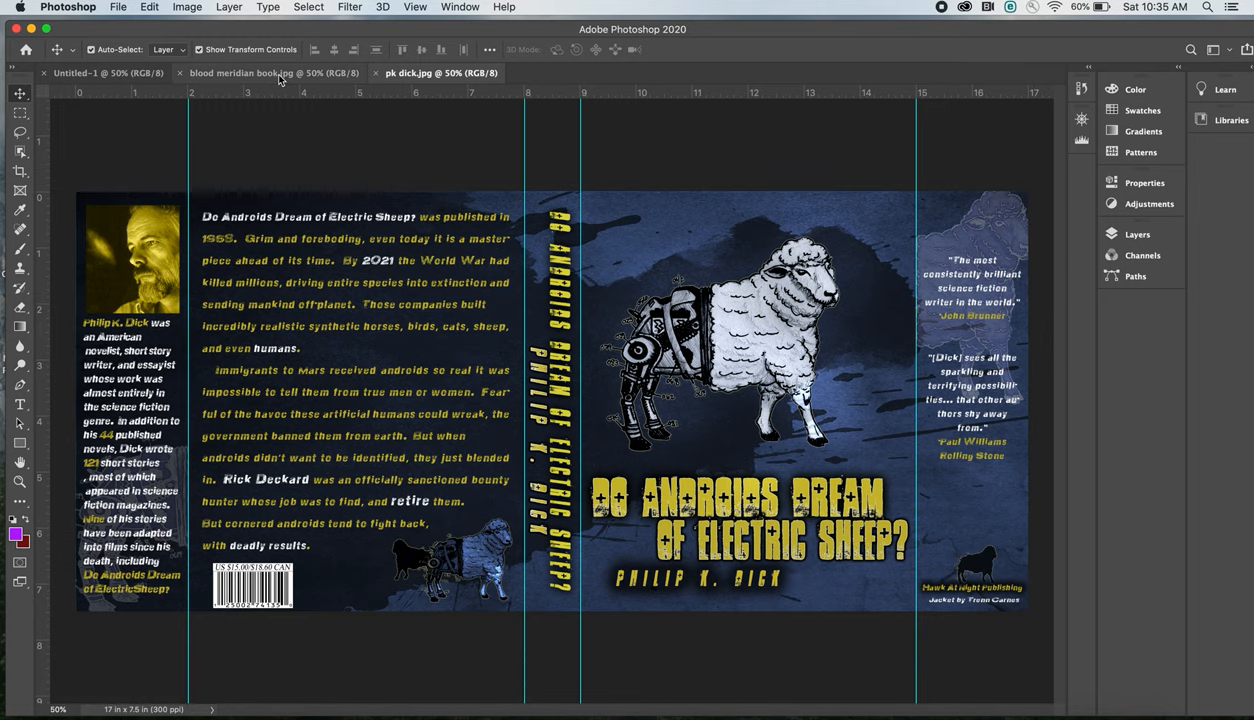
# Step: Switch to the Blood Meridian jacket and dismiss the Navigator overview
pyautogui.click(240, 72)
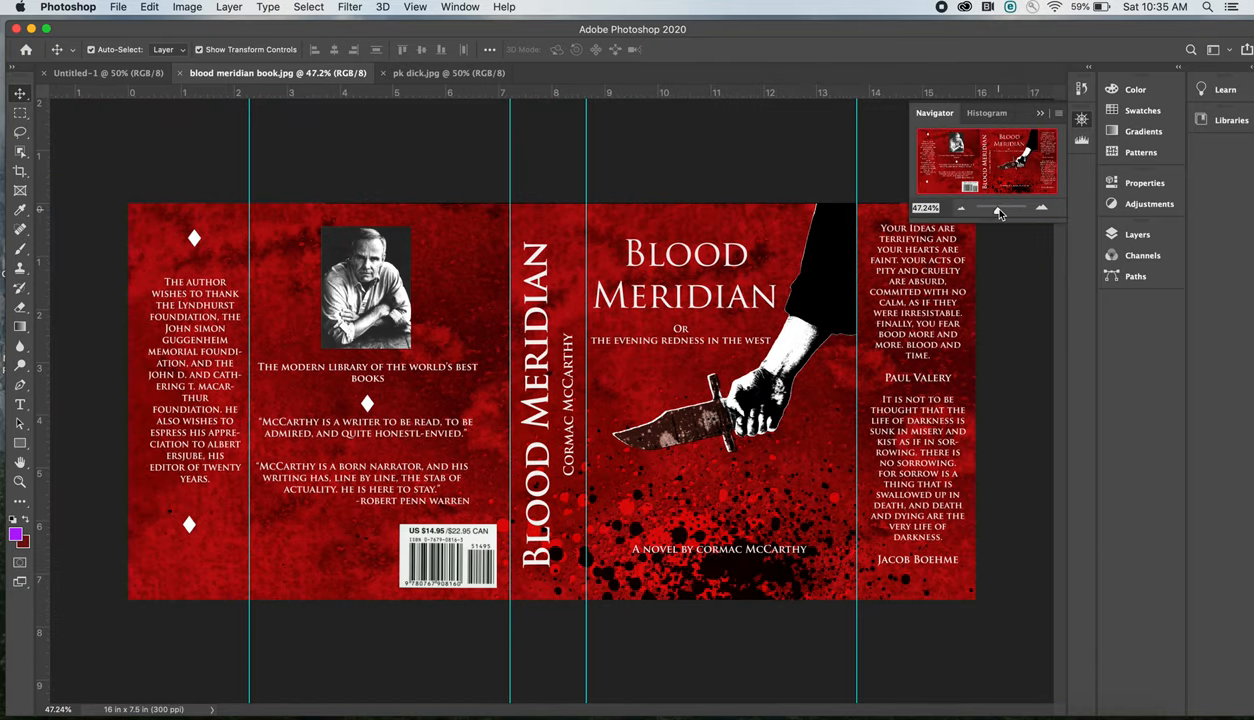
pyautogui.click(1040, 114)
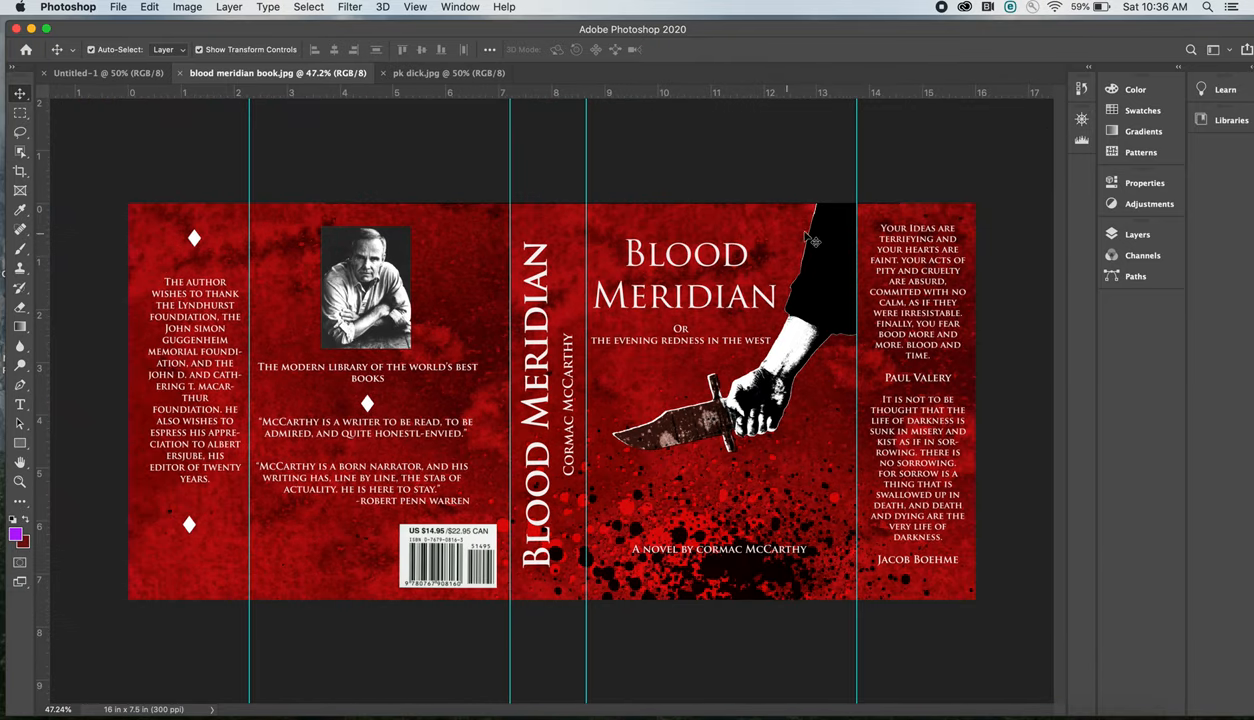
pyautogui.moveTo(770, 384)
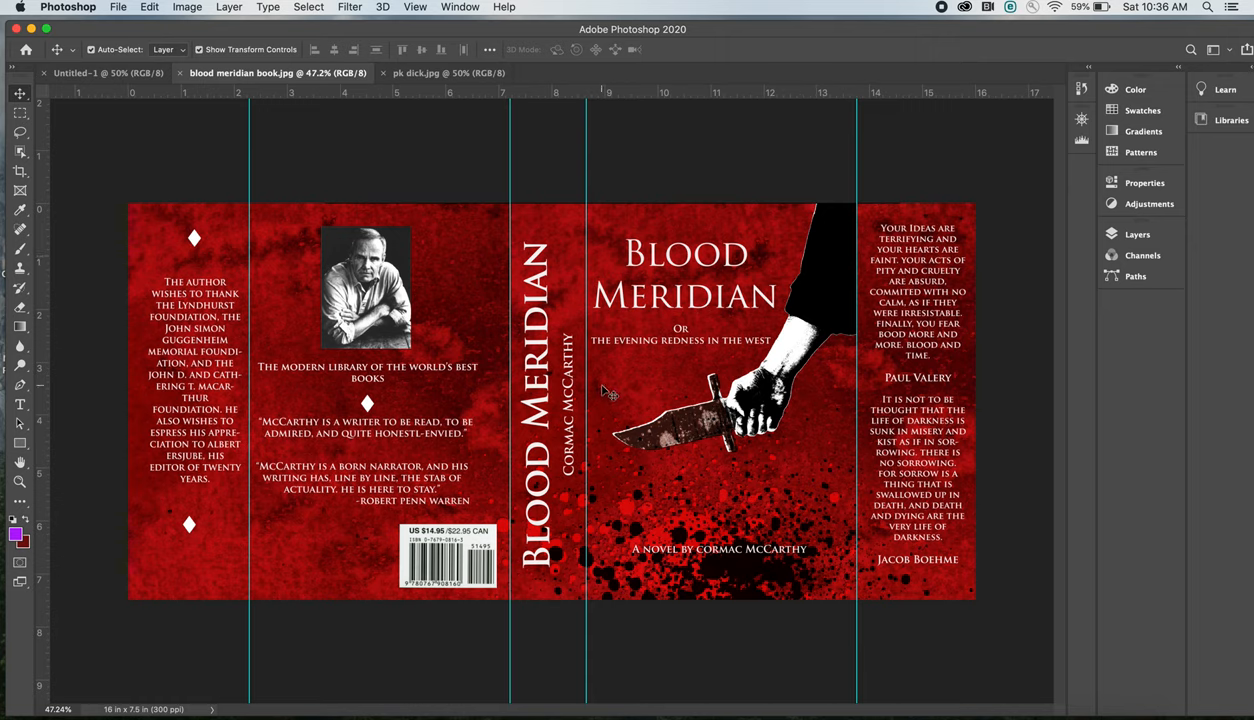
pyautogui.moveTo(828, 444)
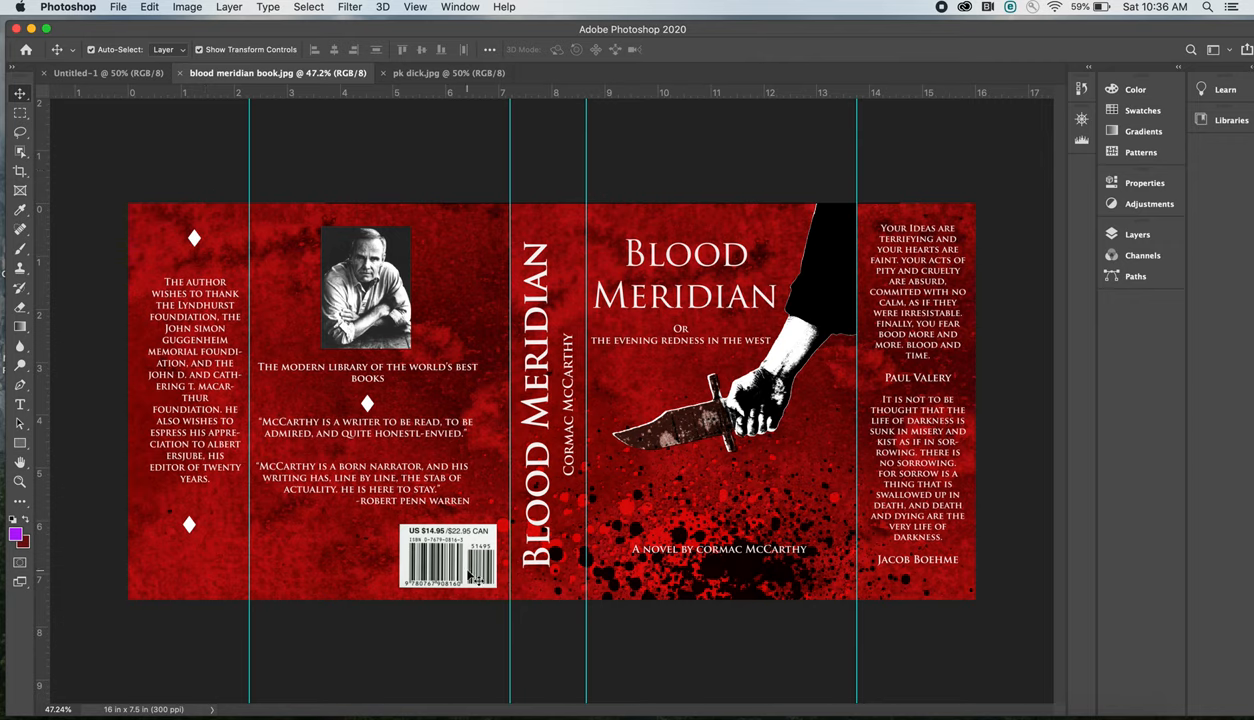
pyautogui.moveTo(694, 148)
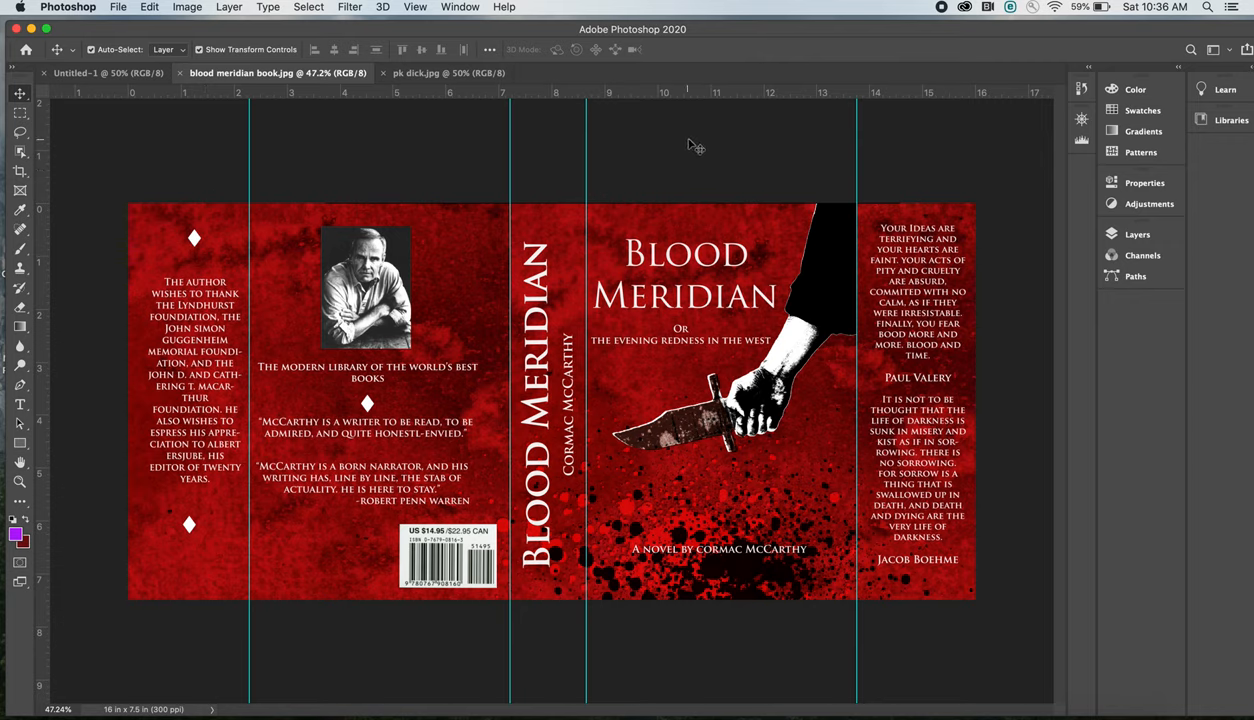
pyautogui.moveTo(916, 144)
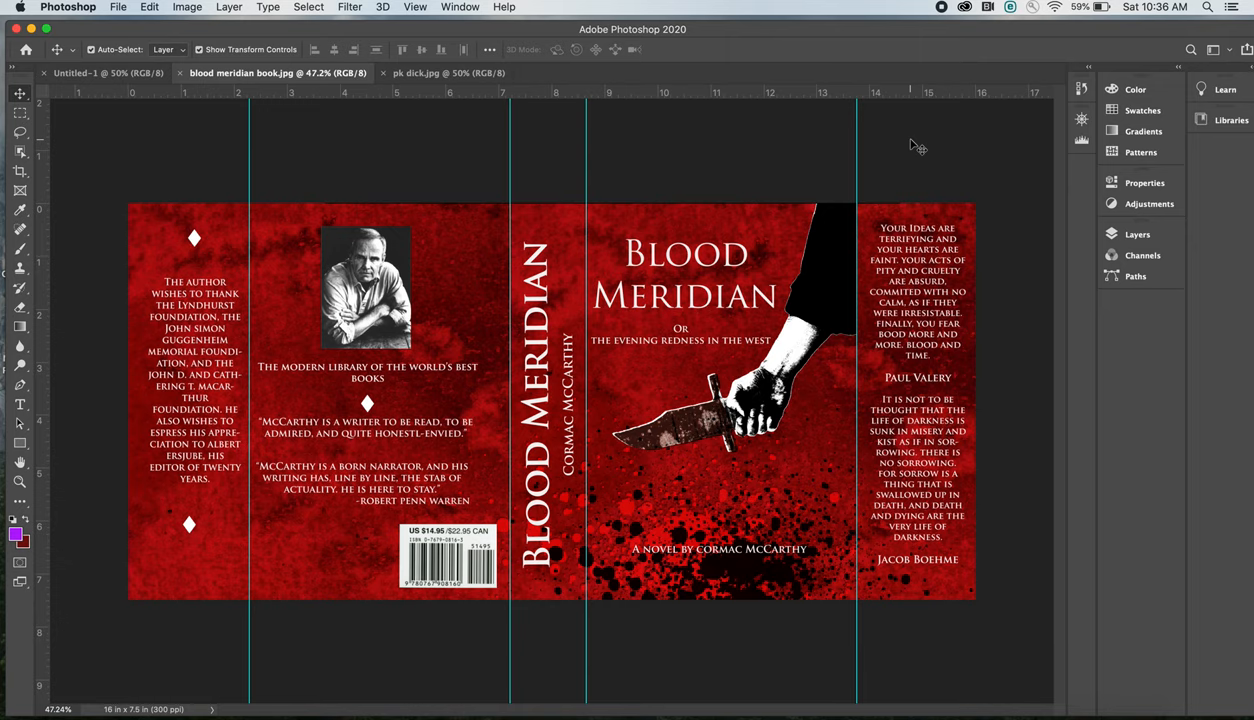
pyautogui.moveTo(402, 88)
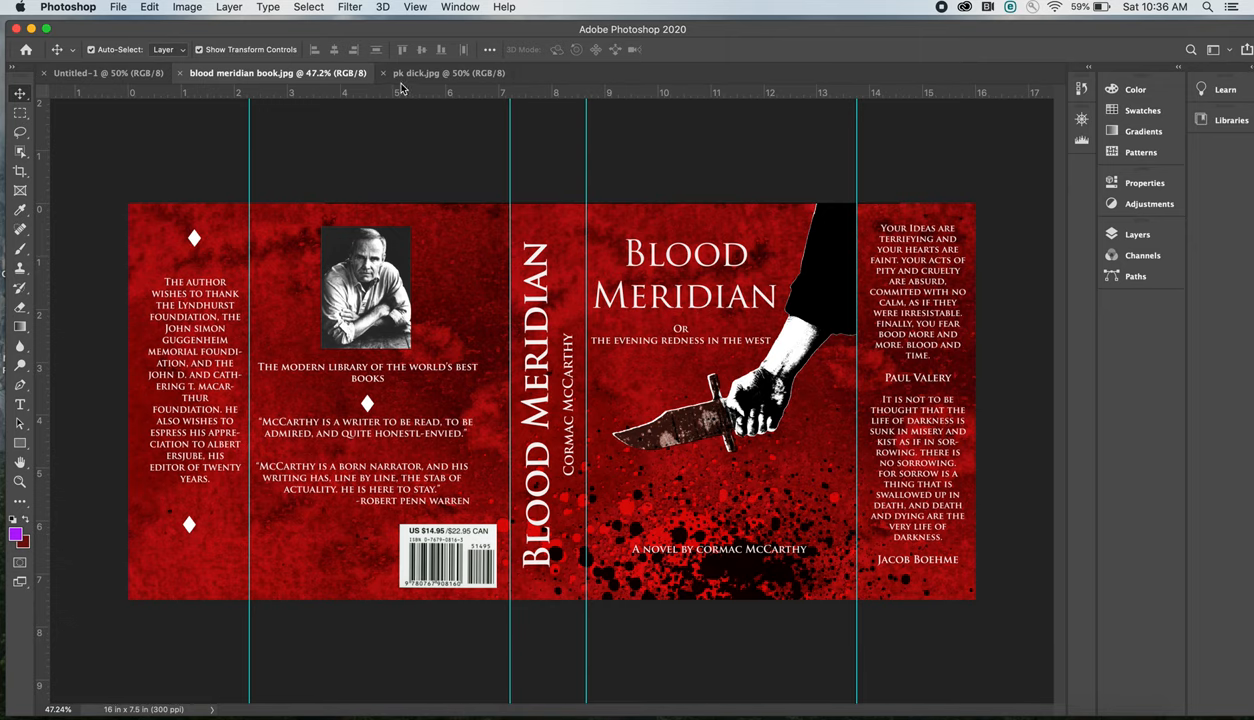
# Step: Return to the pk dick.jpg Electric Sheep jacket with its flap and spine guides
pyautogui.click(448, 72)
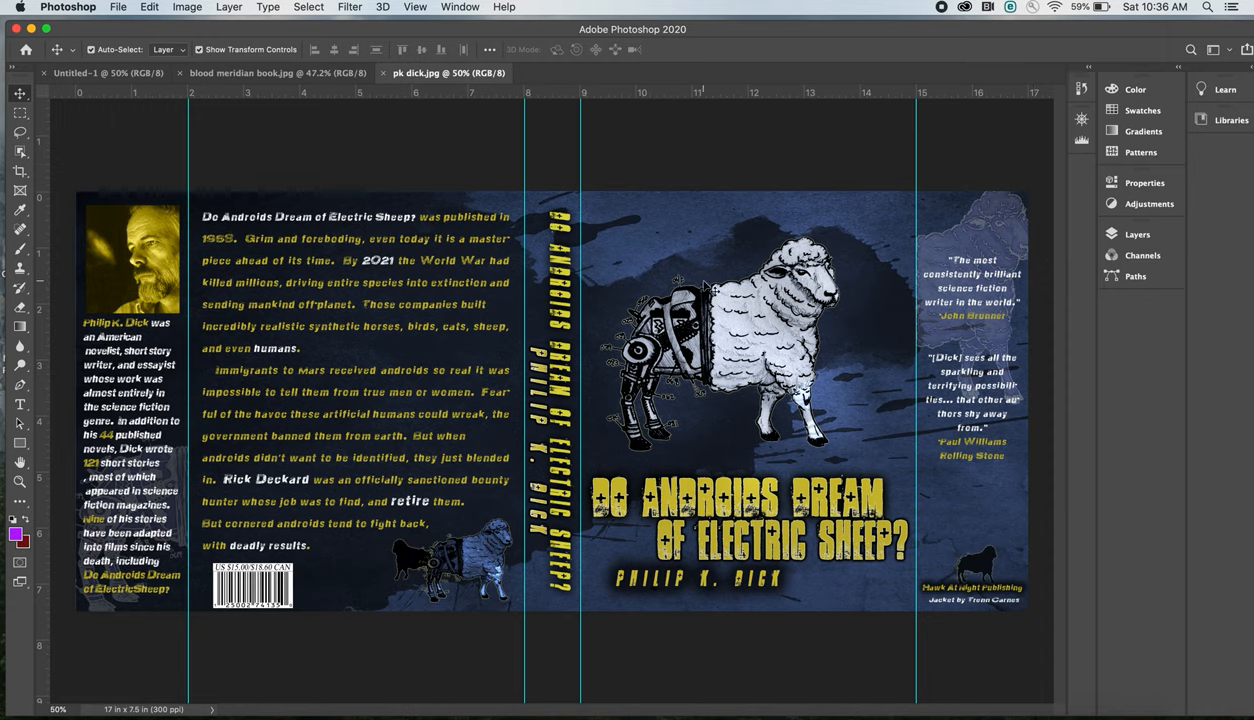
pyautogui.moveTo(864, 284)
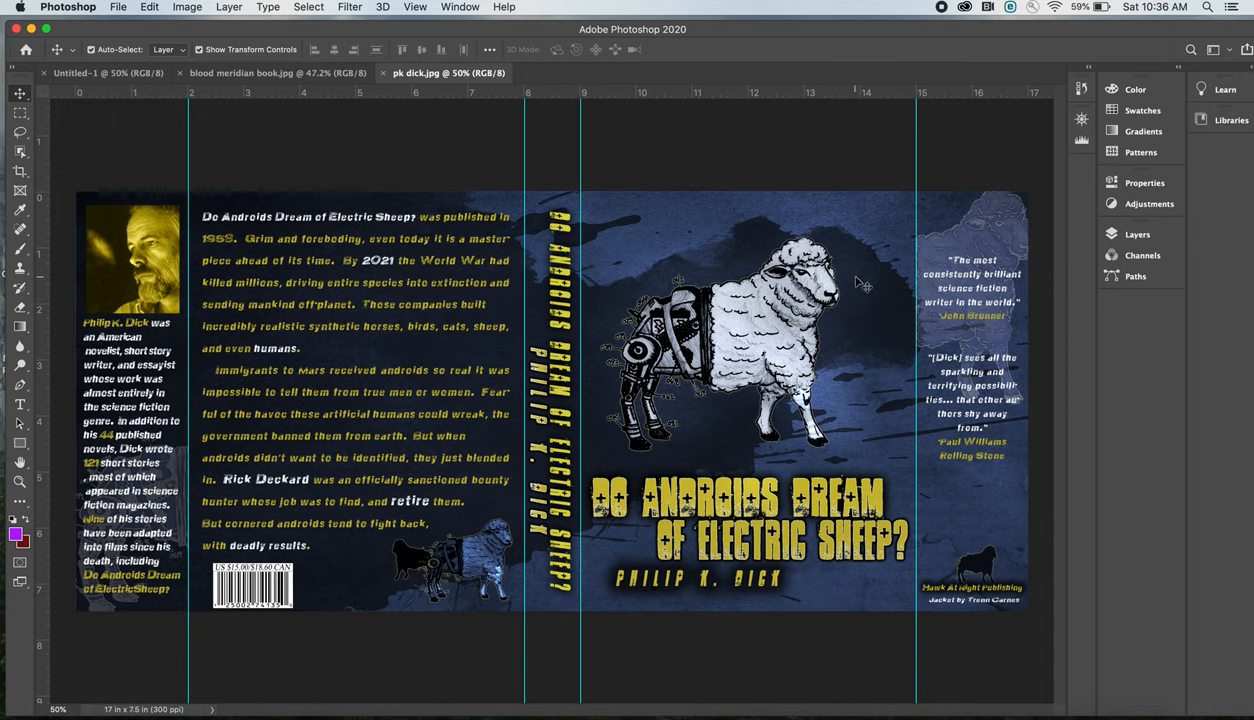
pyautogui.moveTo(856, 292)
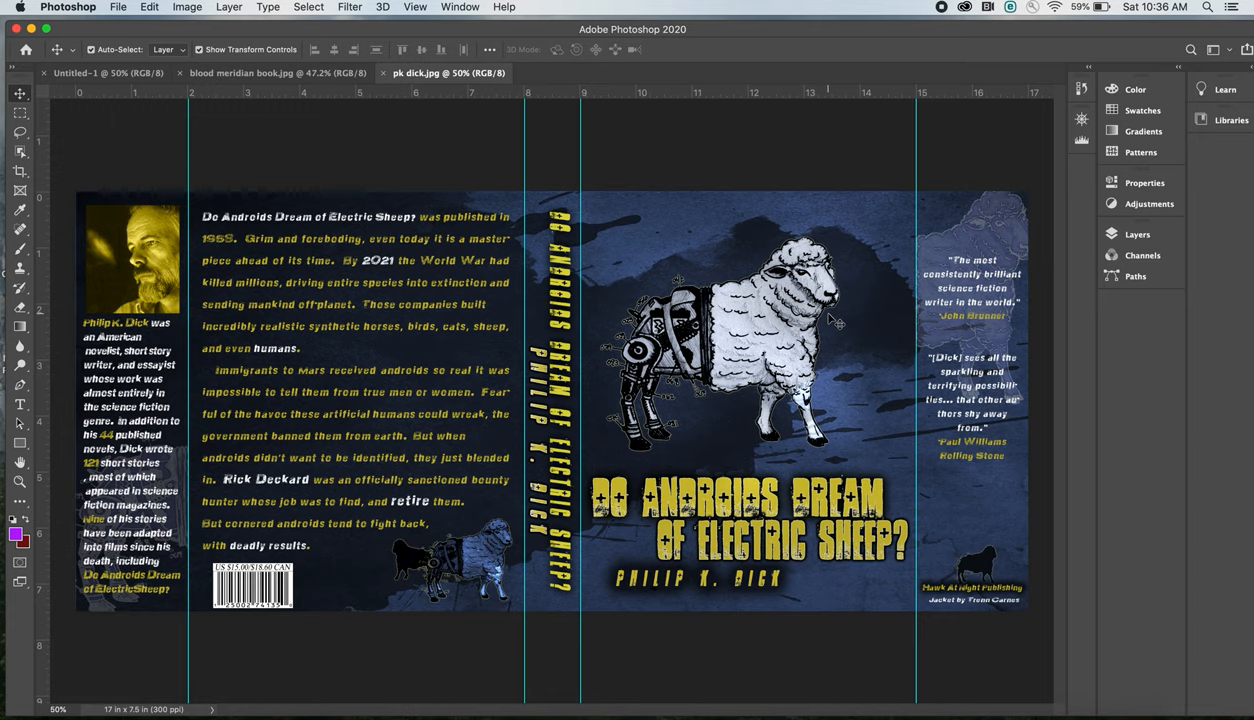
pyautogui.moveTo(780, 332)
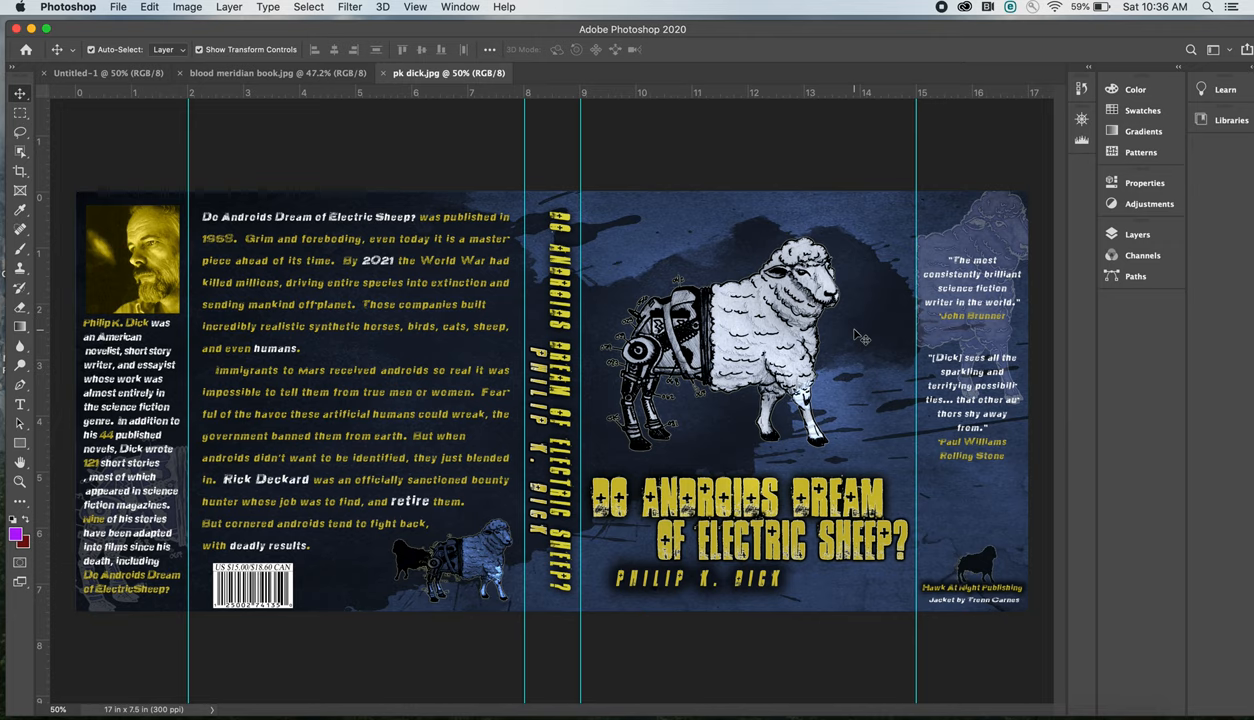
pyautogui.moveTo(430, 570)
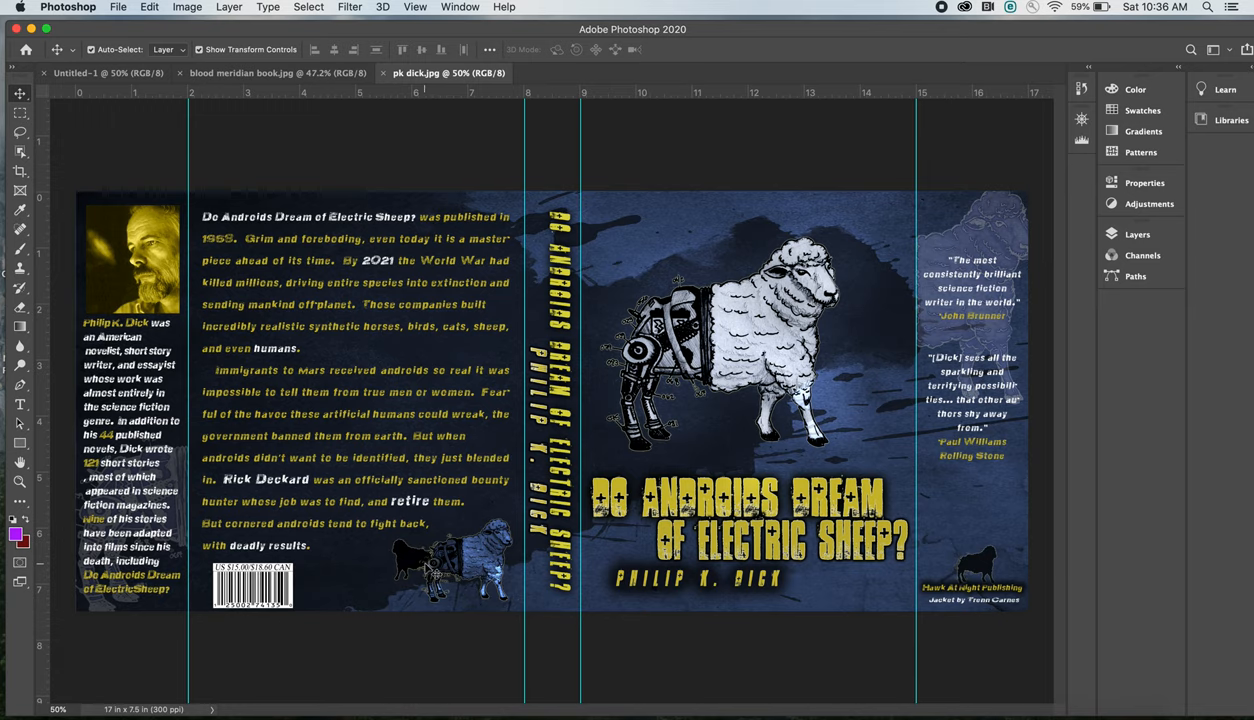
pyautogui.moveTo(622, 238)
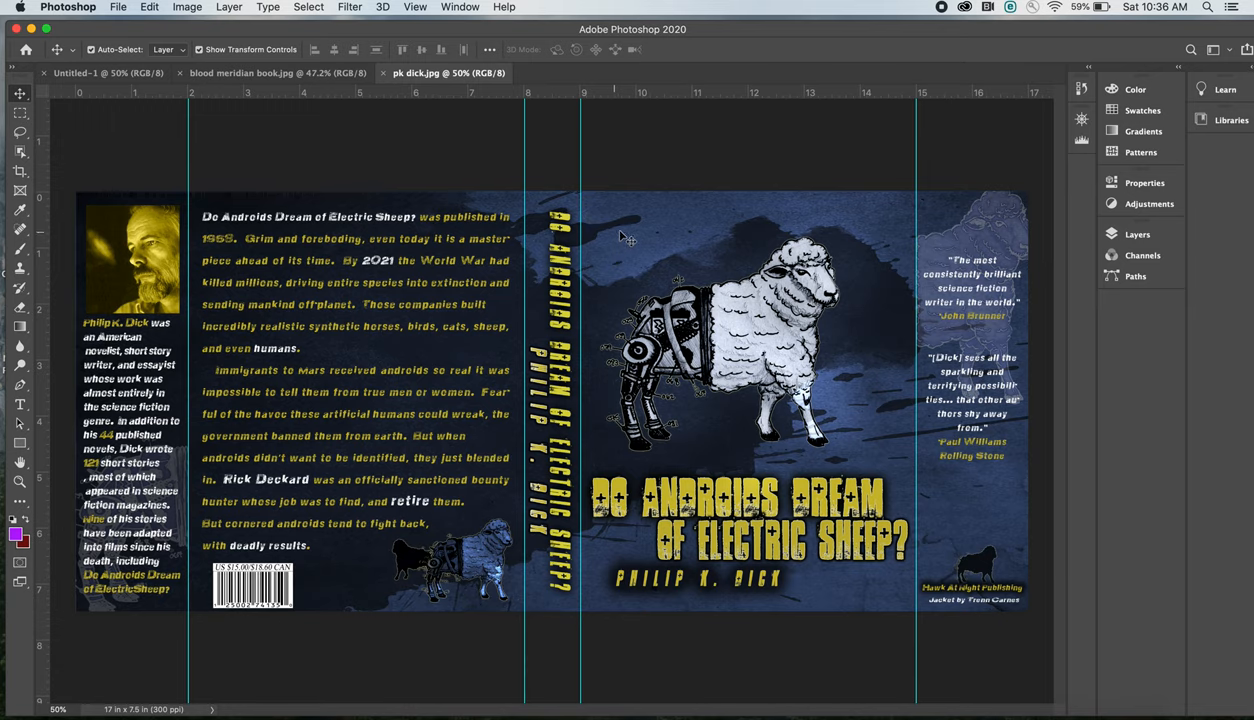
pyautogui.moveTo(864, 222)
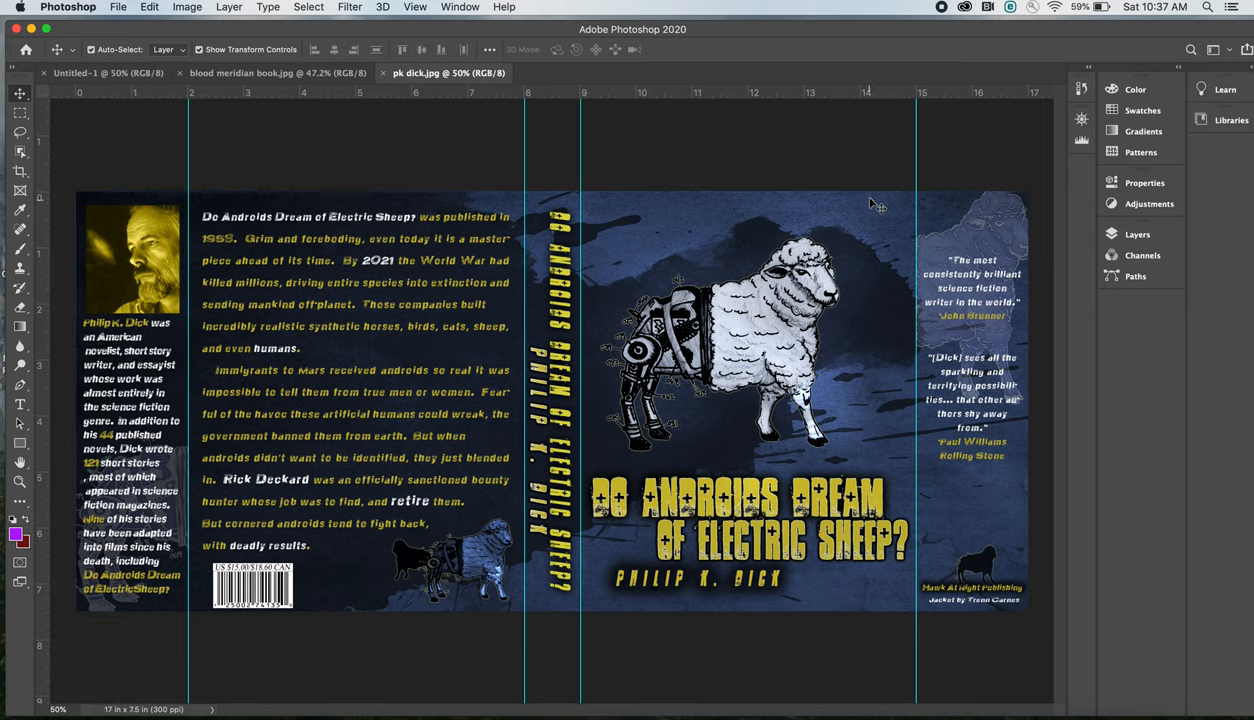
pyautogui.moveTo(878, 180)
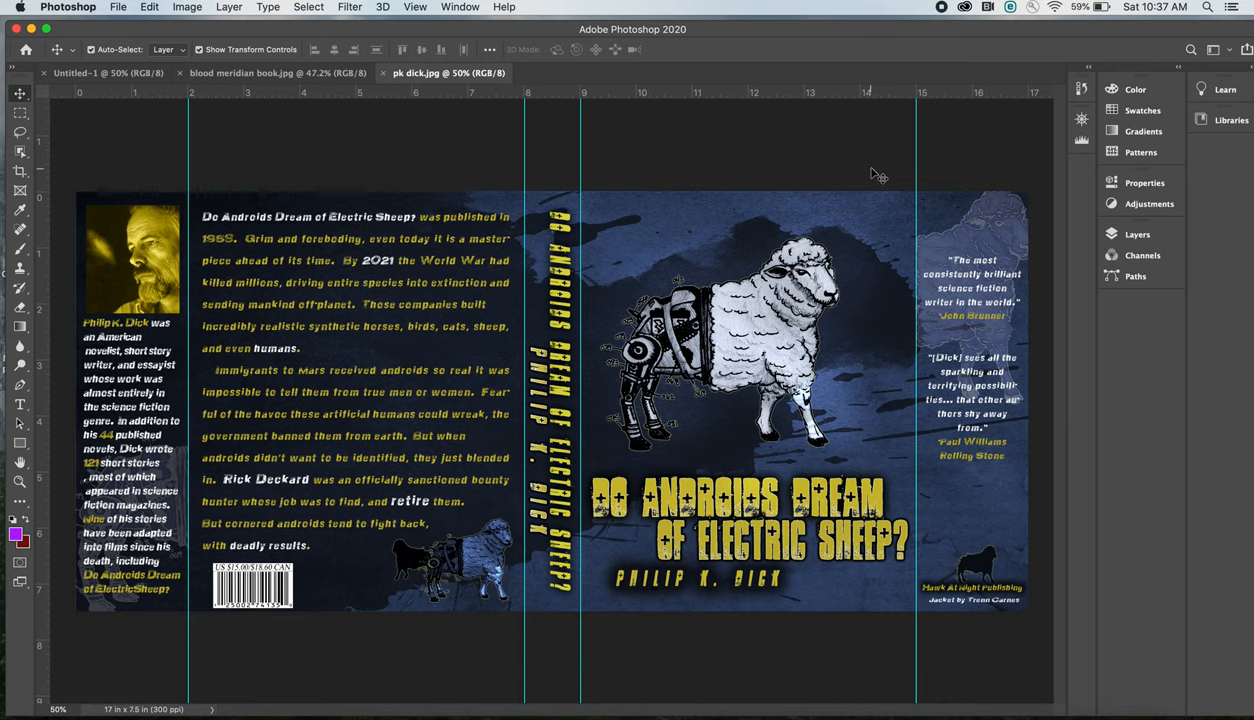
pyautogui.moveTo(876, 176)
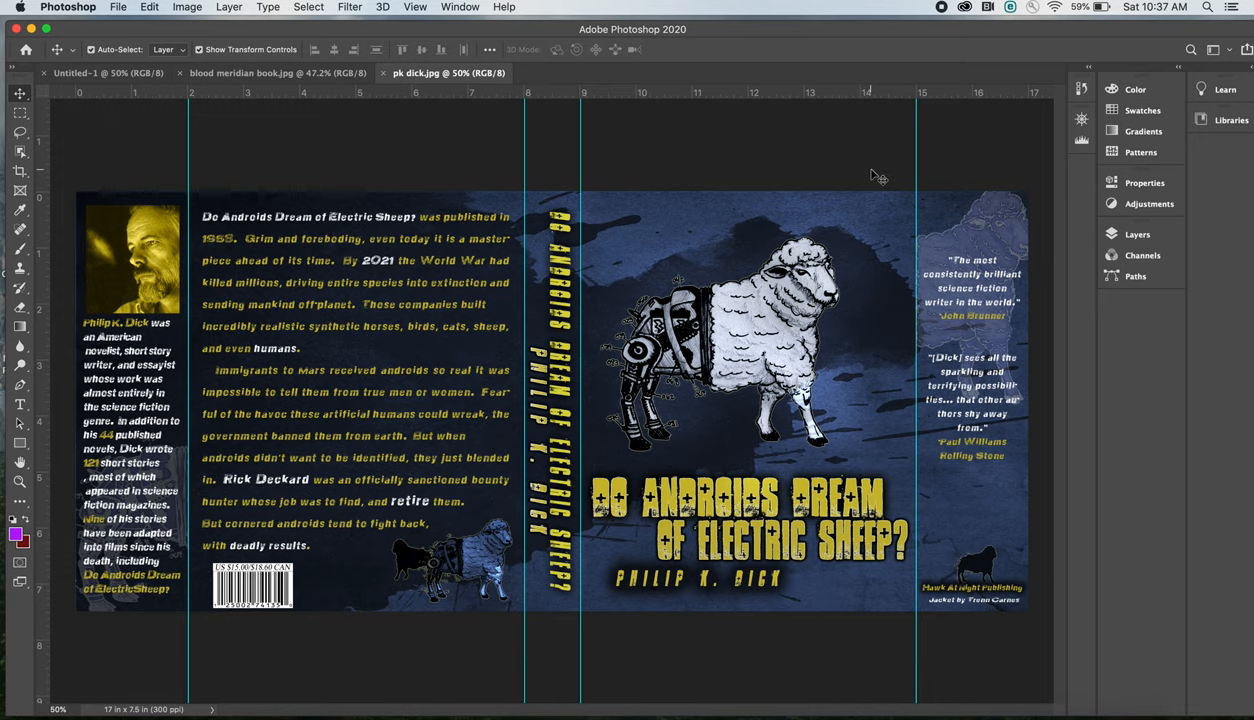
pyautogui.moveTo(876, 216)
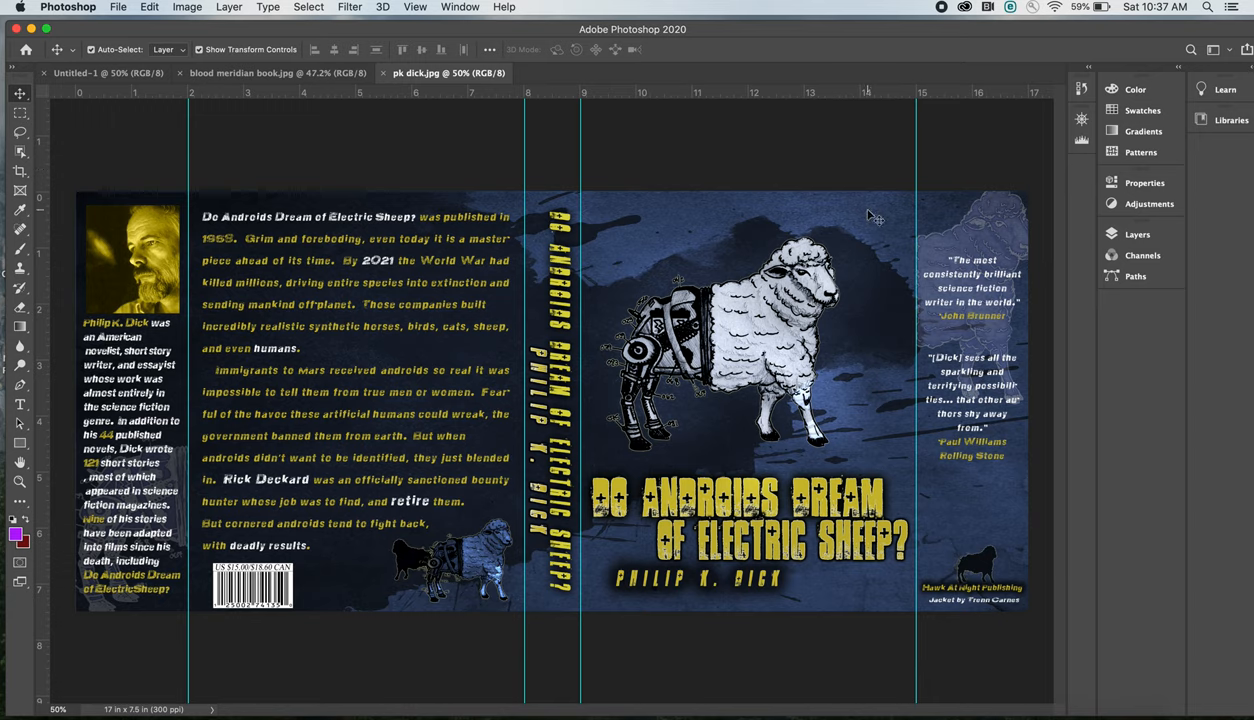
pyautogui.moveTo(876, 218)
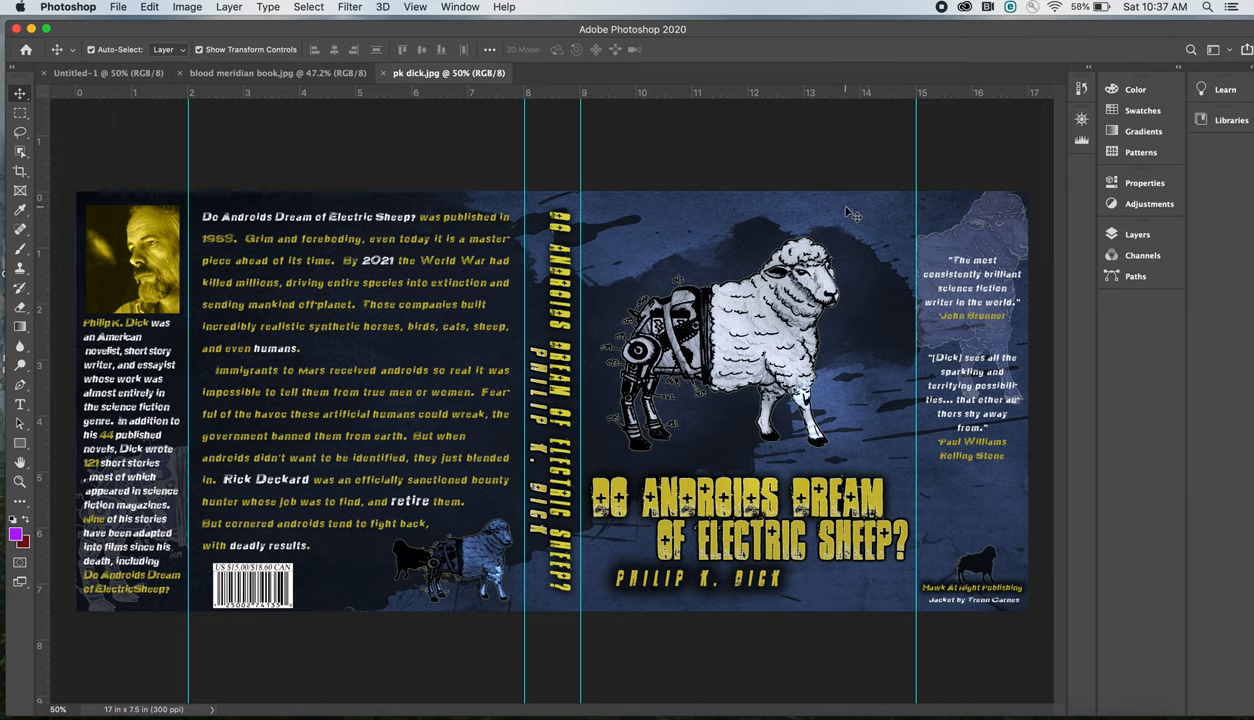
pyautogui.moveTo(548, 144)
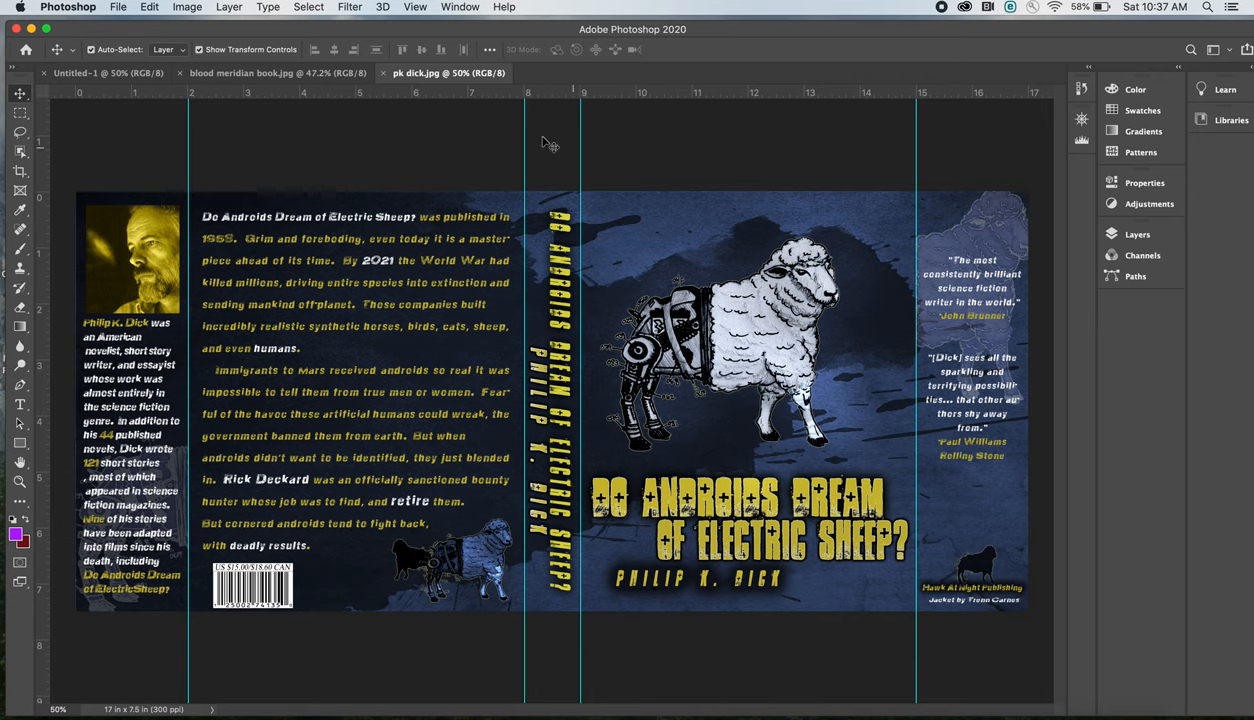
# Step: Show the blood meridian book.jpg jacket again with its guides
pyautogui.click(242, 72)
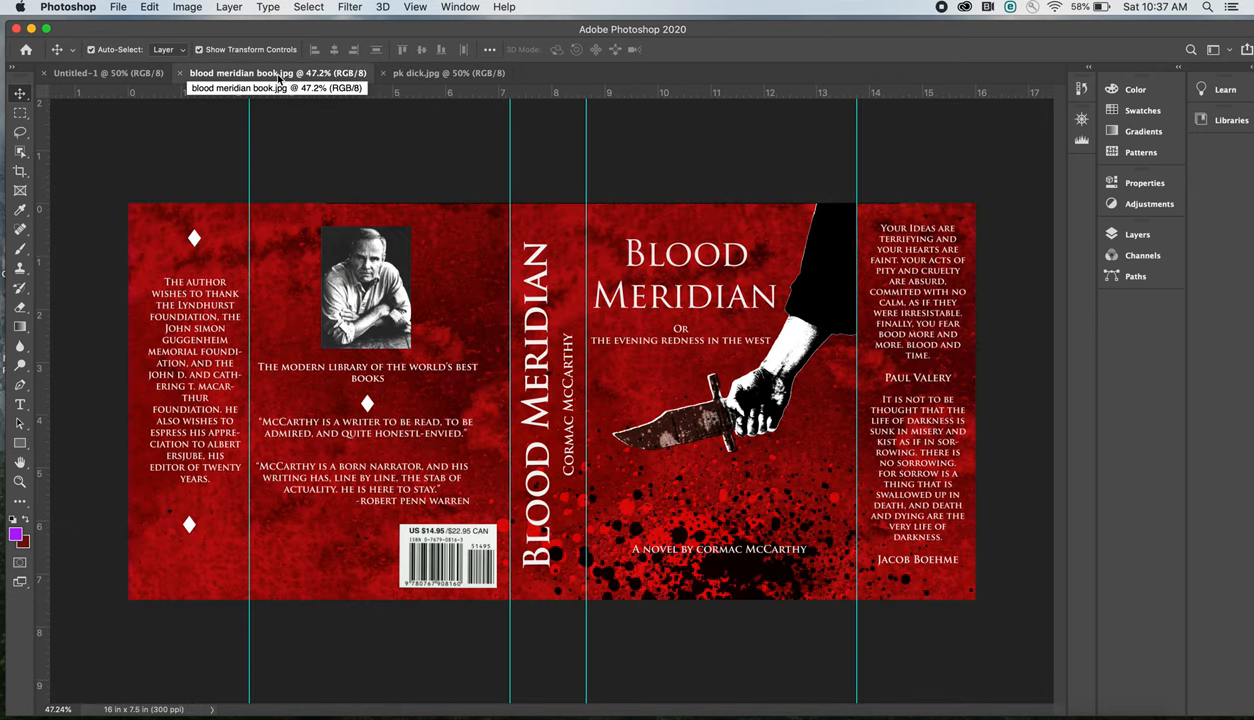
pyautogui.moveTo(444, 160)
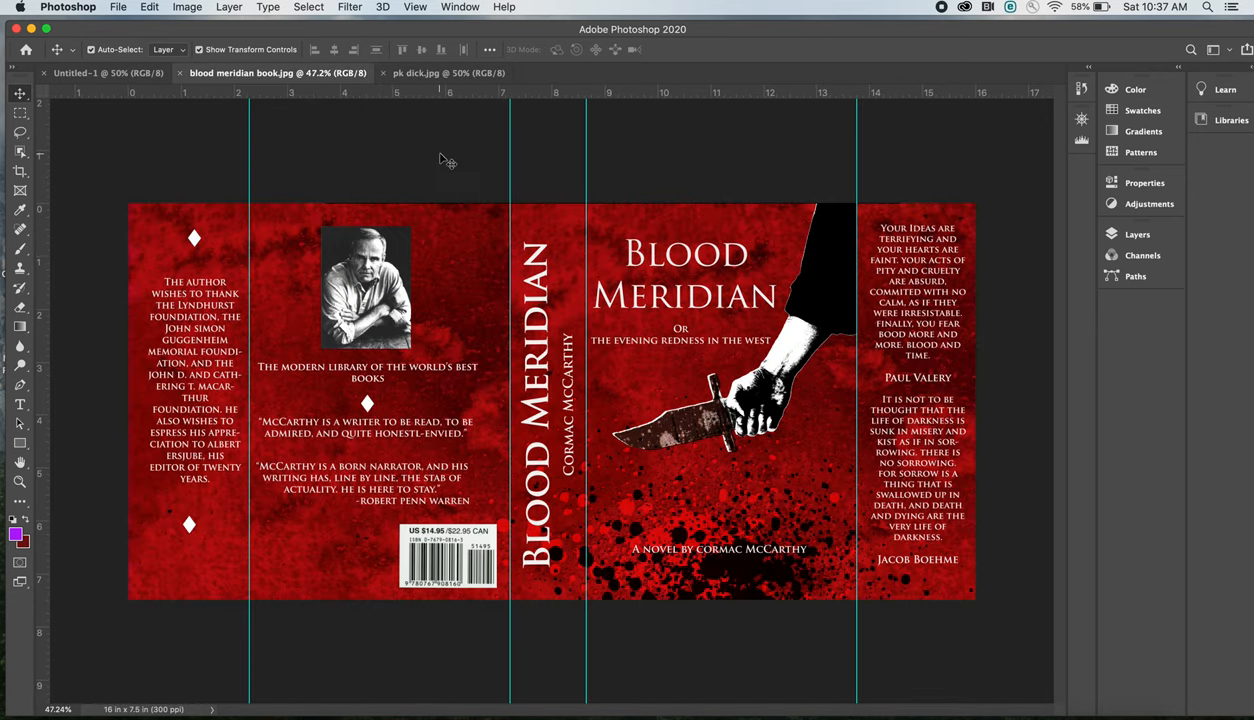
pyautogui.moveTo(730, 168)
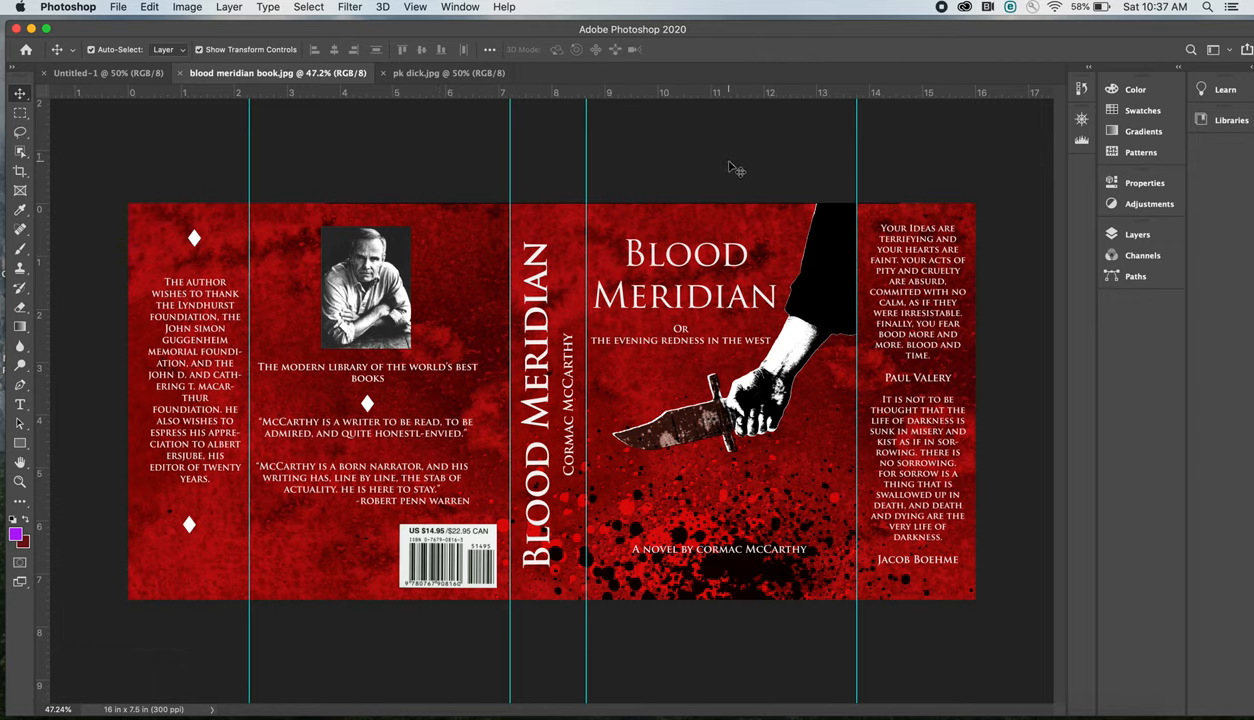
pyautogui.moveTo(700, 156)
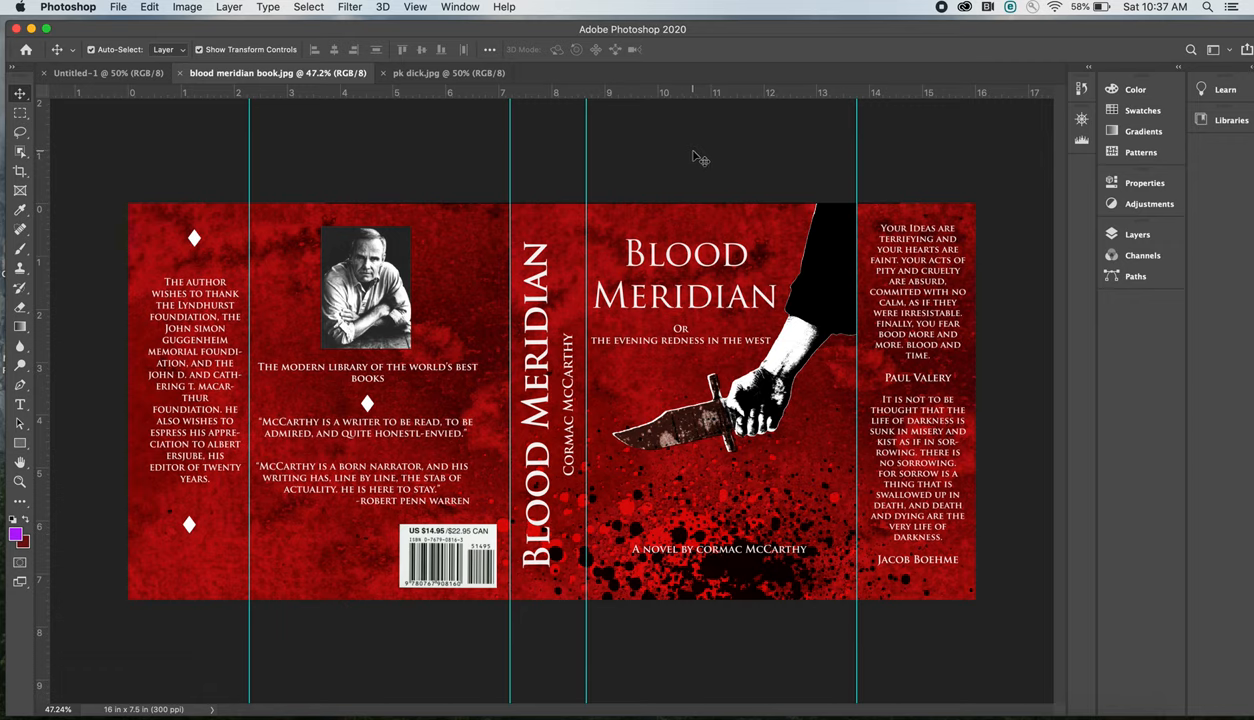
pyautogui.moveTo(696, 156)
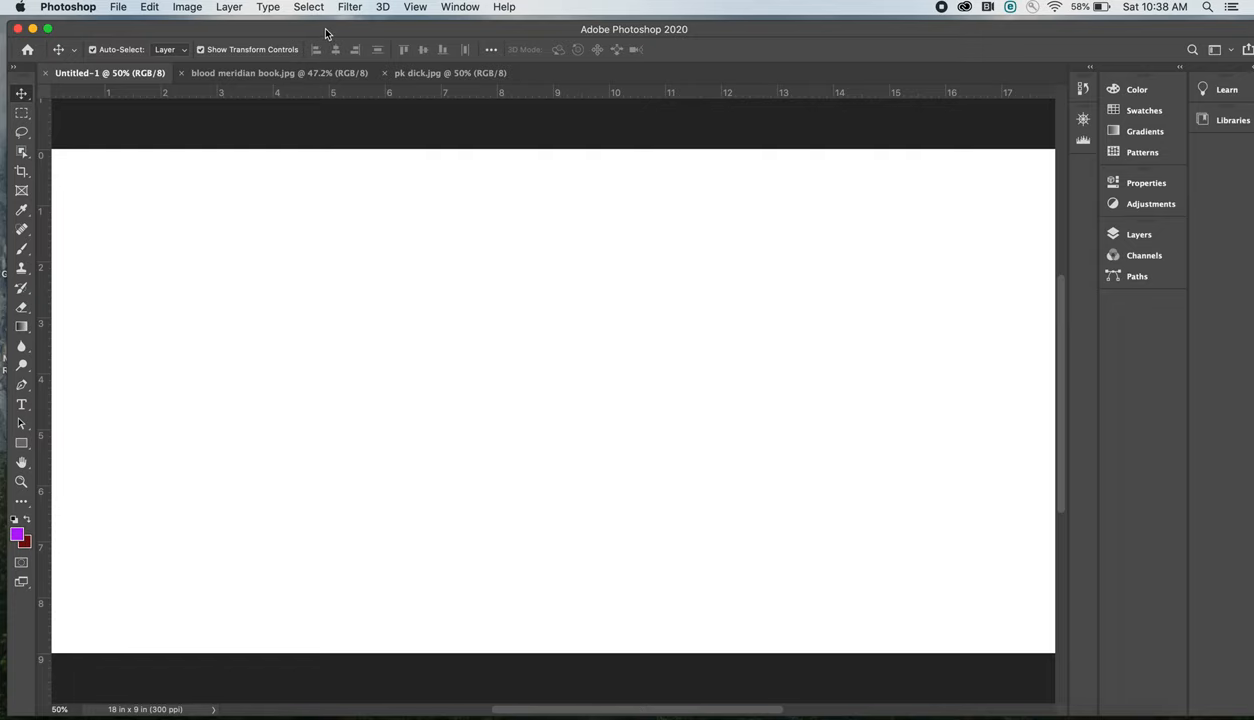
pyautogui.moveTo(320, 32)
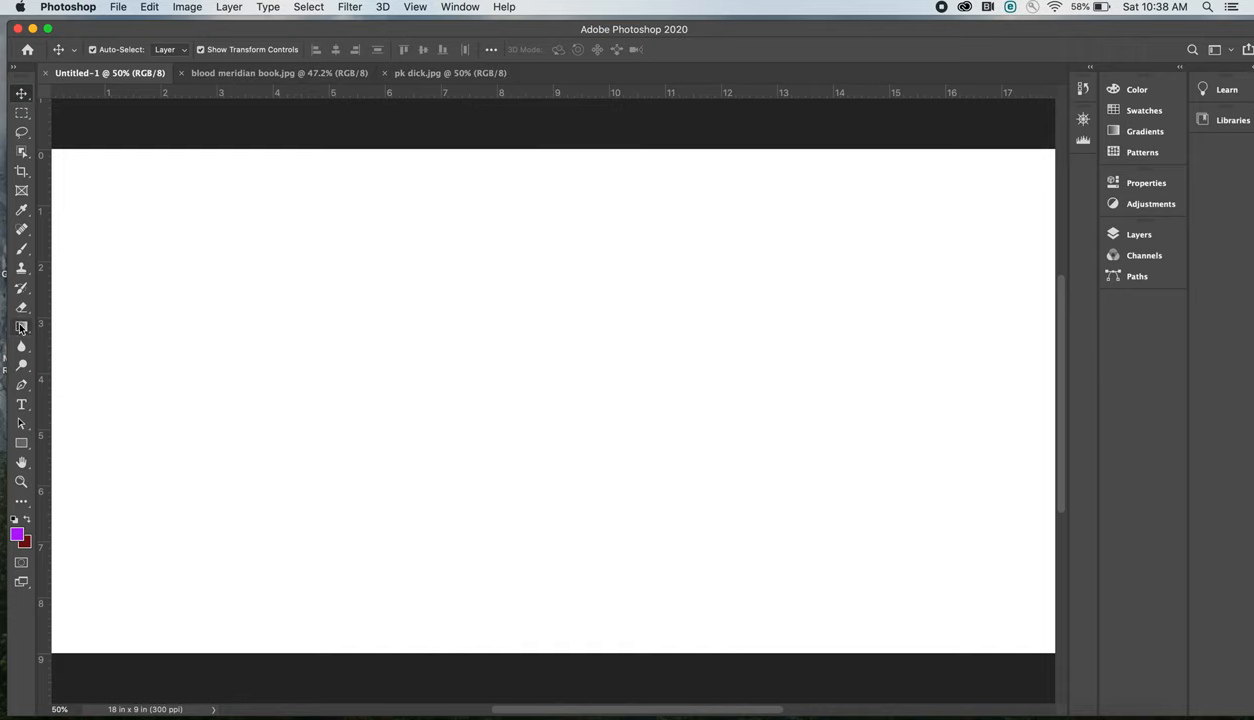
pyautogui.moveTo(20, 328)
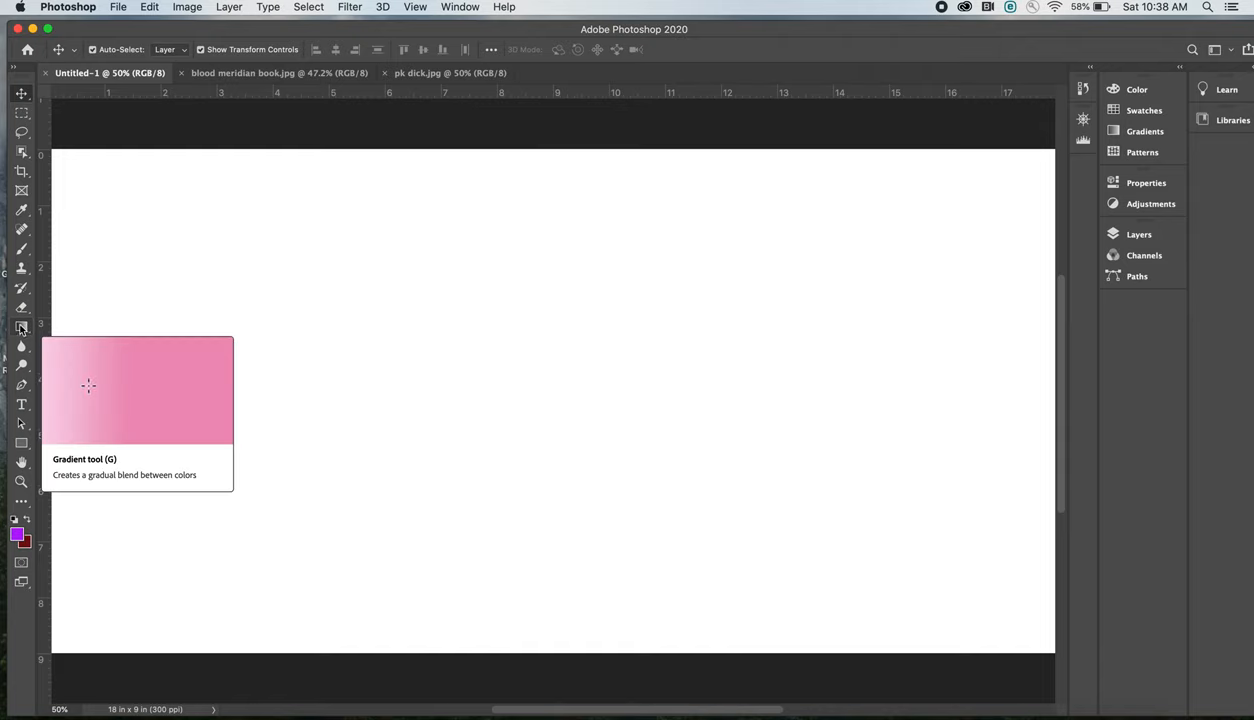
# Step: Return to the blank Untitled-1 canvas with the Gradient tool active
pyautogui.moveTo(72, 386); pyautogui.dragTo(196, 386)
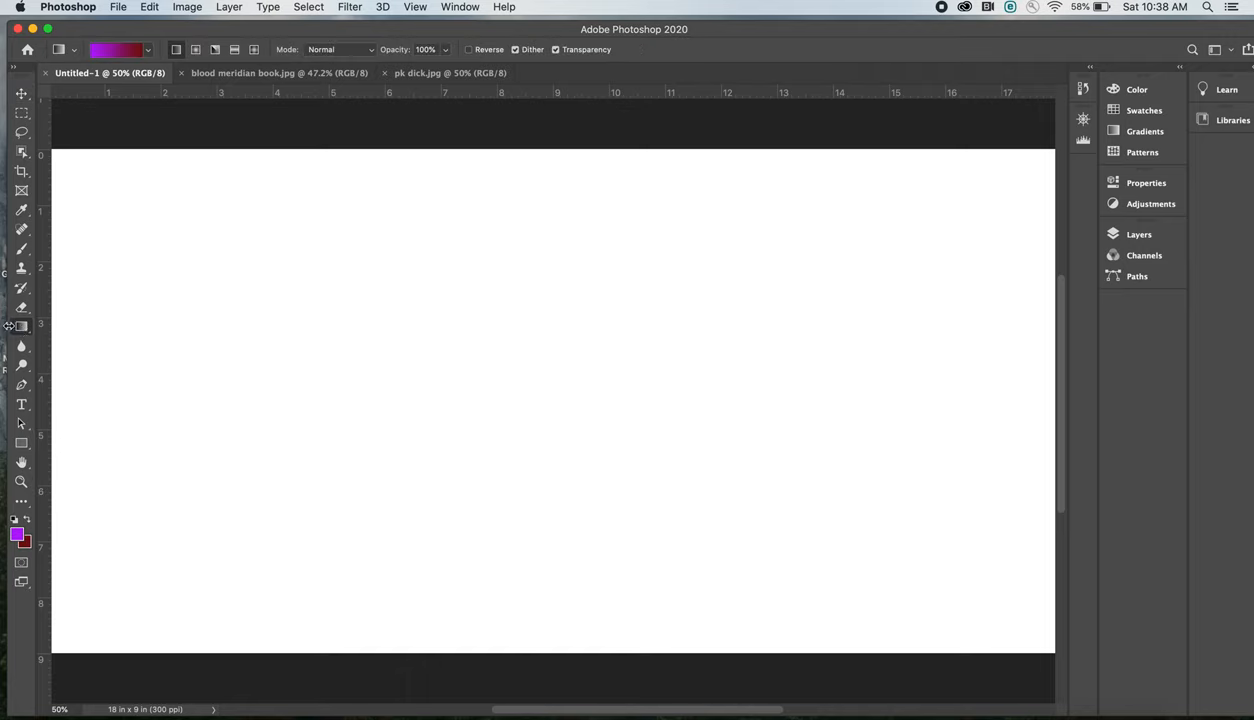
pyautogui.moveTo(20, 328)
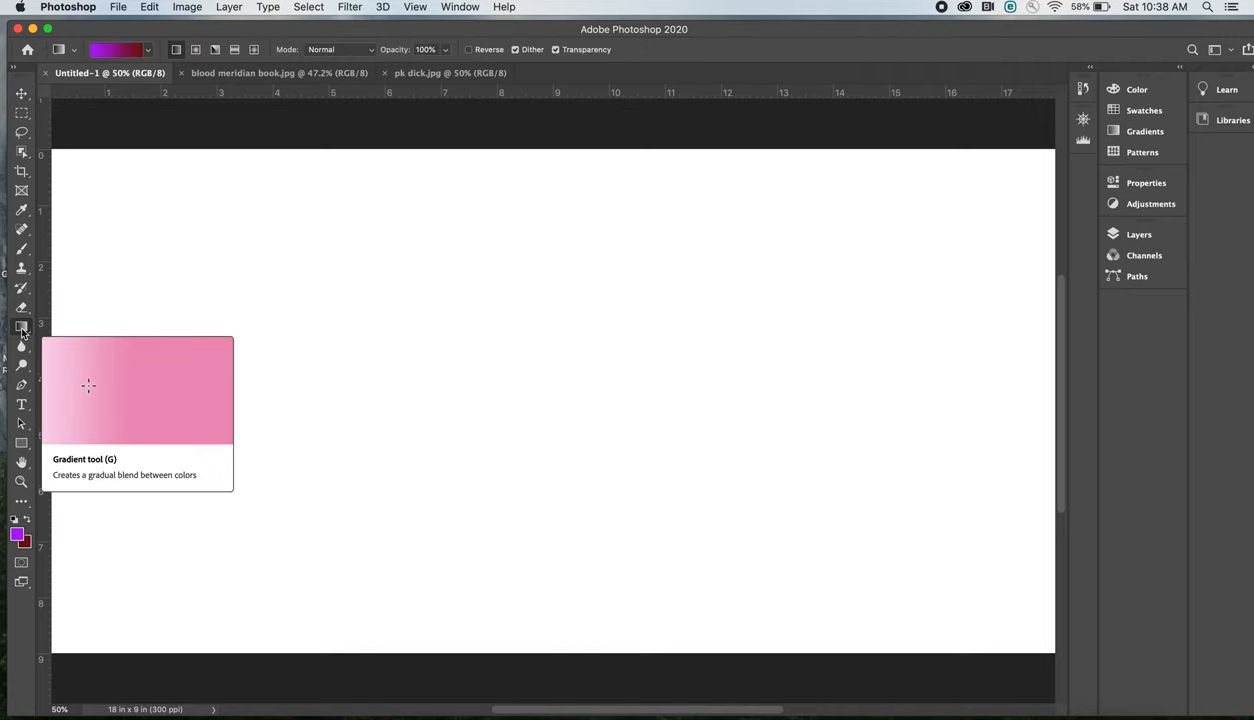
pyautogui.moveTo(88, 386); pyautogui.dragTo(196, 388)
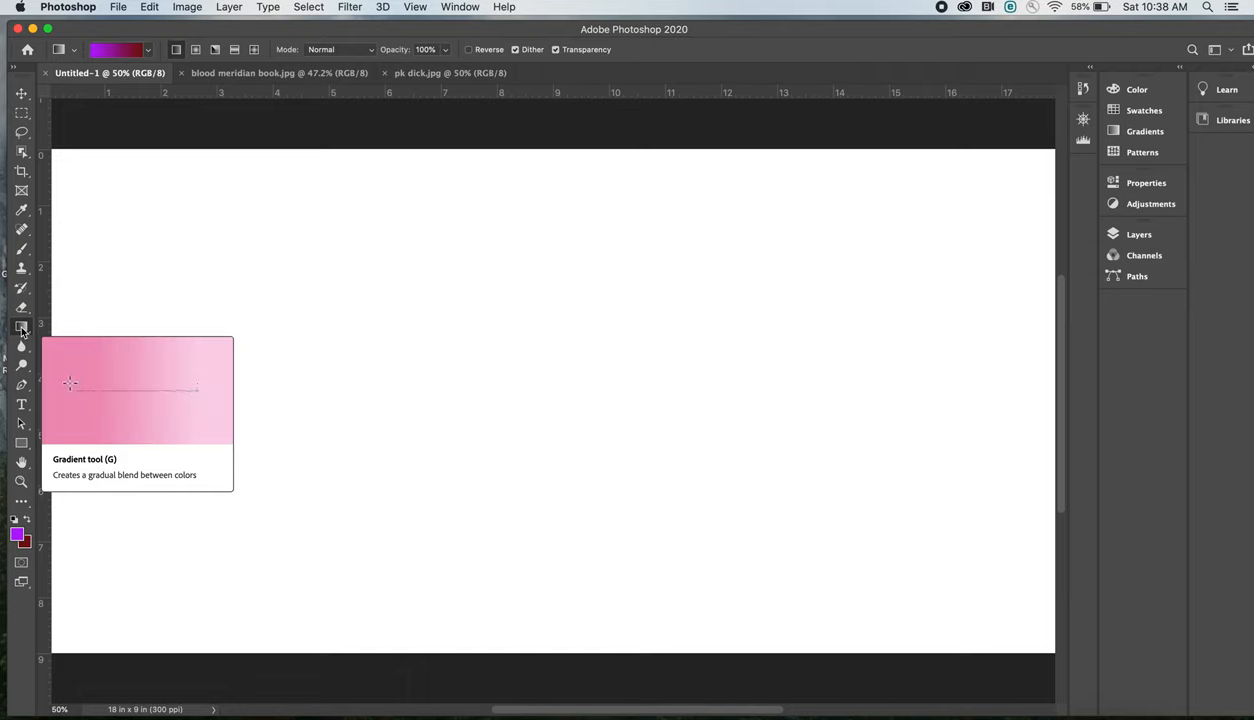
pyautogui.moveTo(134, 112)
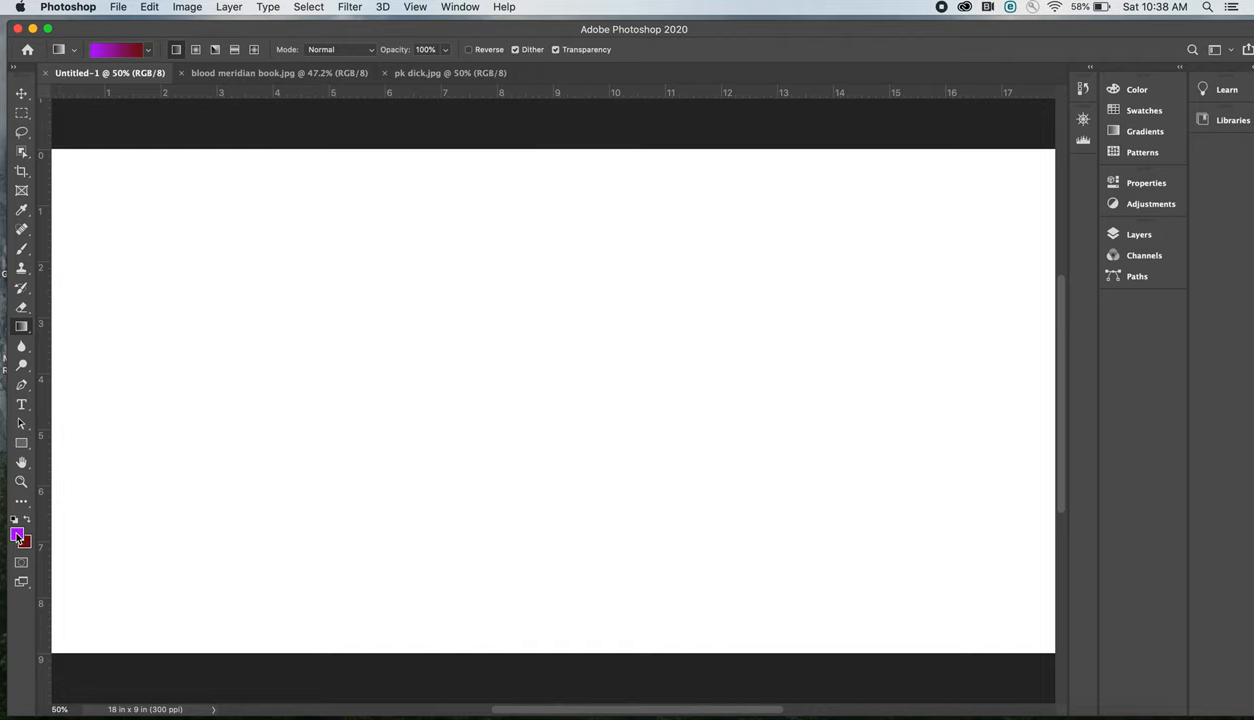
# Step: Make the foreground colour bright blue and the background colour deep purple
pyautogui.click(20, 532)
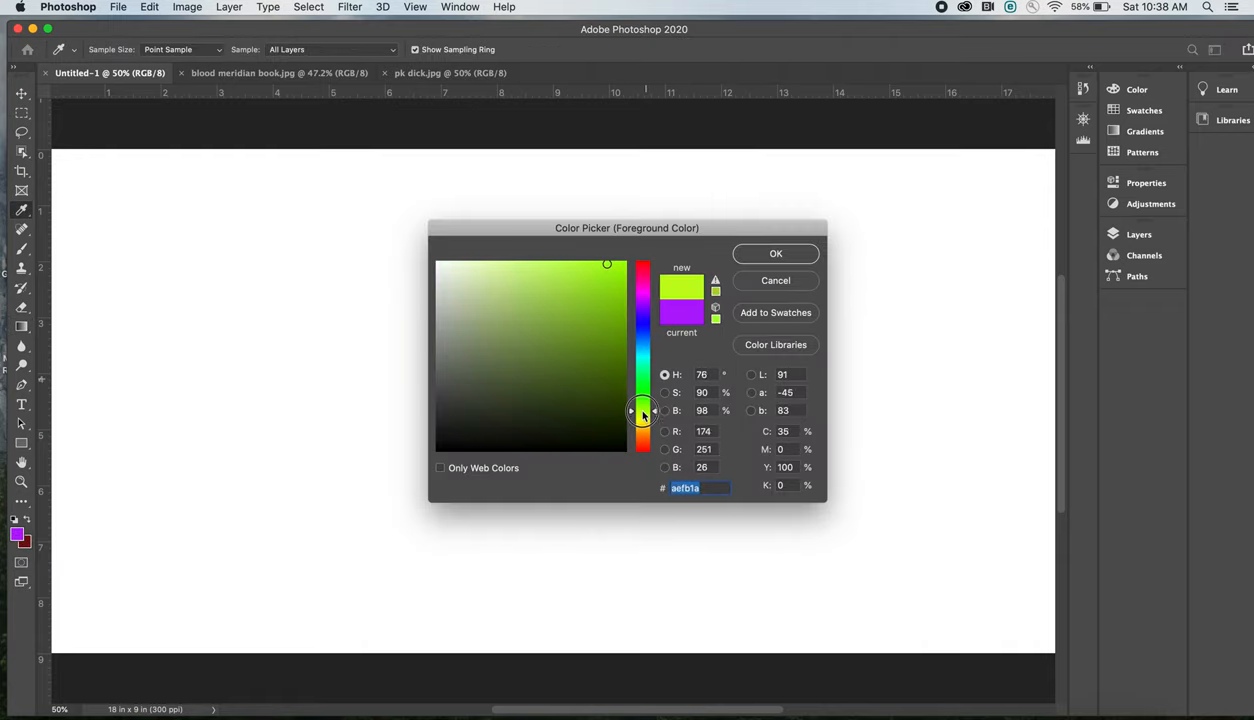
pyautogui.click(644, 328)
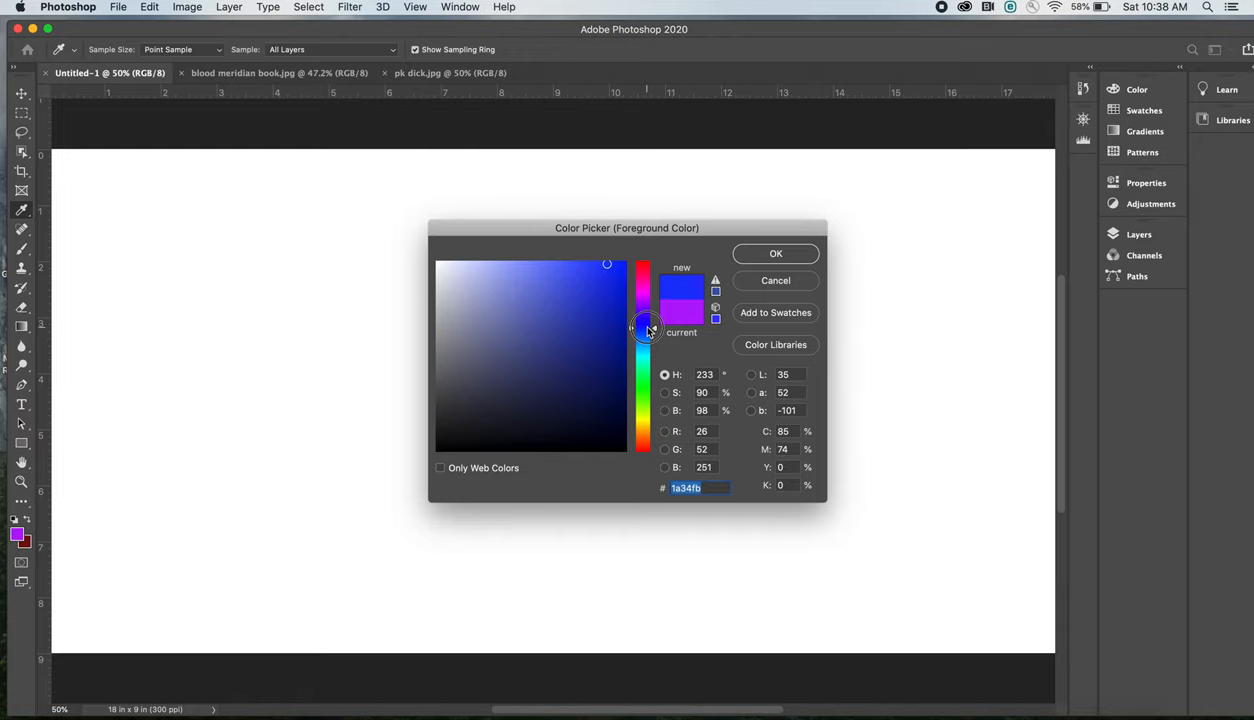
pyautogui.moveTo(644, 328); pyautogui.dragTo(644, 336)
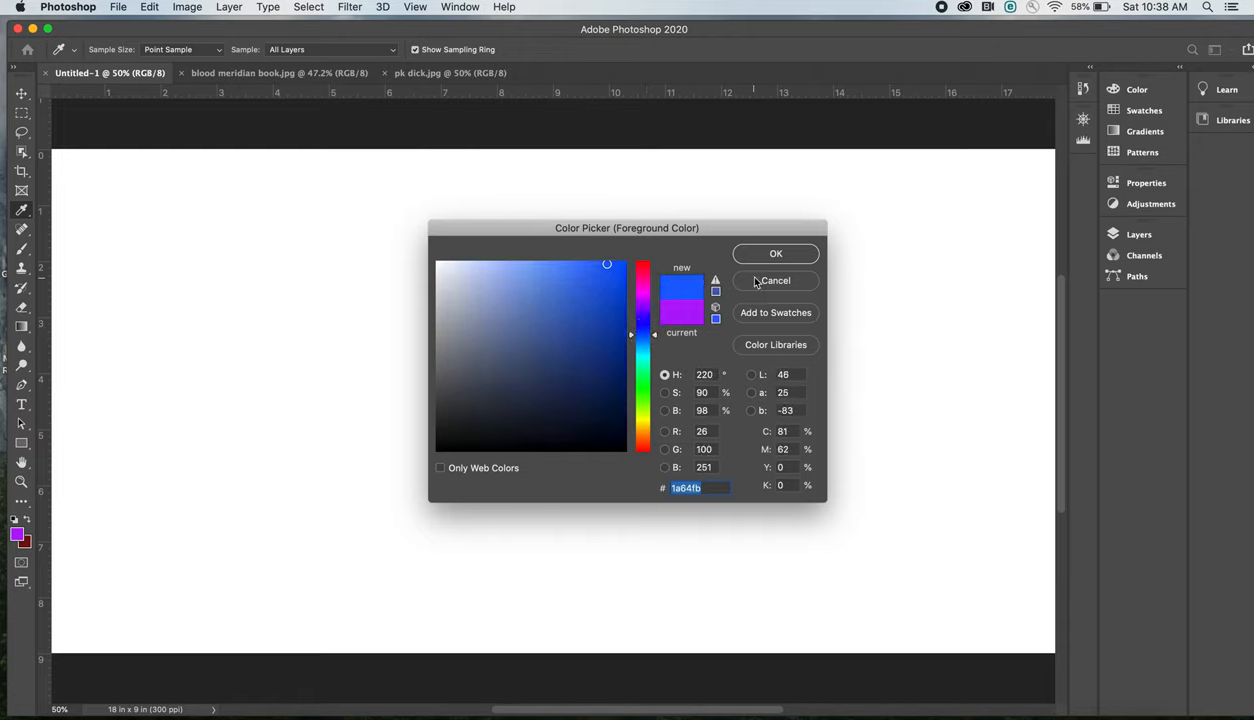
pyautogui.click(776, 252)
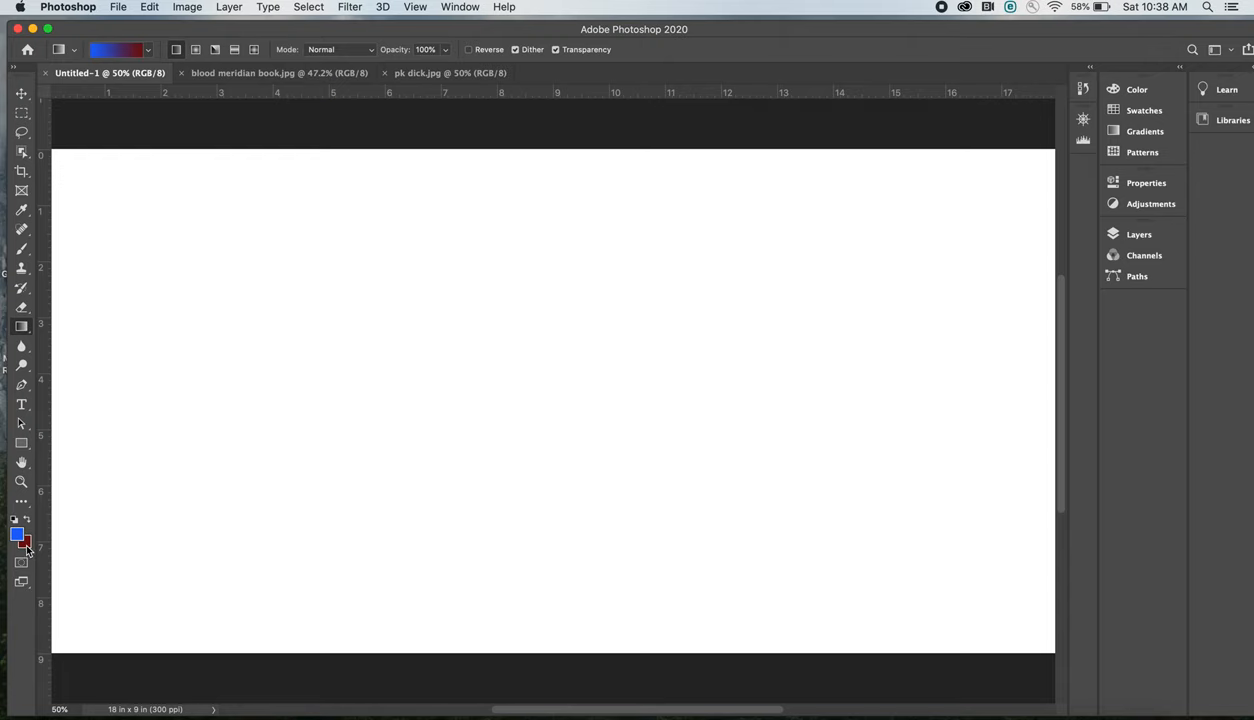
pyautogui.click(18, 544)
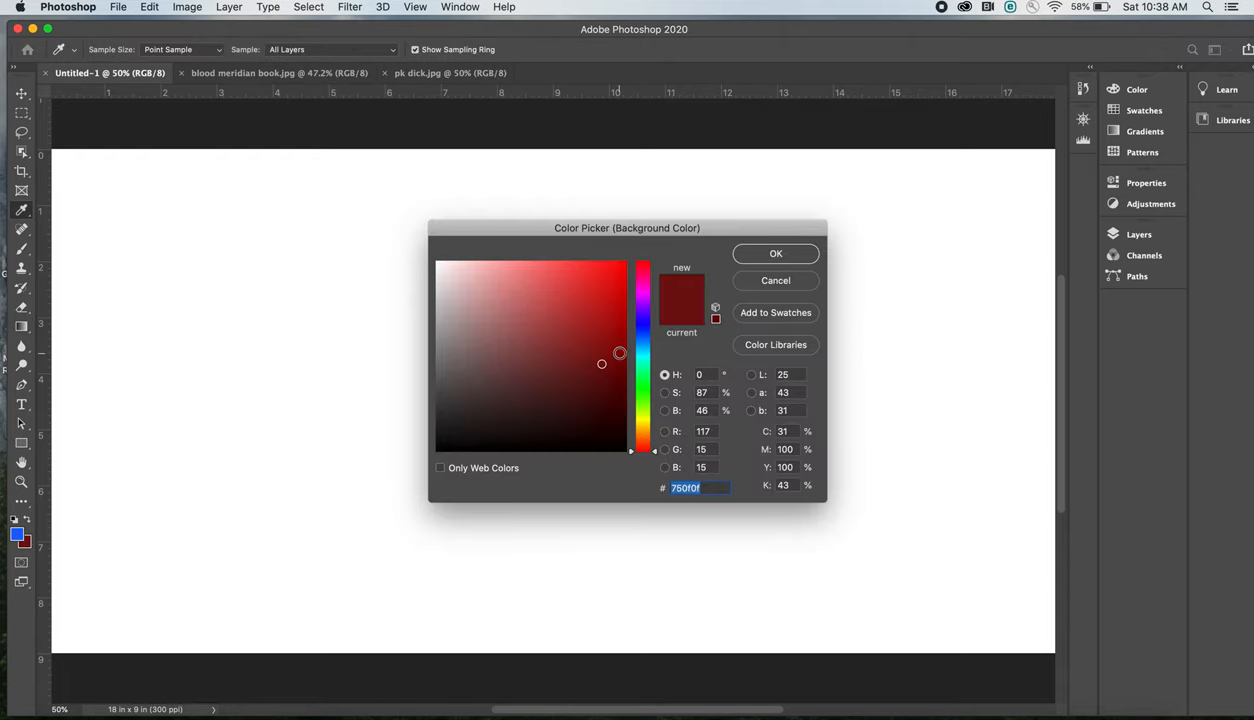
pyautogui.click(648, 308)
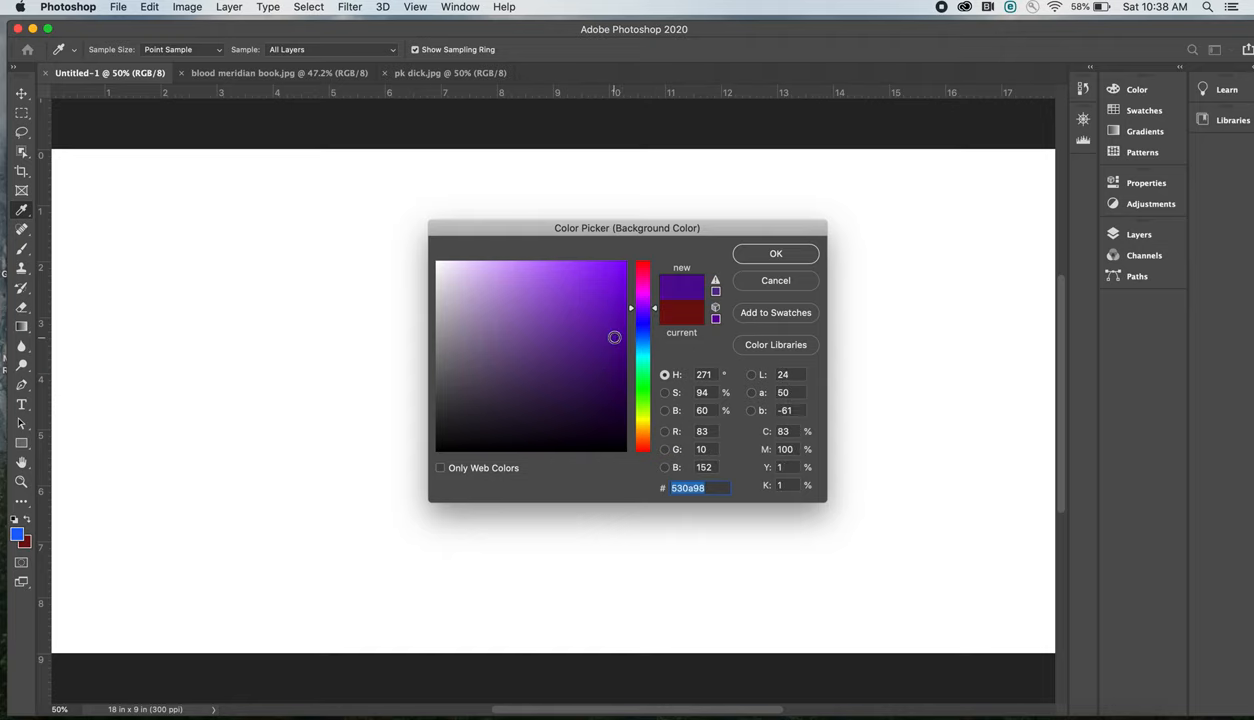
pyautogui.click(776, 252)
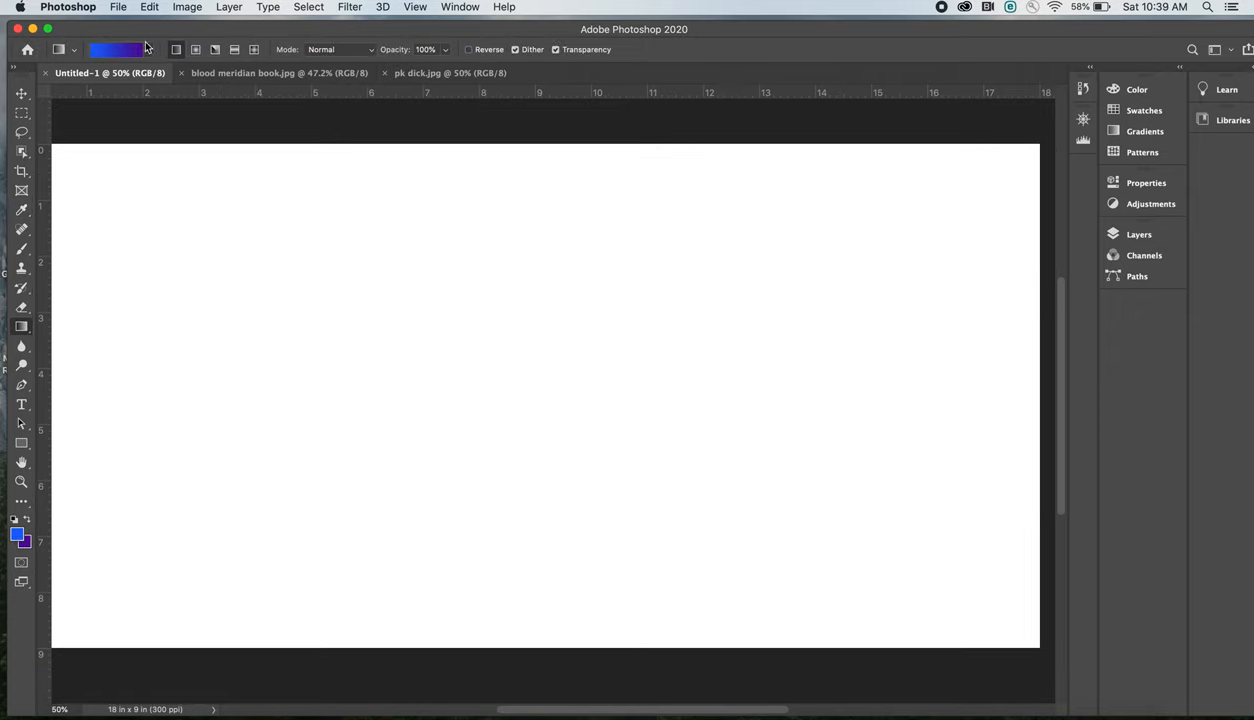
pyautogui.moveTo(156, 50)
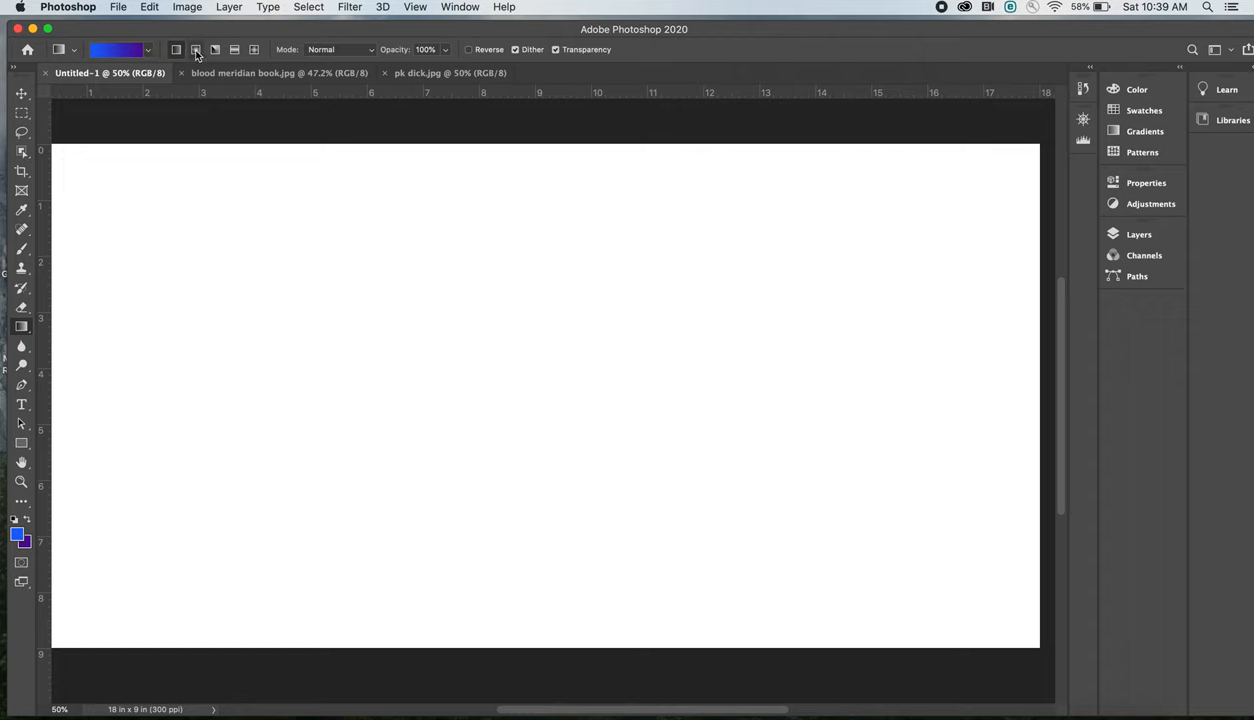
pyautogui.moveTo(196, 50)
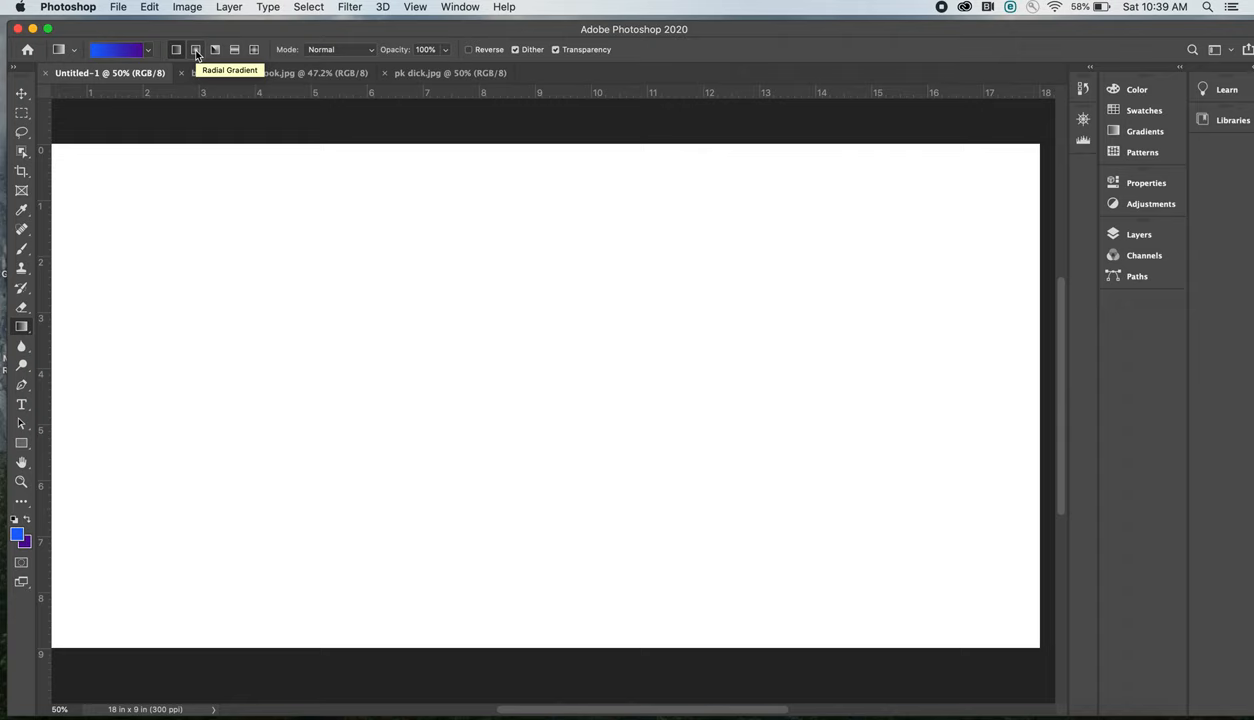
pyautogui.moveTo(214, 48)
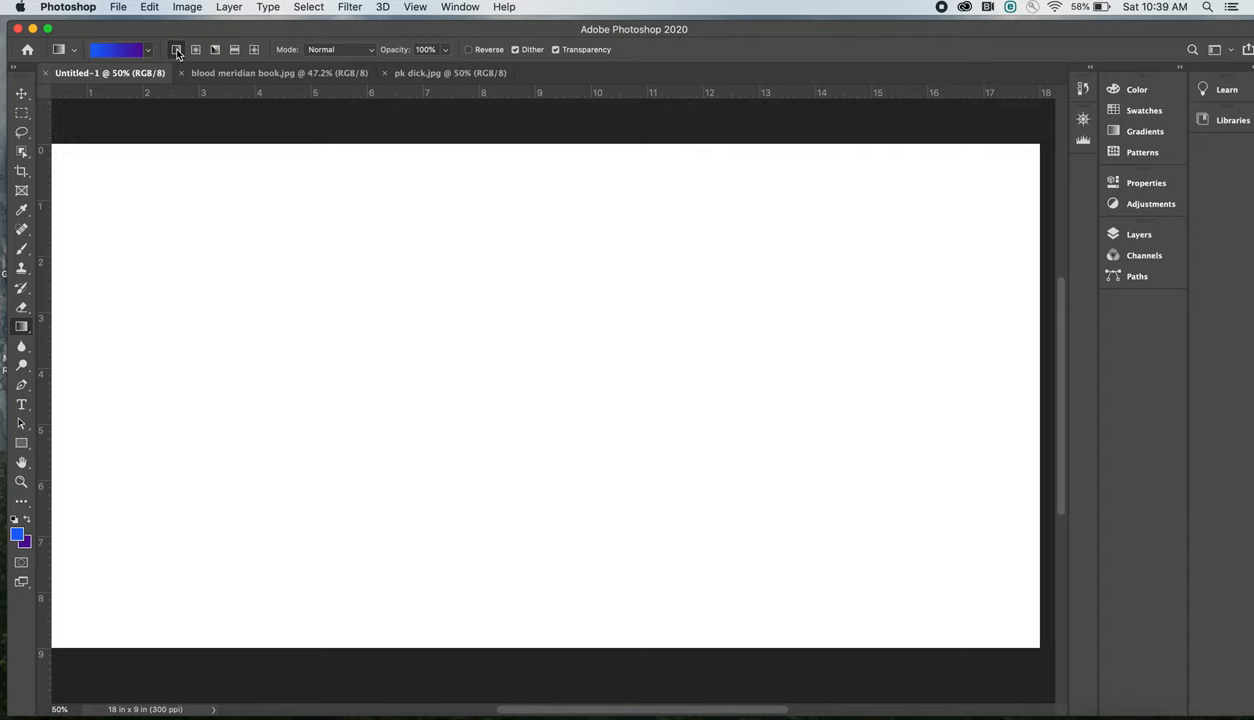
# Step: Choose the Foreground to Background preset so the gradient blends blue into purple
pyautogui.click(148, 50)
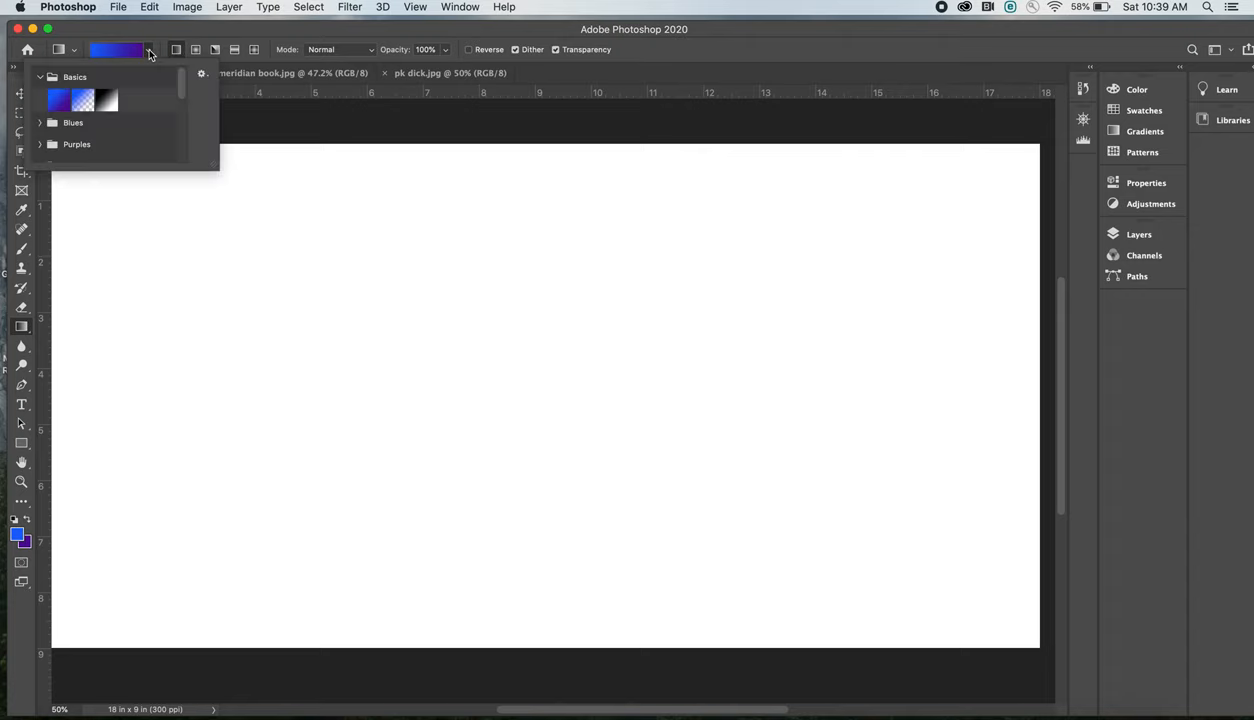
pyautogui.click(60, 100)
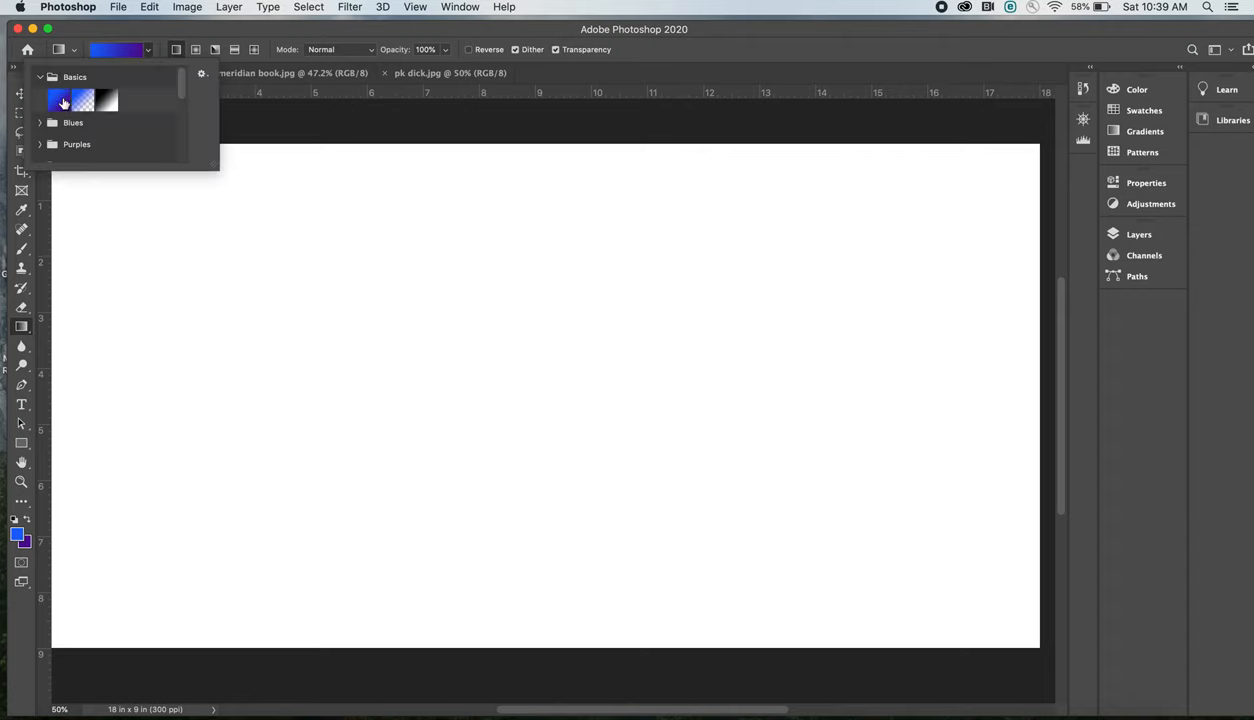
pyautogui.moveTo(80, 100)
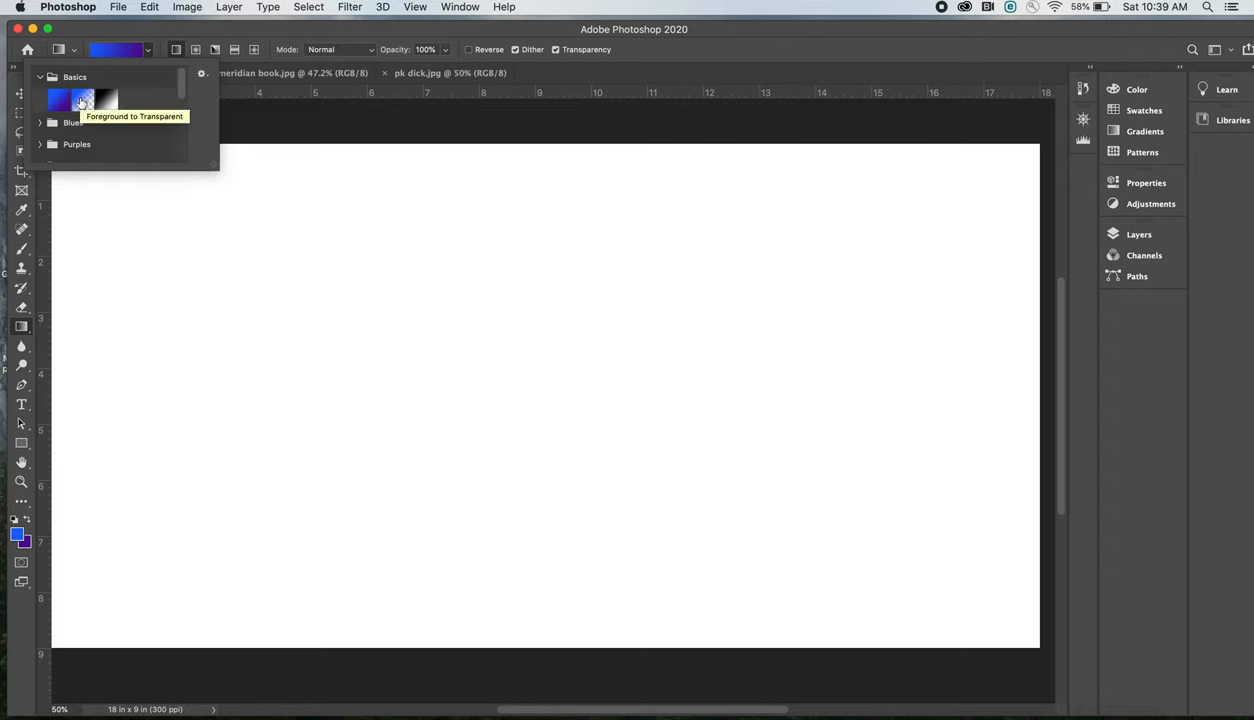
pyautogui.moveTo(104, 100)
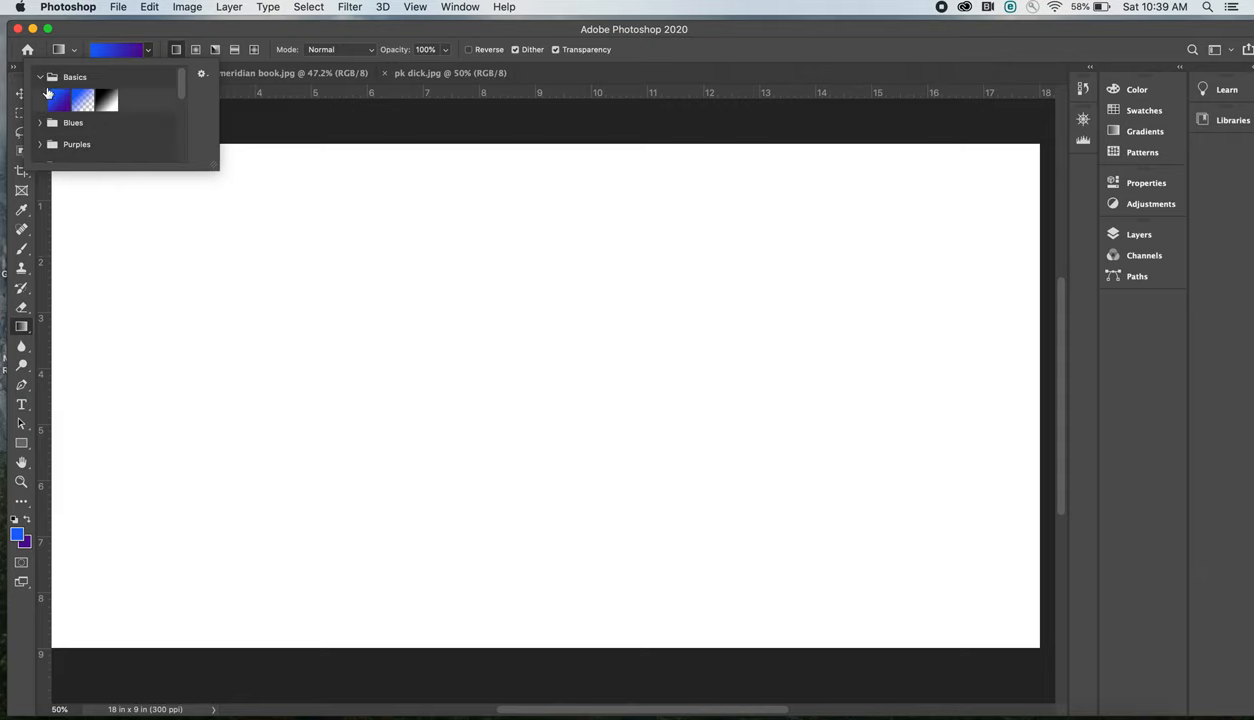
pyautogui.moveTo(58, 100)
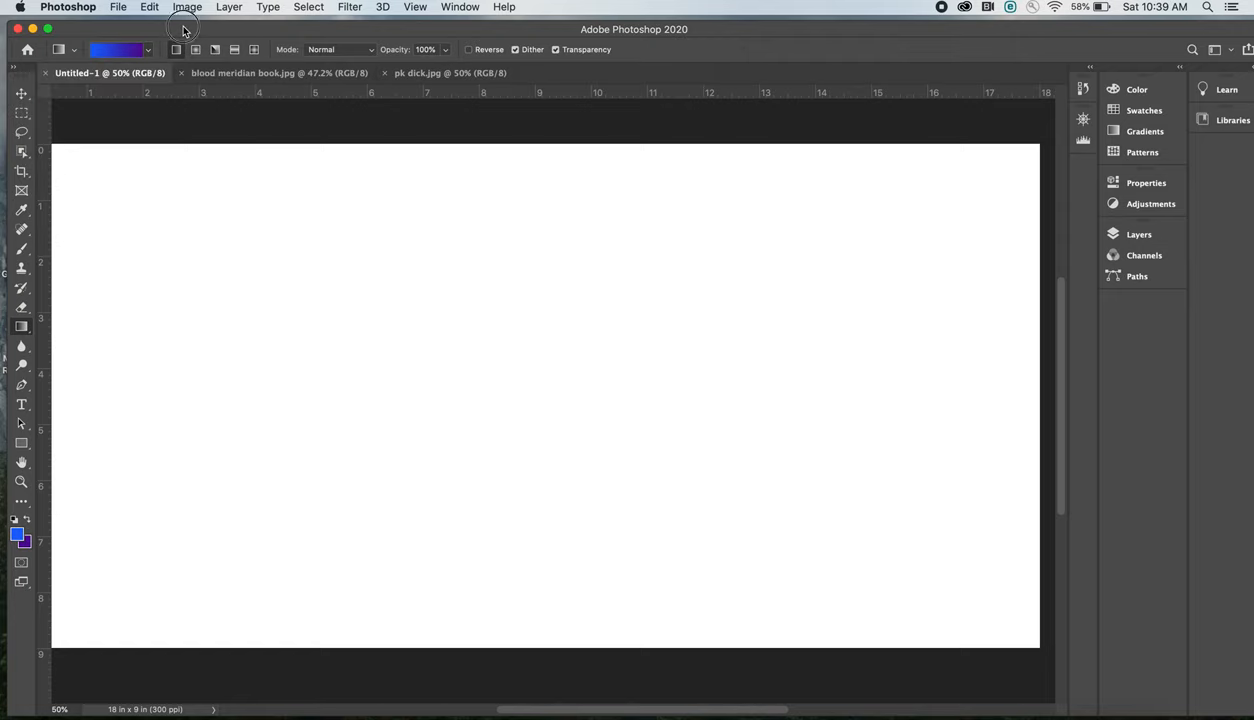
pyautogui.moveTo(252, 158)
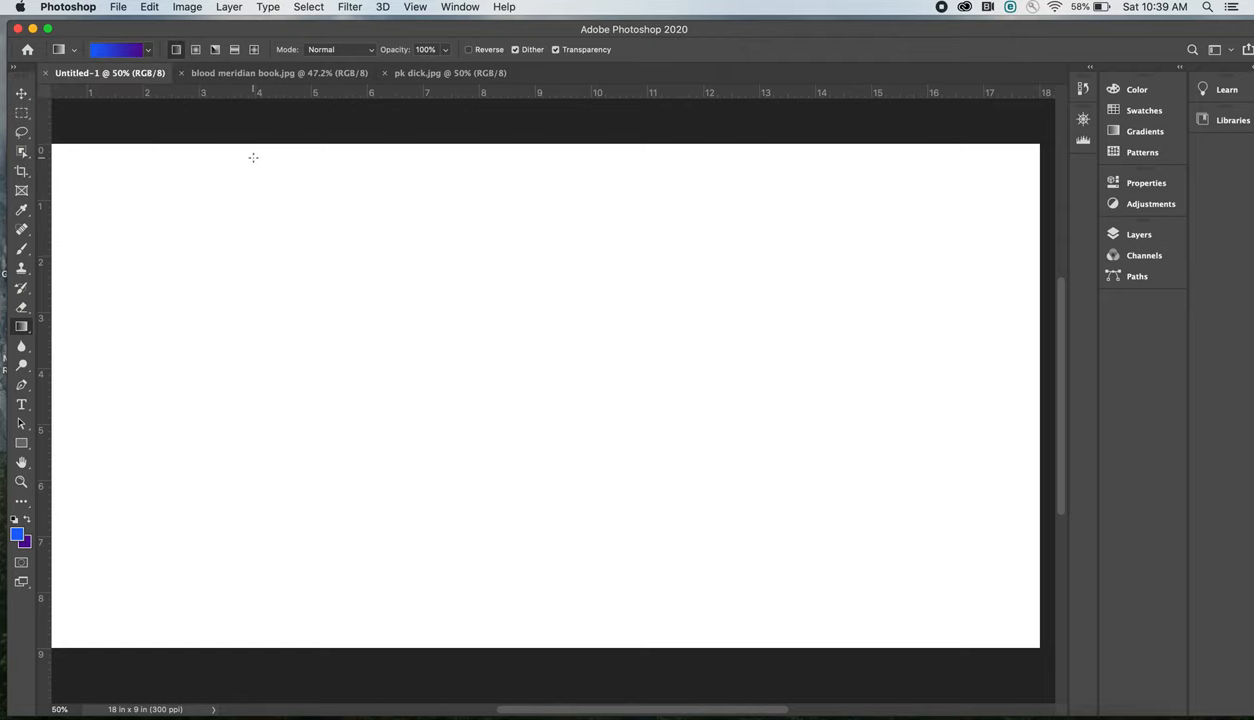
pyautogui.moveTo(324, 168)
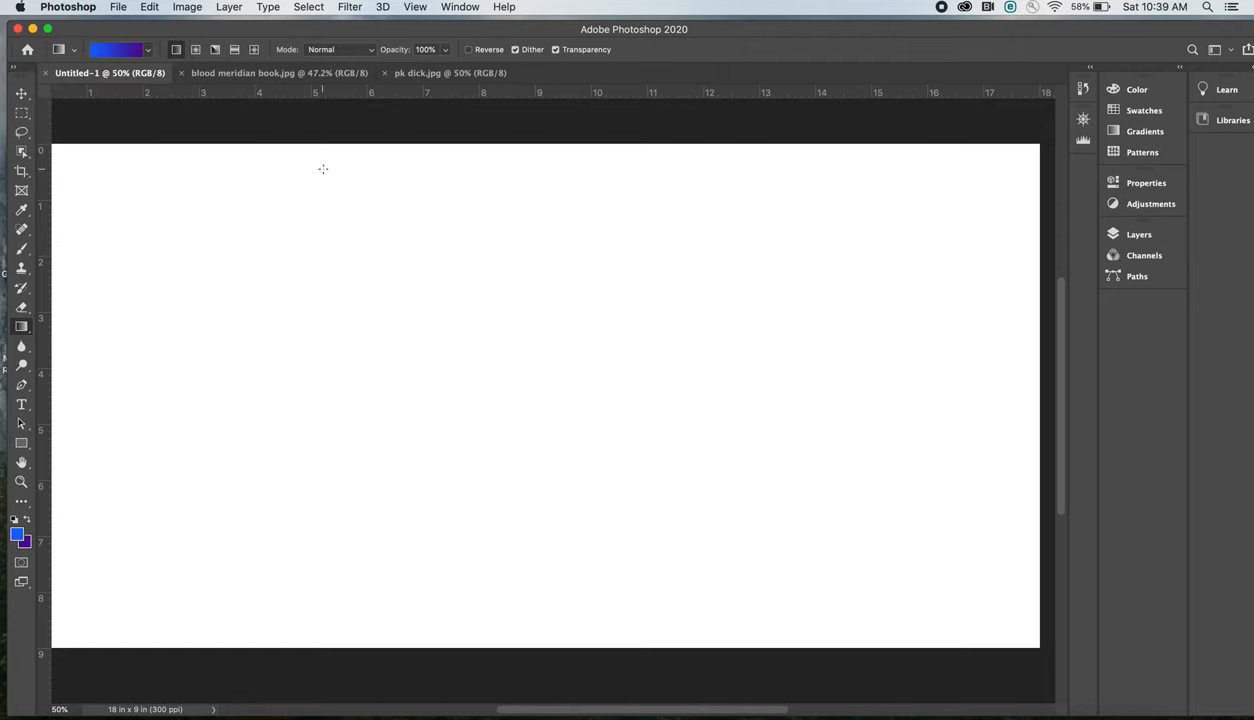
pyautogui.moveTo(416, 164)
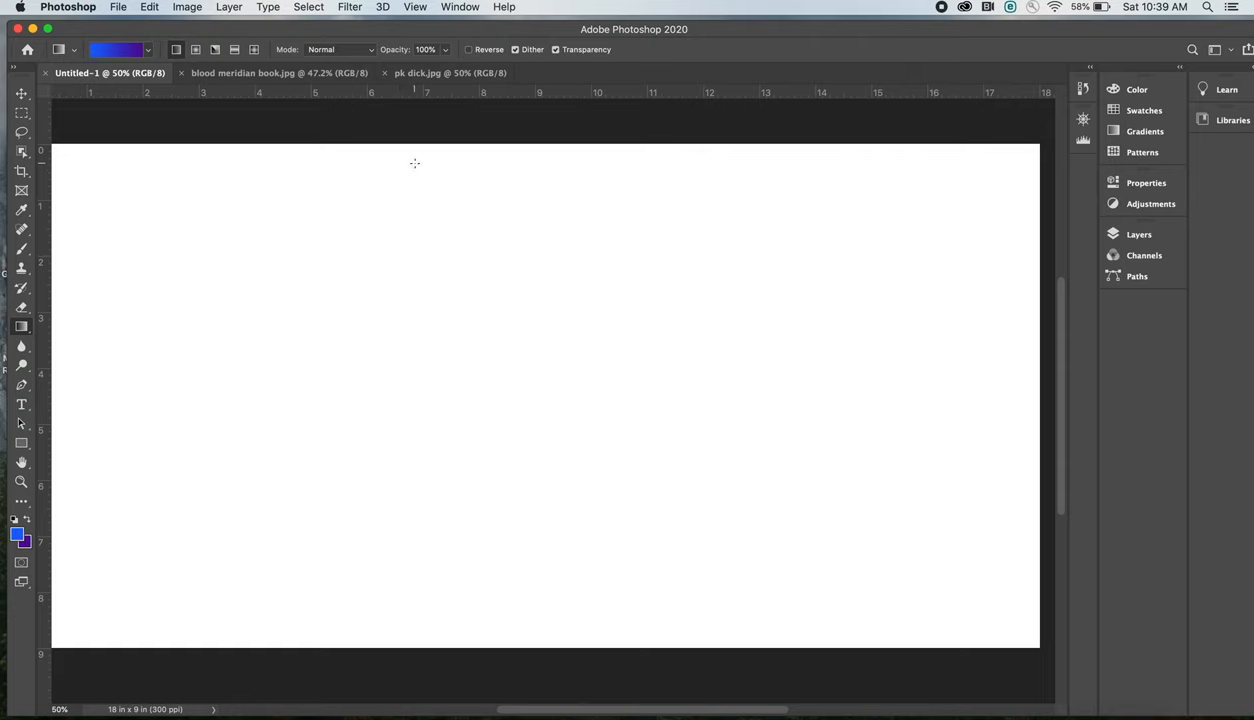
pyautogui.moveTo(432, 156)
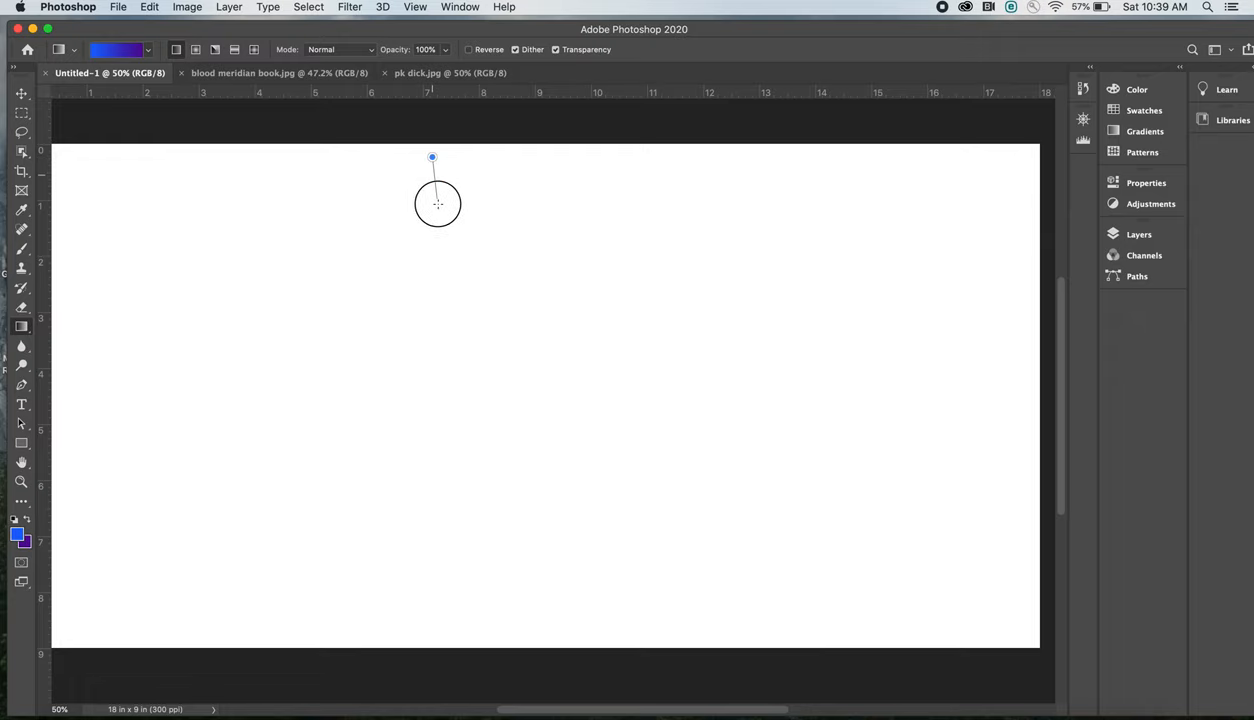
# Step: Fill the canvas with a vertical gradient, blue at top fading to purple at bottom
pyautogui.moveTo(438, 204); pyautogui.dragTo(440, 512)
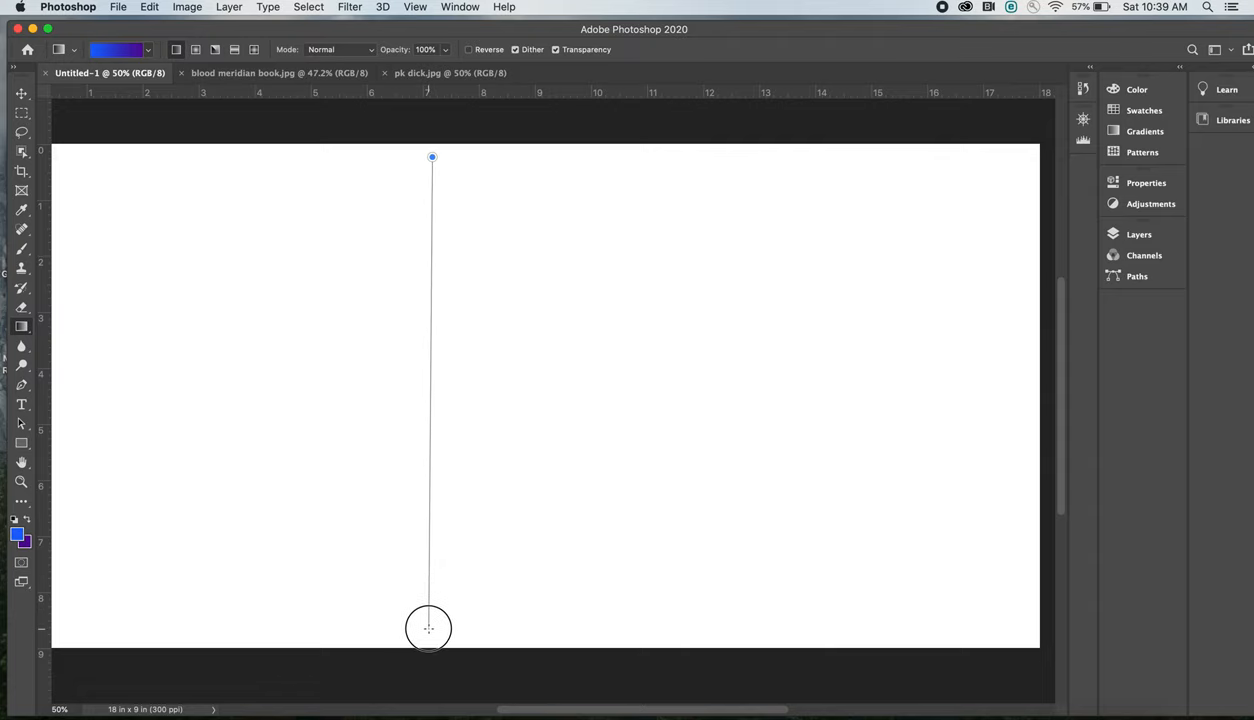
pyautogui.moveTo(432, 156); pyautogui.dragTo(428, 628)
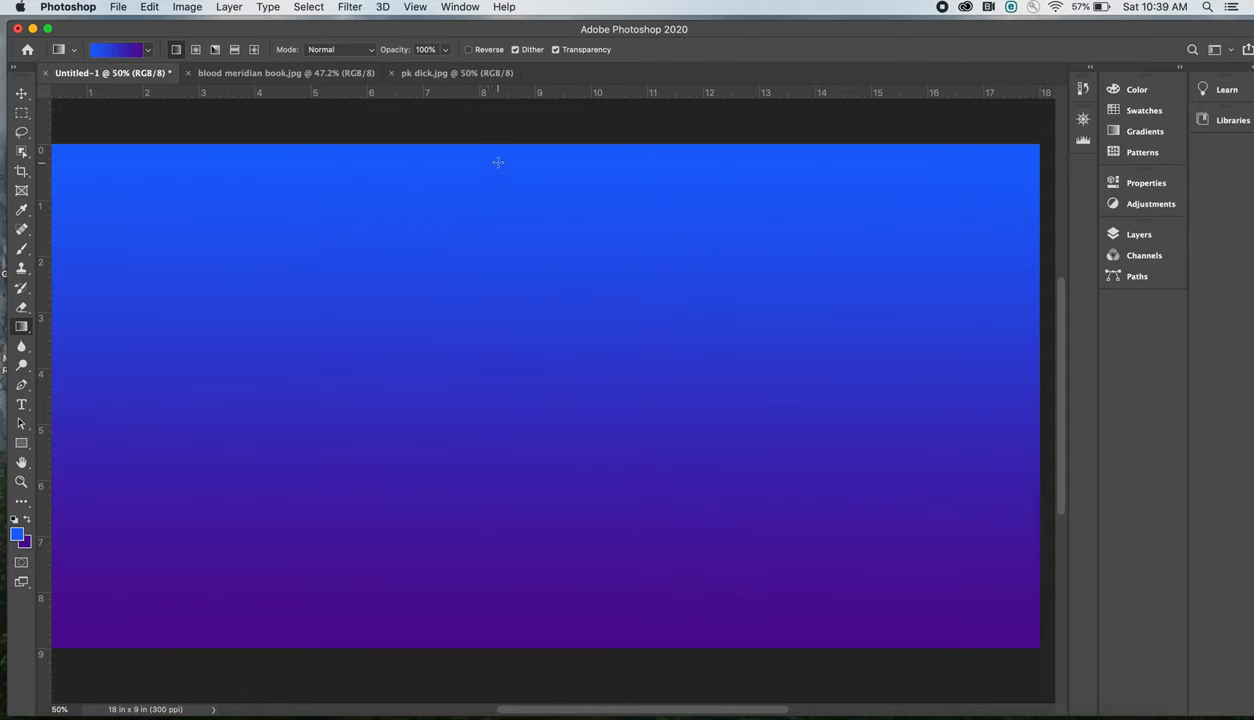
pyautogui.moveTo(512, 158)
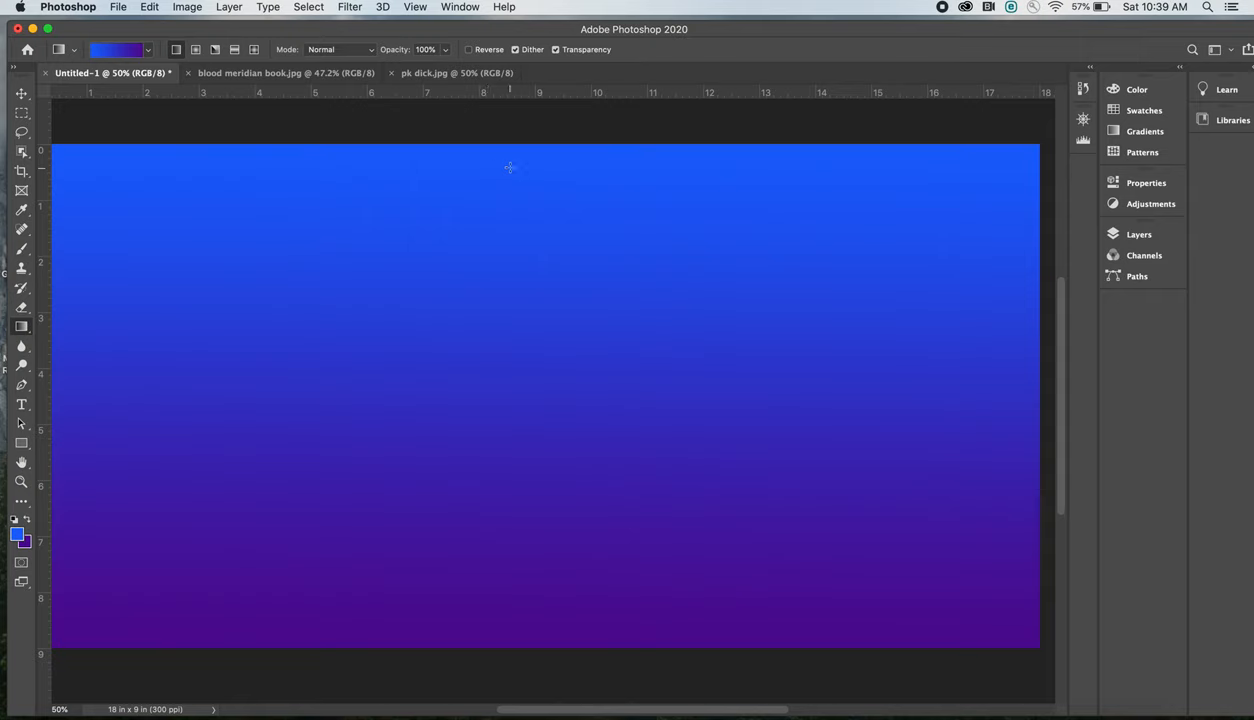
pyautogui.moveTo(510, 156); pyautogui.dragTo(508, 572)
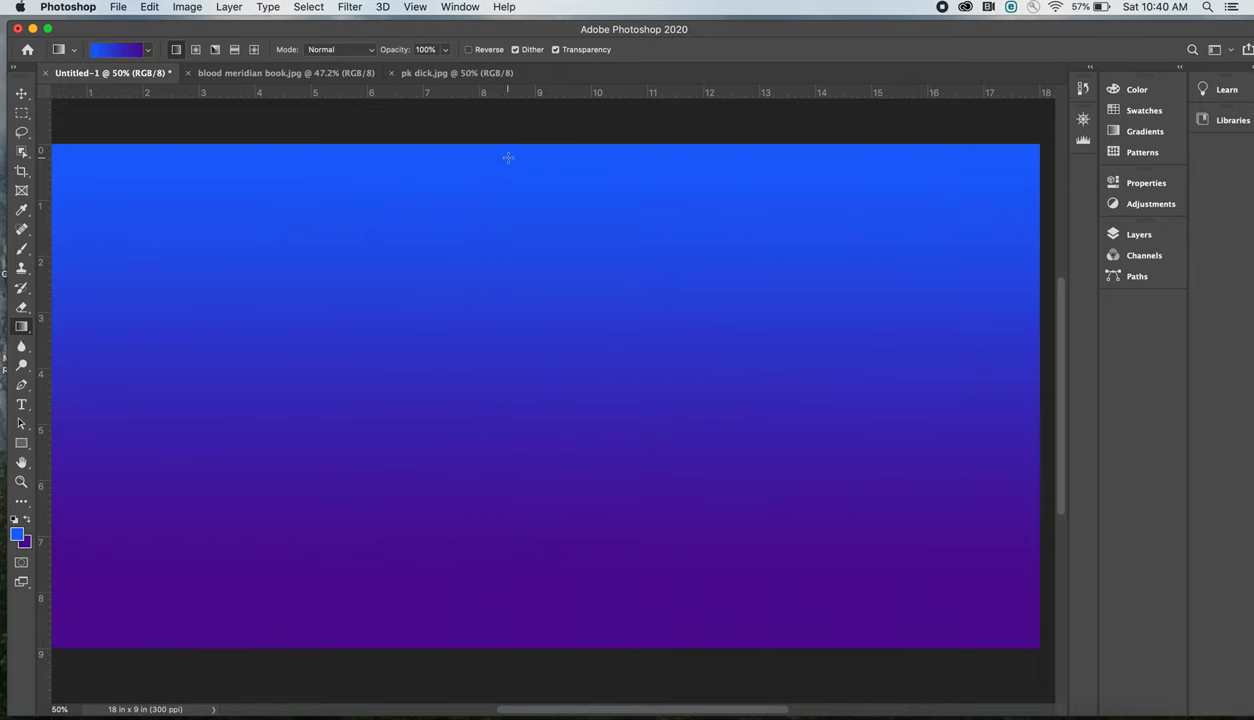
pyautogui.moveTo(518, 280)
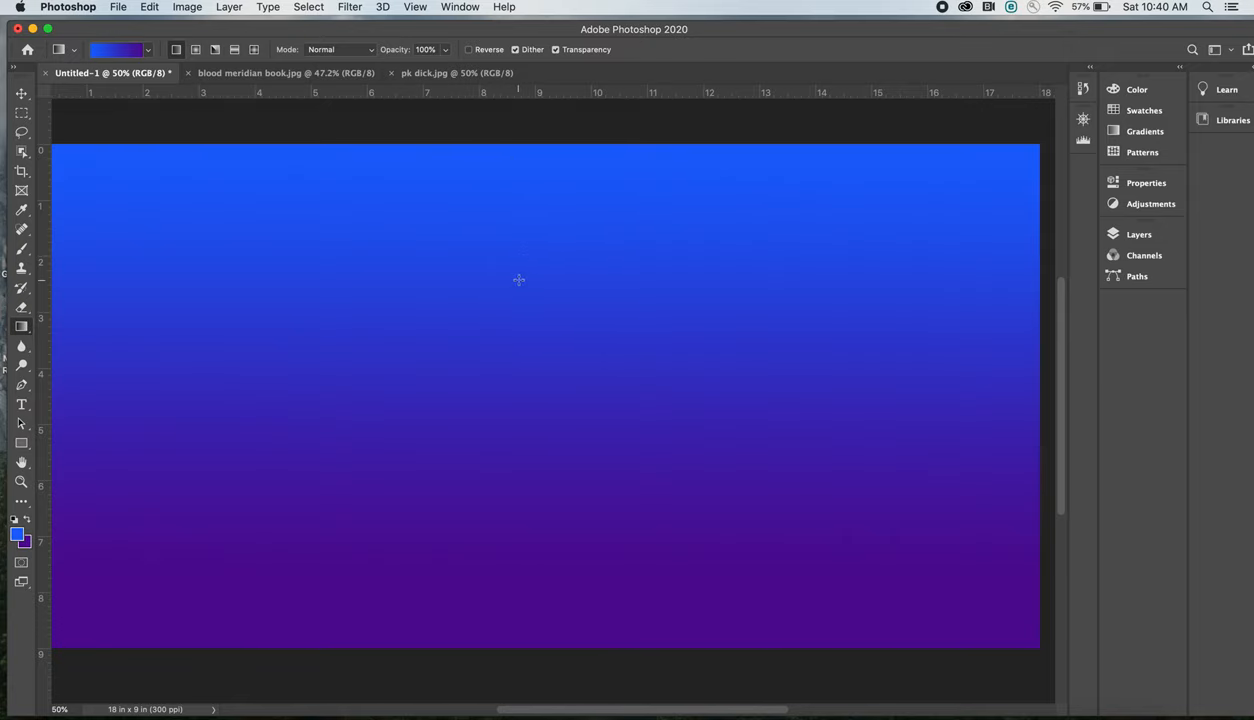
# Step: Redraw the canvas gradient from above the top edge downward for a softer blue-to-violet blend
pyautogui.moveTo(518, 280); pyautogui.dragTo(518, 384)
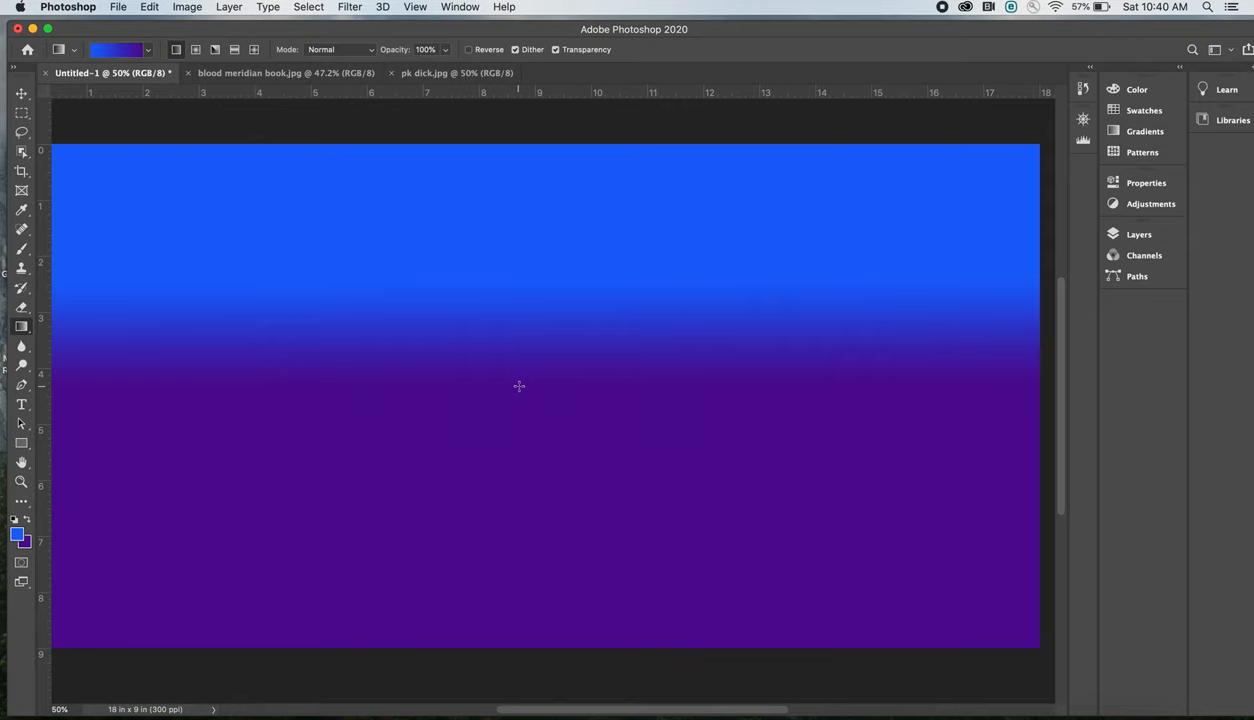
pyautogui.moveTo(530, 150)
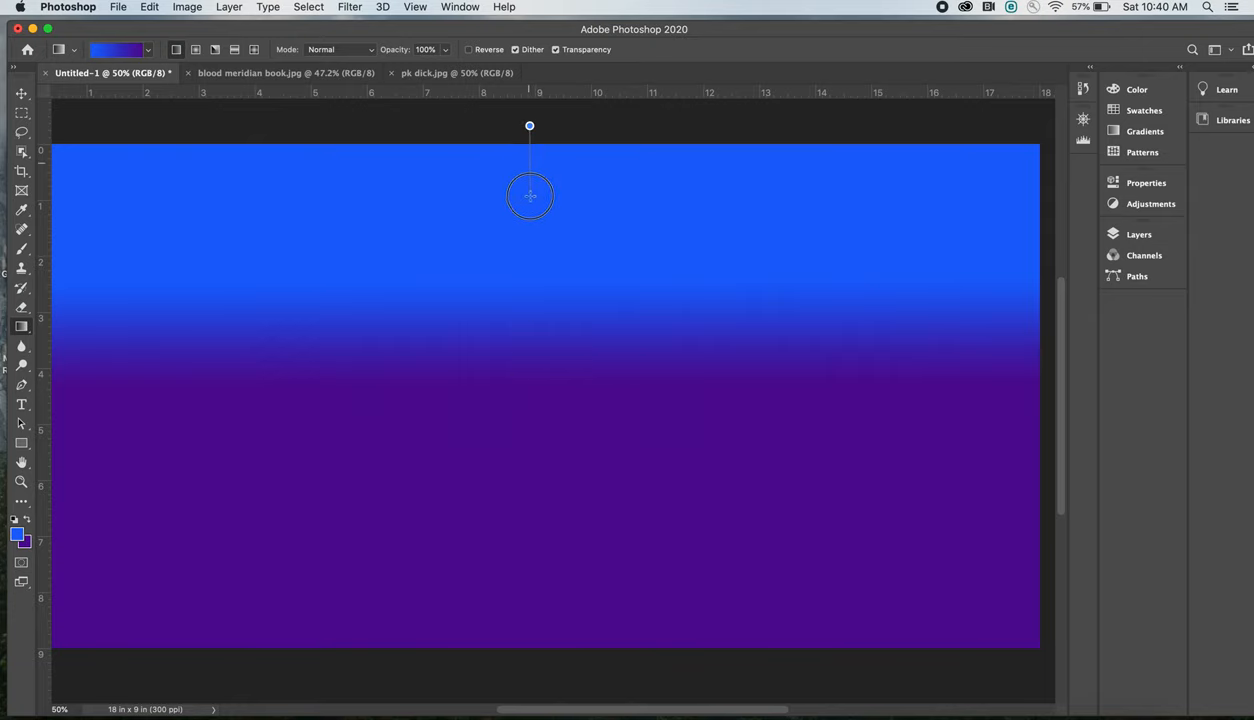
pyautogui.moveTo(532, 256)
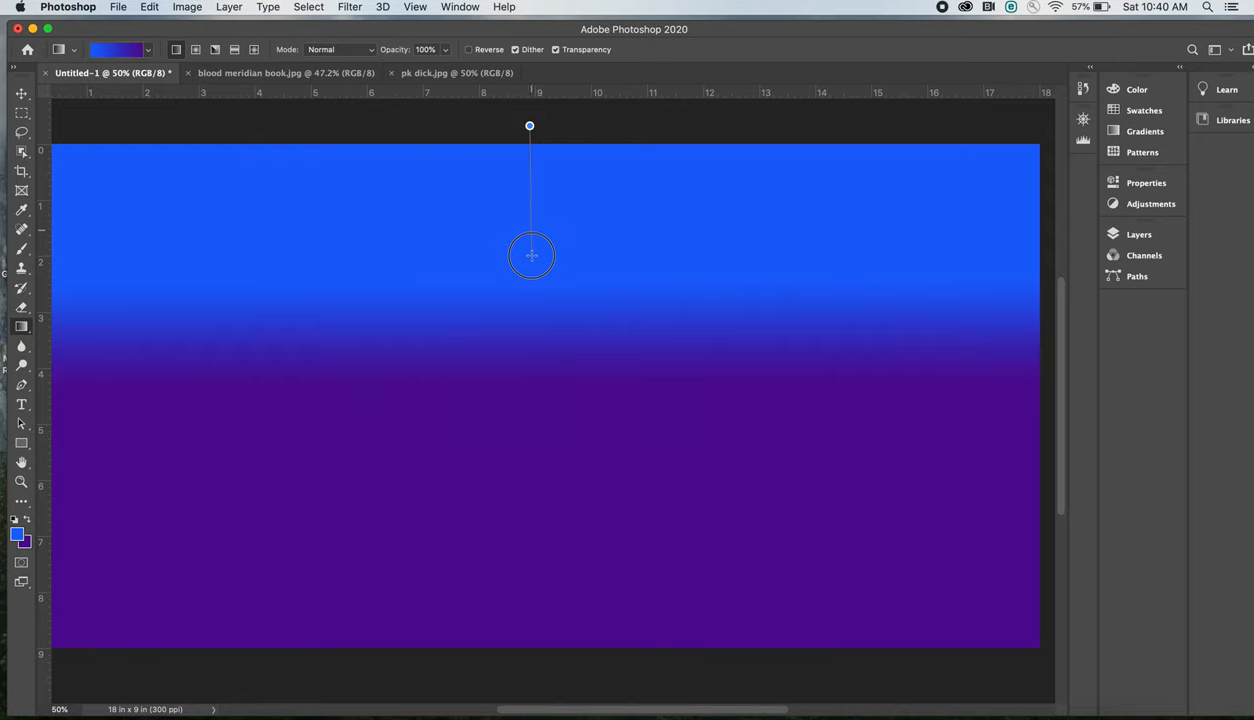
pyautogui.moveTo(530, 256); pyautogui.dragTo(532, 490)
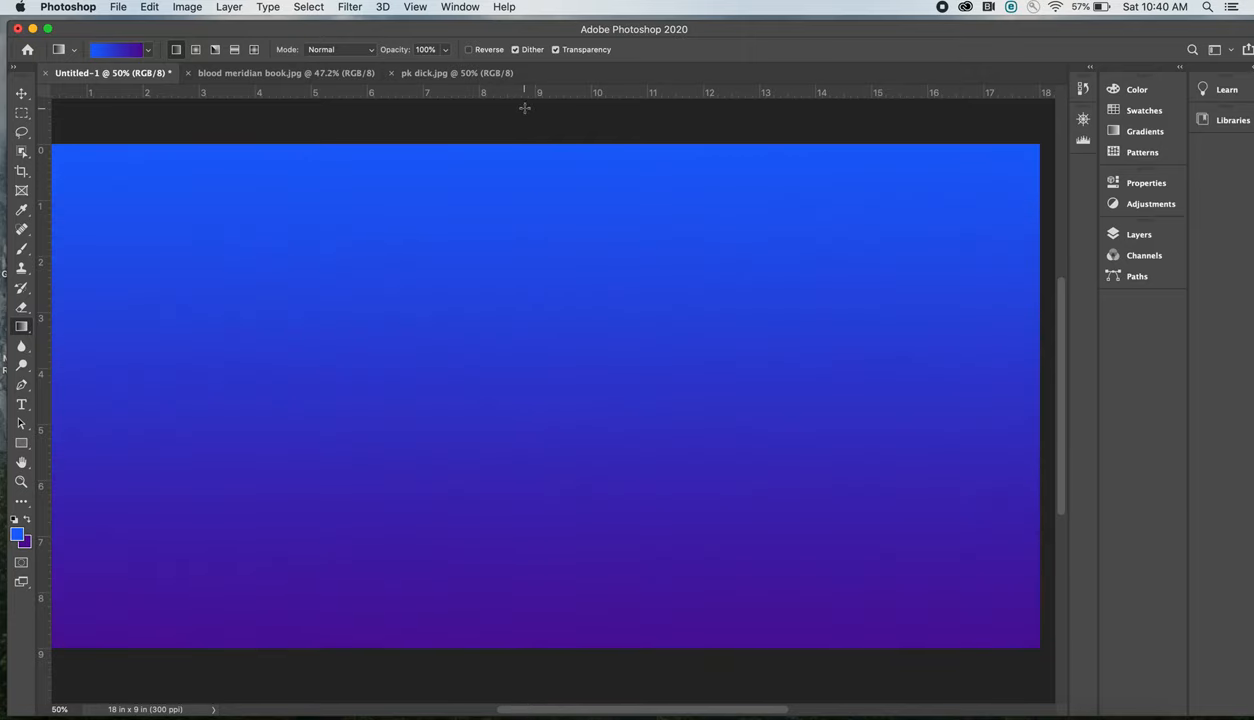
pyautogui.moveTo(524, 110); pyautogui.dragTo(524, 328)
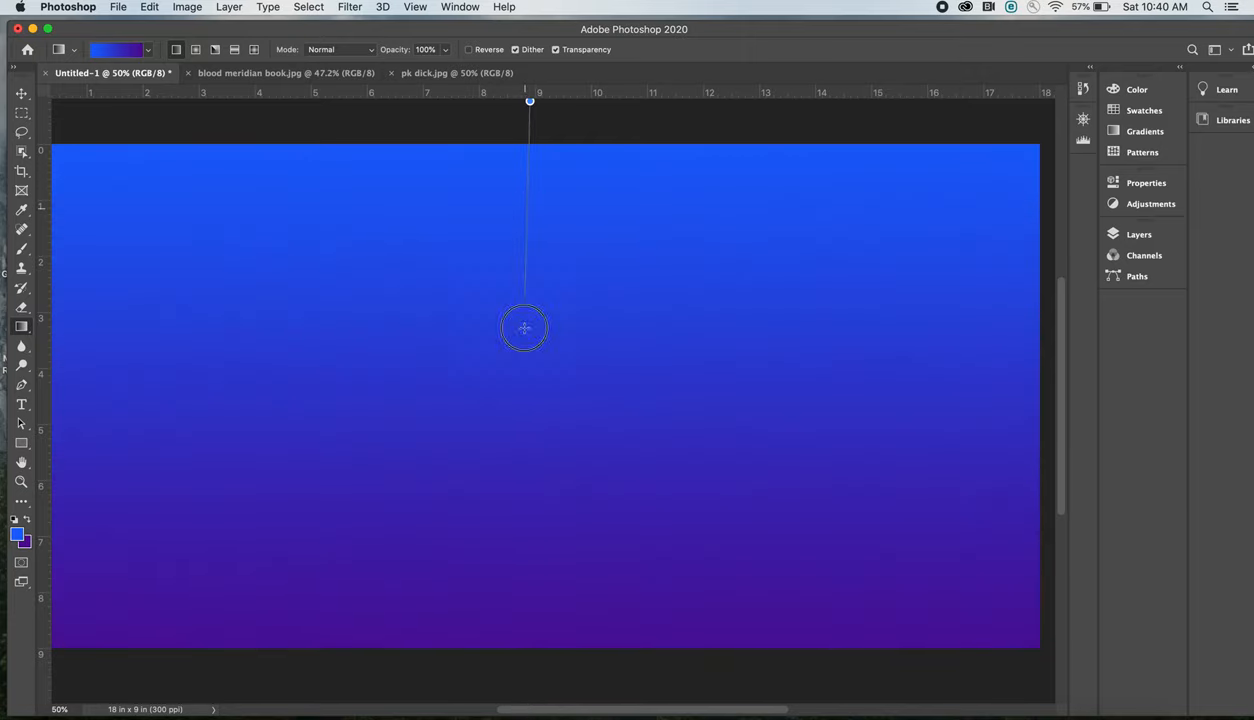
pyautogui.scroll(-3)
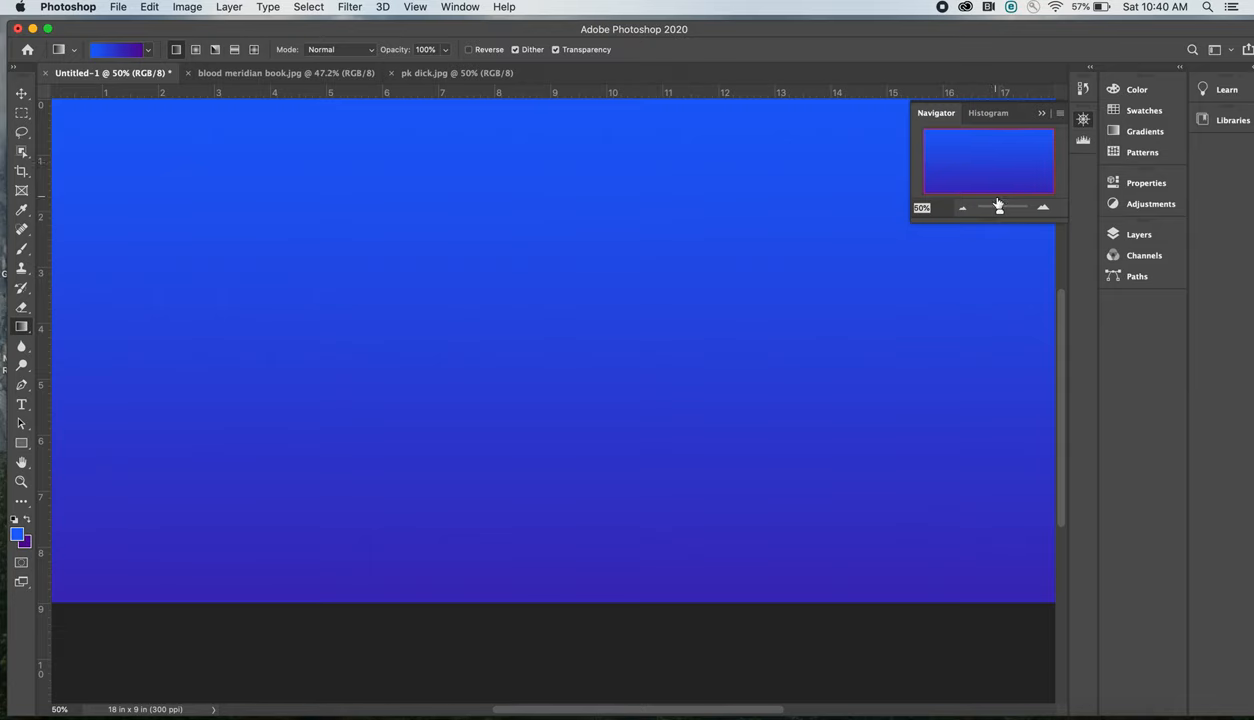
# Step: Fit the whole gradient canvas in the window via the Navigator zoom slider, then close Navigator
pyautogui.moveTo(1020, 208); pyautogui.dragTo(998, 208)
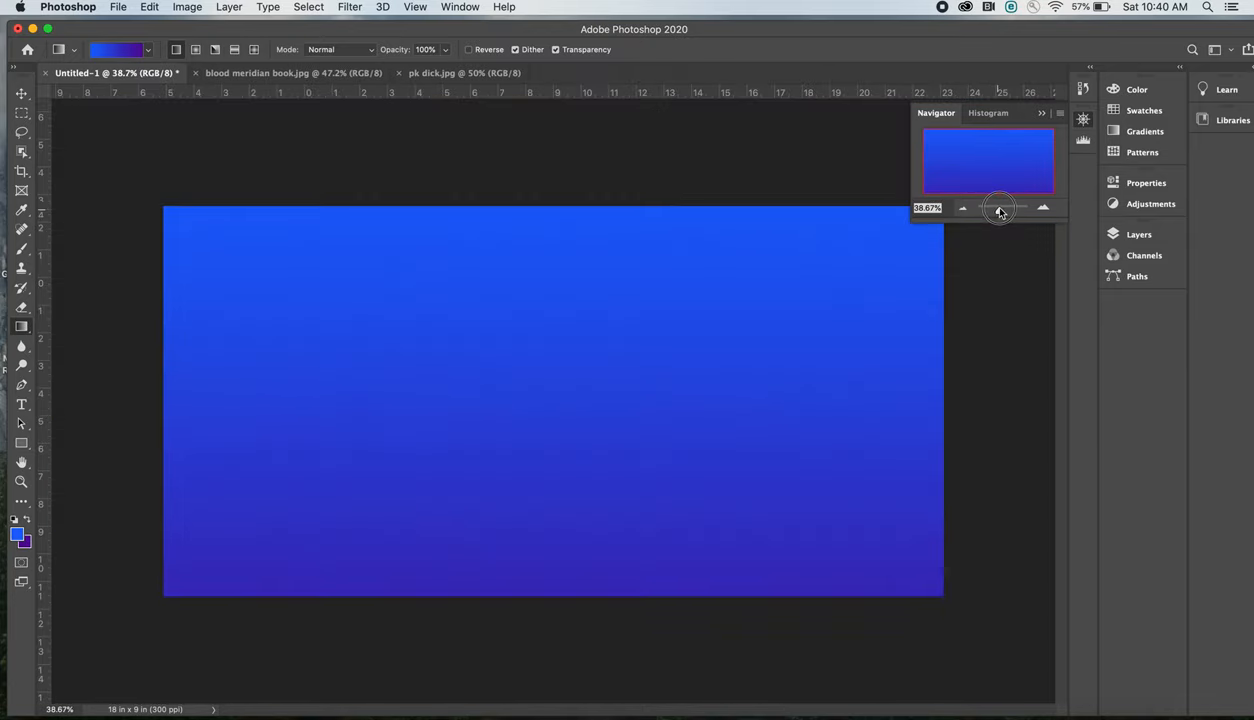
pyautogui.moveTo(998, 208); pyautogui.dragTo(1004, 208)
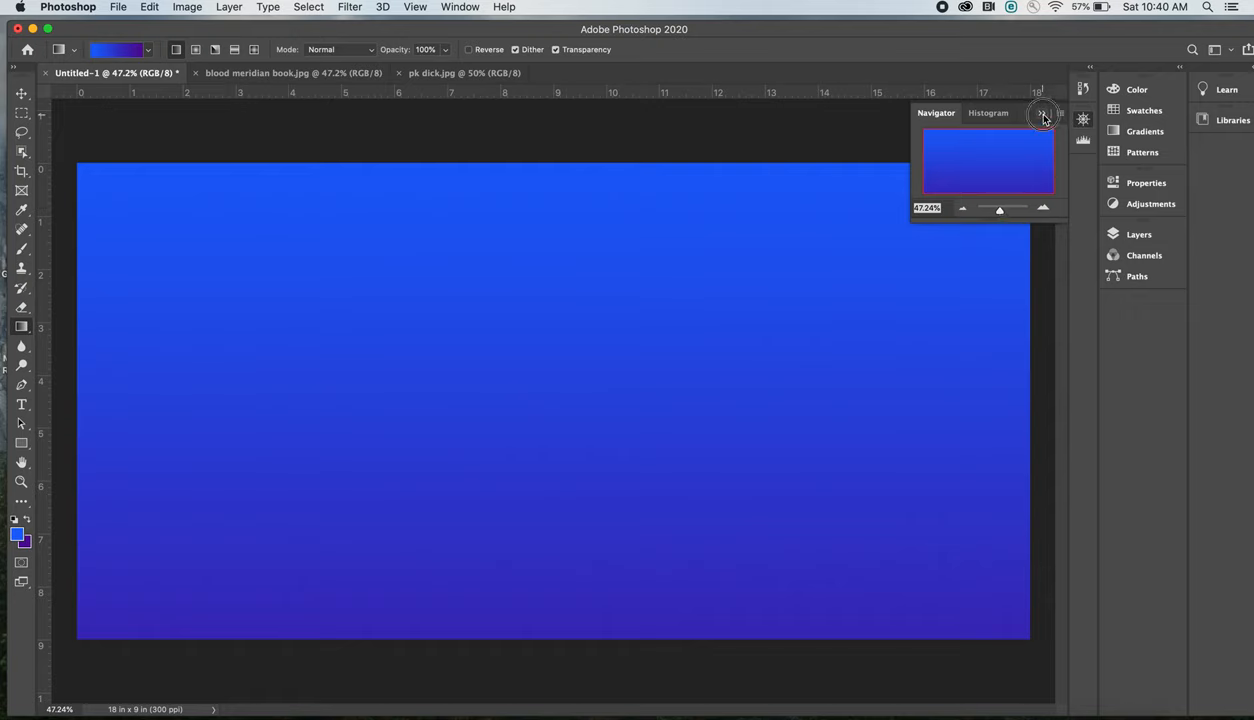
pyautogui.click(1044, 112)
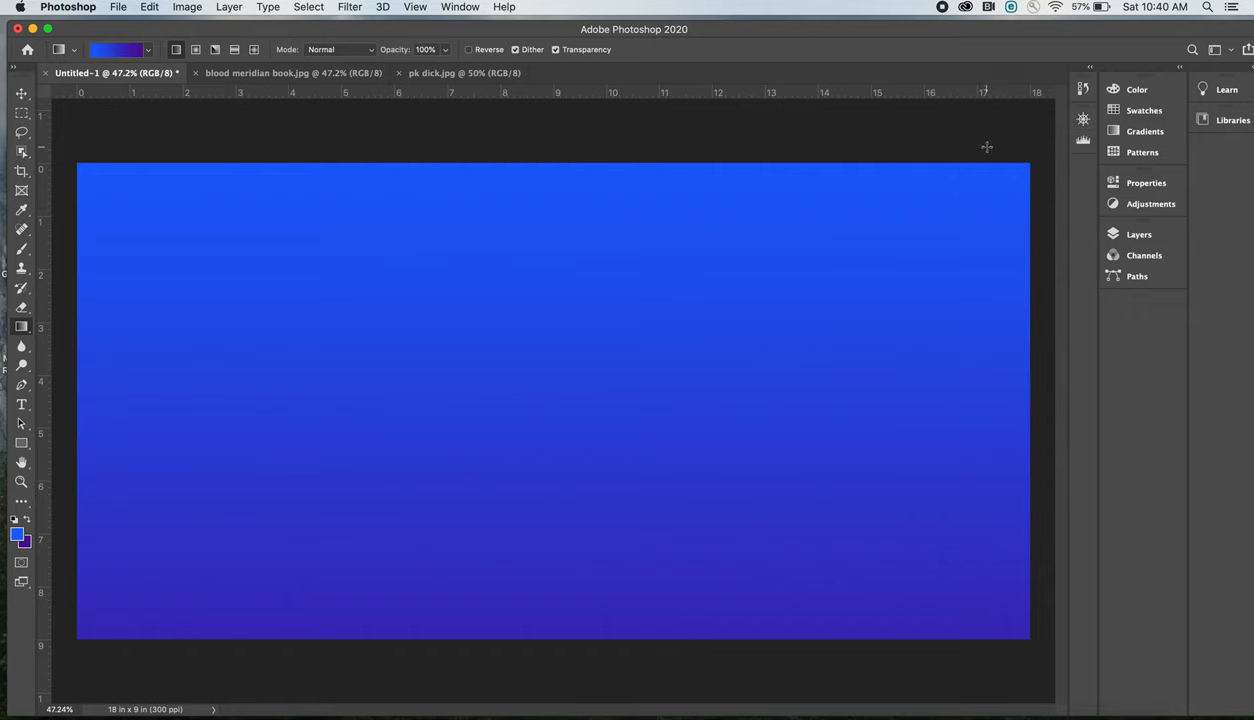
pyautogui.moveTo(554, 140)
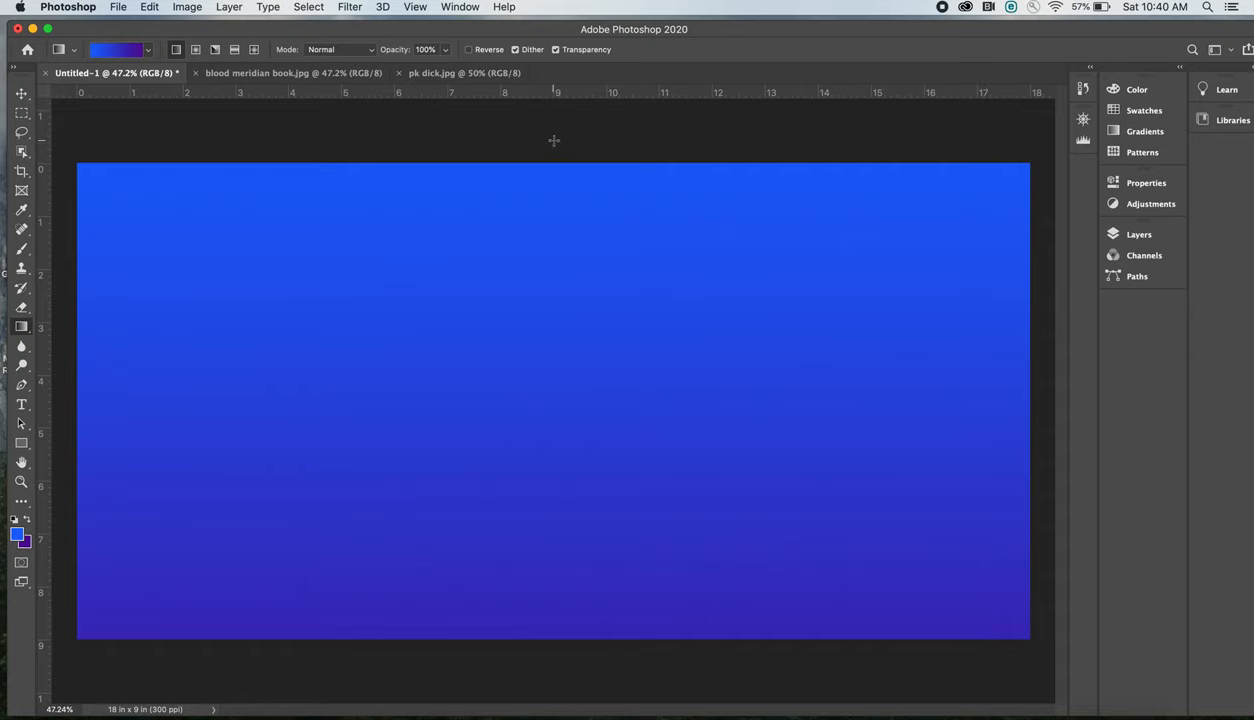
pyautogui.moveTo(232, 128)
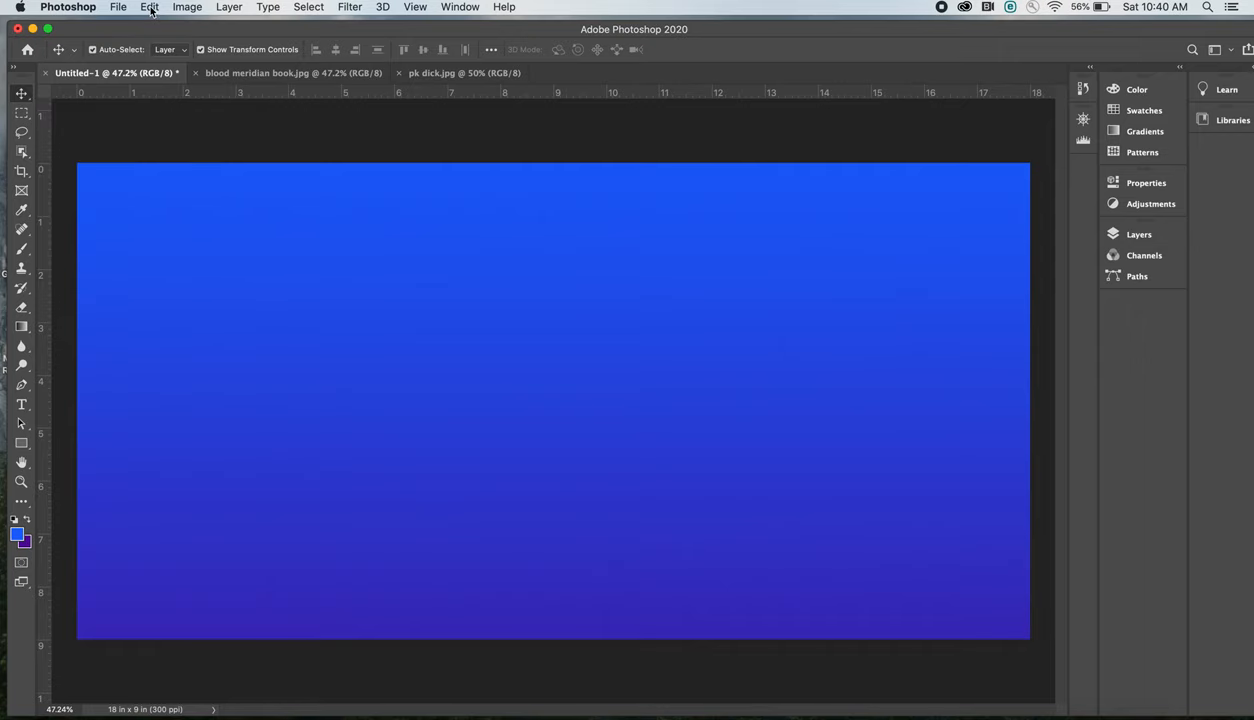
pyautogui.click(148, 8)
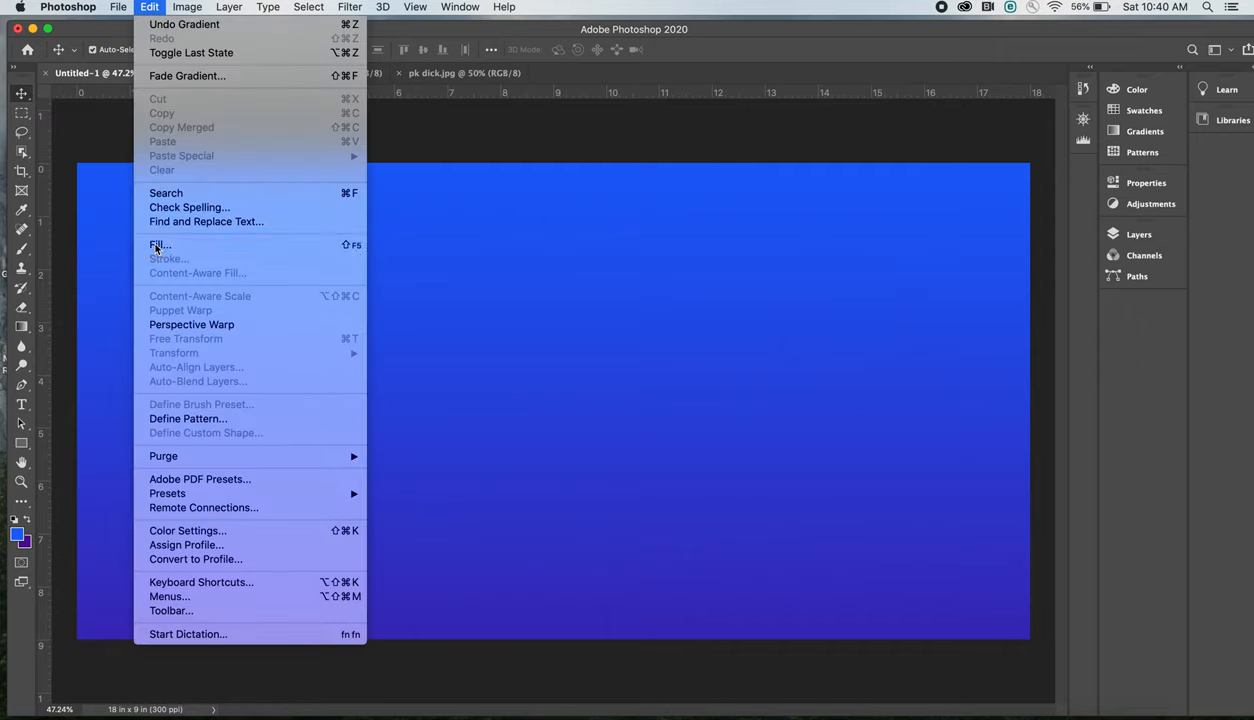
pyautogui.click(160, 244)
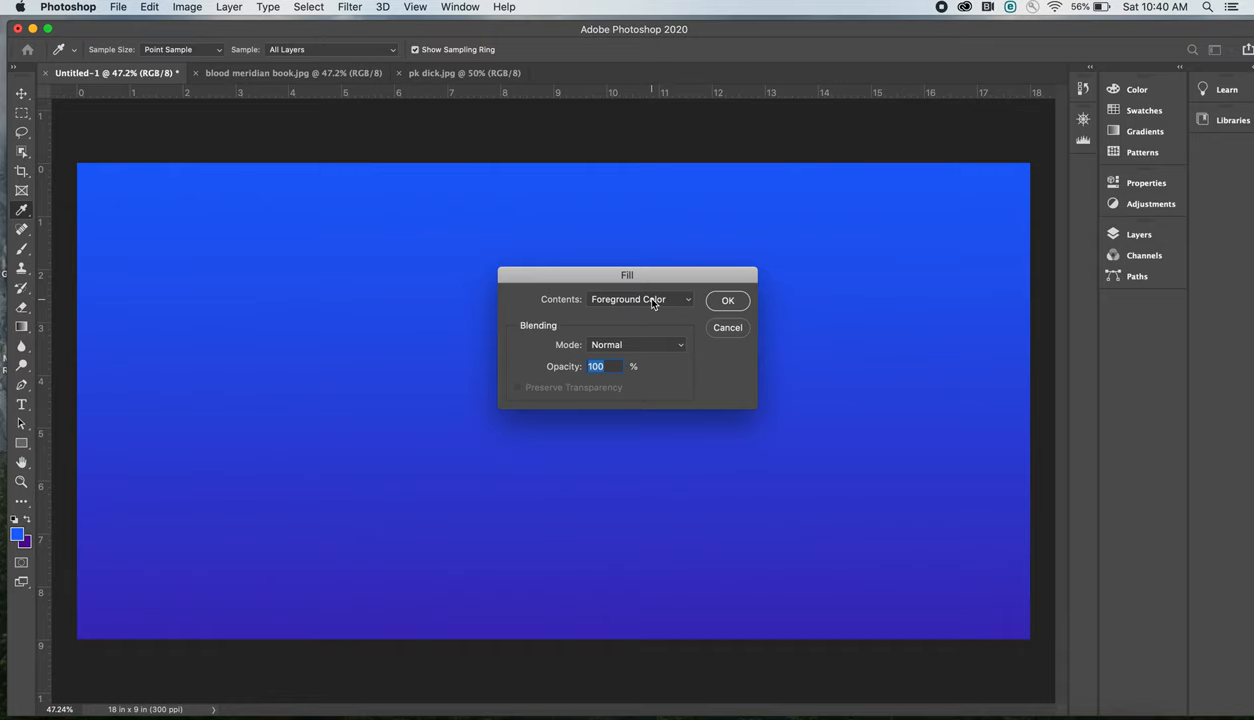
pyautogui.click(728, 300)
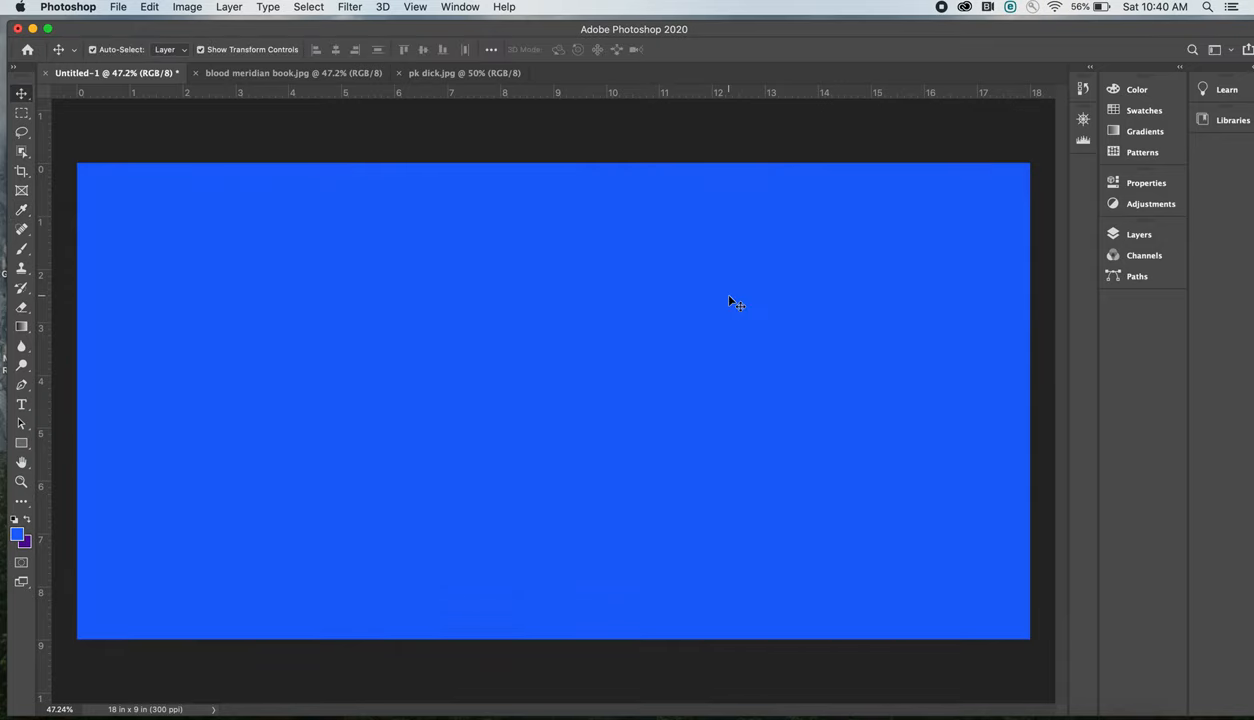
pyautogui.click(148, 8)
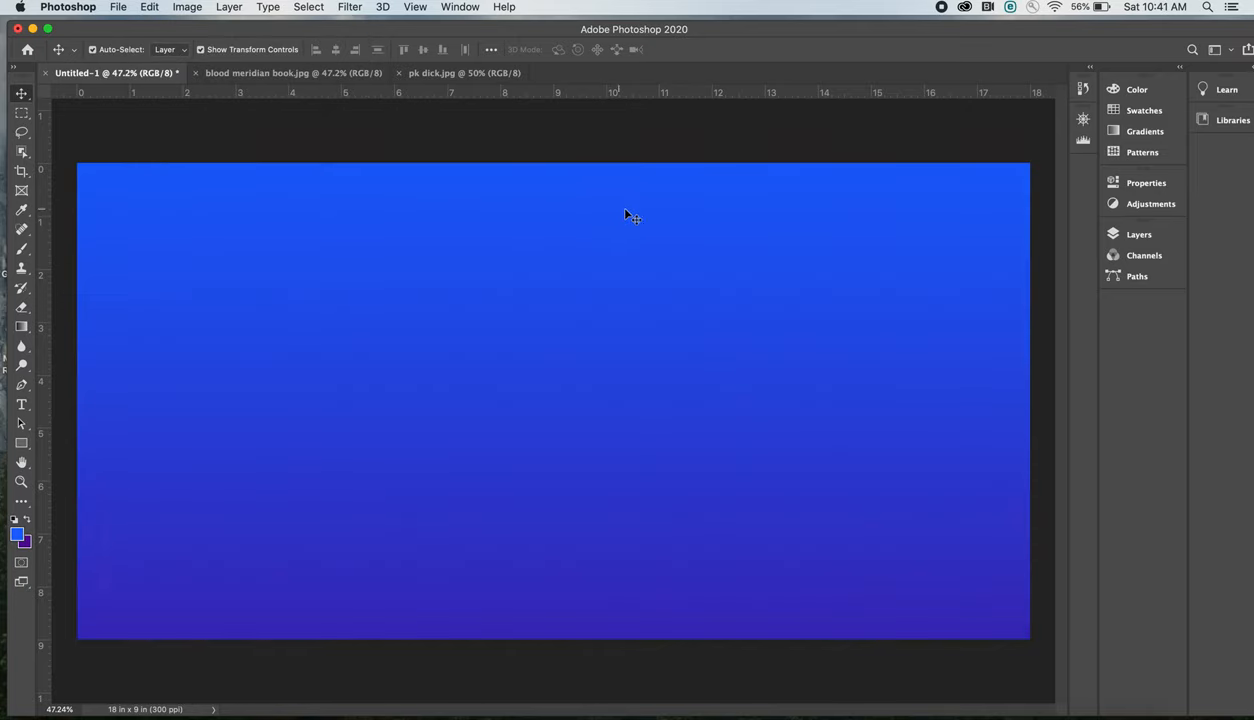
pyautogui.moveTo(636, 138)
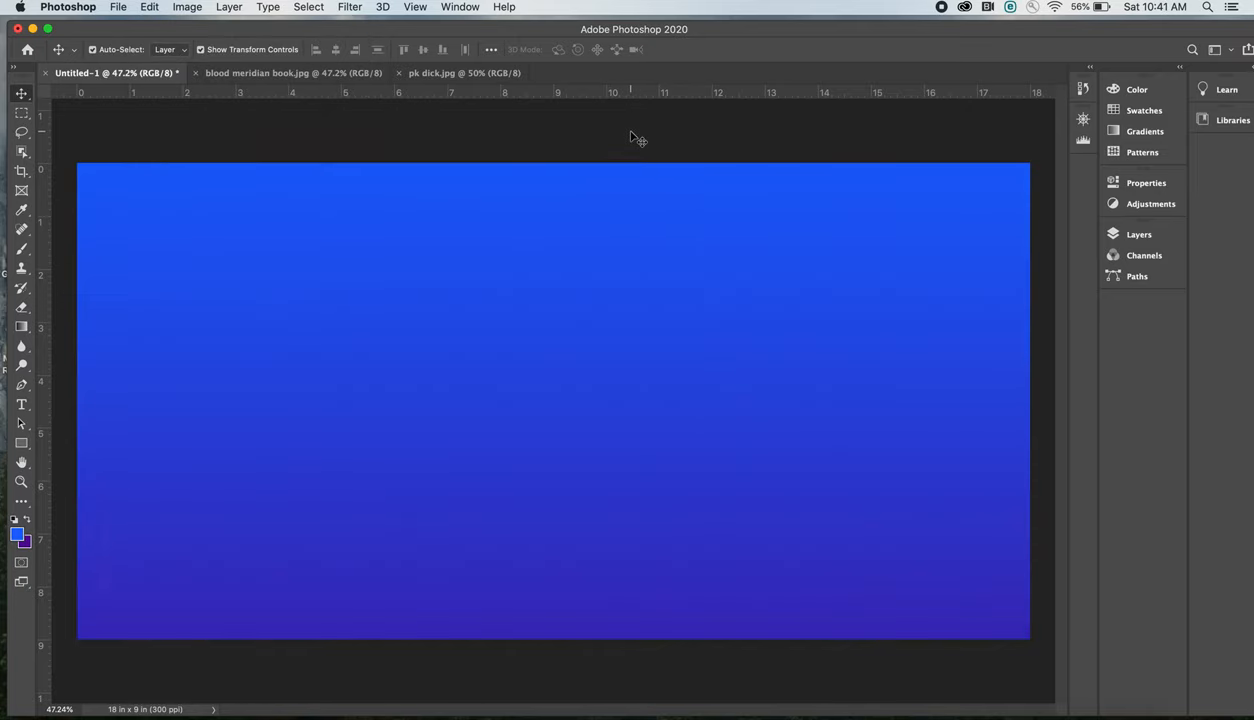
pyautogui.moveTo(1040, 168)
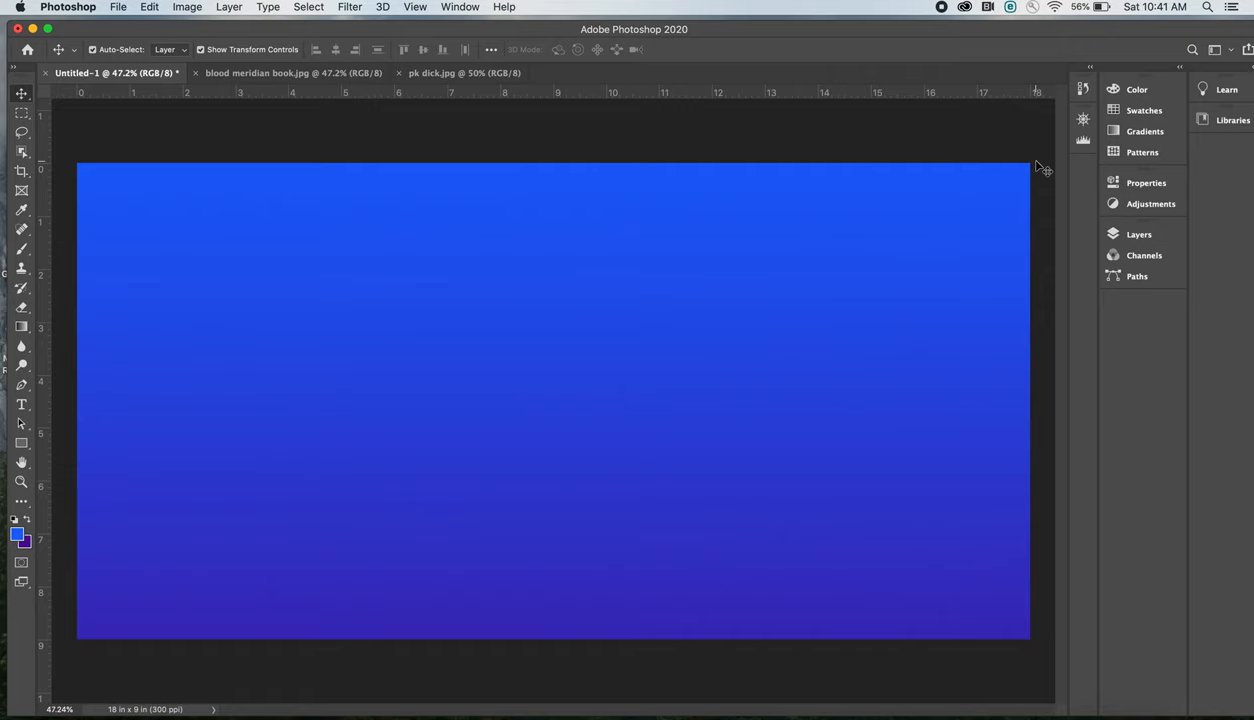
pyautogui.moveTo(1040, 136)
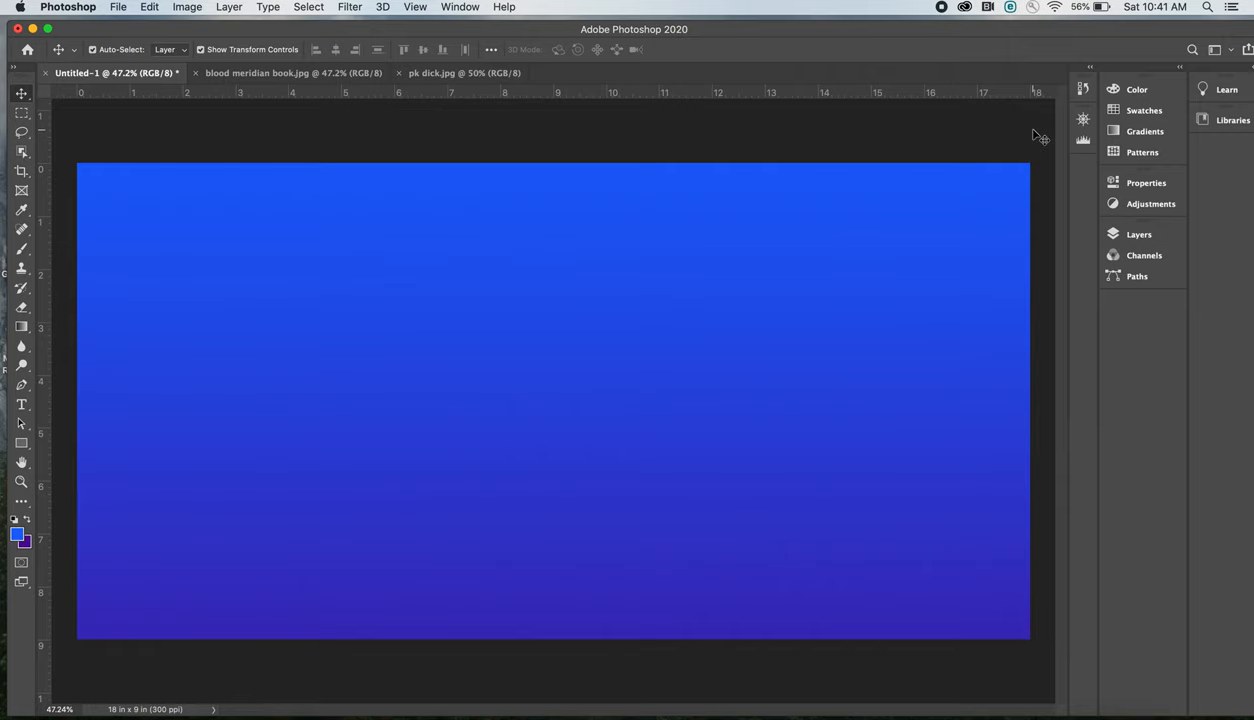
pyautogui.moveTo(688, 136)
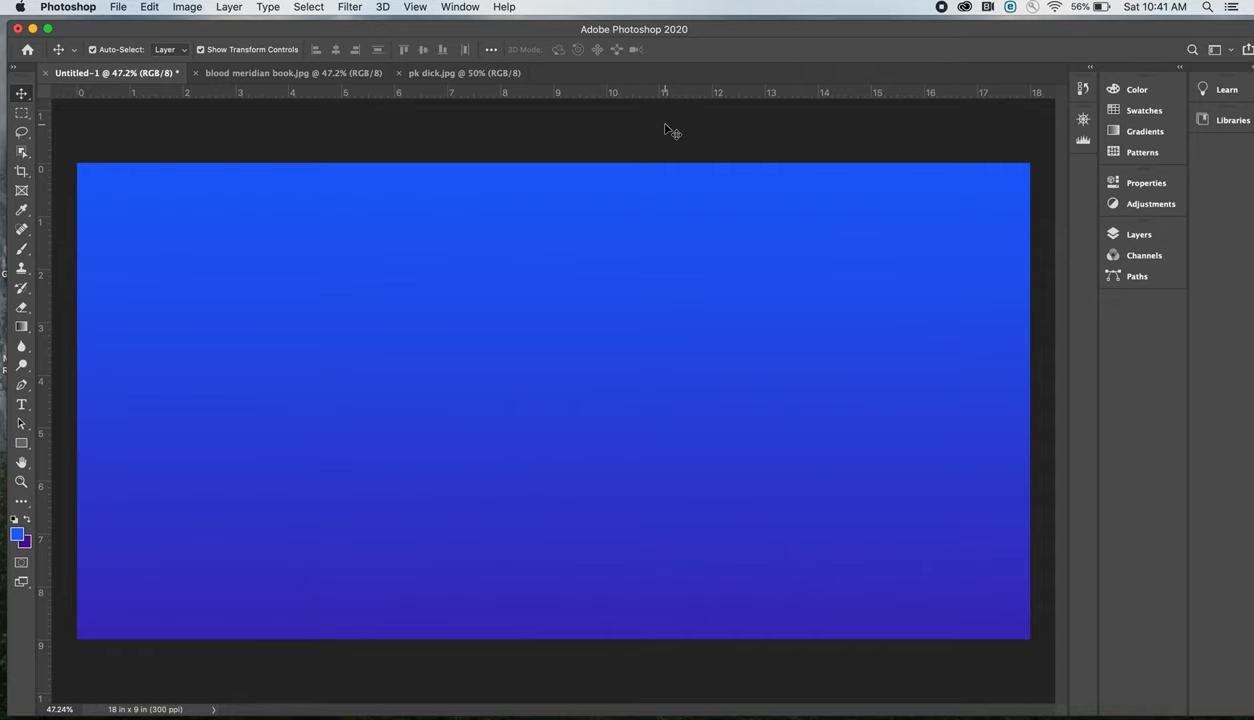
pyautogui.moveTo(646, 130)
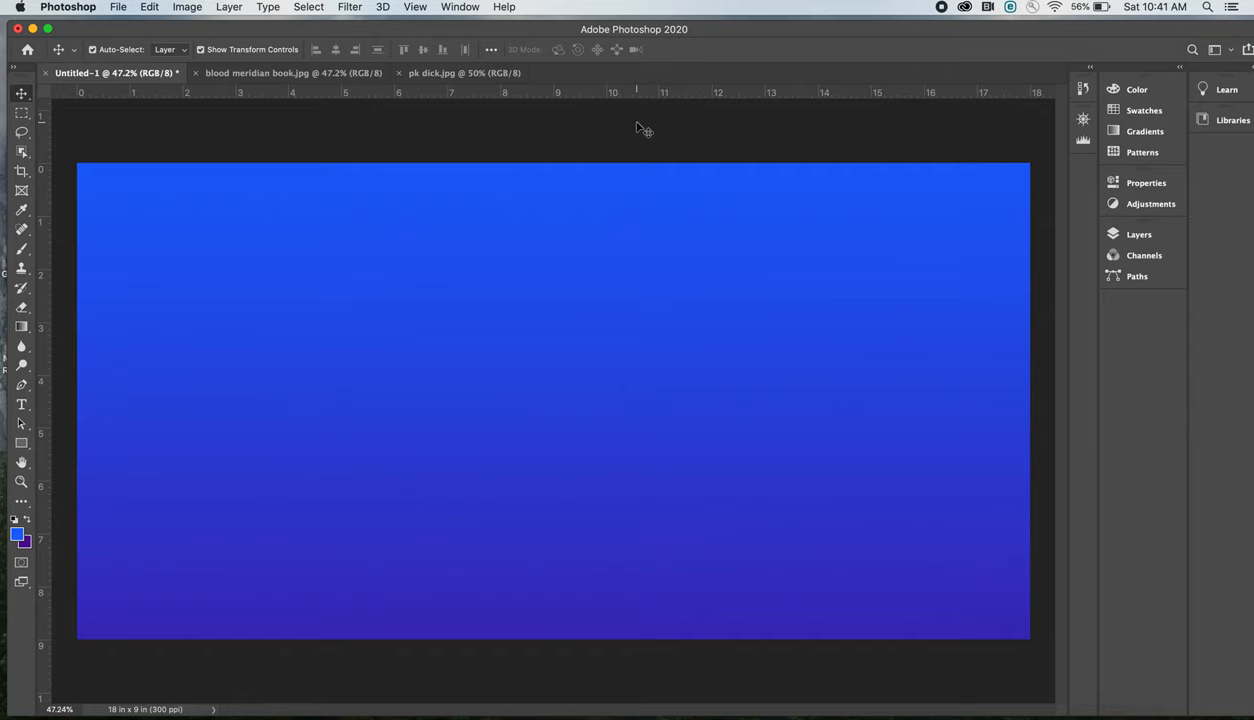
pyautogui.moveTo(538, 128)
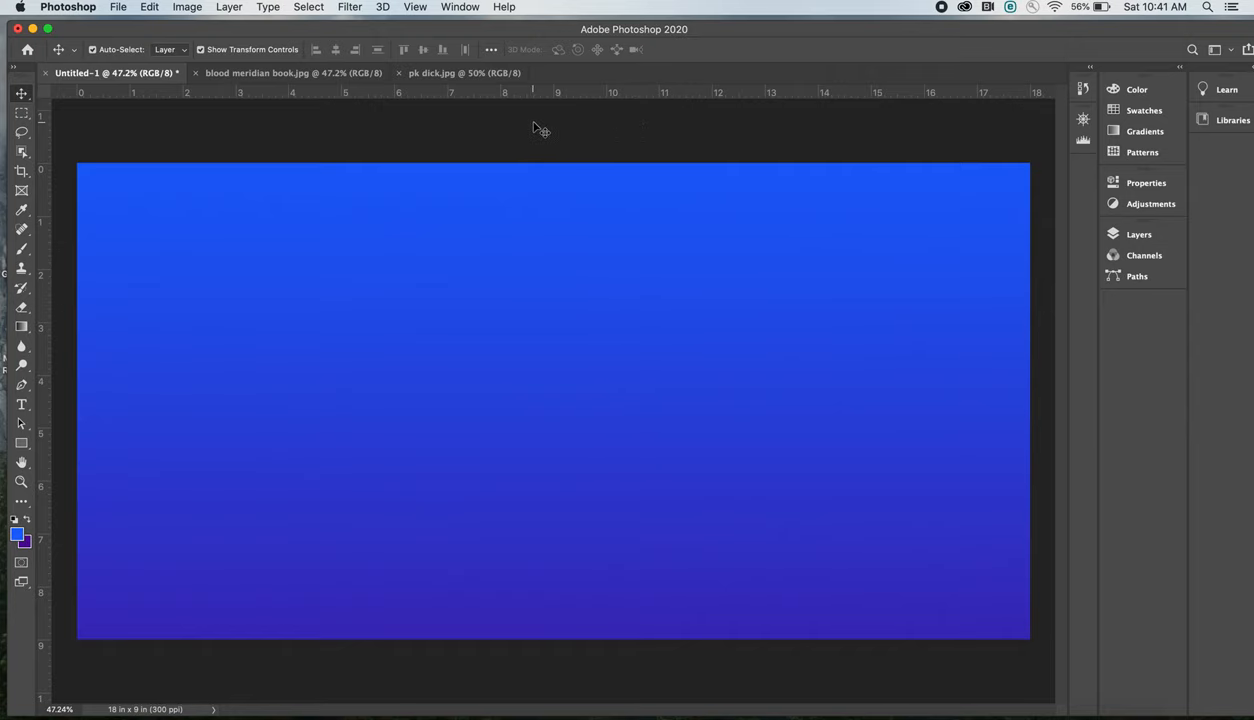
pyautogui.moveTo(398, 98)
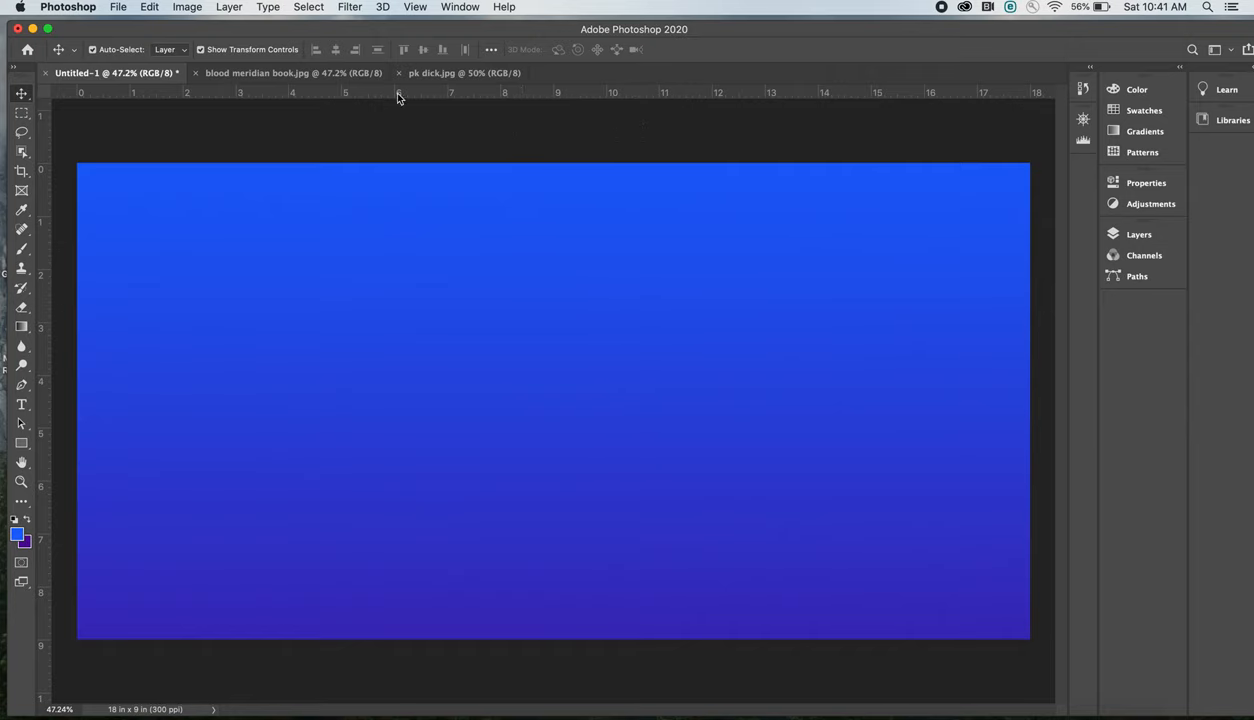
pyautogui.moveTo(180, 118)
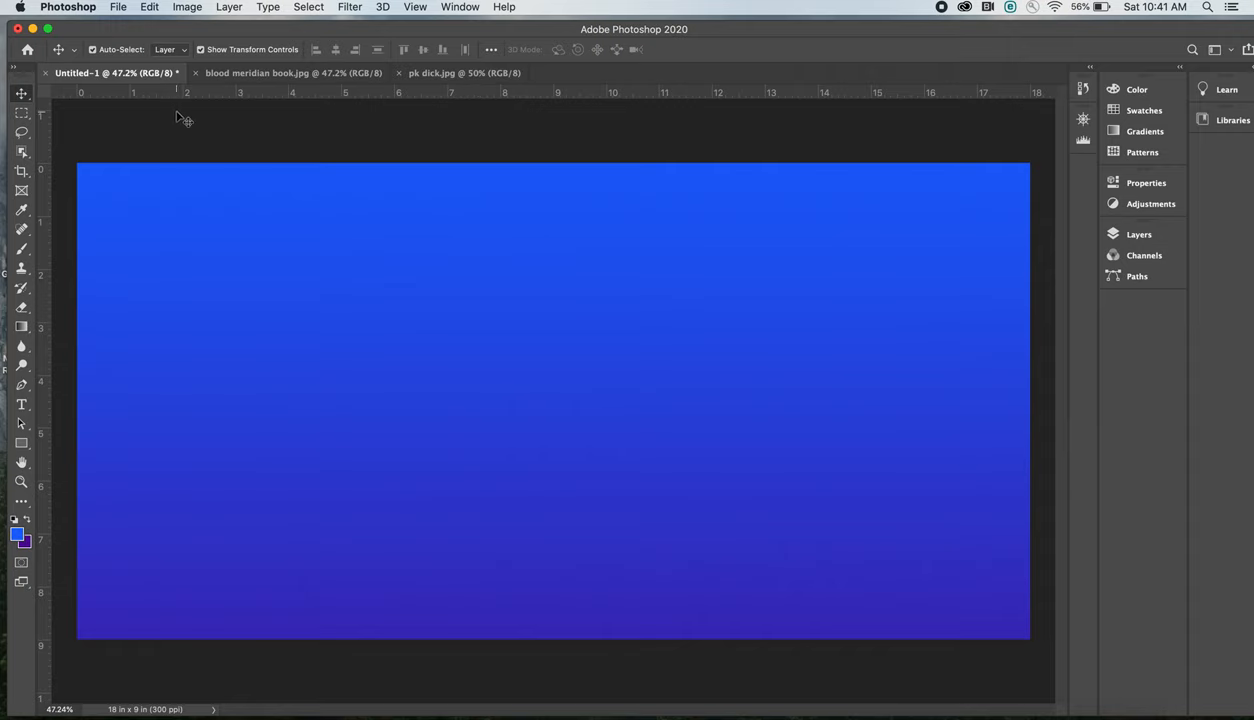
pyautogui.moveTo(152, 170)
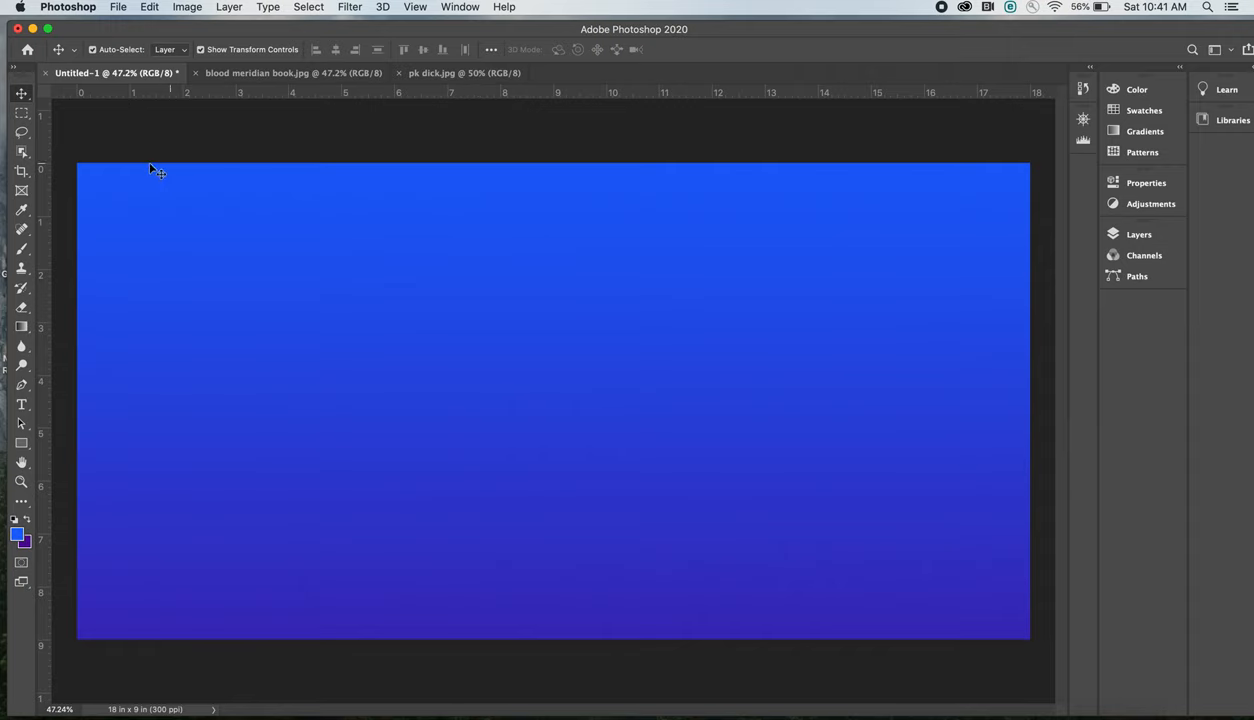
pyautogui.moveTo(44, 192)
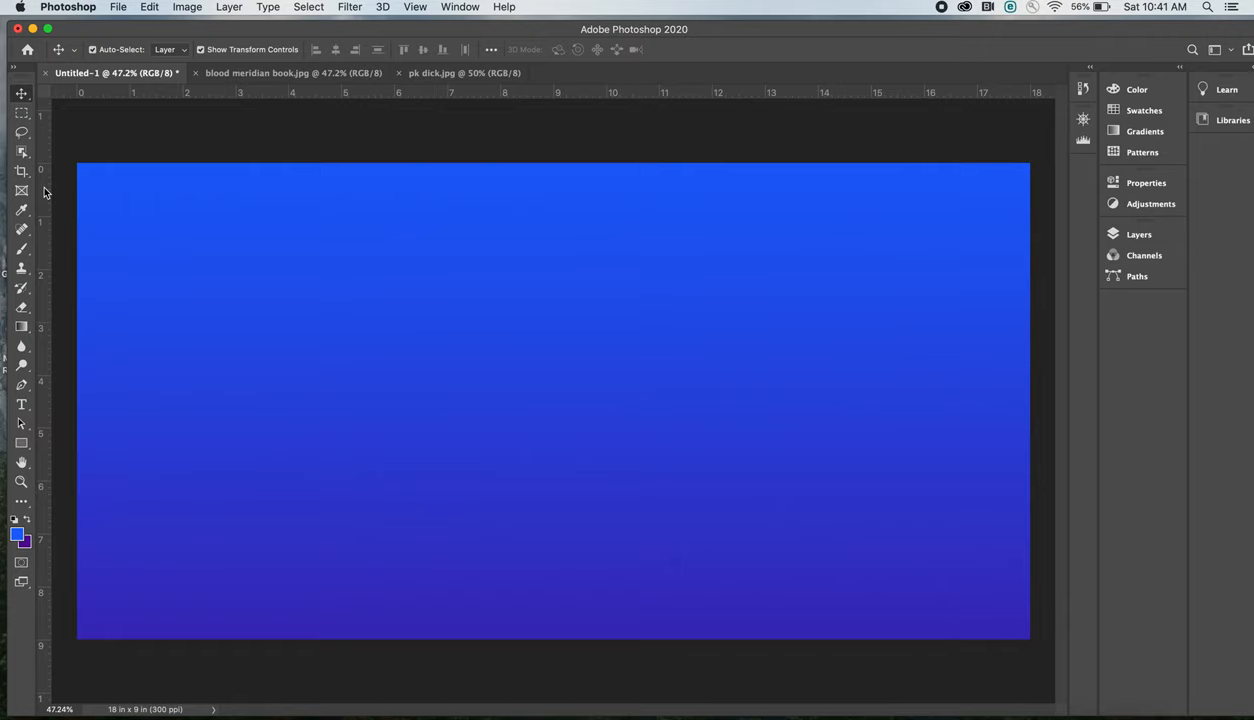
pyautogui.moveTo(532, 96)
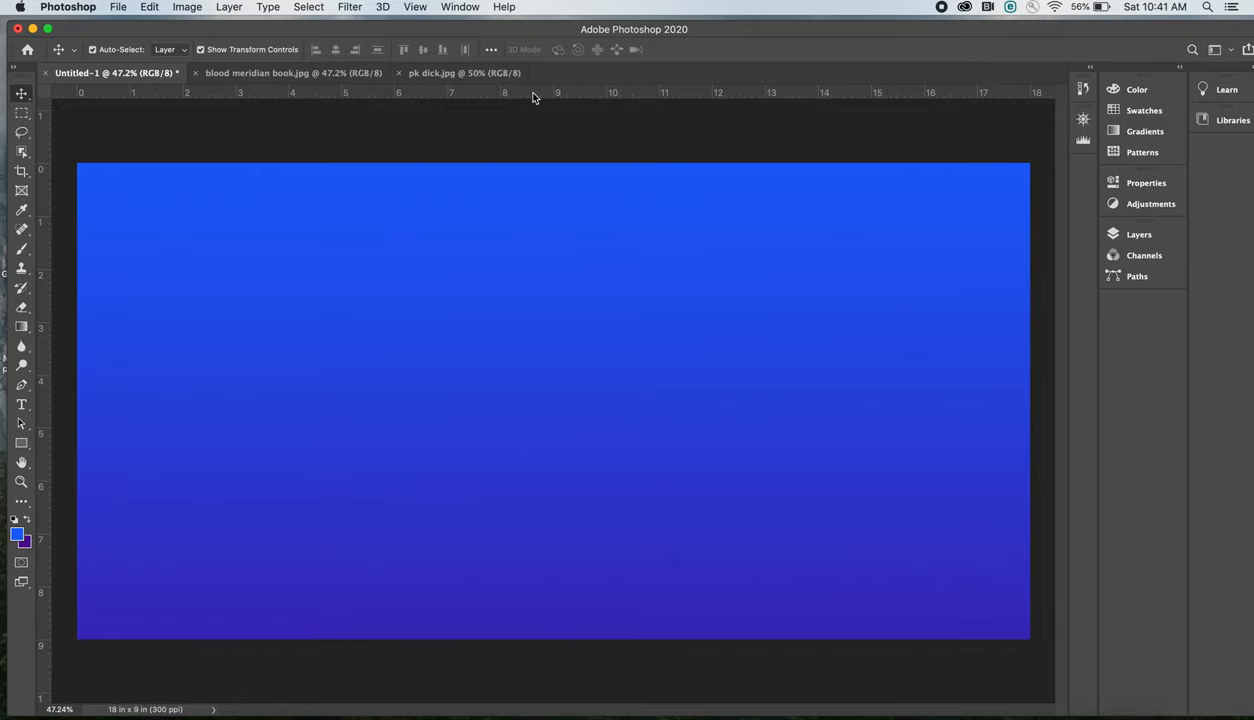
pyautogui.moveTo(464, 44)
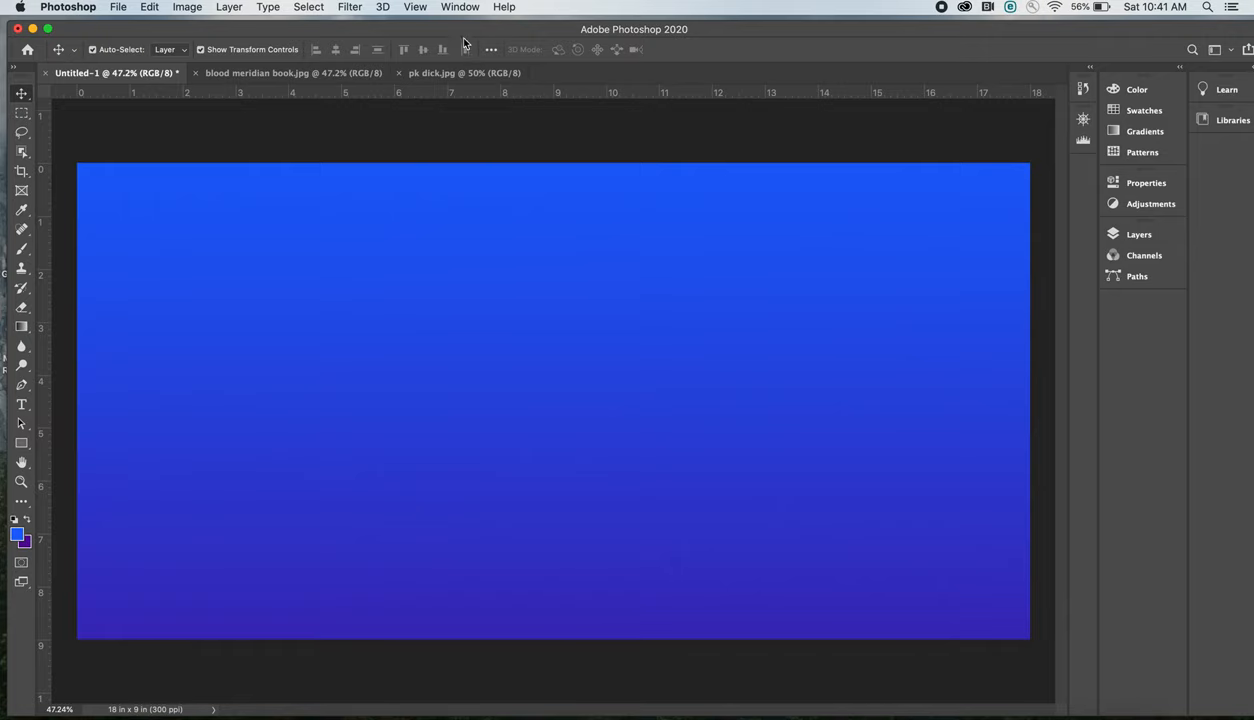
# Step: Toggle View > Rulers off and on so inch rulers show around the canvas
pyautogui.click(414, 8)
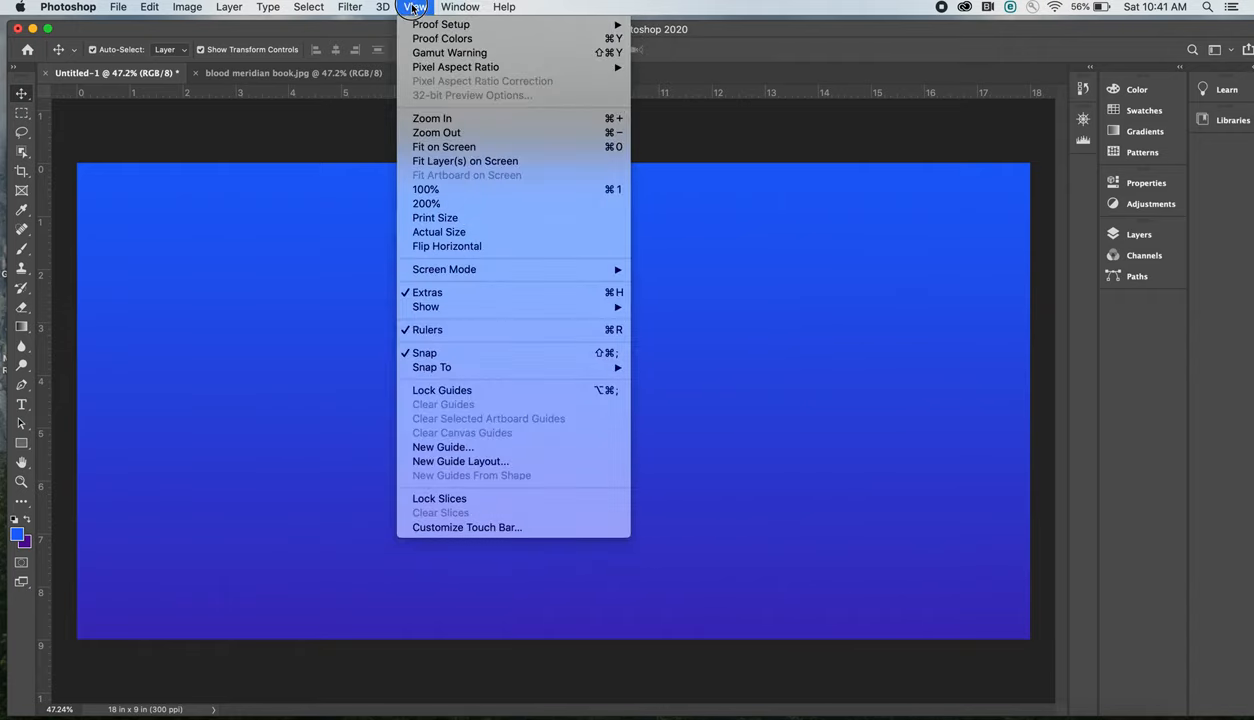
pyautogui.moveTo(444, 268)
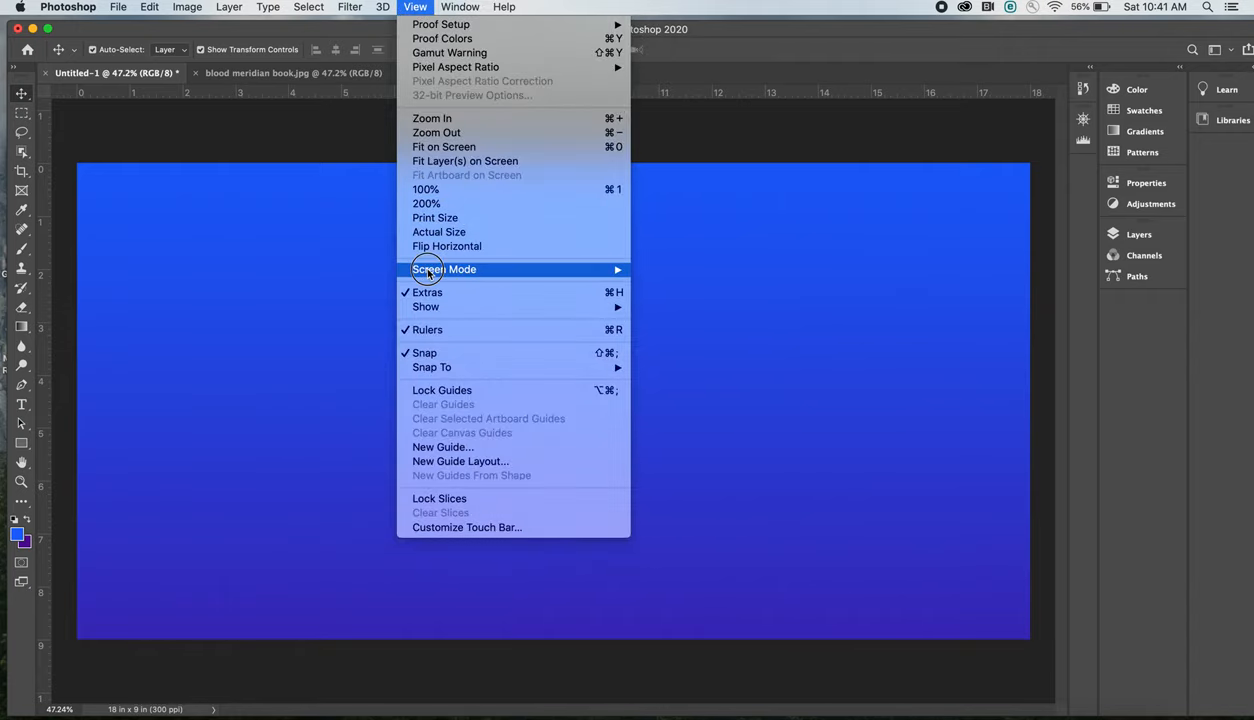
pyautogui.moveTo(456, 330)
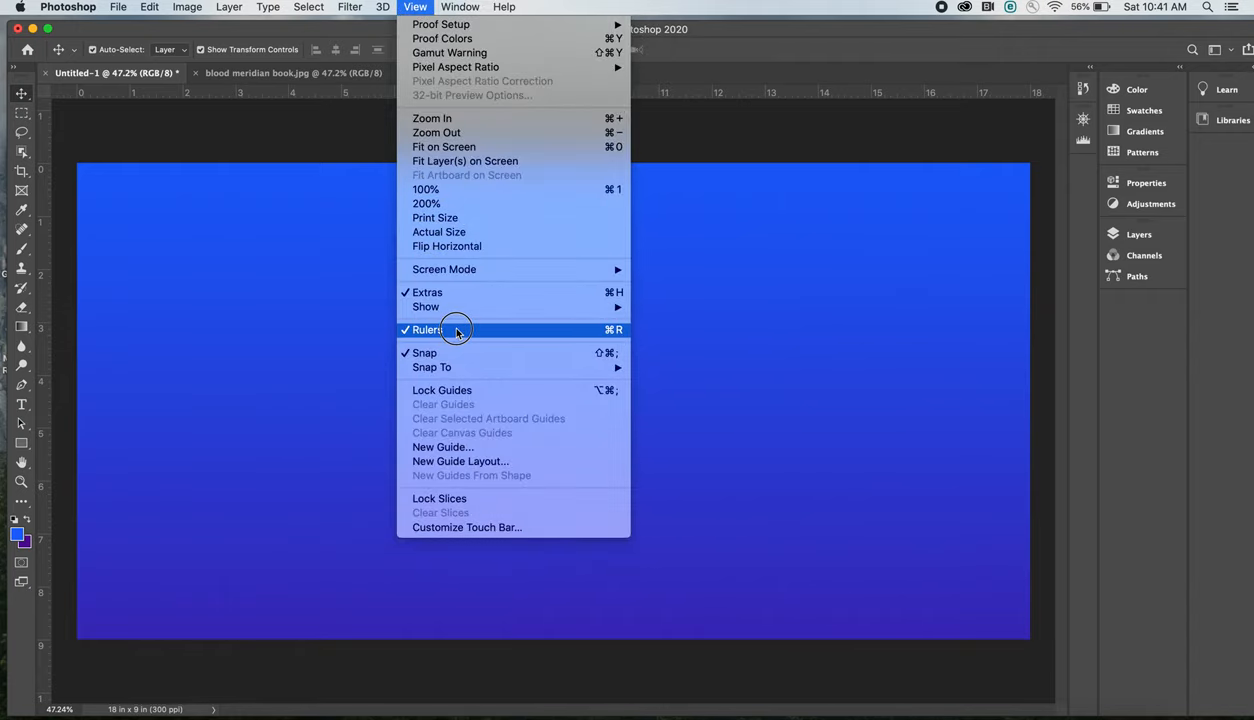
pyautogui.click(428, 328)
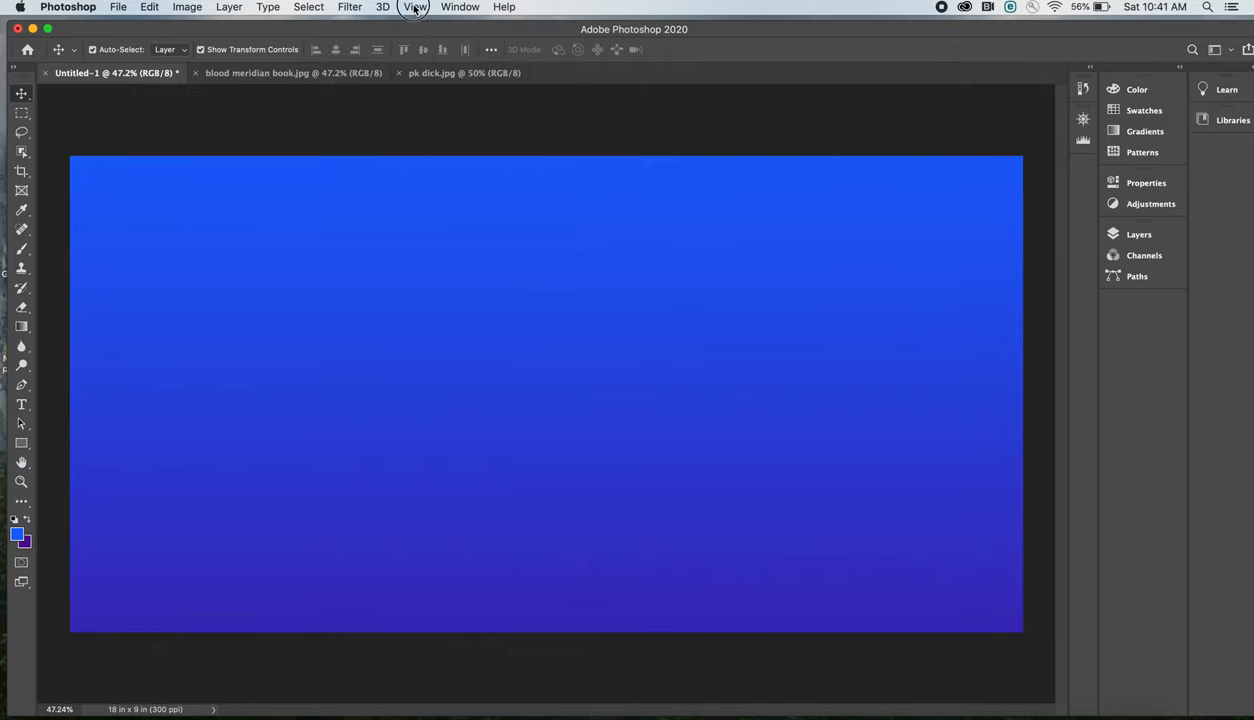
pyautogui.click(416, 8)
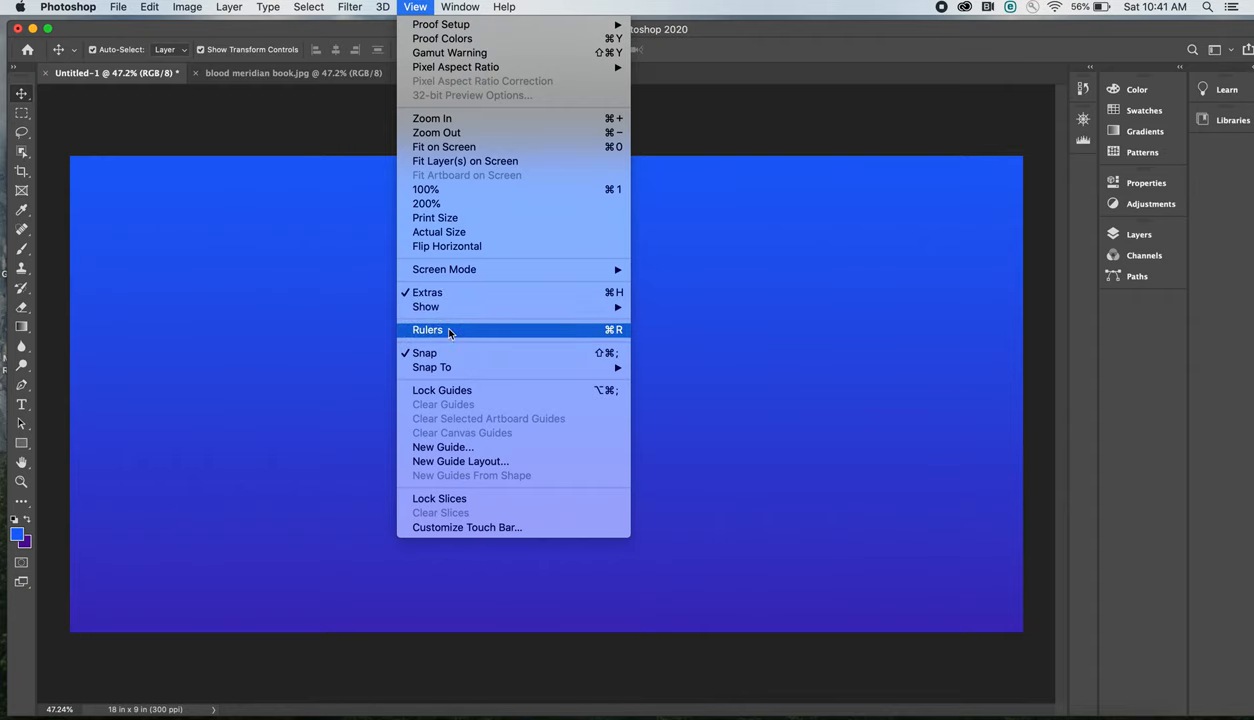
pyautogui.click(428, 328)
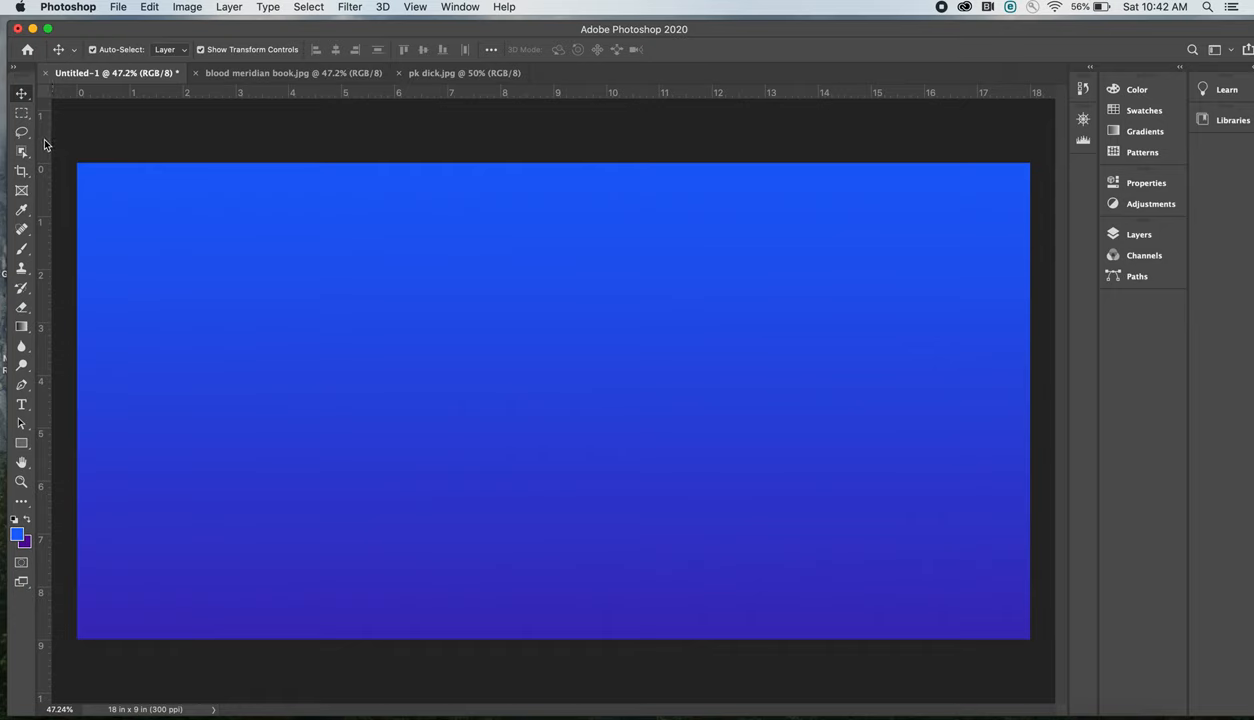
pyautogui.moveTo(44, 144)
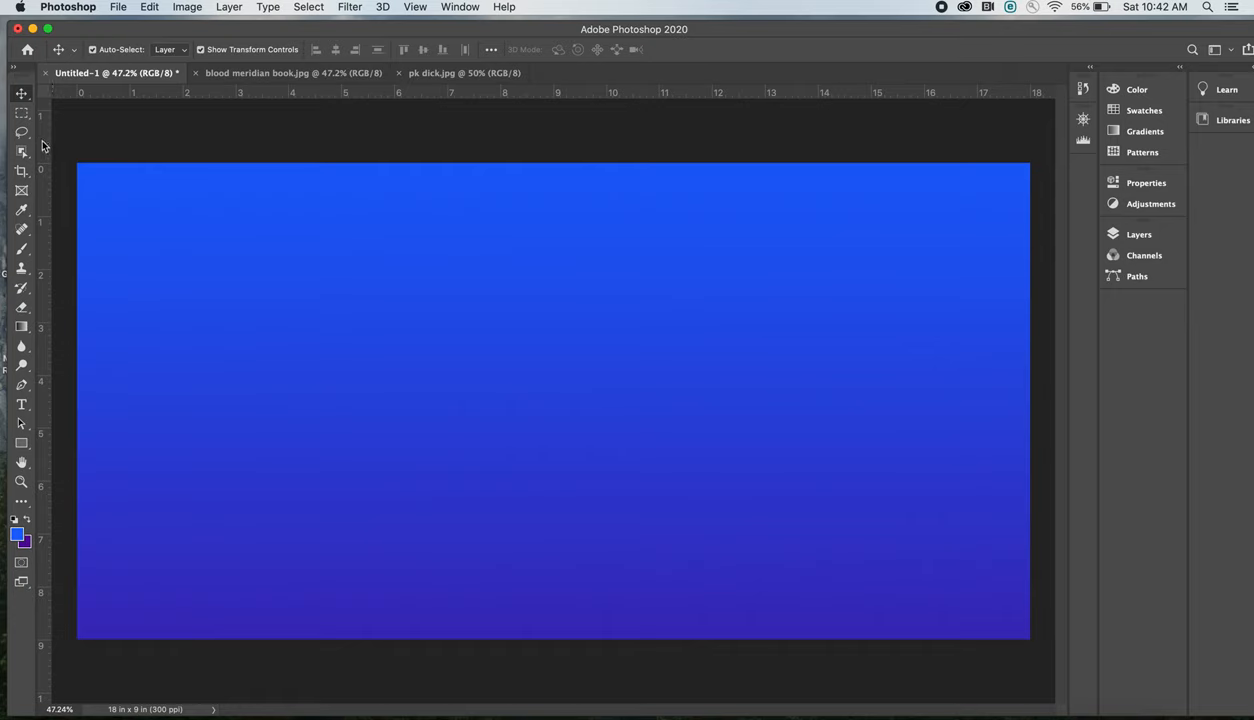
pyautogui.moveTo(42, 156)
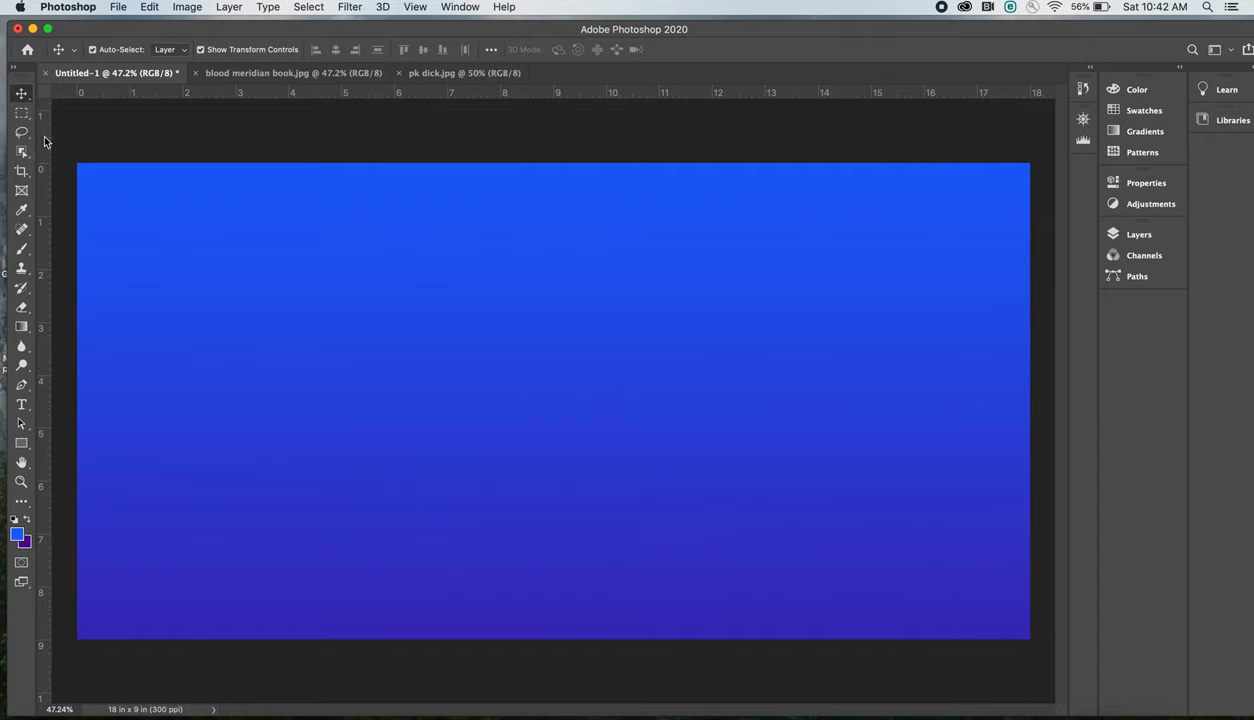
pyautogui.moveTo(46, 152)
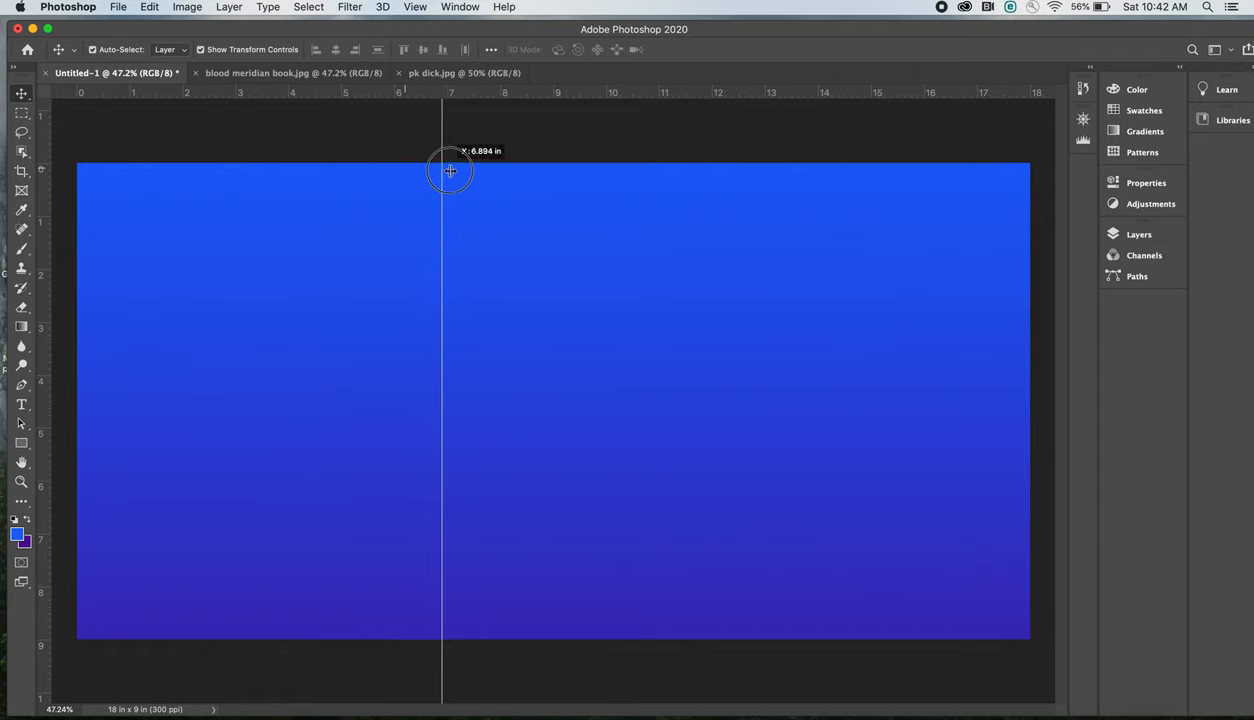
# Step: Drag two vertical guides from the ruler to about 8.5 in and 9.5 in, marking the spine
pyautogui.moveTo(444, 170); pyautogui.dragTo(532, 166)
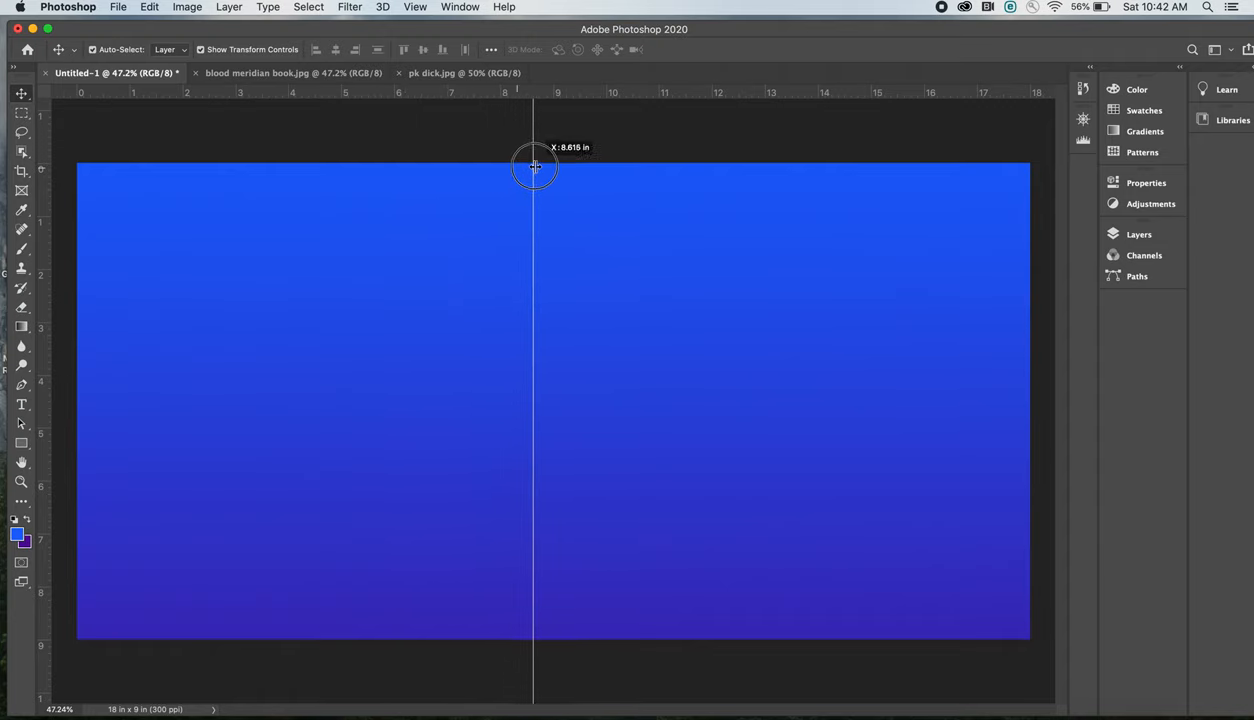
pyautogui.moveTo(534, 164); pyautogui.dragTo(552, 164)
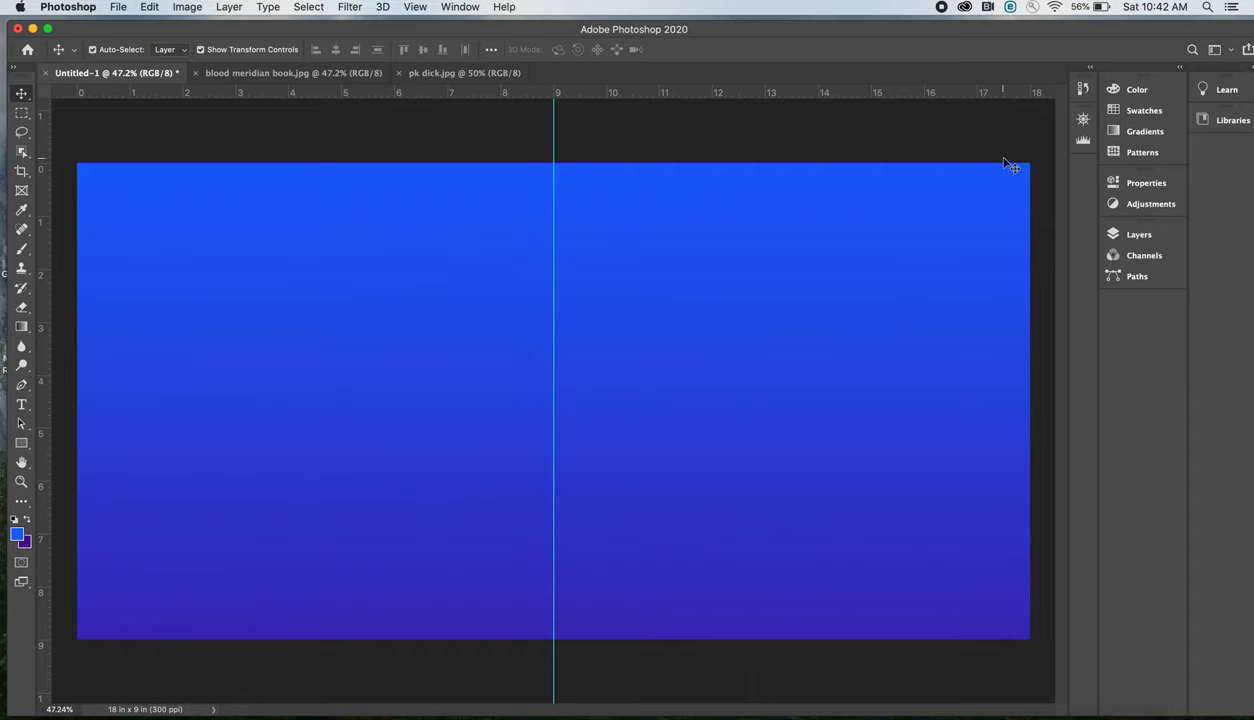
pyautogui.moveTo(1044, 160)
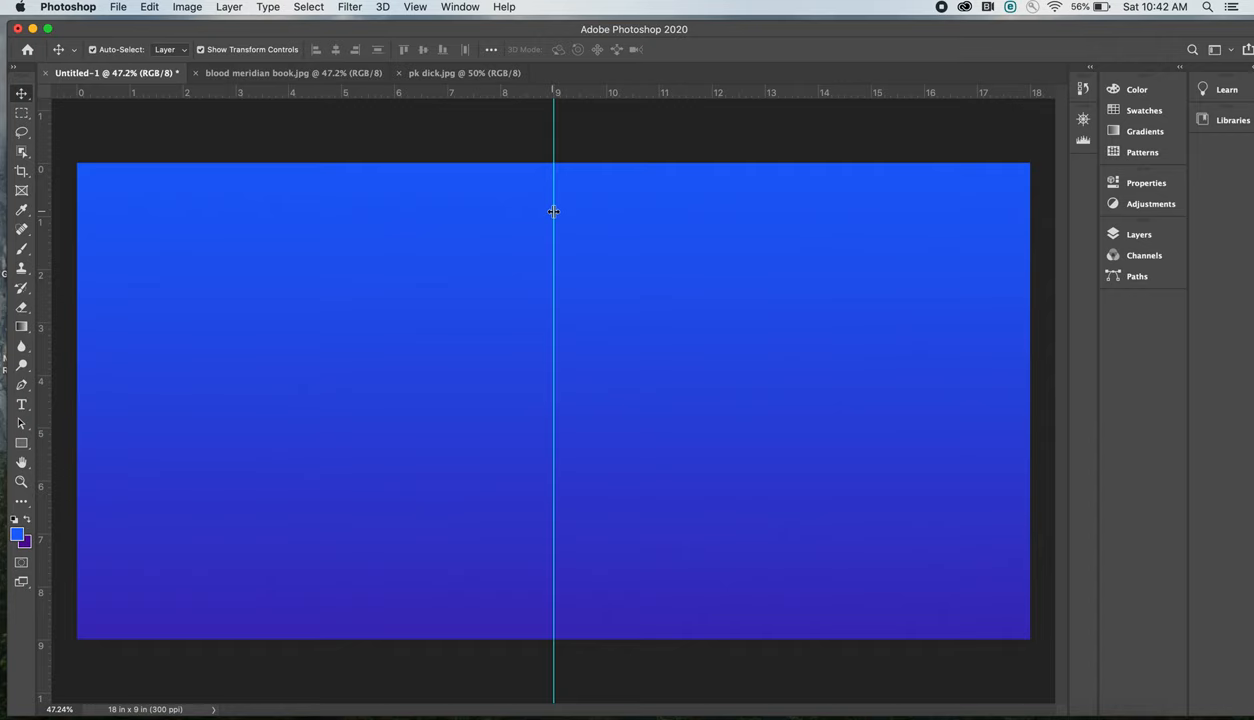
pyautogui.moveTo(568, 144)
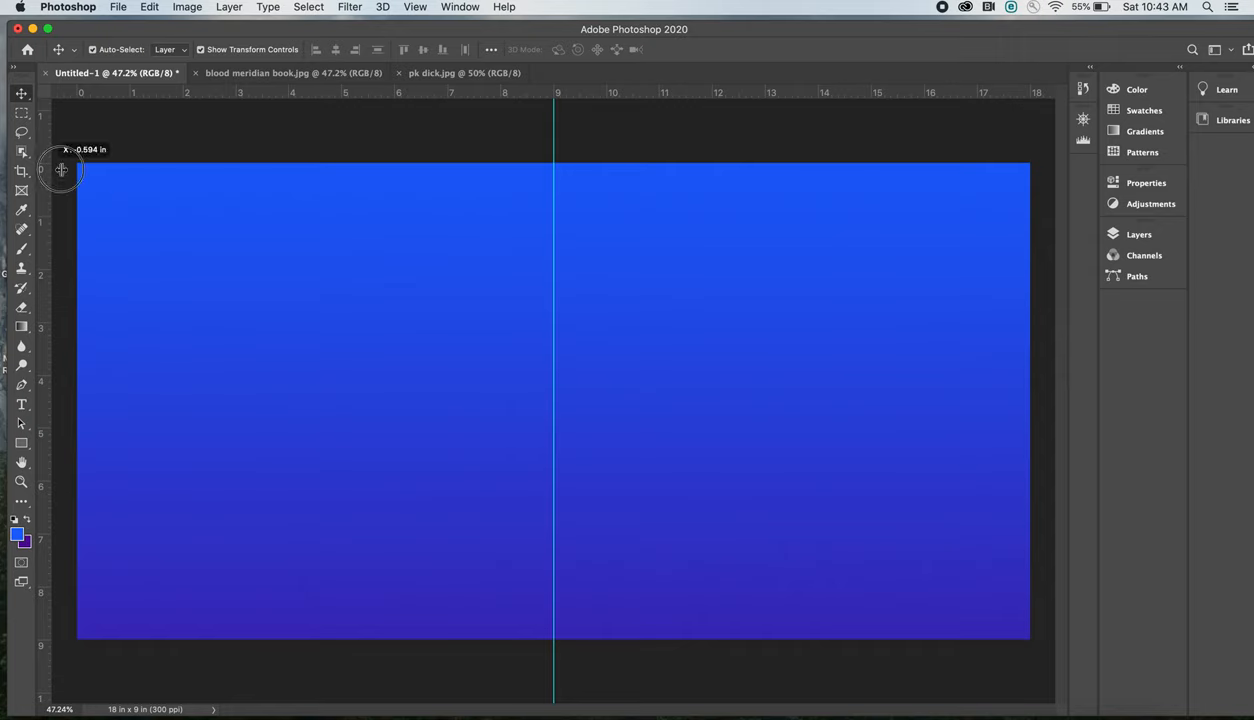
pyautogui.moveTo(60, 168); pyautogui.dragTo(564, 168)
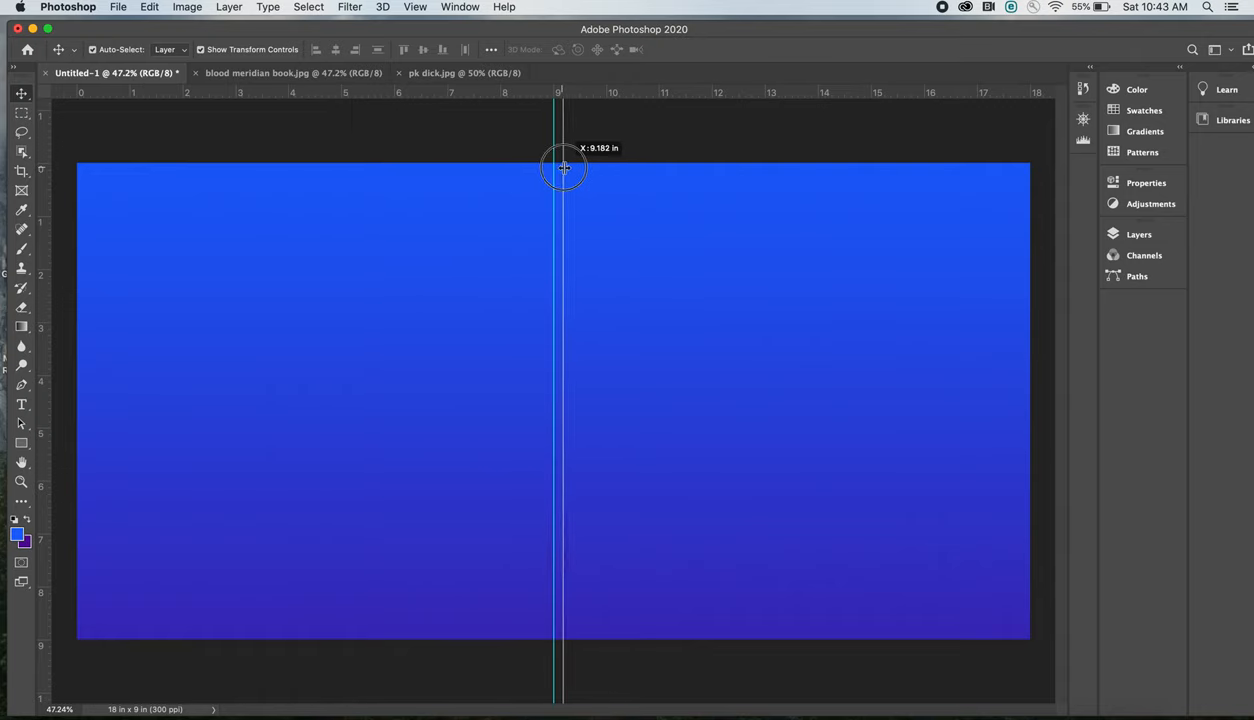
pyautogui.moveTo(560, 168); pyautogui.dragTo(572, 168)
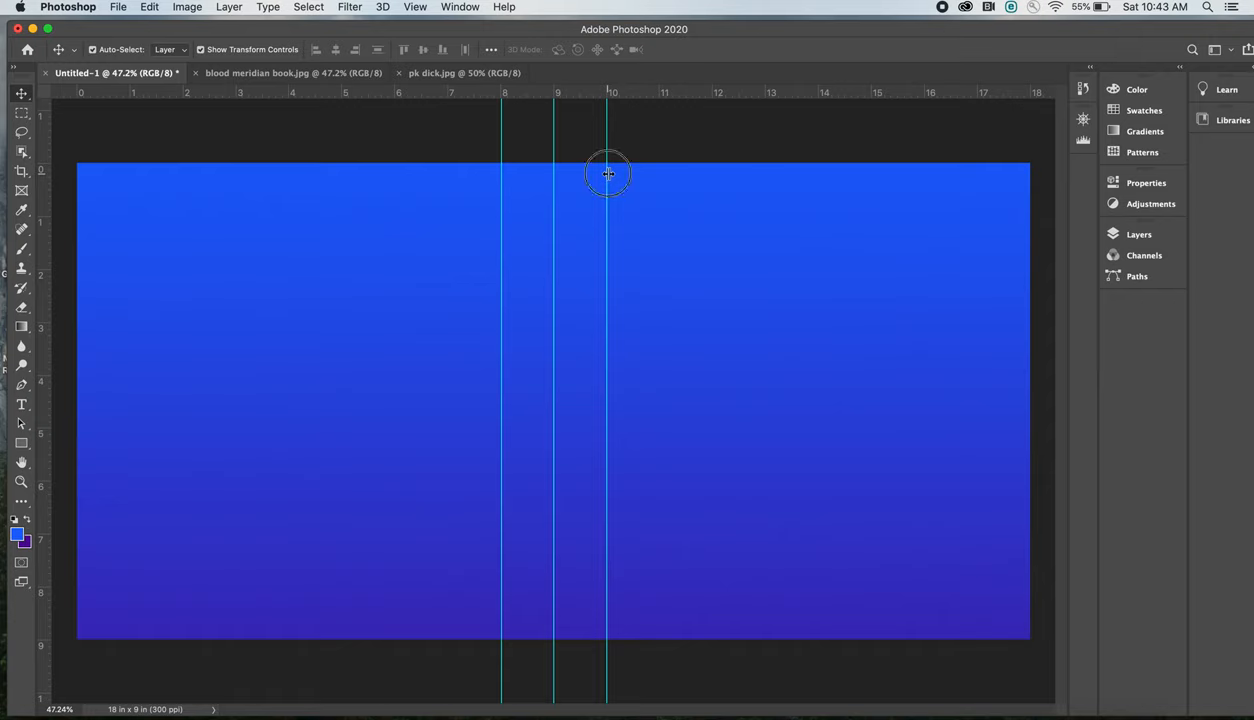
pyautogui.moveTo(608, 176); pyautogui.dragTo(566, 176)
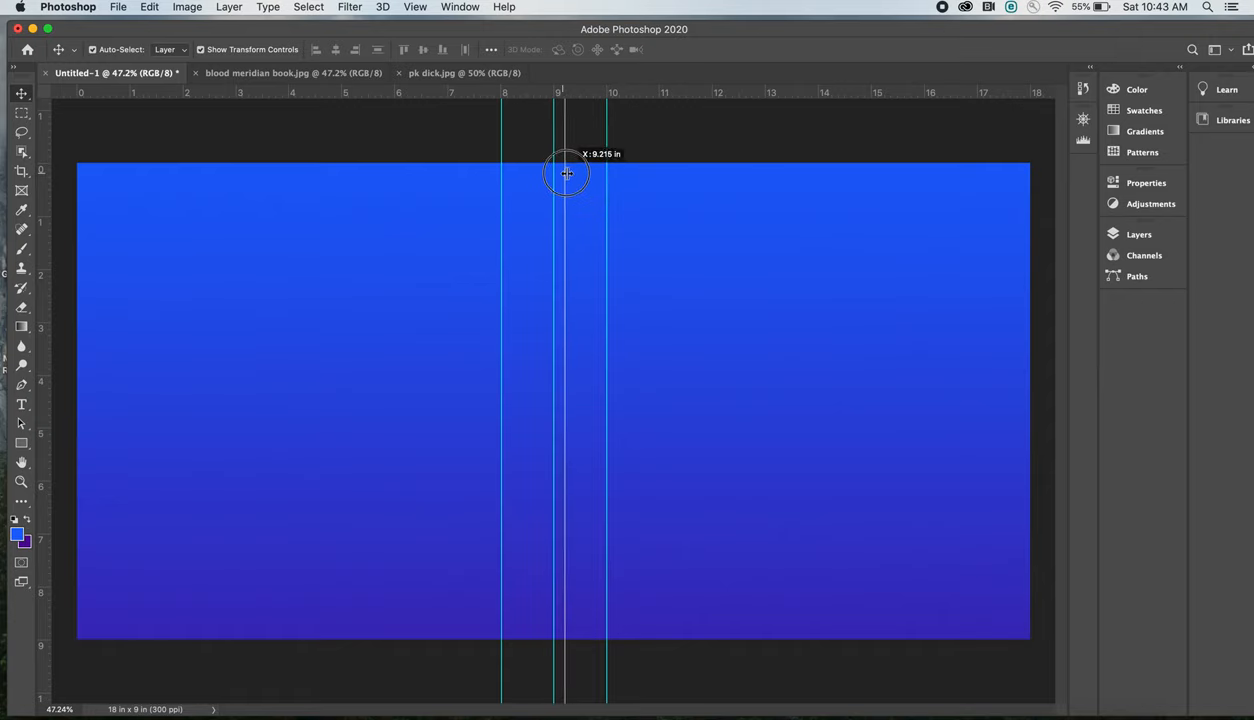
pyautogui.moveTo(568, 174); pyautogui.dragTo(580, 168)
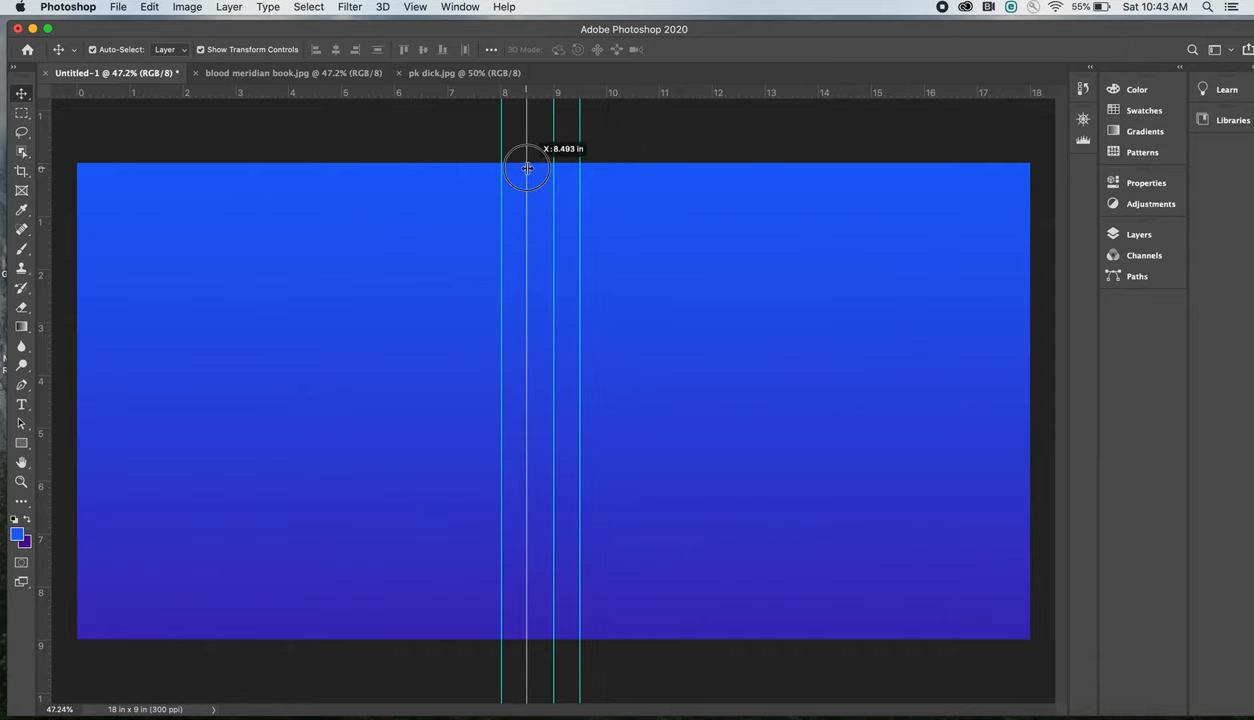
pyautogui.moveTo(504, 168); pyautogui.dragTo(528, 168)
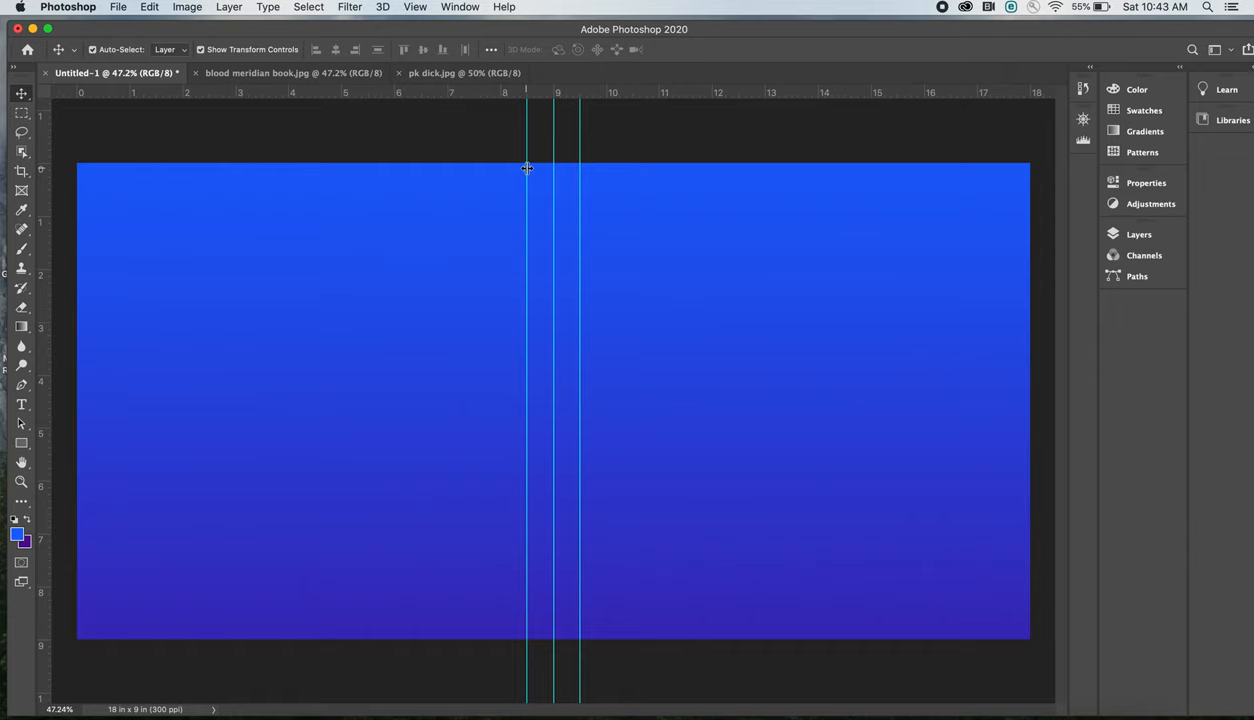
pyautogui.moveTo(568, 176)
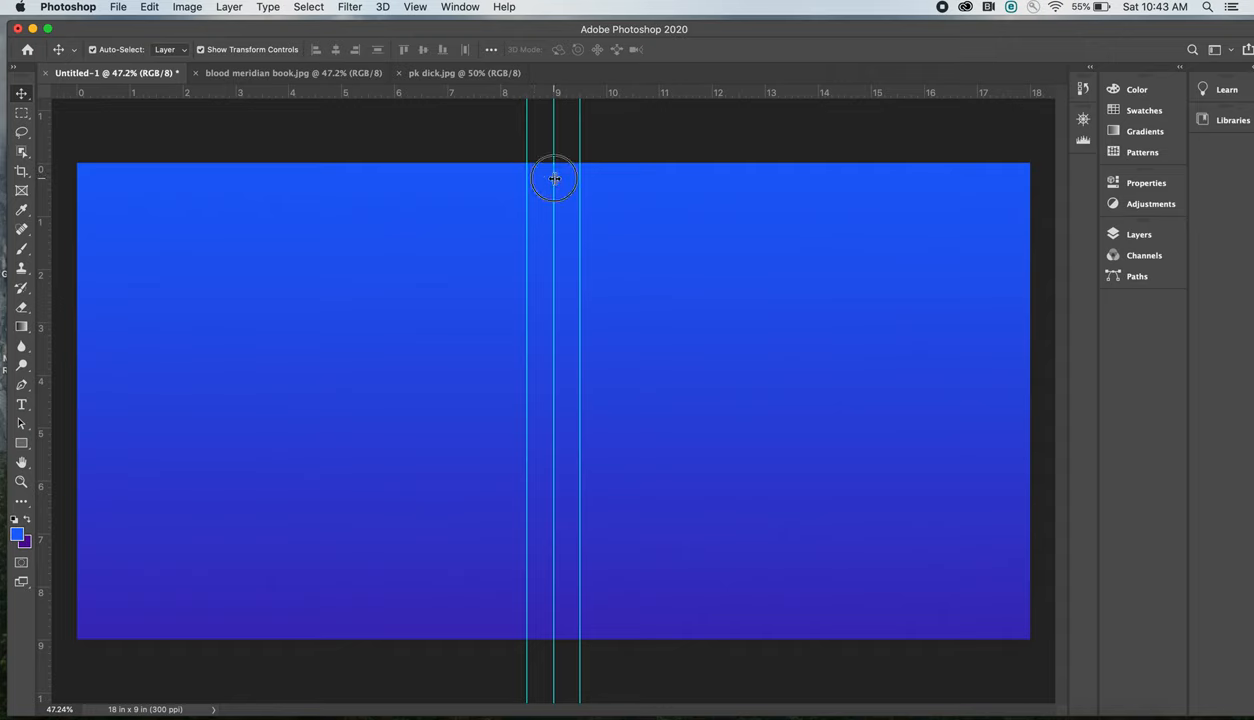
# Step: Drag the extra centre guide back off the canvas
pyautogui.moveTo(556, 178); pyautogui.dragTo(520, 188)
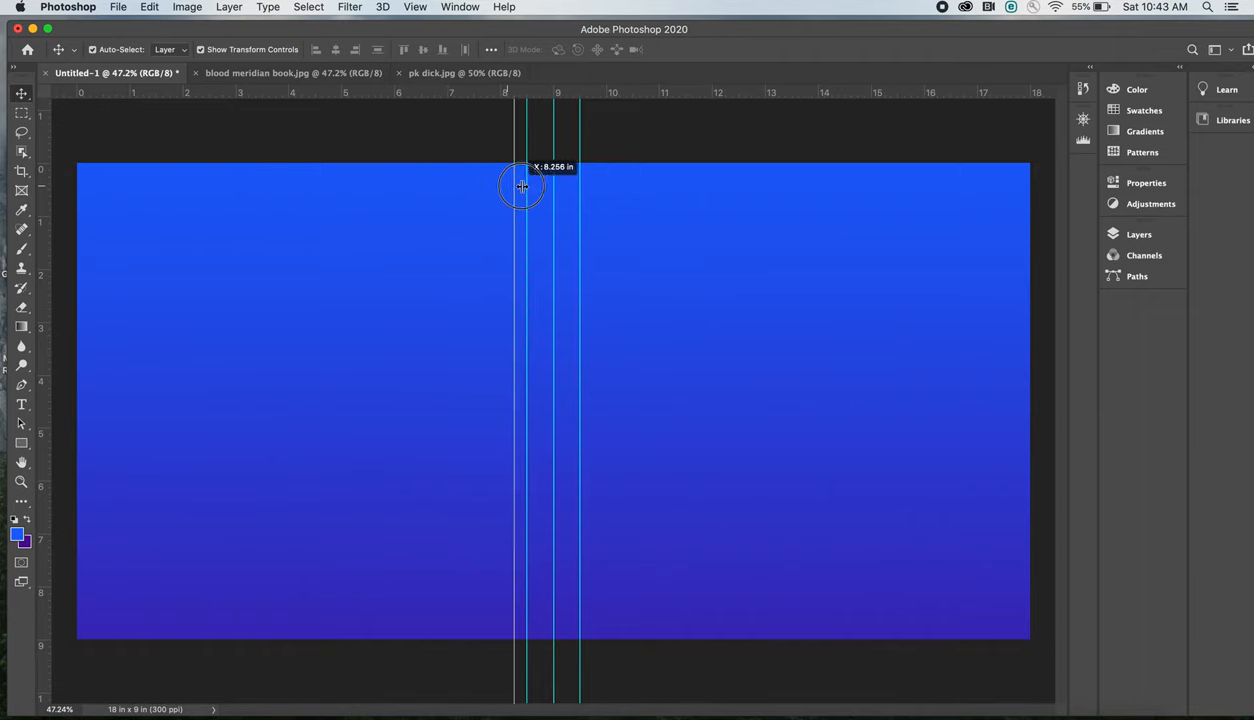
pyautogui.moveTo(520, 186); pyautogui.dragTo(554, 184)
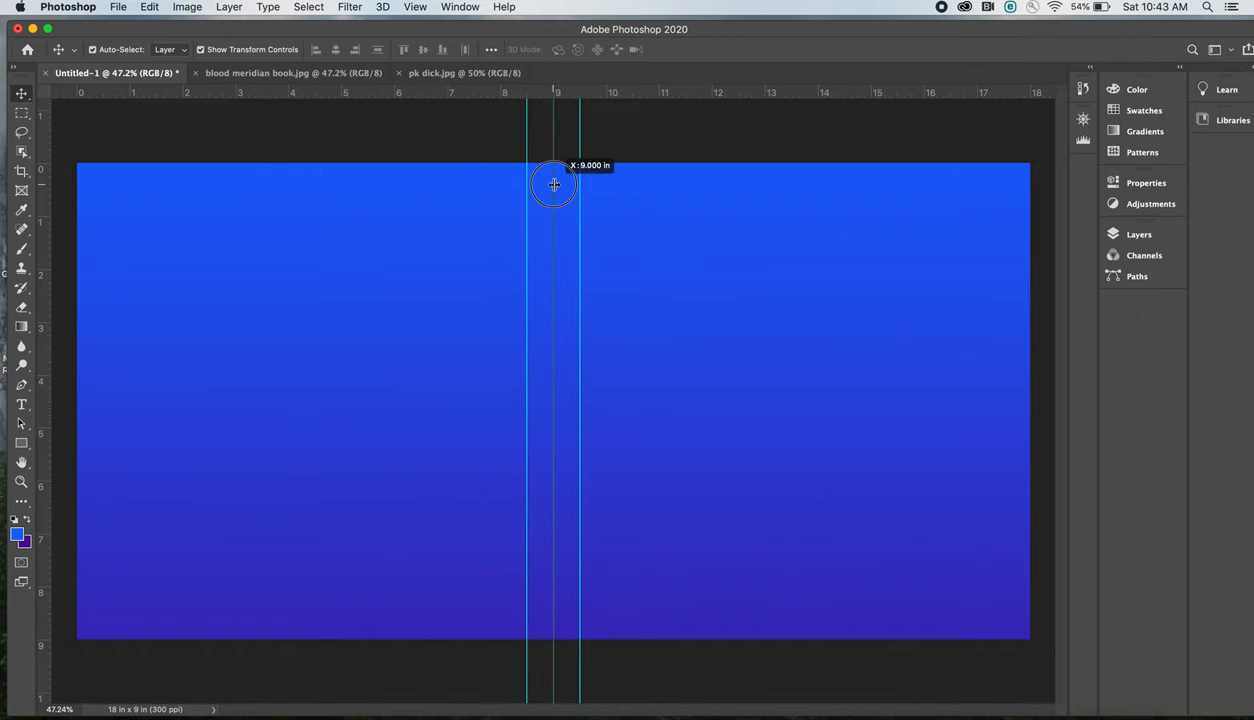
pyautogui.moveTo(556, 184); pyautogui.dragTo(464, 188)
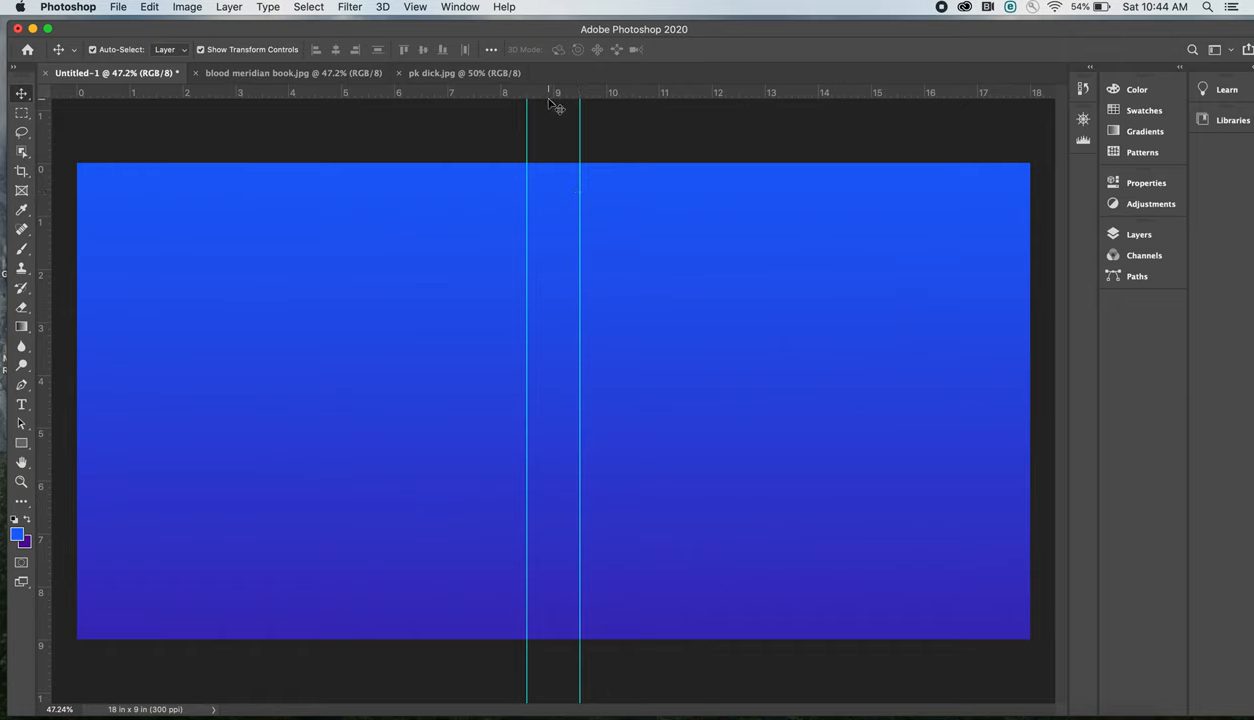
pyautogui.moveTo(570, 128)
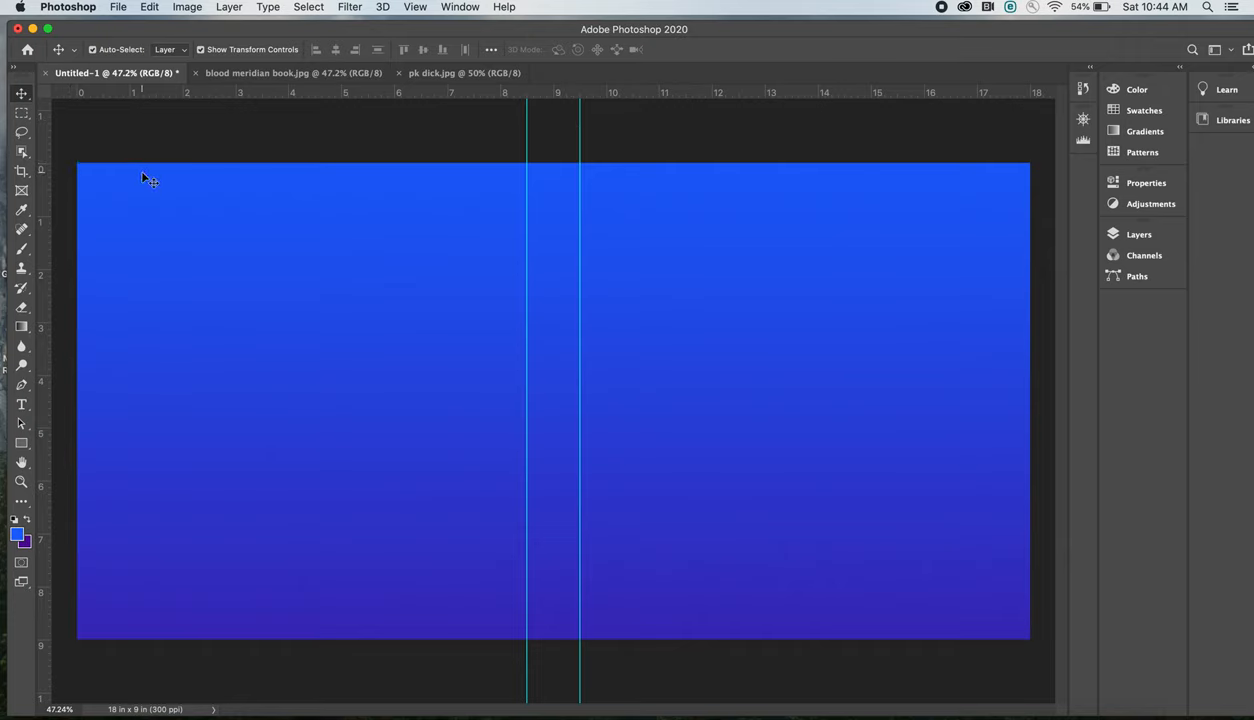
pyautogui.moveTo(82, 178)
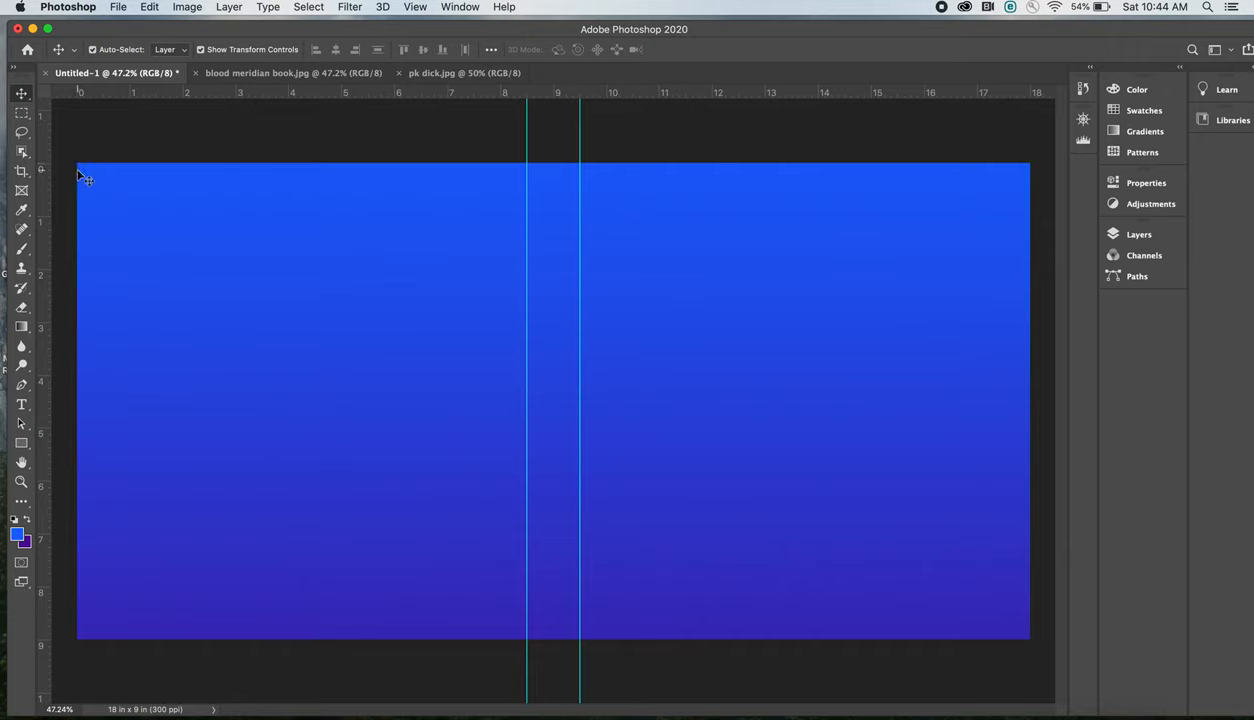
pyautogui.moveTo(44, 152)
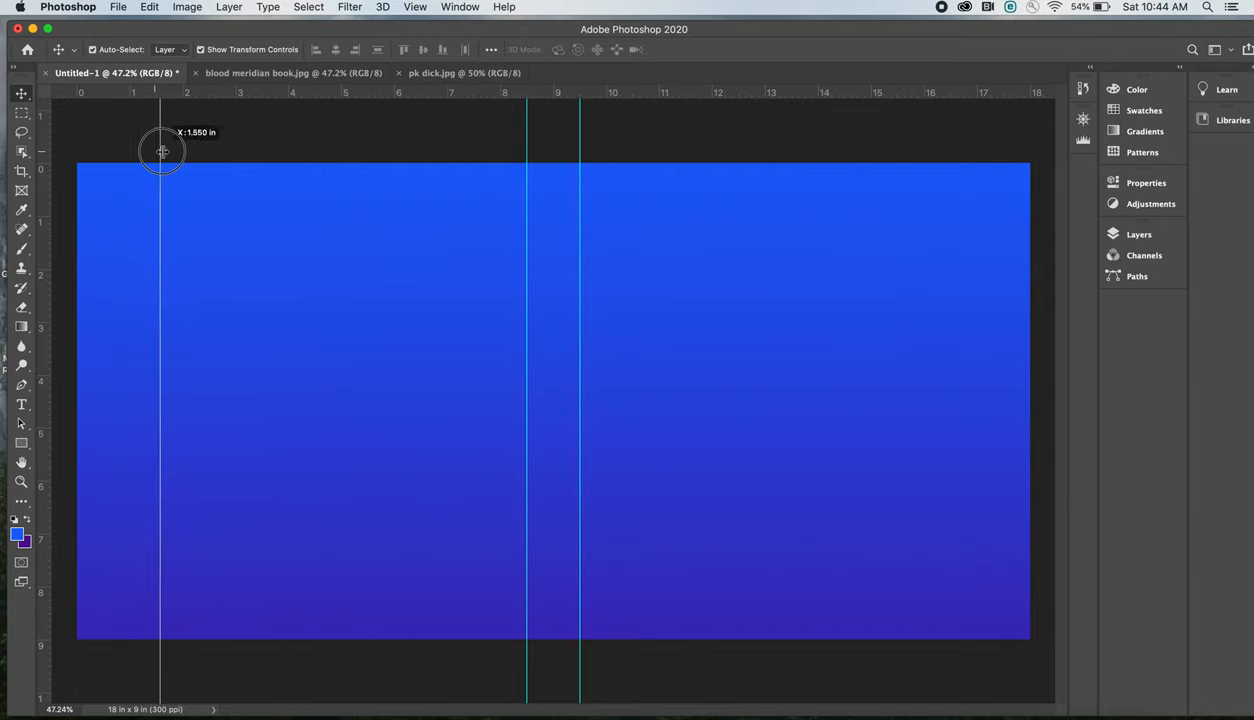
pyautogui.moveTo(156, 144); pyautogui.dragTo(236, 144)
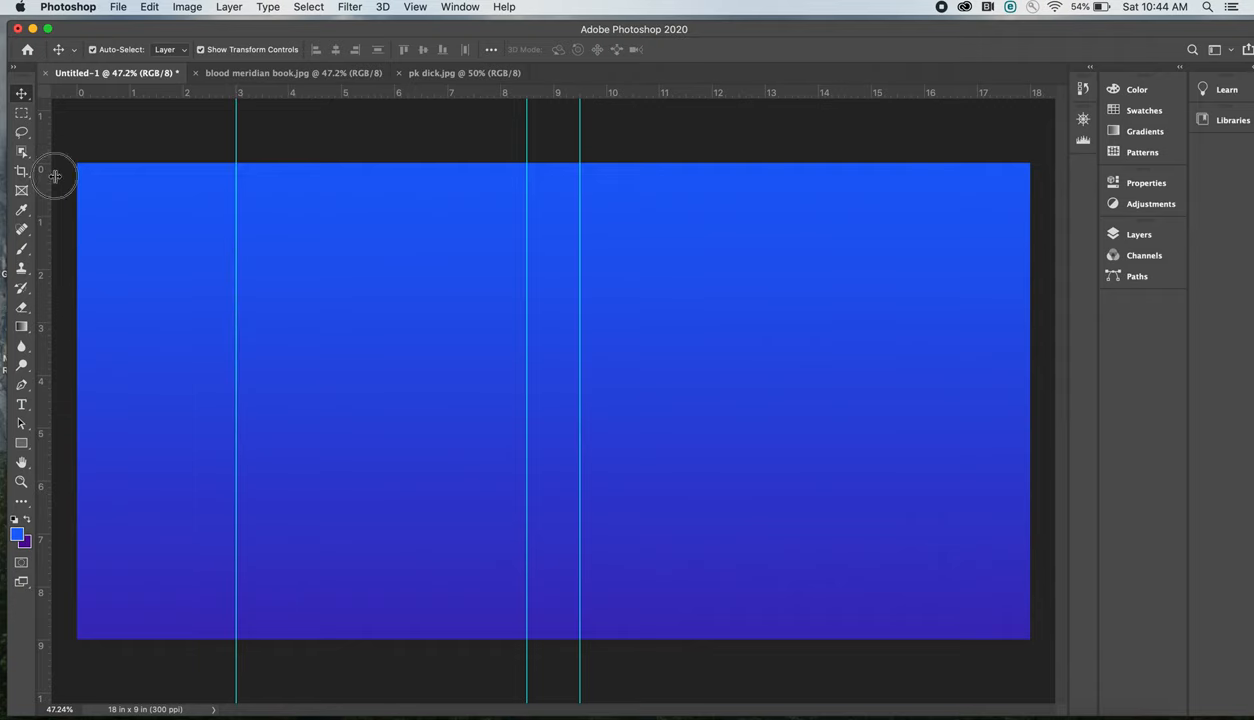
pyautogui.moveTo(56, 176); pyautogui.dragTo(872, 178)
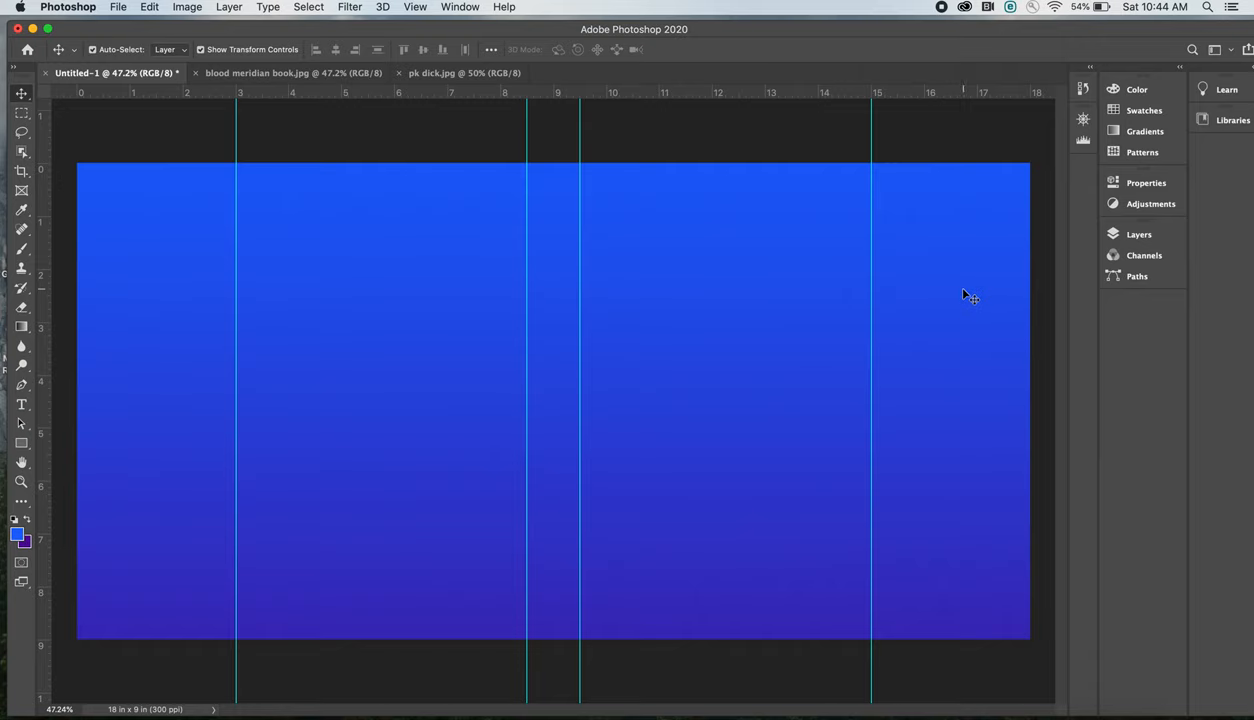
pyautogui.moveTo(956, 296)
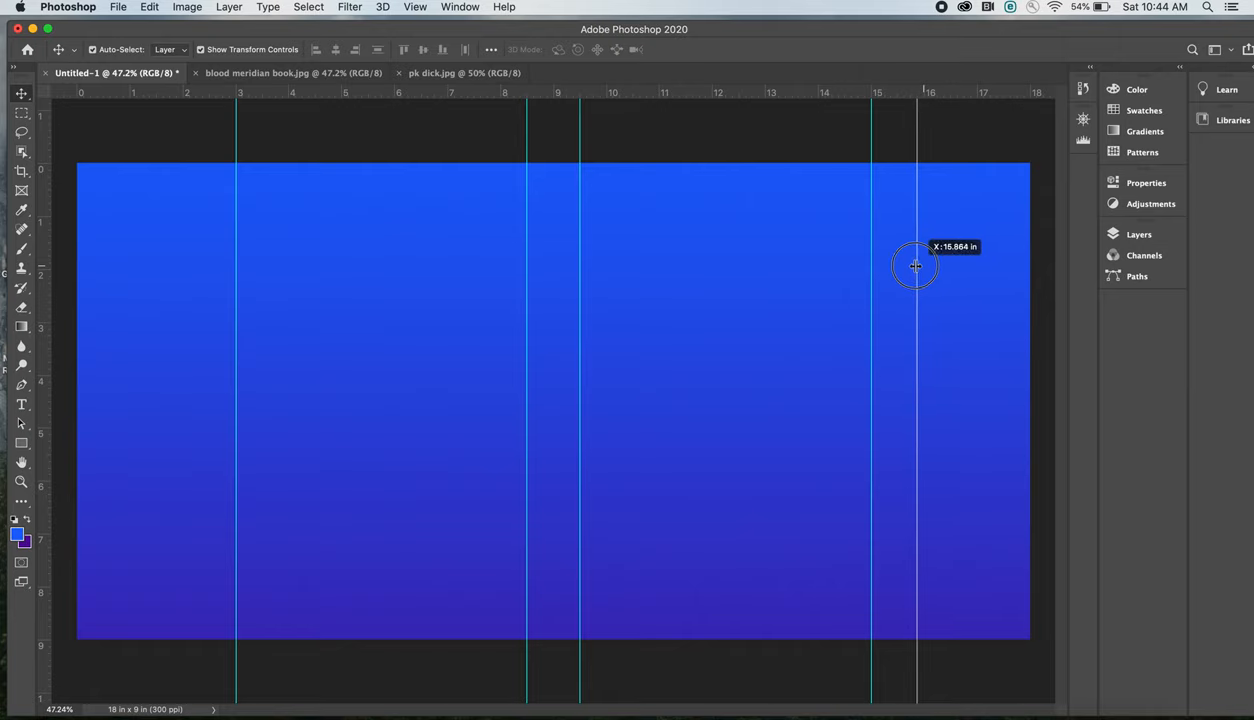
pyautogui.moveTo(916, 266); pyautogui.dragTo(896, 266)
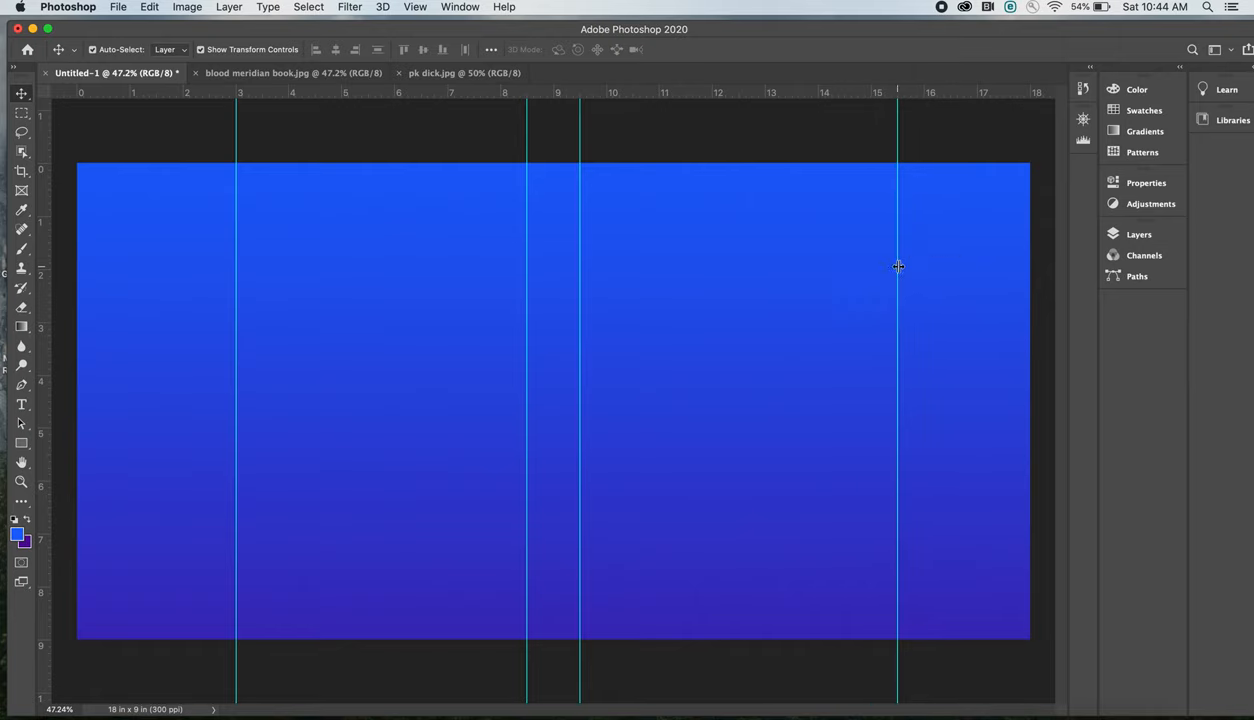
pyautogui.moveTo(896, 266); pyautogui.dragTo(196, 252)
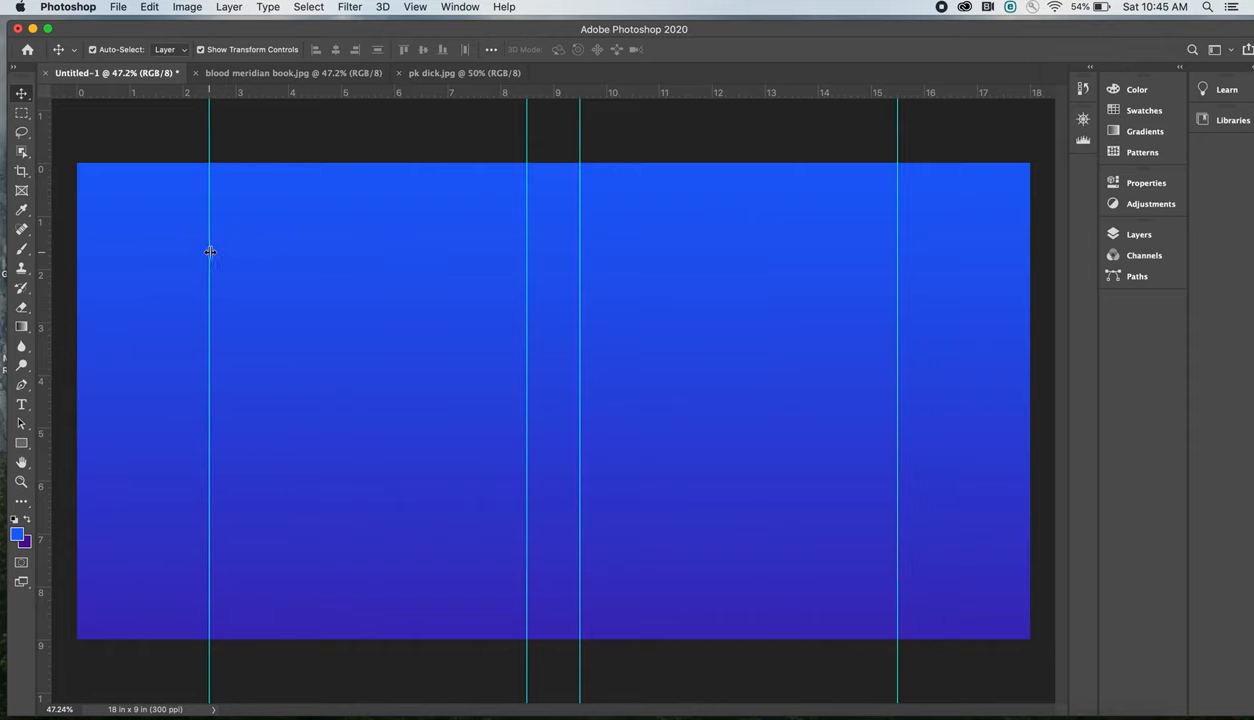
pyautogui.moveTo(668, 268)
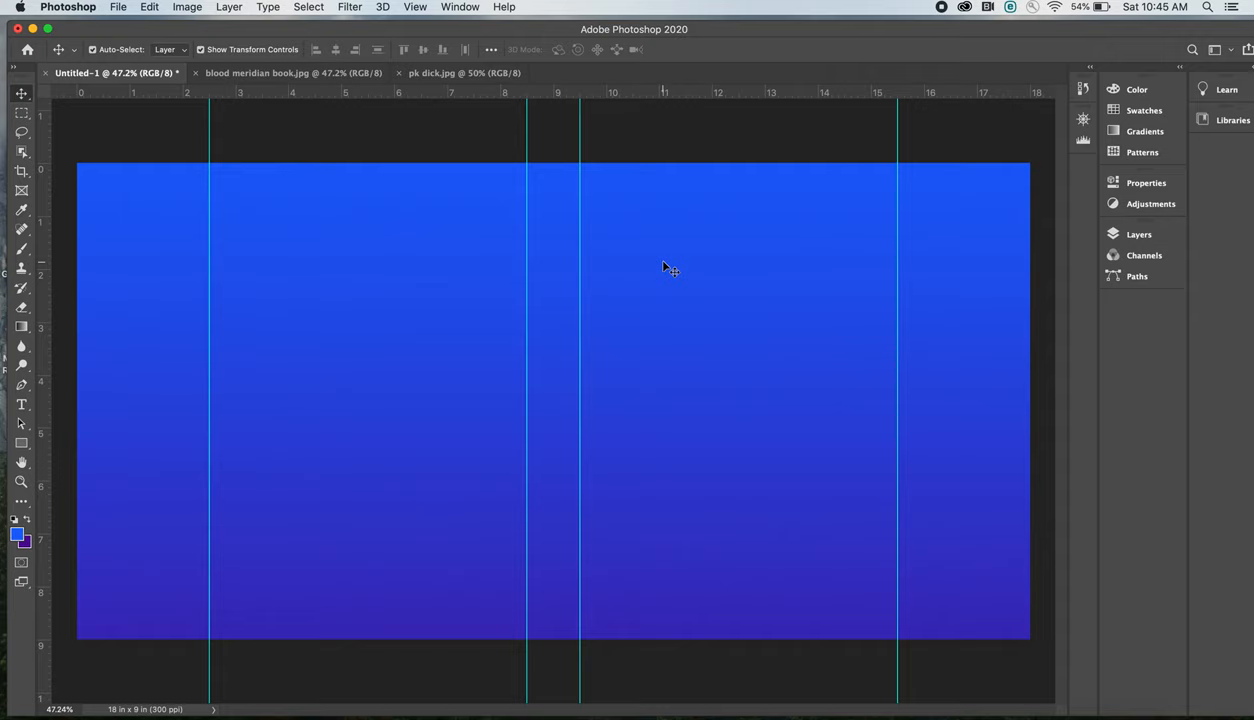
pyautogui.moveTo(652, 352)
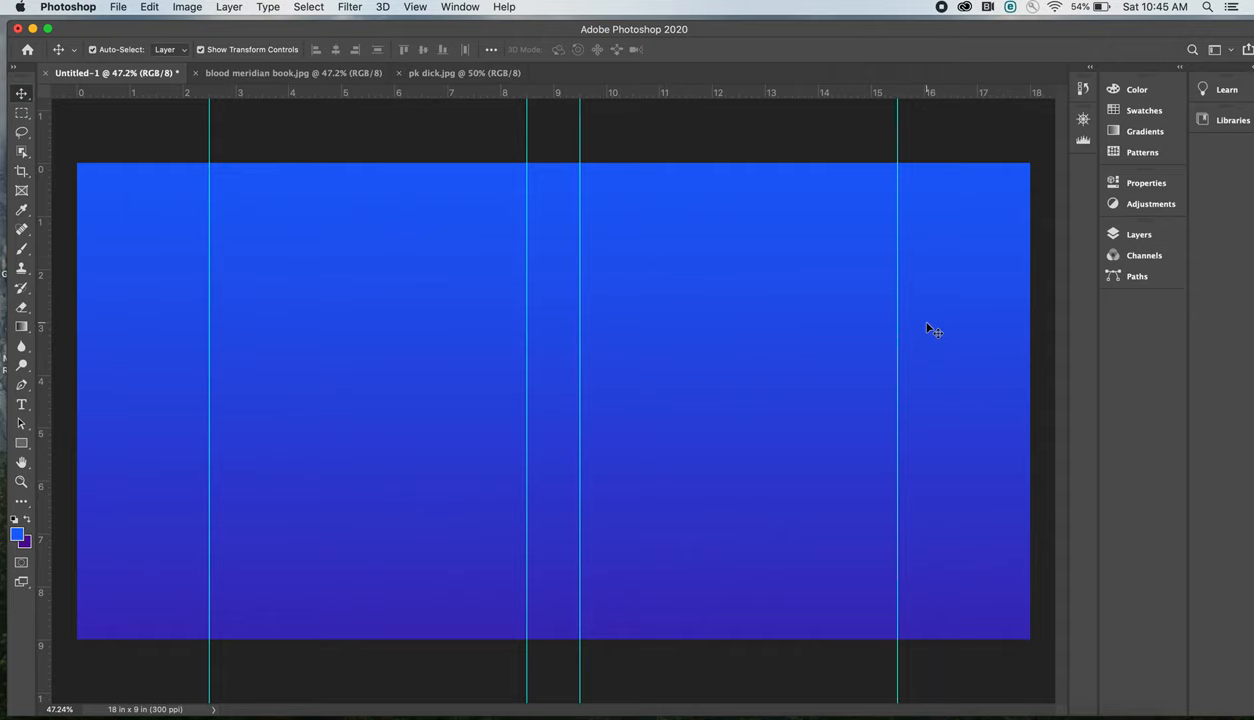
pyautogui.moveTo(944, 330)
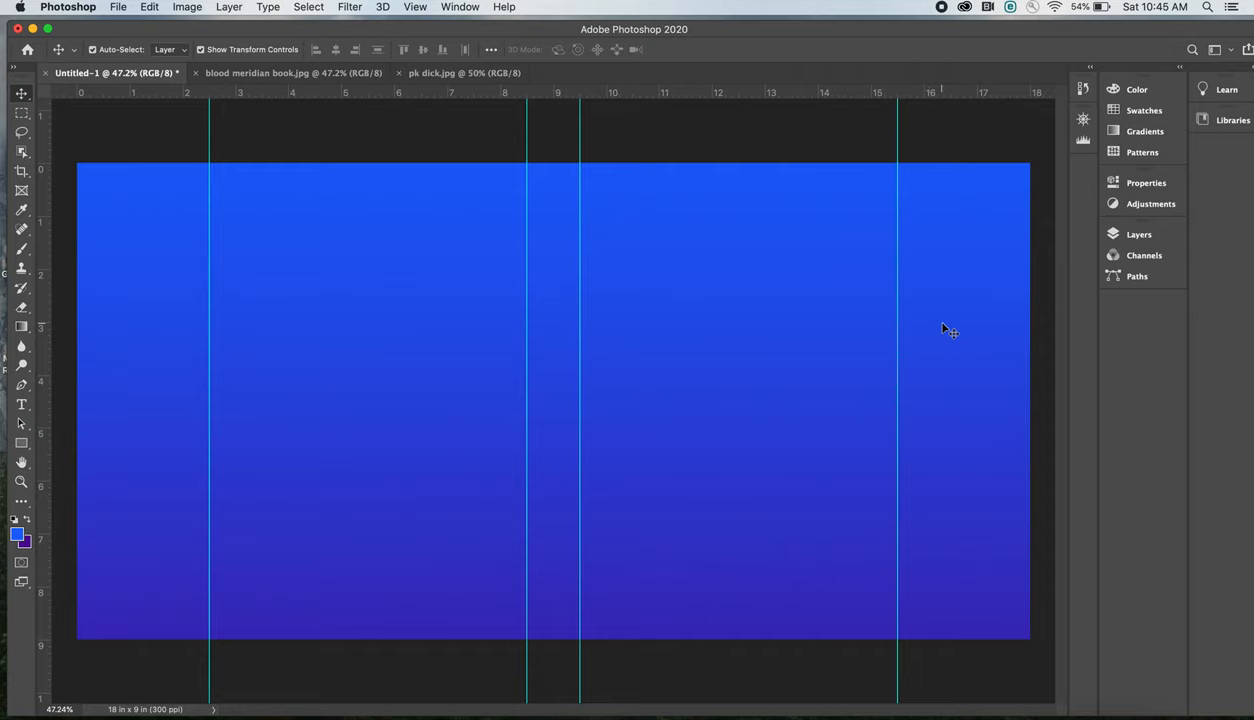
pyautogui.moveTo(738, 308)
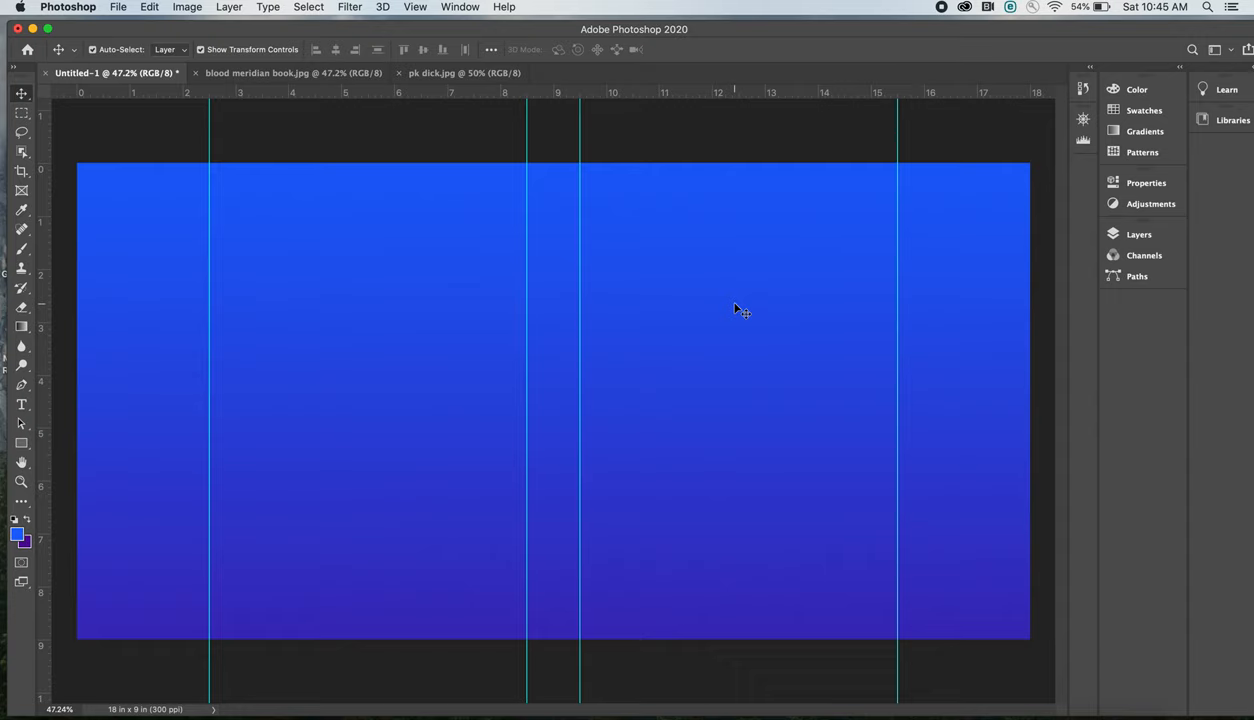
pyautogui.moveTo(728, 316)
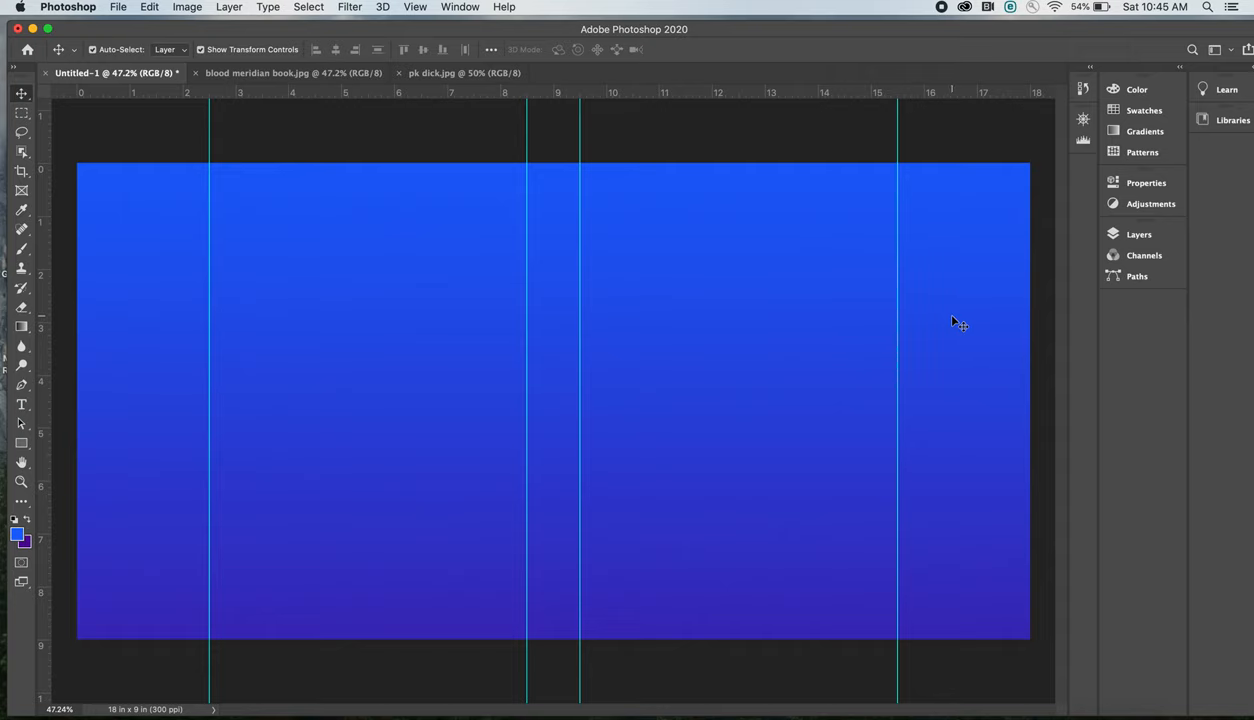
pyautogui.moveTo(532, 296)
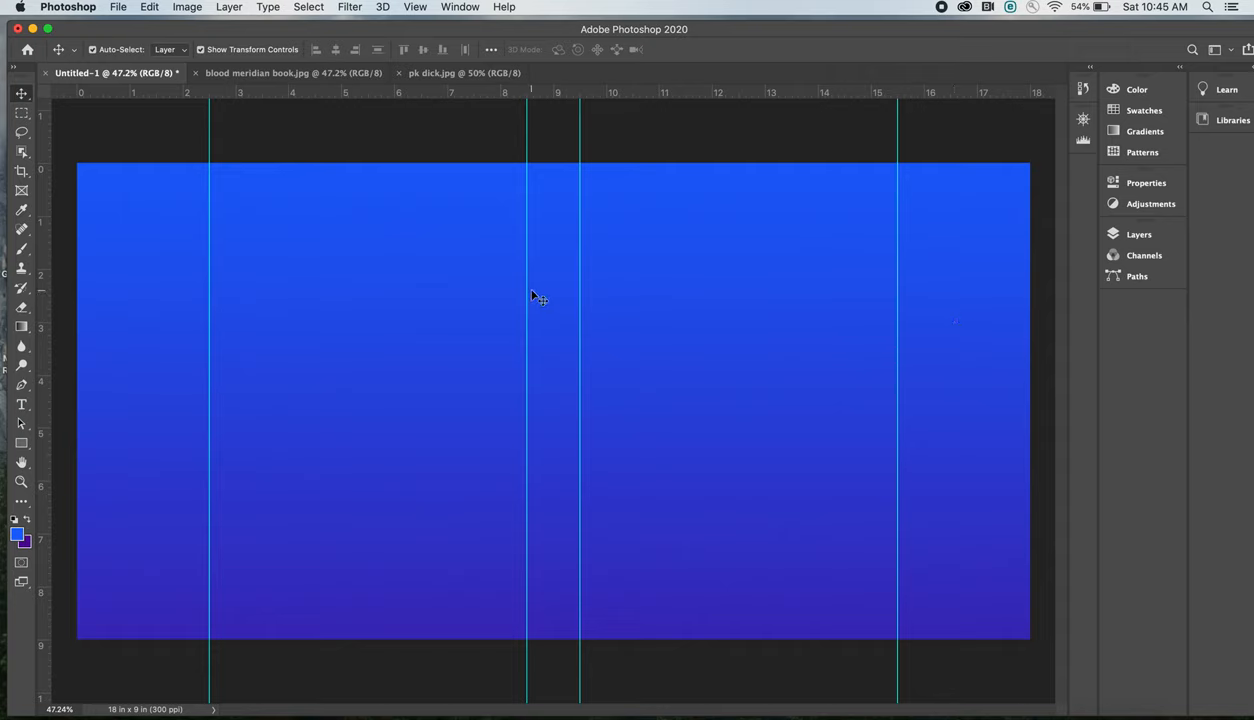
pyautogui.moveTo(728, 304)
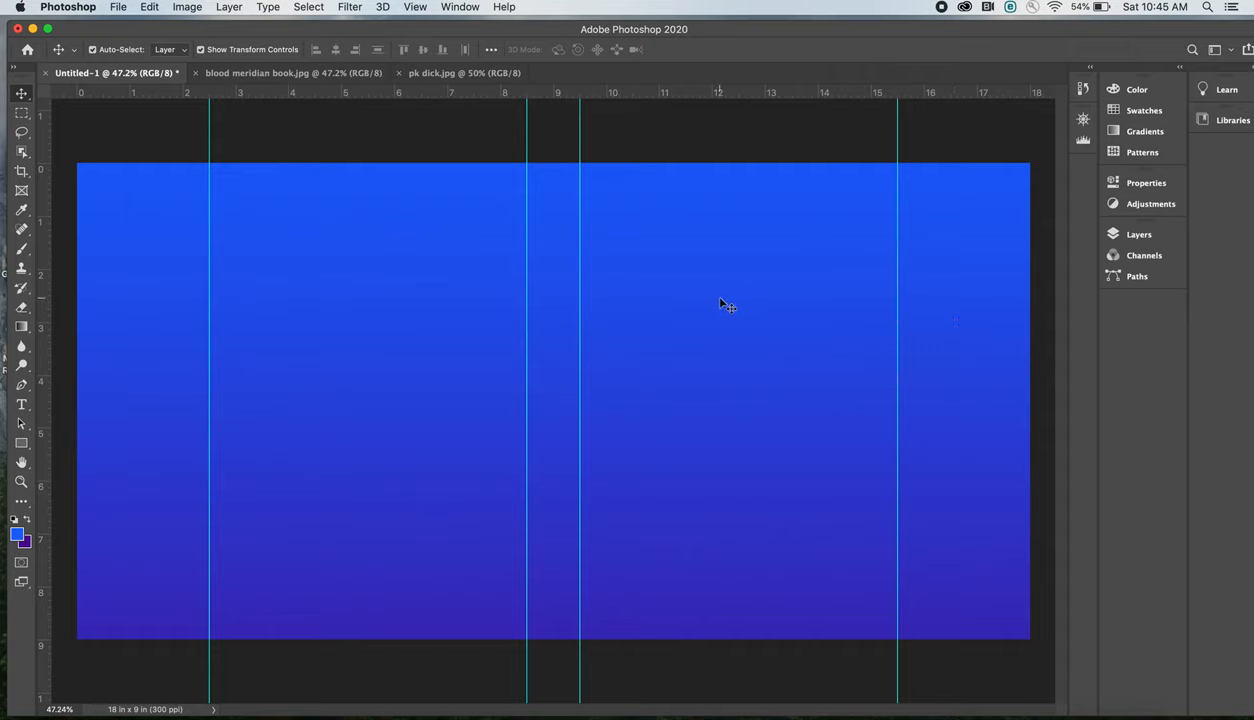
pyautogui.moveTo(720, 298)
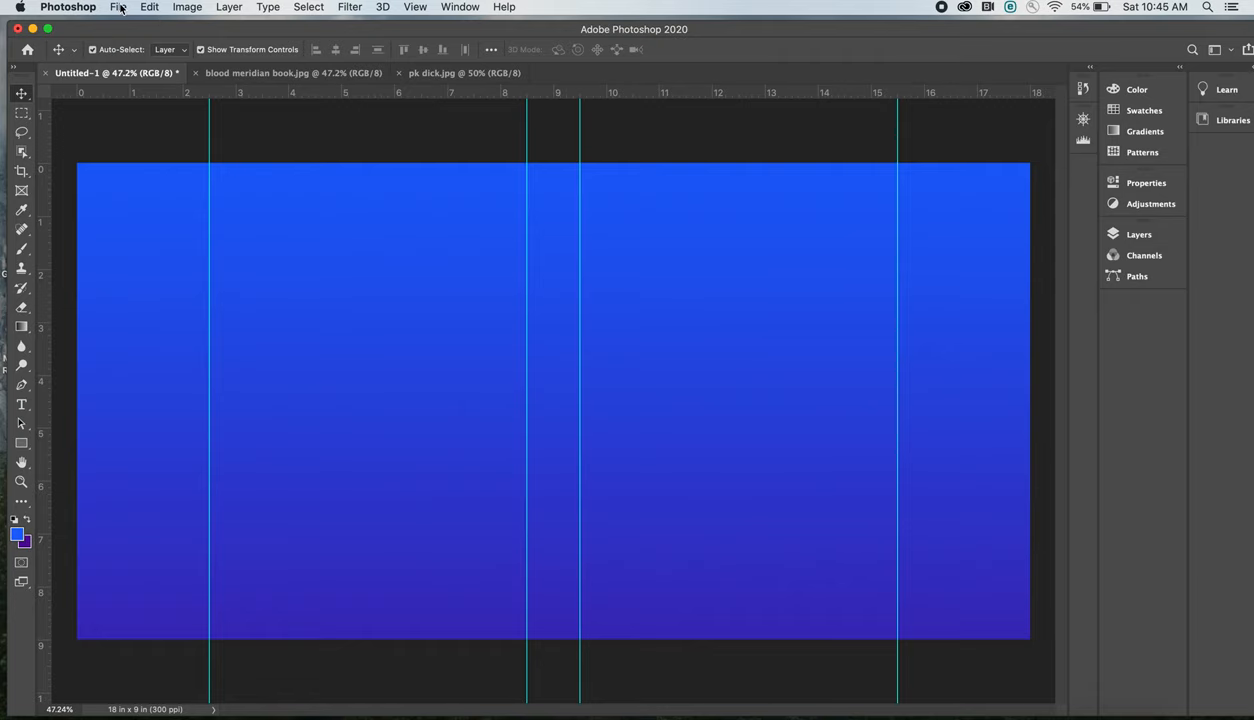
pyautogui.click(118, 8)
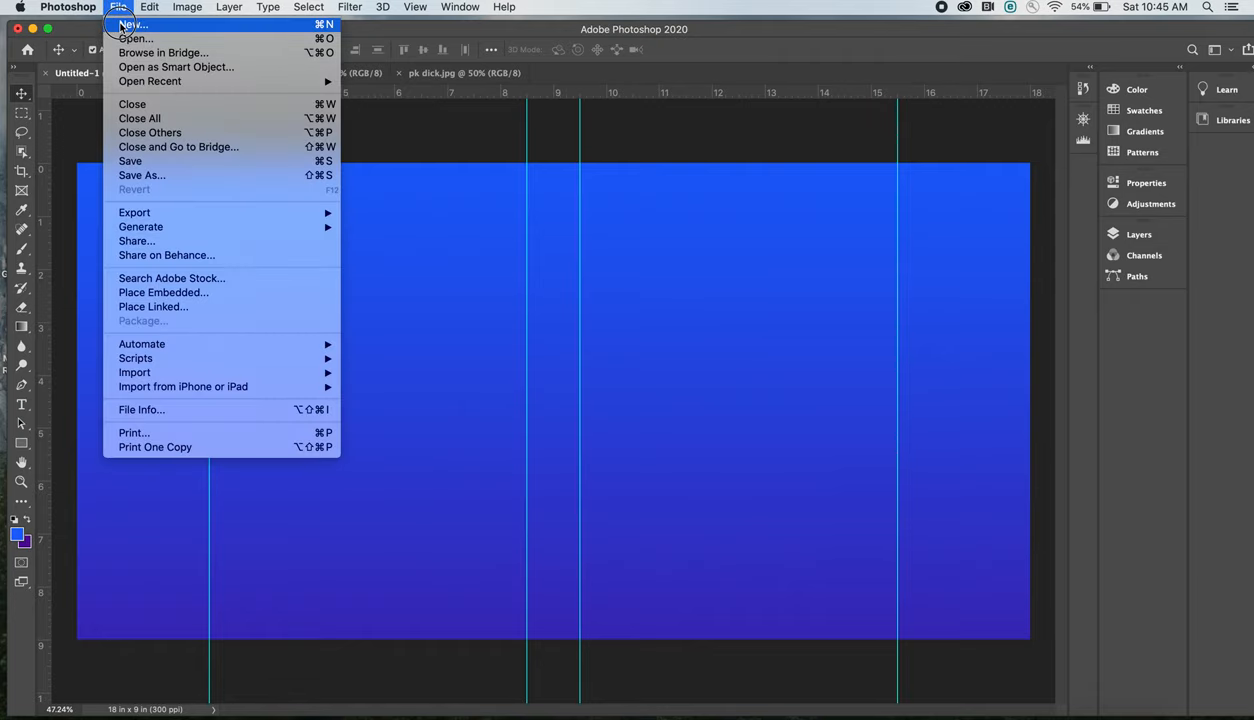
pyautogui.click(132, 24)
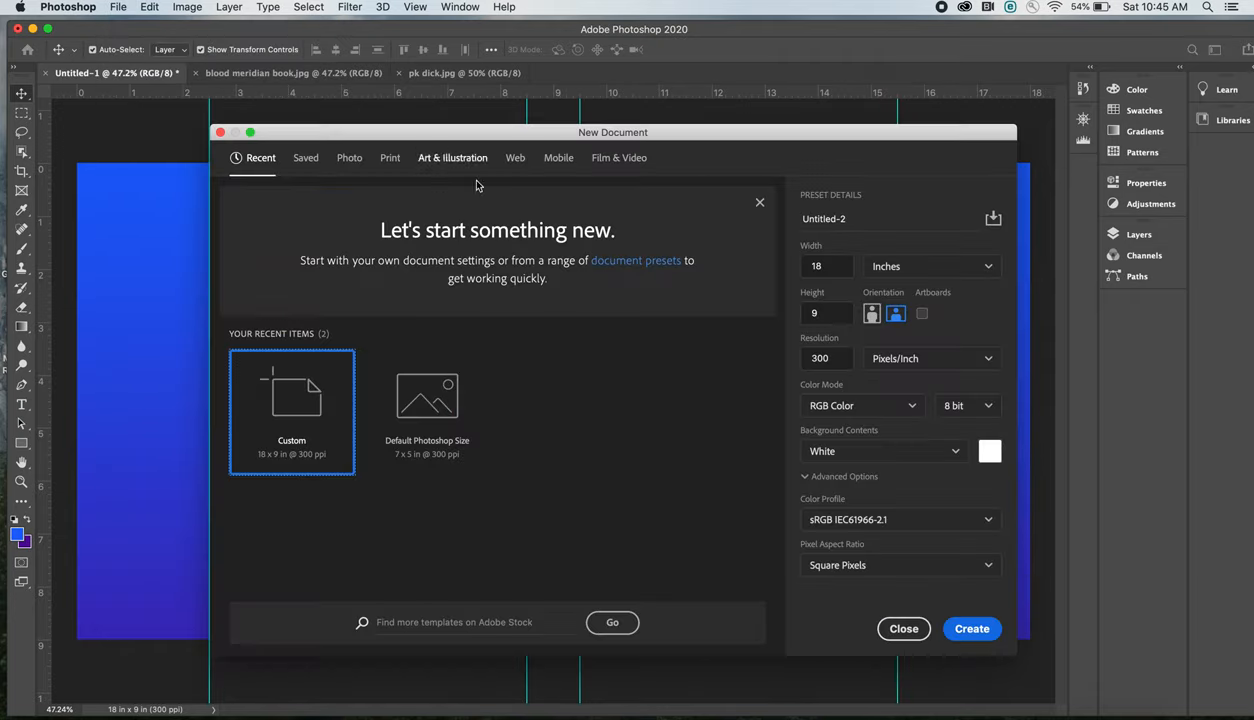
pyautogui.click(904, 628)
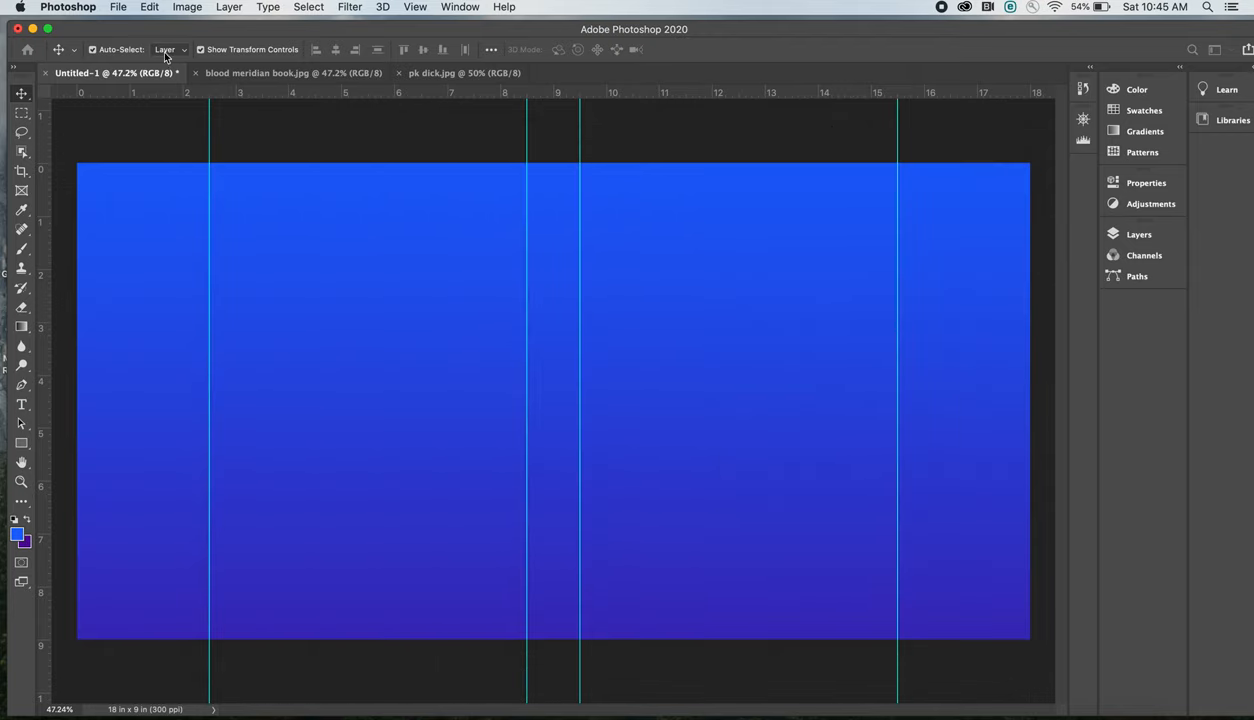
pyautogui.click(118, 8)
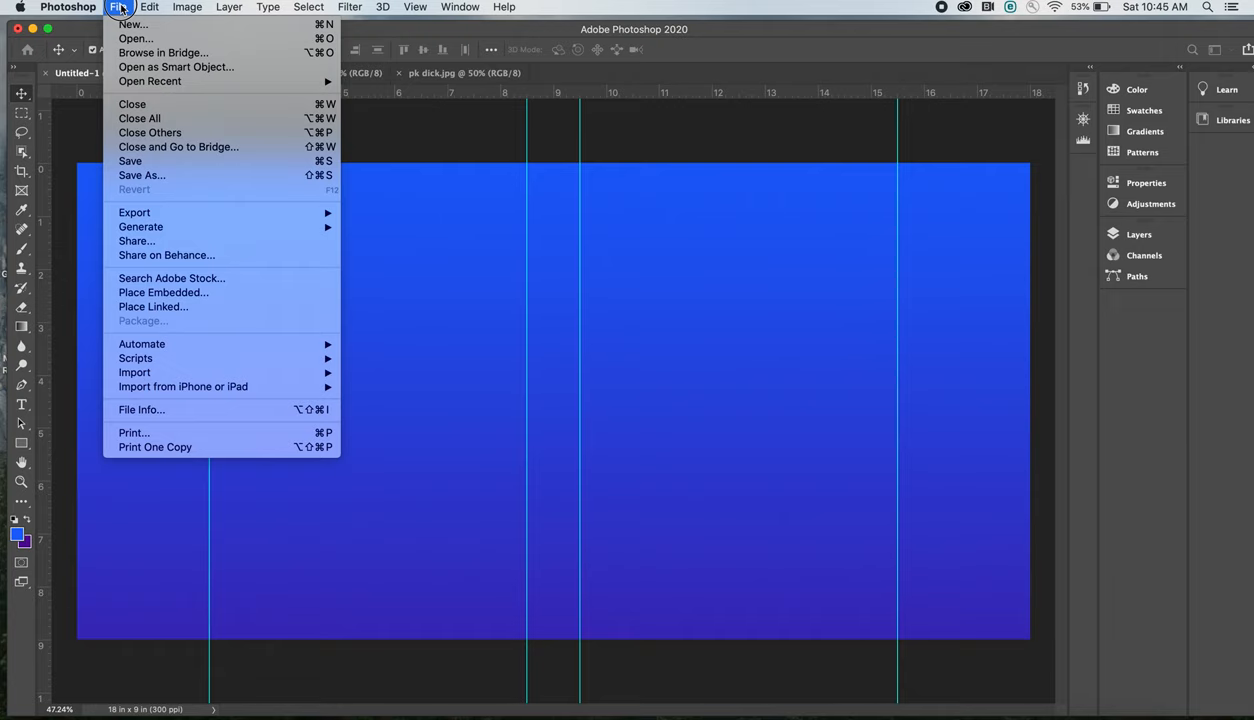
pyautogui.click(188, 8)
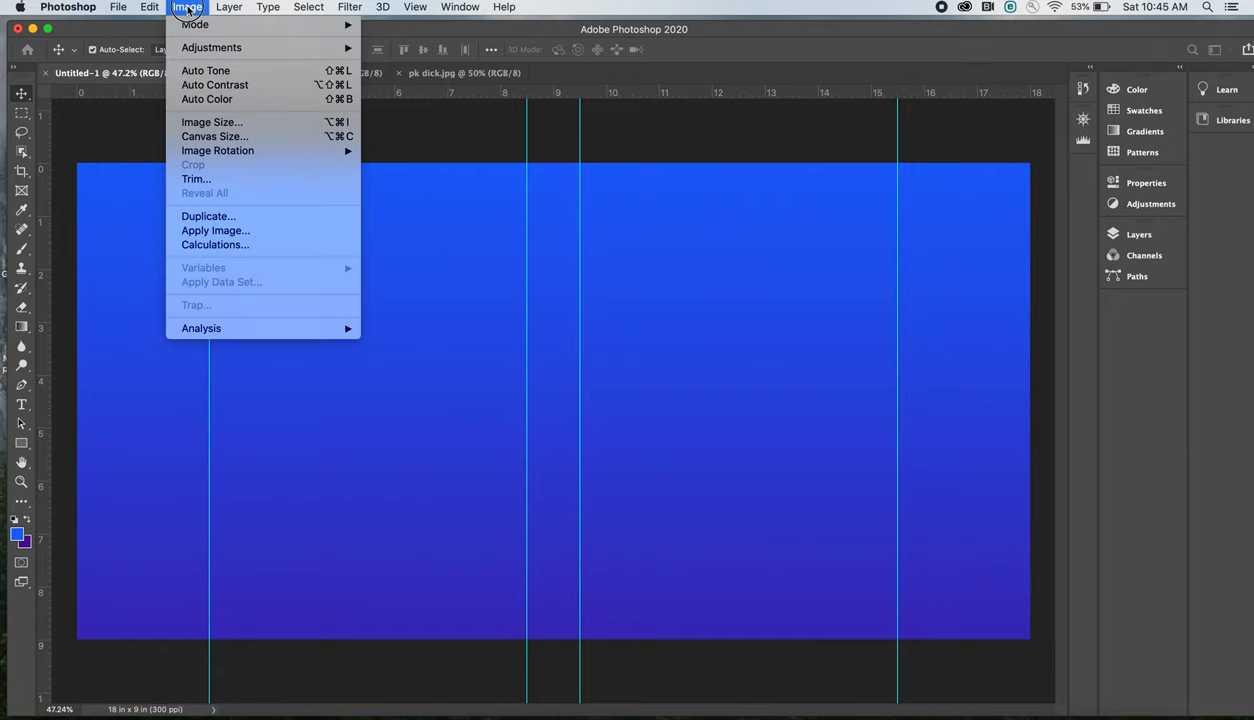
pyautogui.moveTo(212, 136)
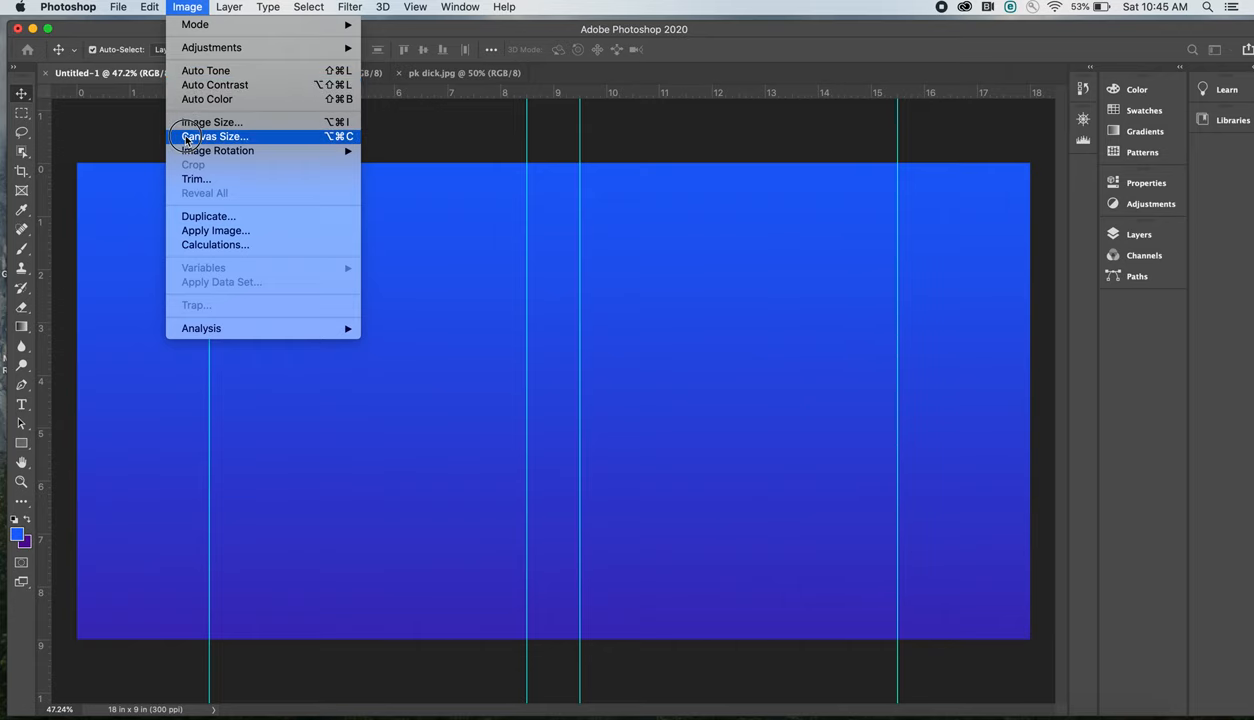
pyautogui.click(212, 136)
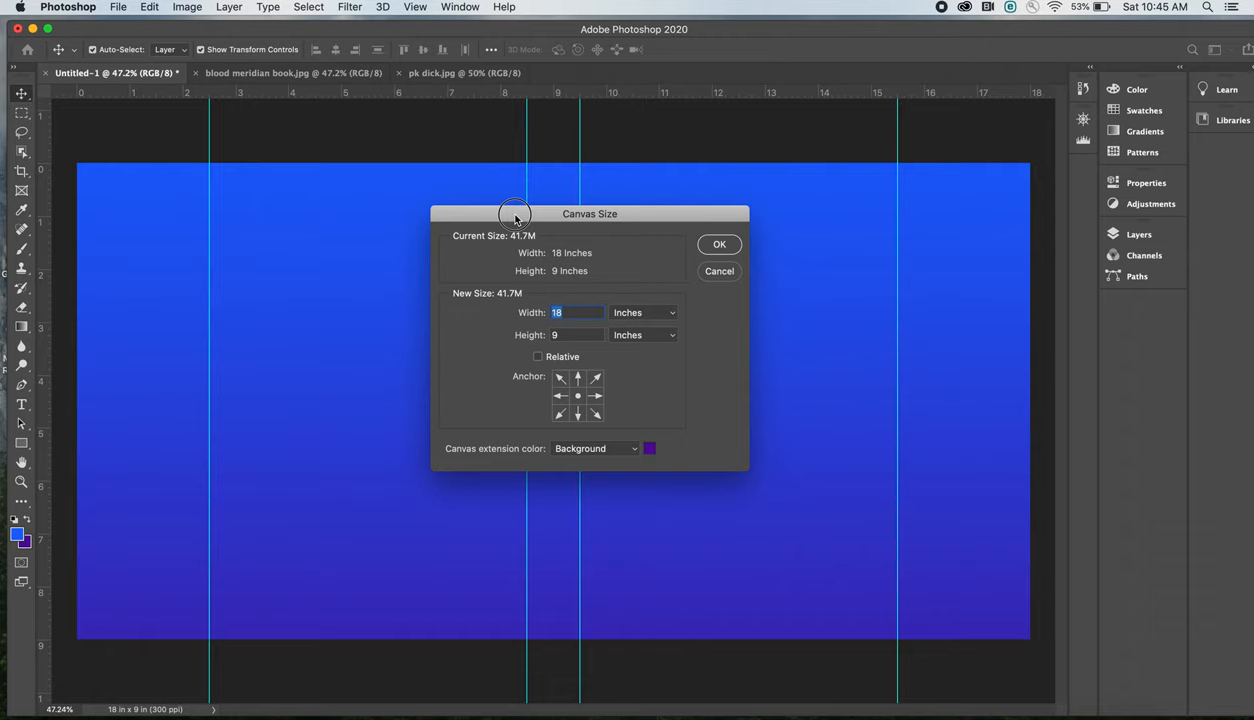
pyautogui.moveTo(530, 218)
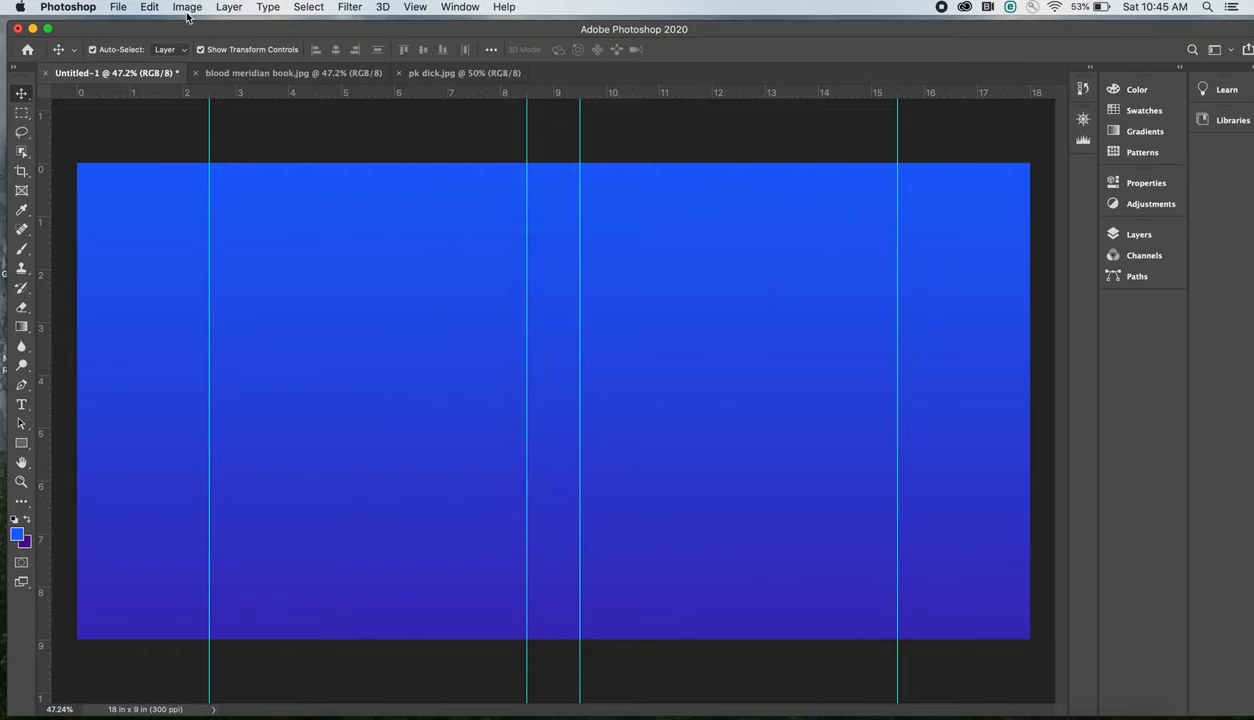
# Step: Set the canvas width to 20 inches in Image > Canvas Size
pyautogui.click(188, 8)
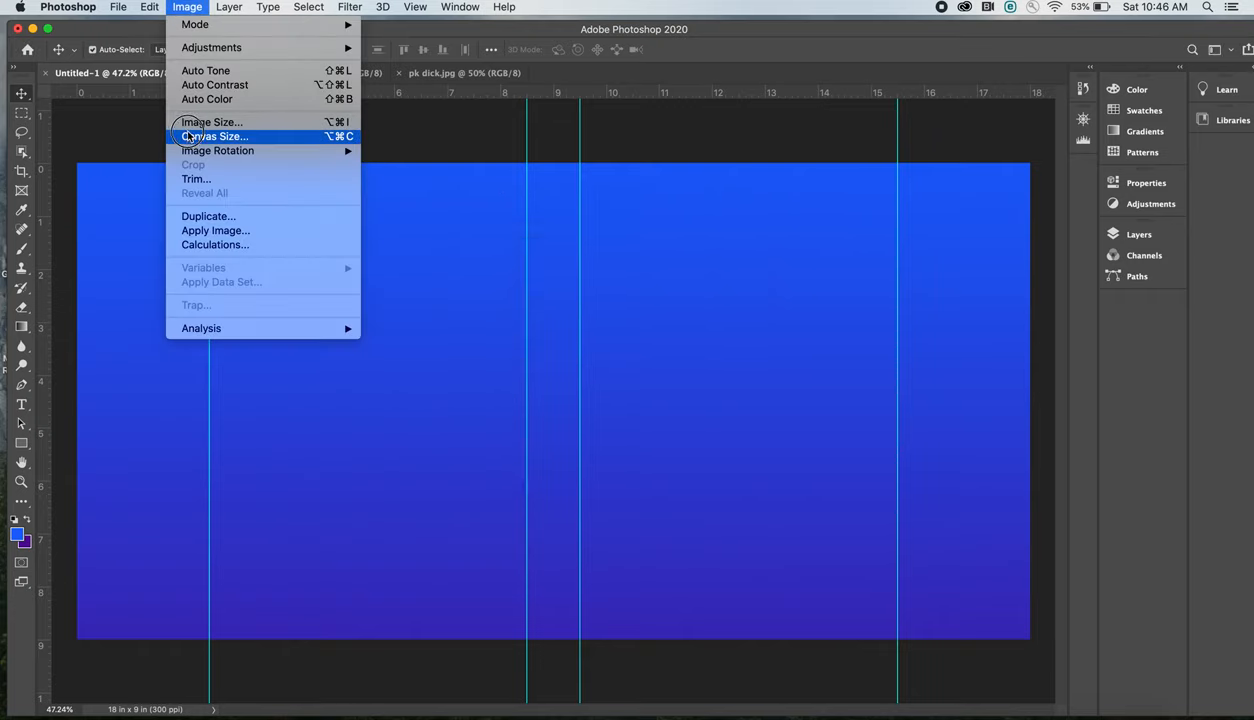
pyautogui.click(212, 136)
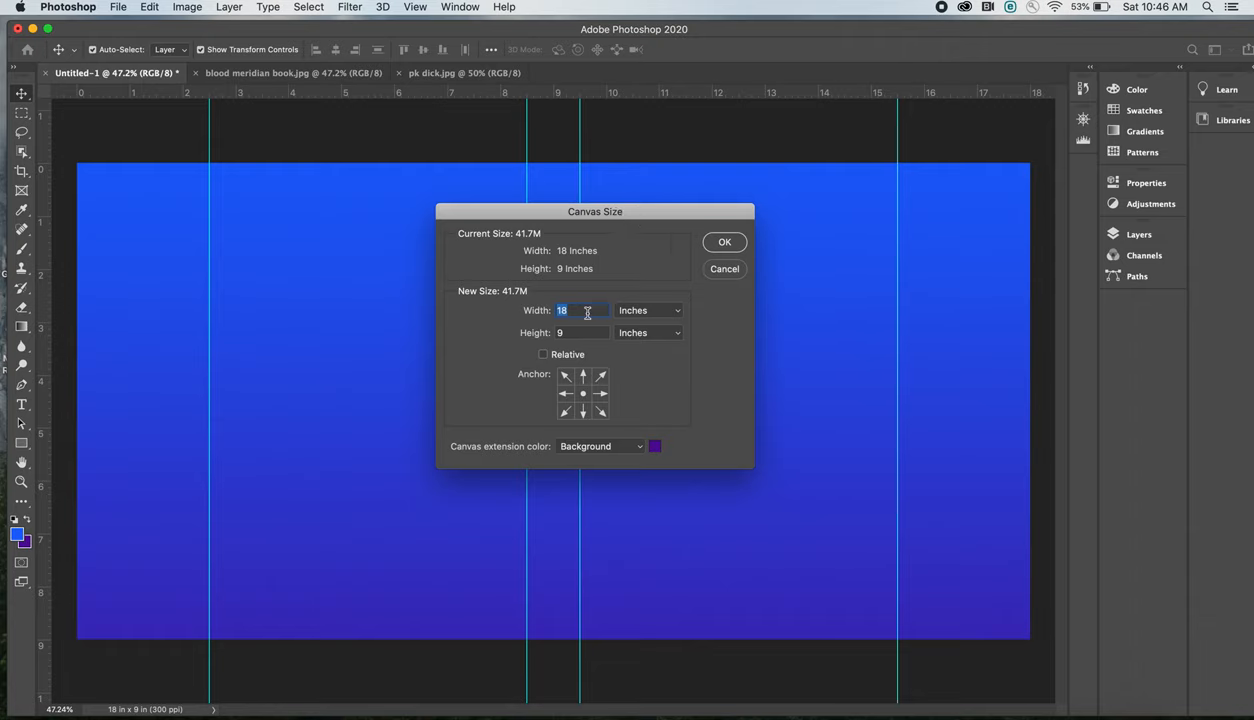
pyautogui.moveTo(588, 310)
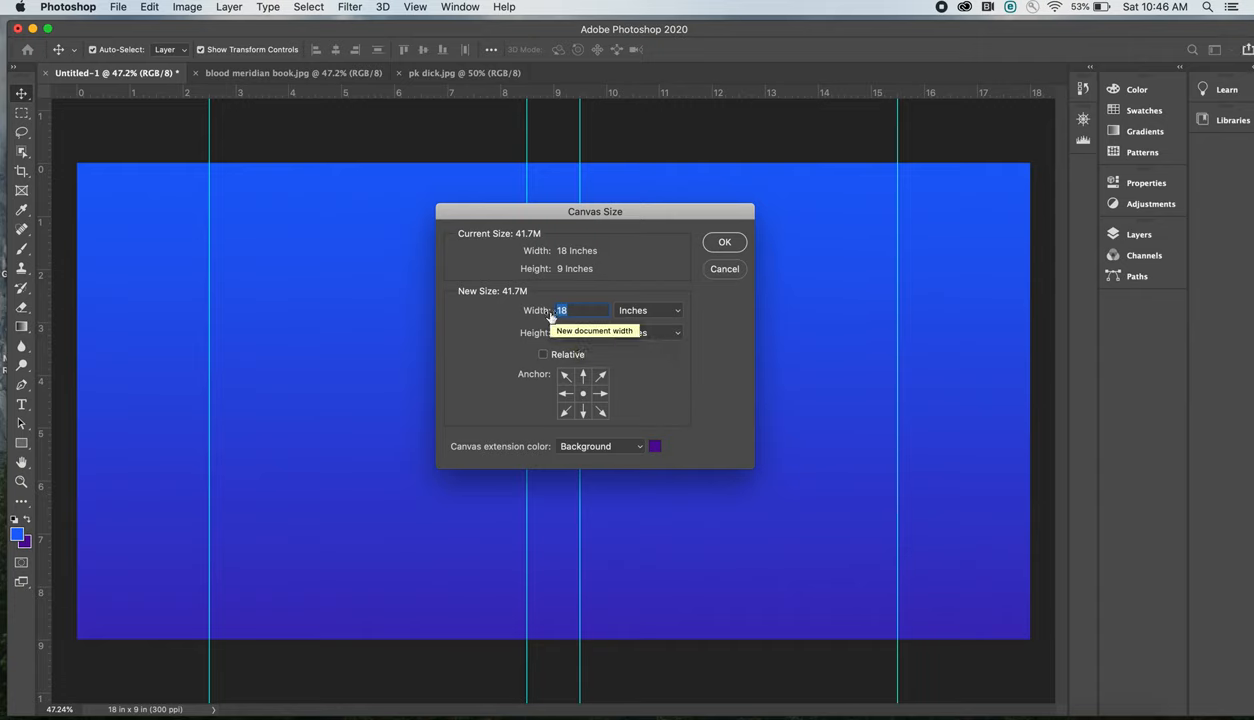
pyautogui.write('20')
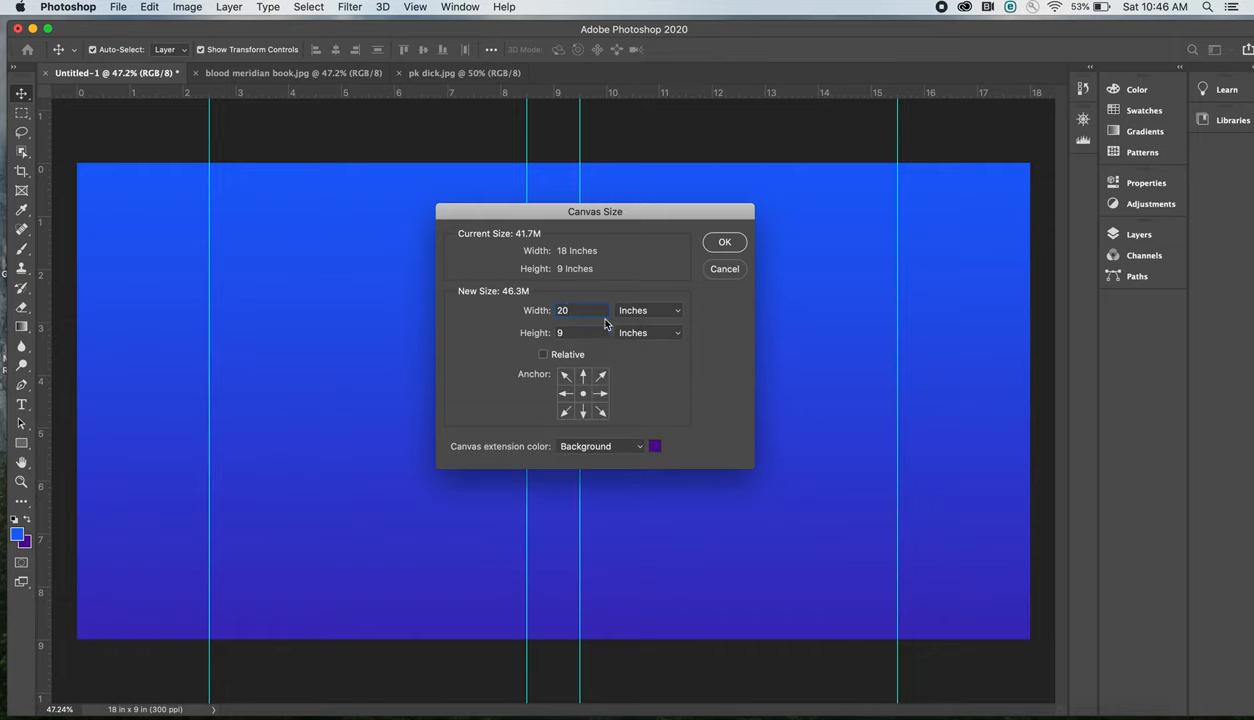
pyautogui.click(724, 242)
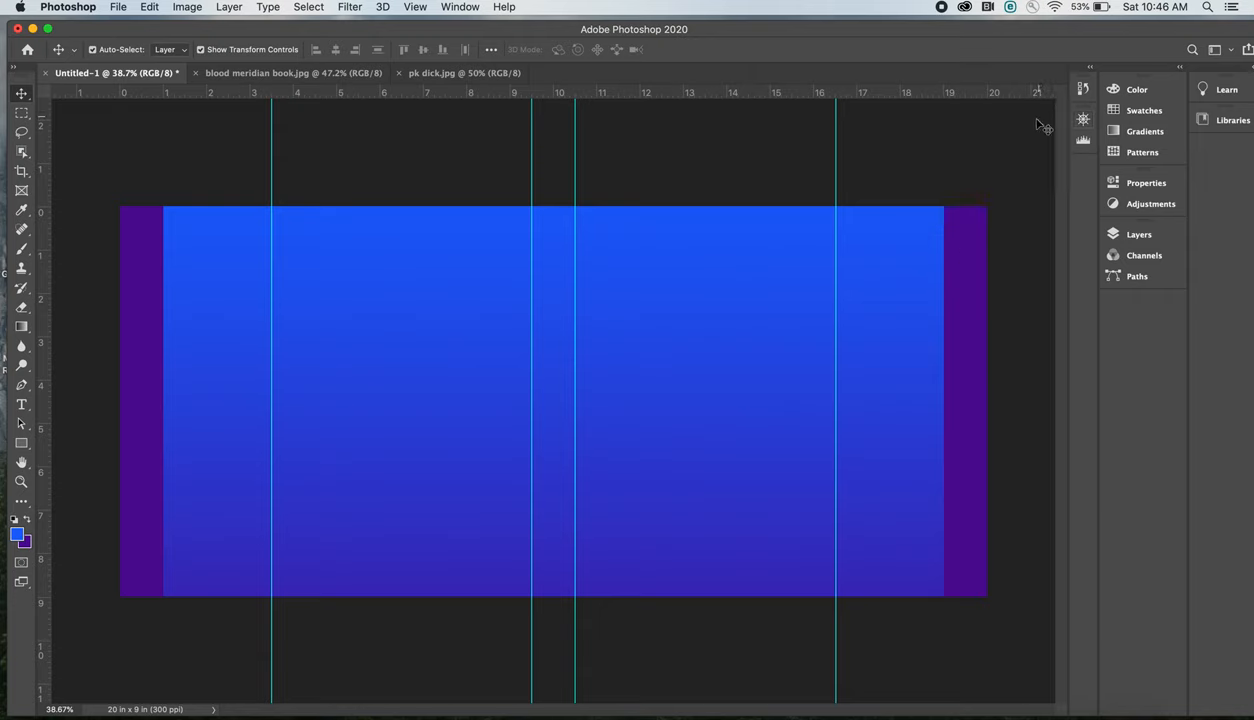
pyautogui.moveTo(964, 264)
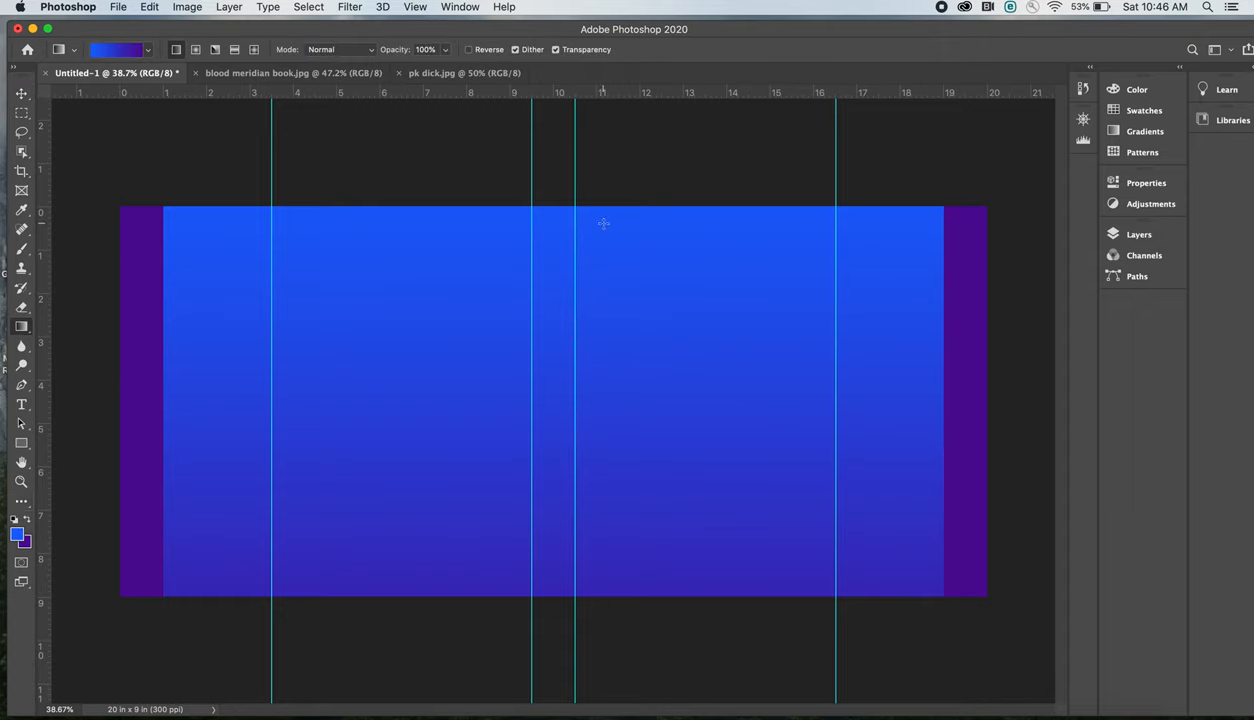
# Step: Redraw the blue-to-purple gradient top to bottom across the full 20-inch canvas
pyautogui.moveTo(604, 224); pyautogui.dragTo(604, 568)
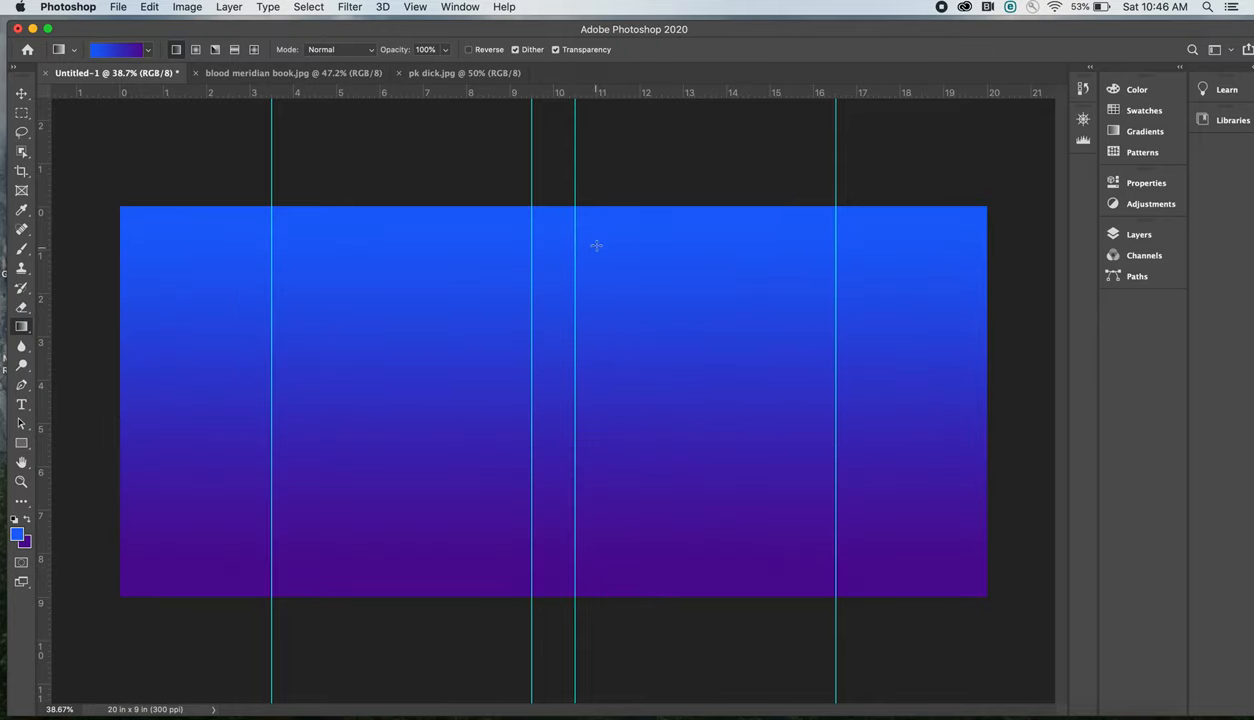
pyautogui.moveTo(600, 220); pyautogui.dragTo(596, 652)
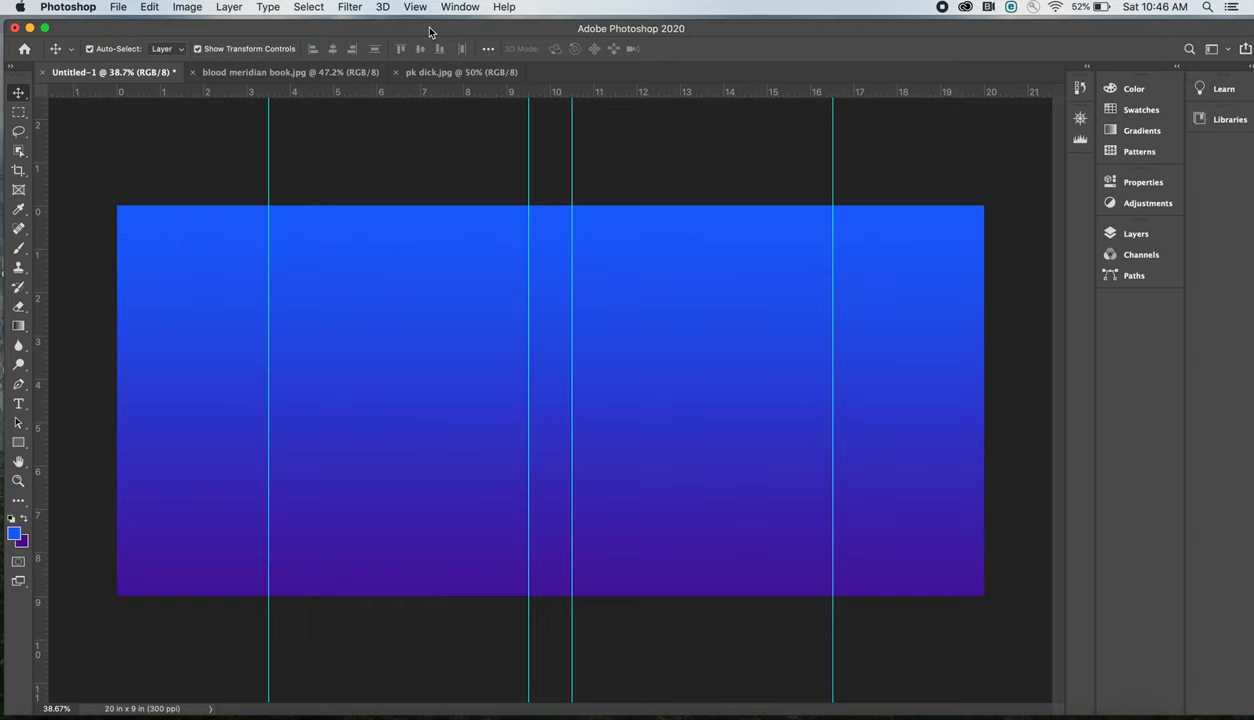
pyautogui.moveTo(752, 344)
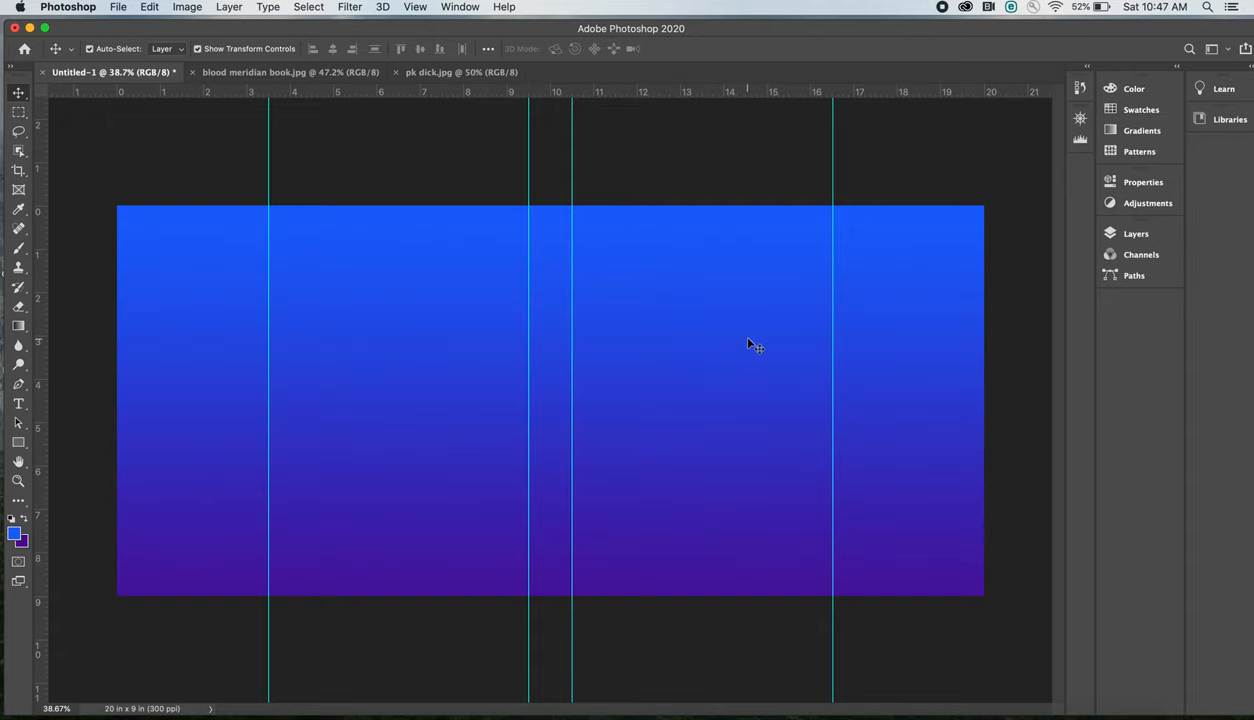
pyautogui.moveTo(1000, 344)
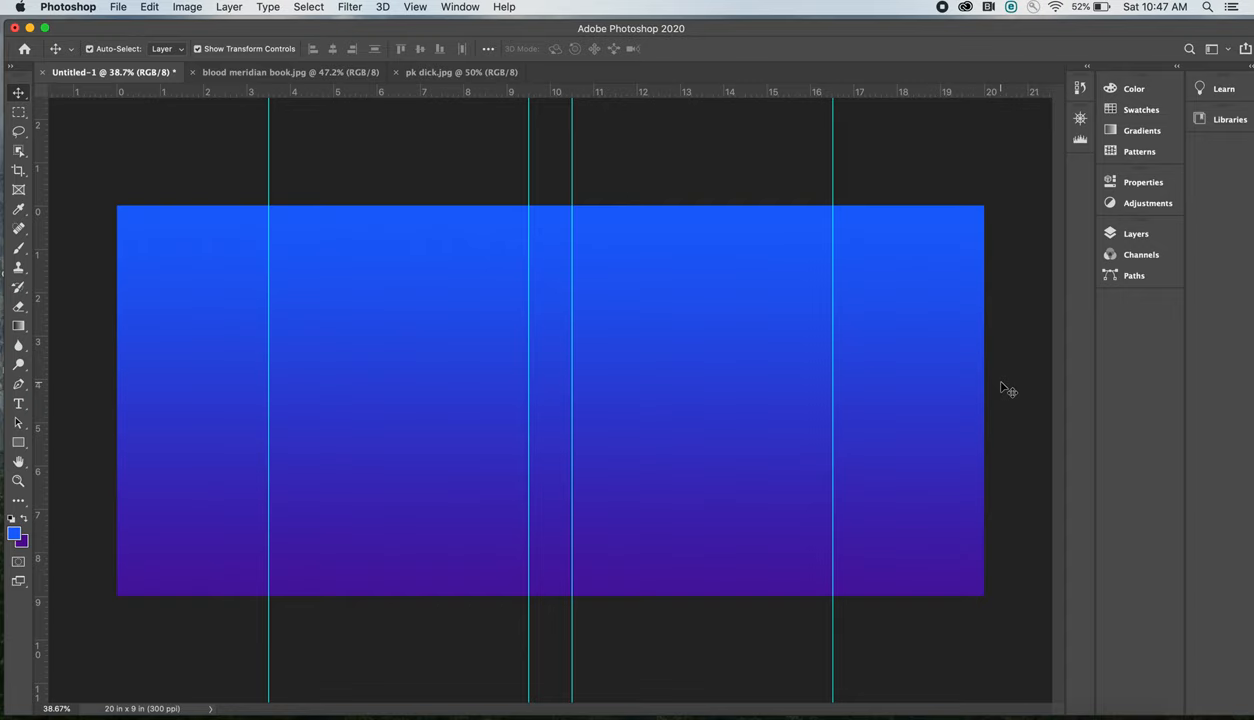
pyautogui.moveTo(594, 256)
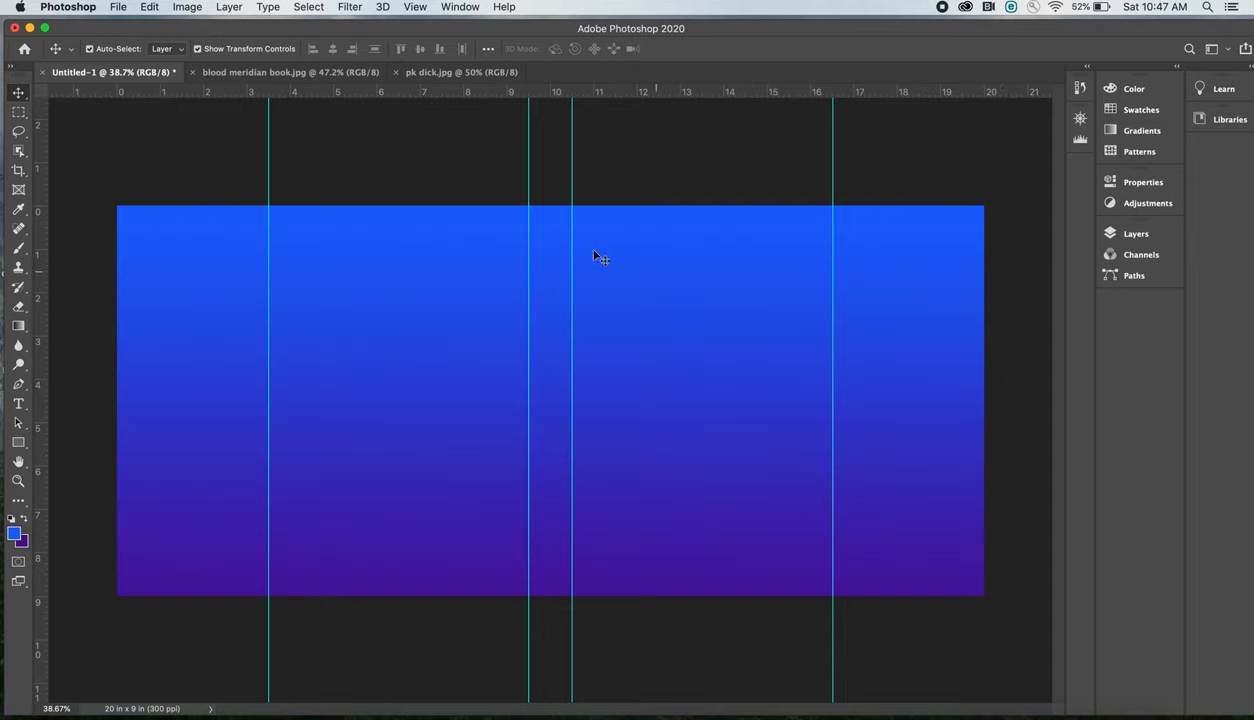
pyautogui.moveTo(204, 158)
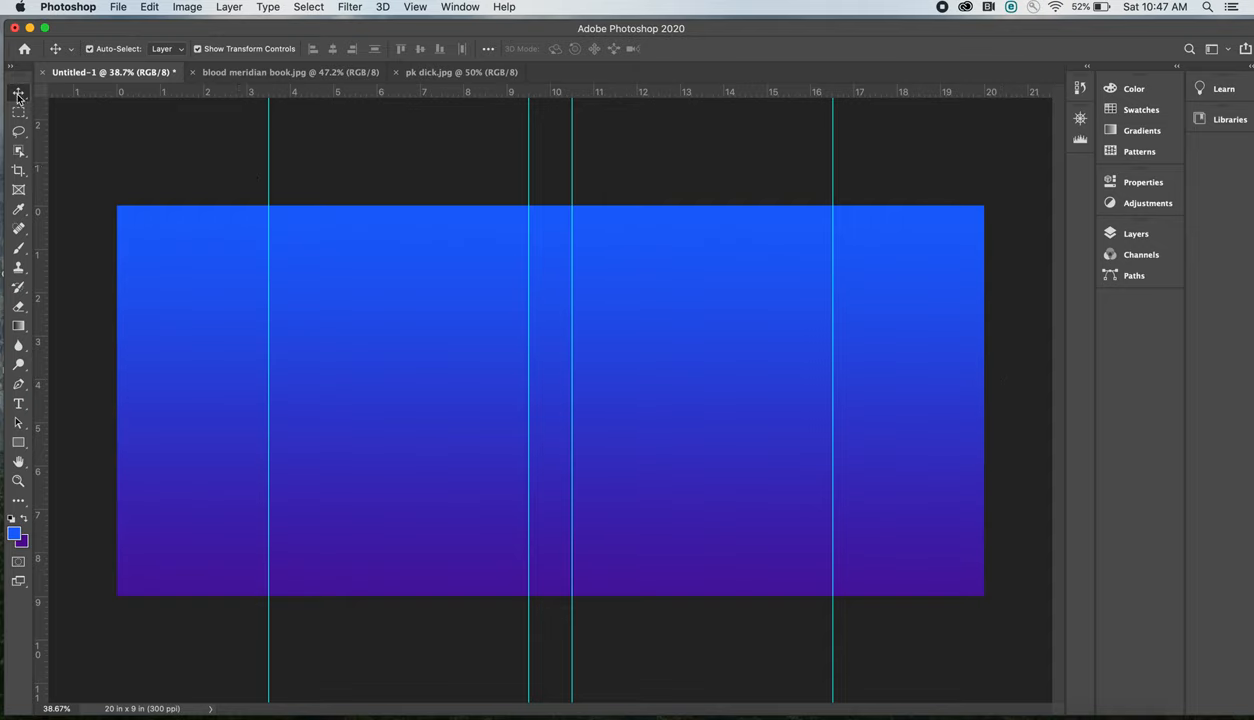
pyautogui.moveTo(16, 94)
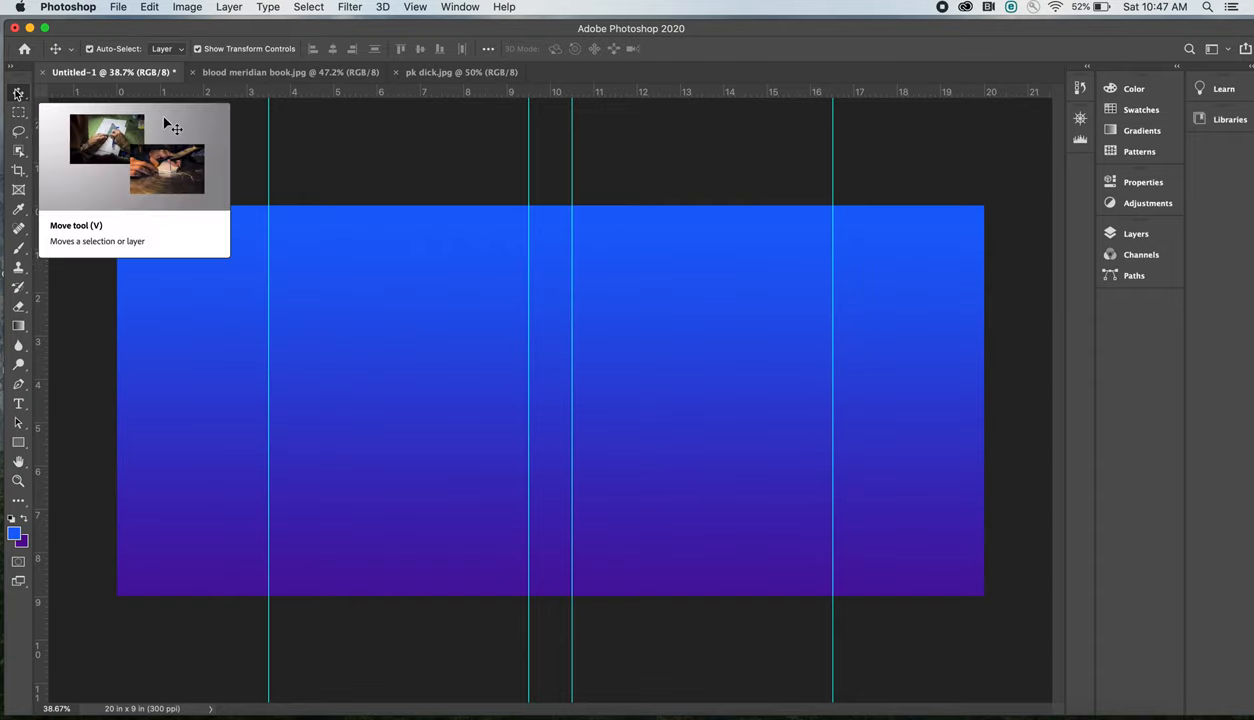
pyautogui.moveTo(172, 164)
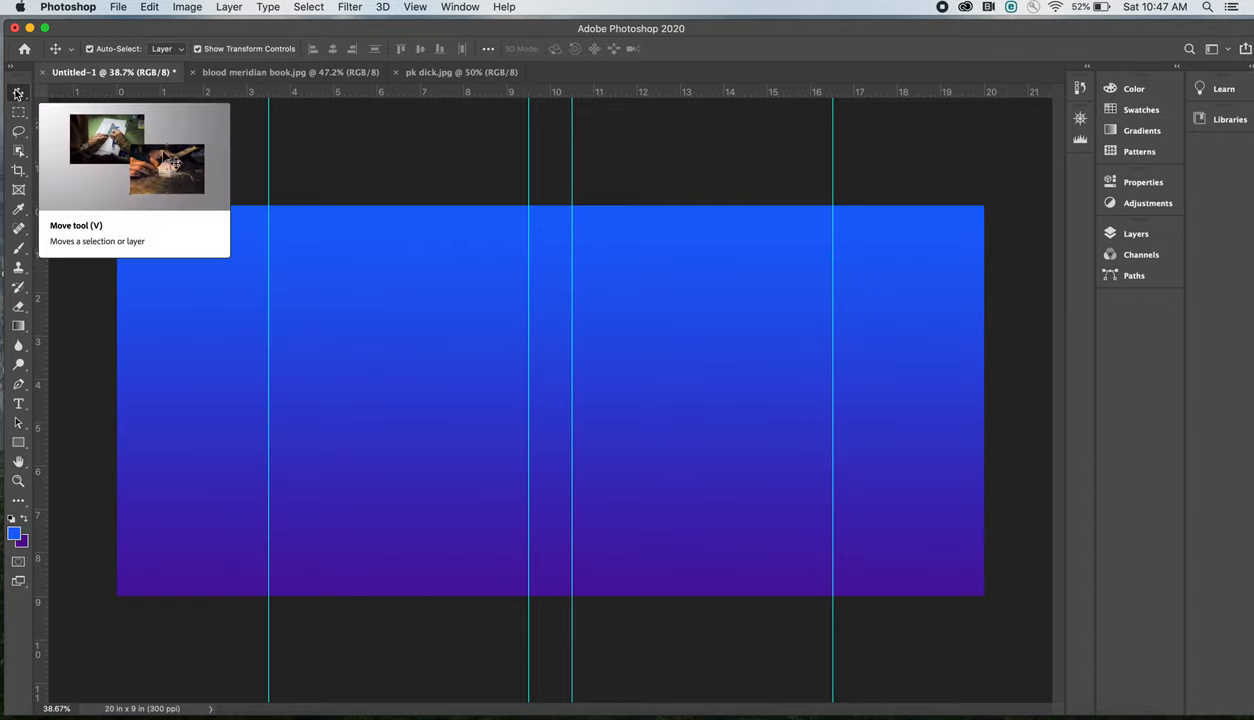